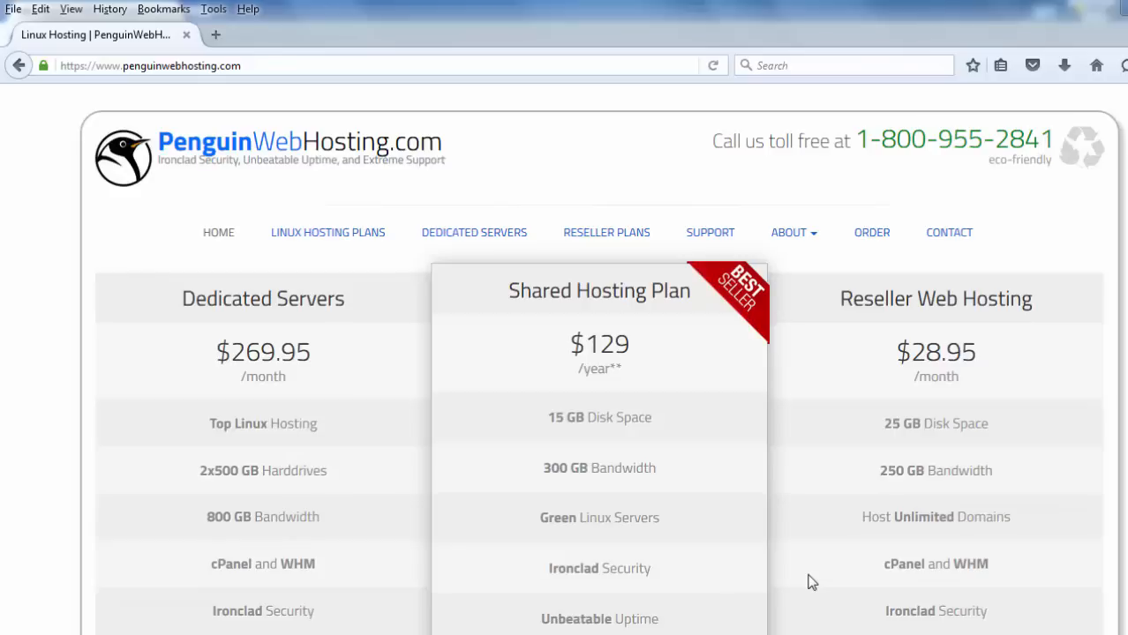
mouse_move(247, 204)
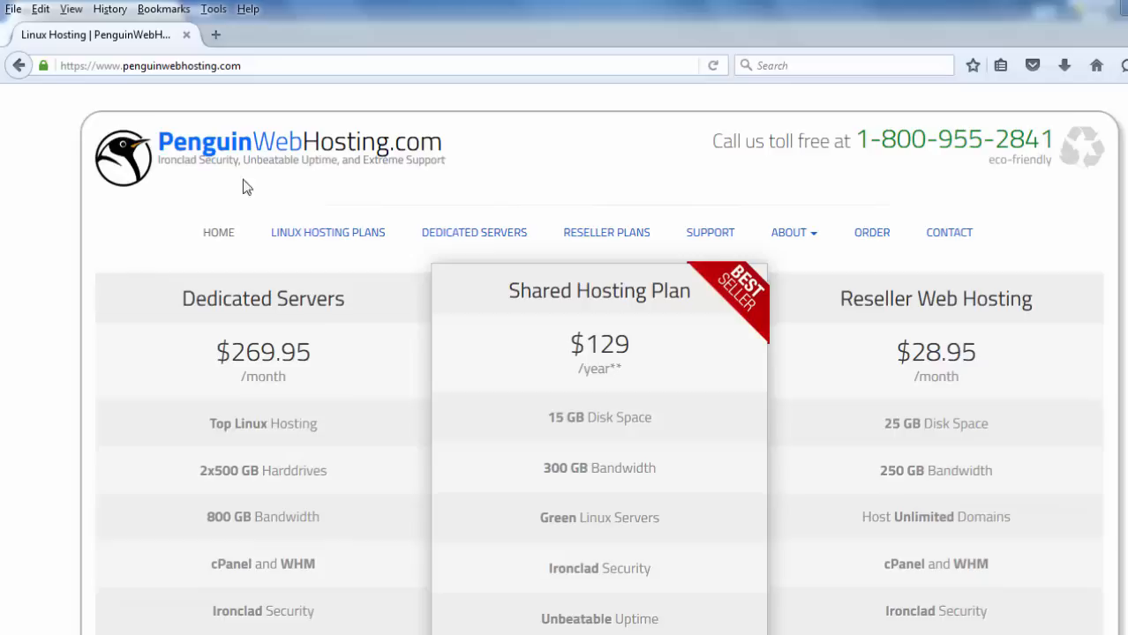
mouse_move(371, 190)
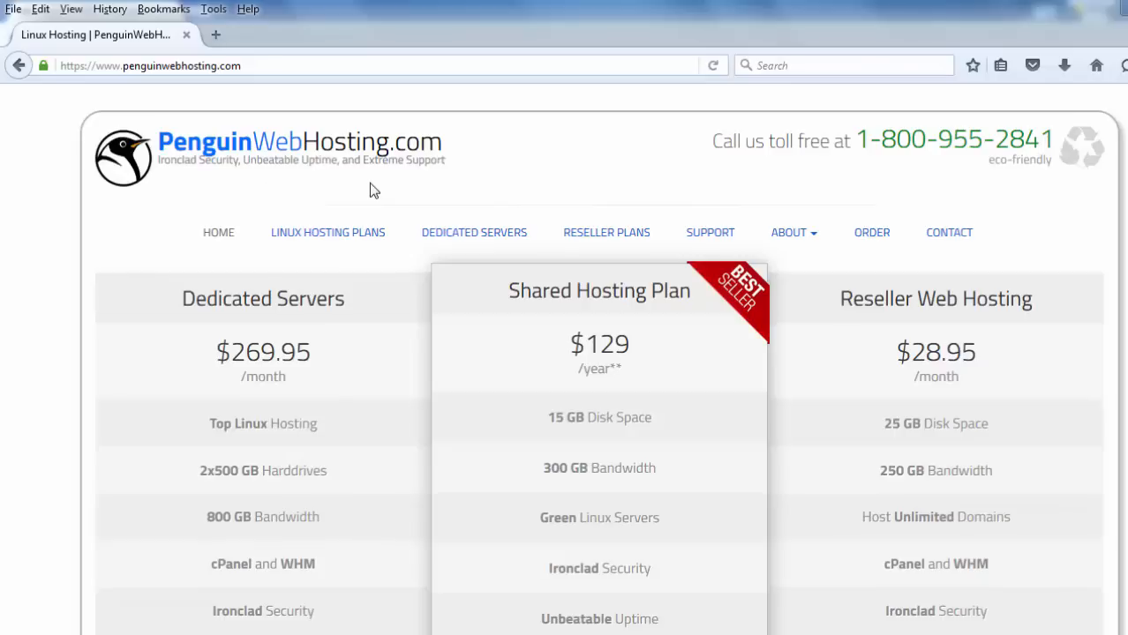
mouse_move(259, 78)
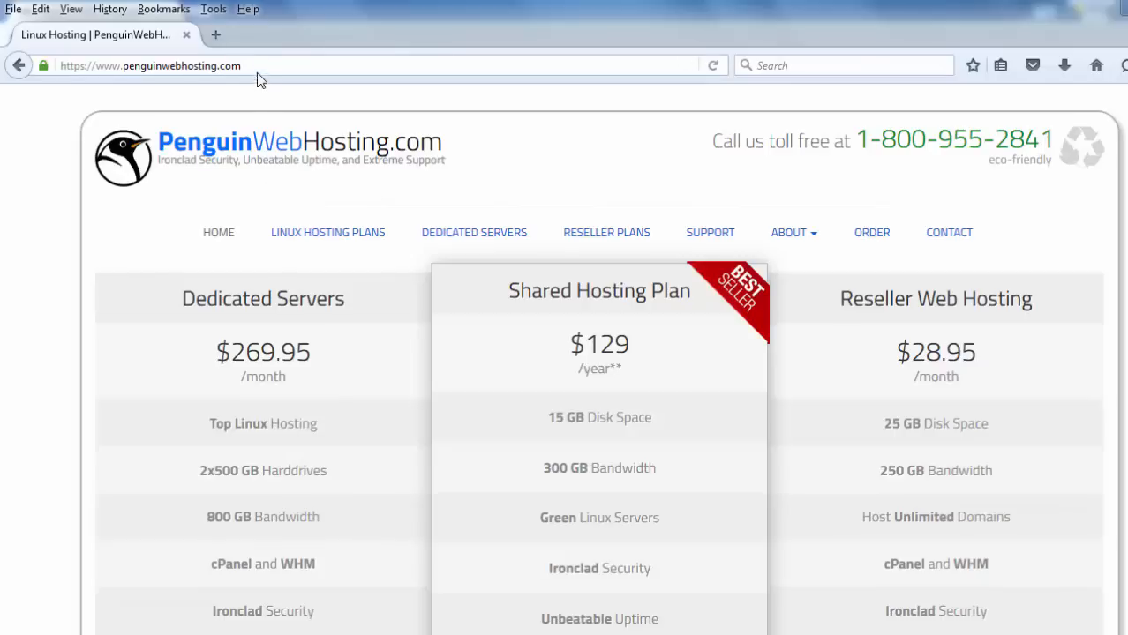
Step: Browse to dan.cocc-cis.com/cpanel to reach the cPanel login page
left_click(150, 65)
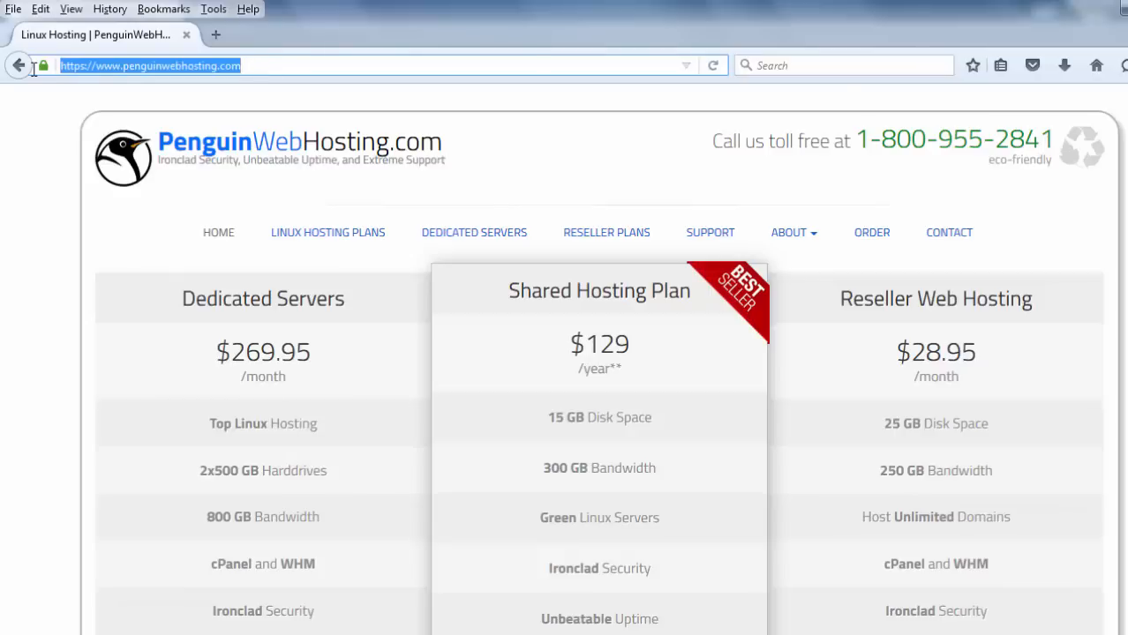
type("dan.cocc-cis.com")
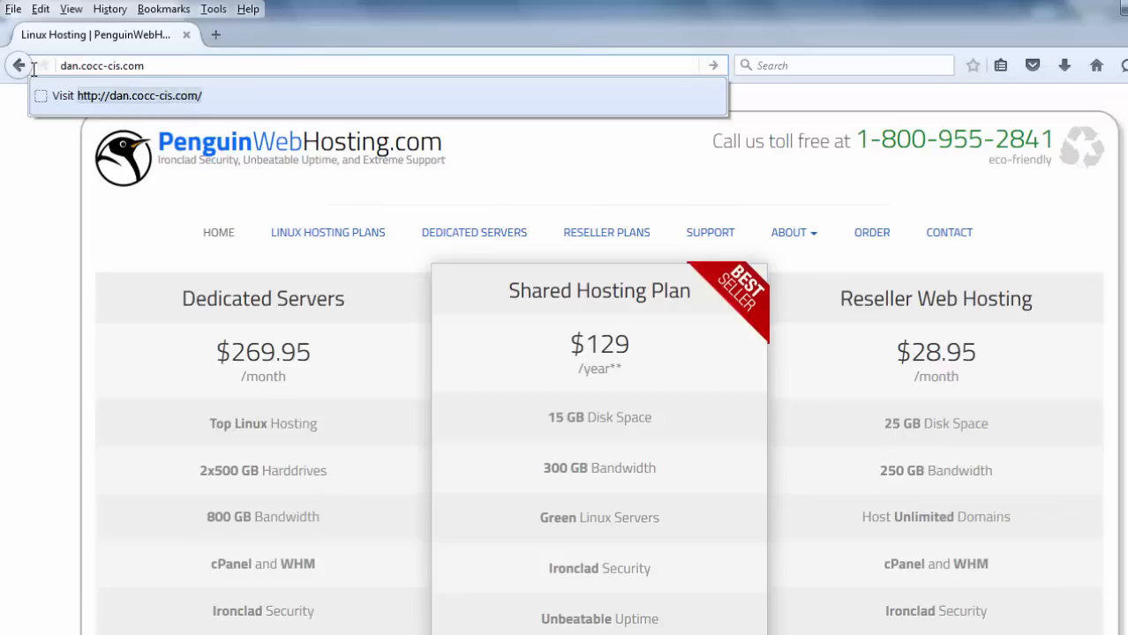
type("/cpa")
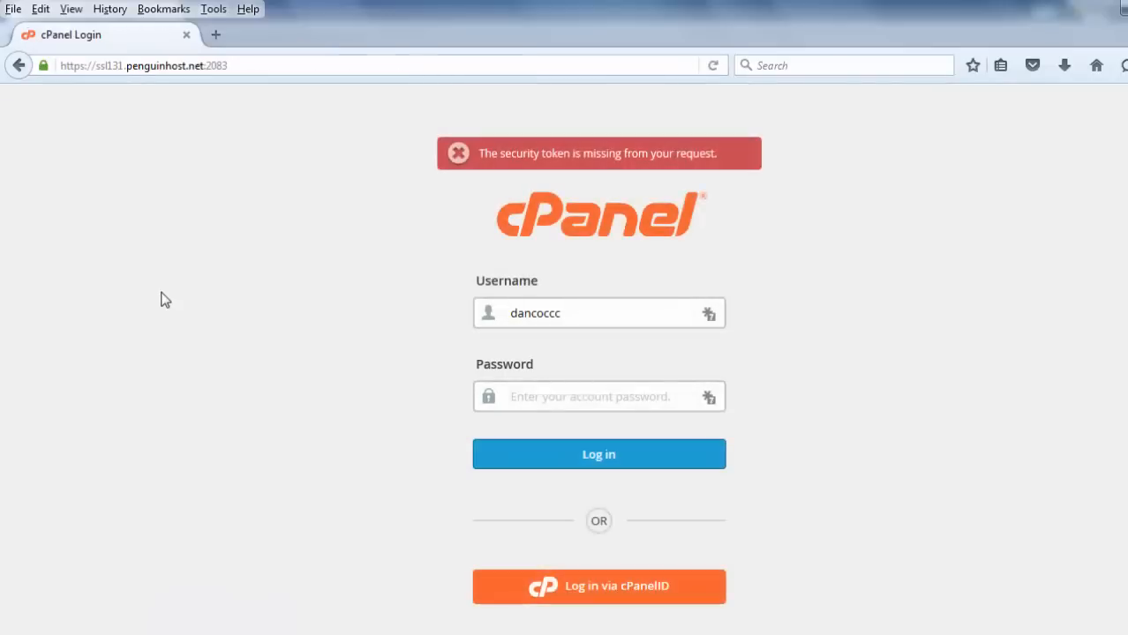
Step: Enter the account password and log in to the cPanel dashboard
left_click(598, 314)
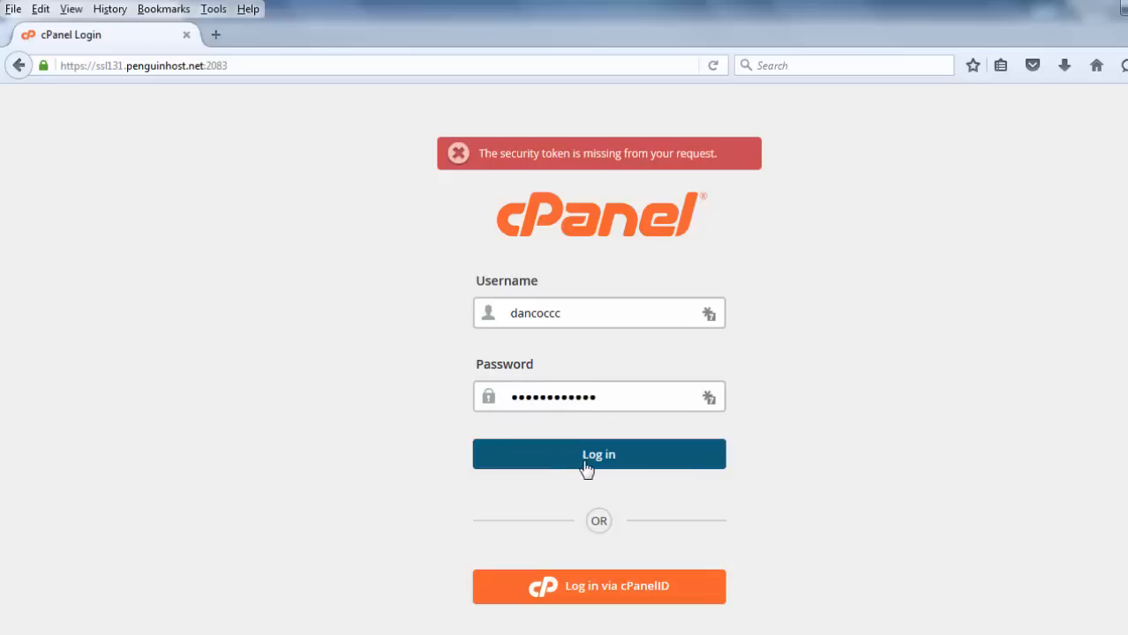
left_click(599, 453)
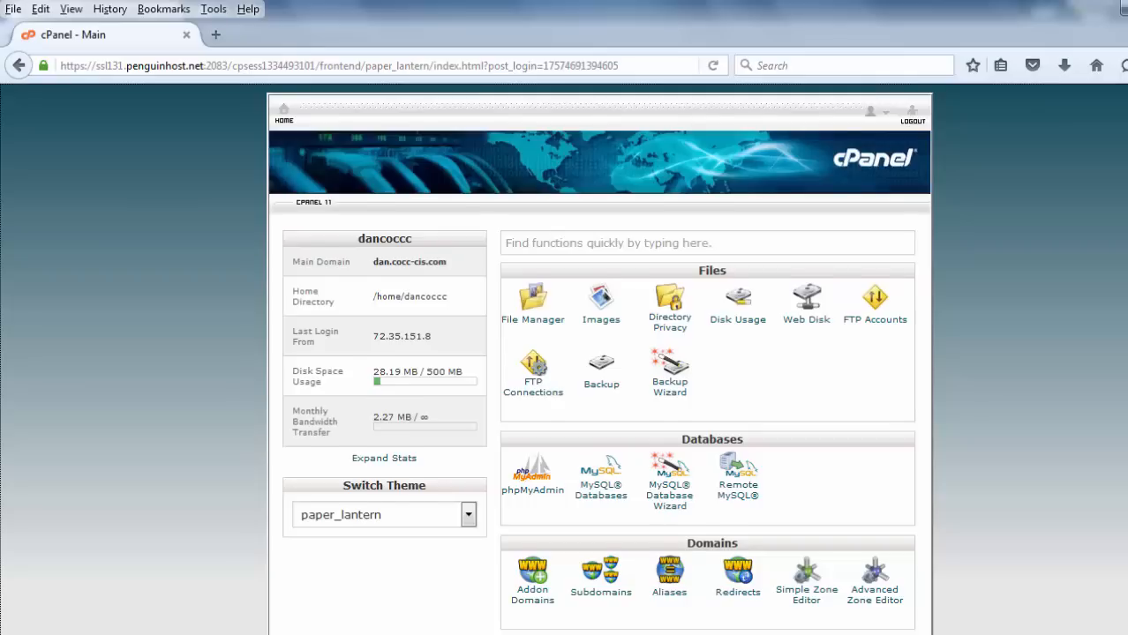
scroll("down", 3)
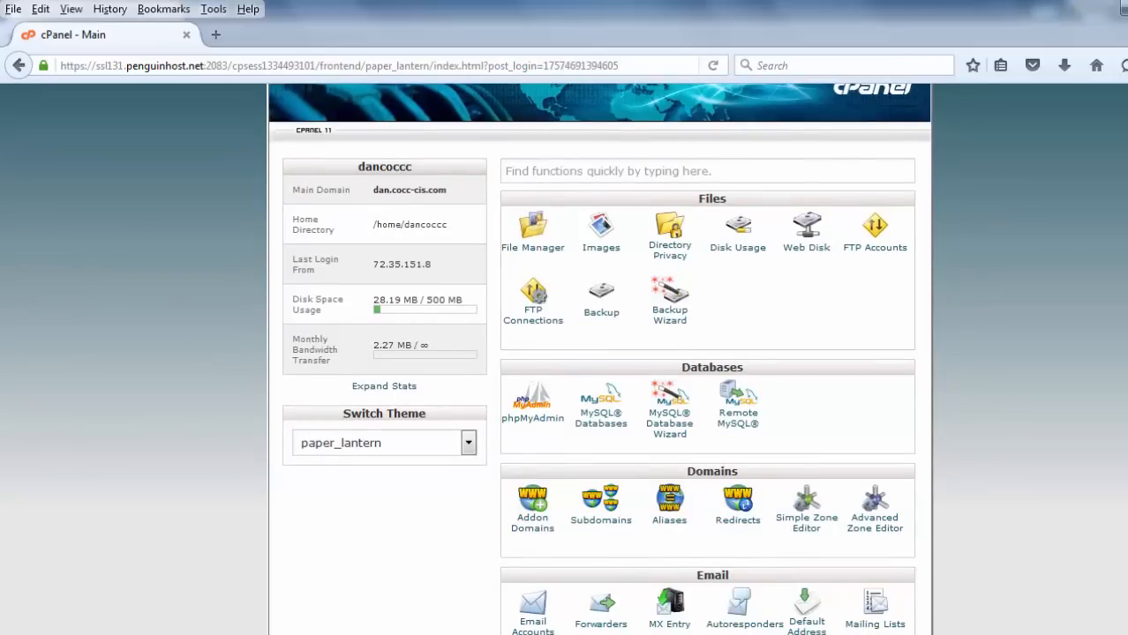
mouse_move(533, 251)
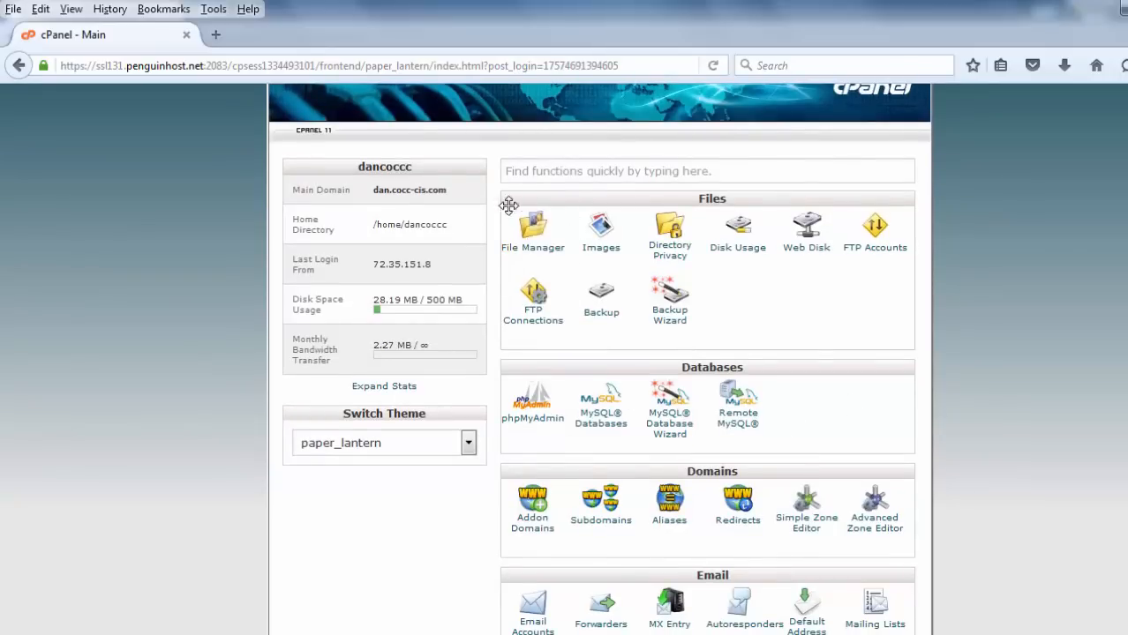
mouse_move(539, 247)
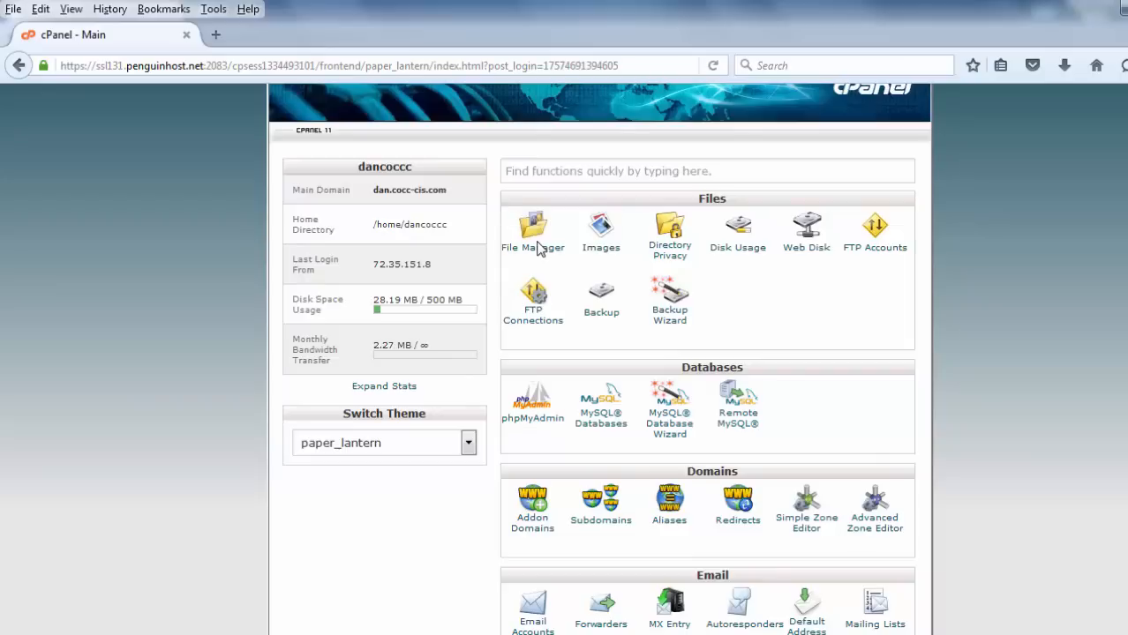
mouse_move(875, 247)
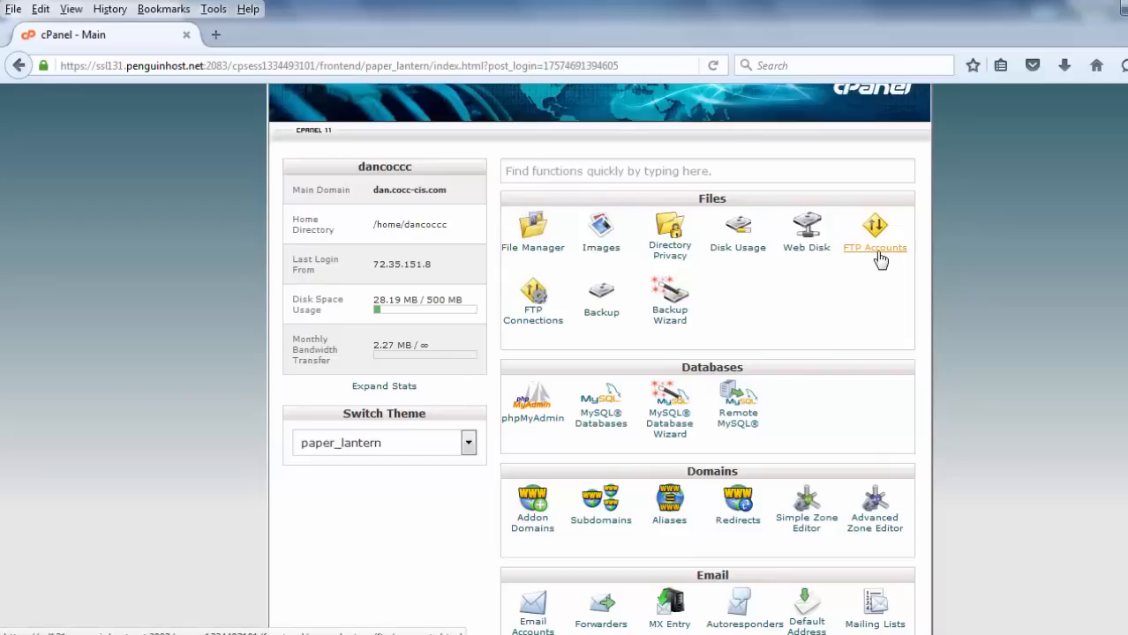
mouse_move(788, 361)
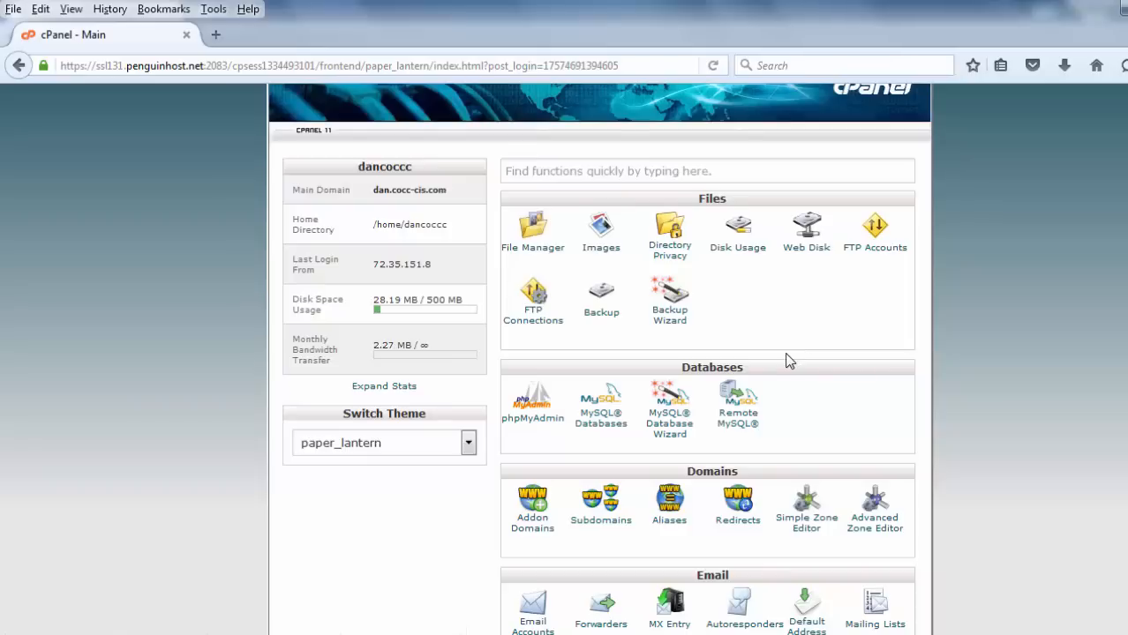
mouse_move(594, 334)
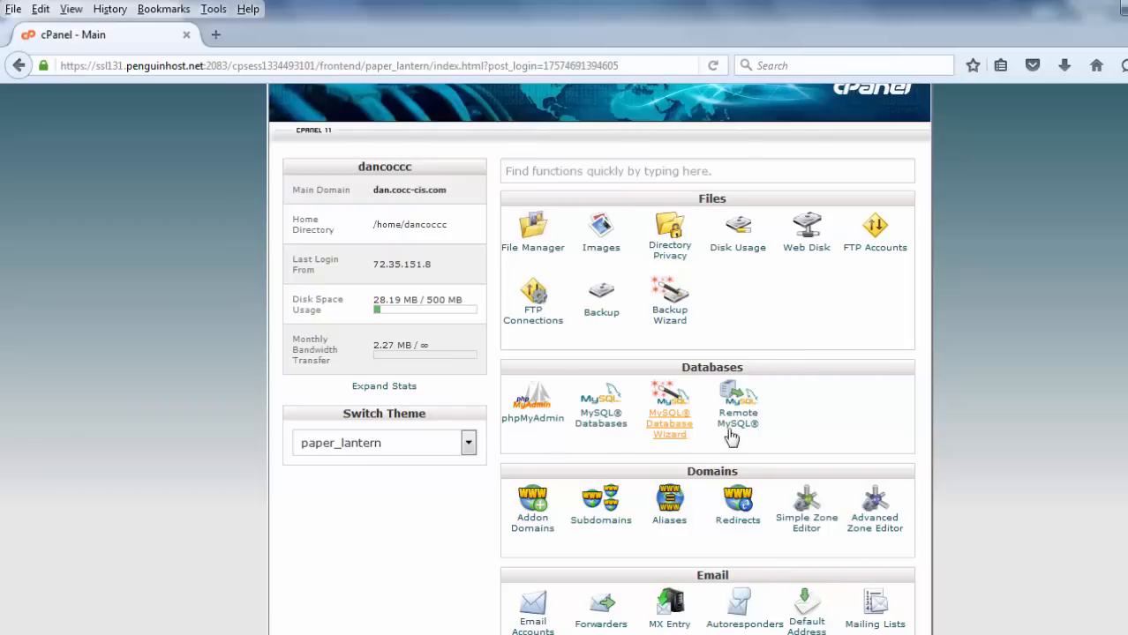
scroll("down", 3)
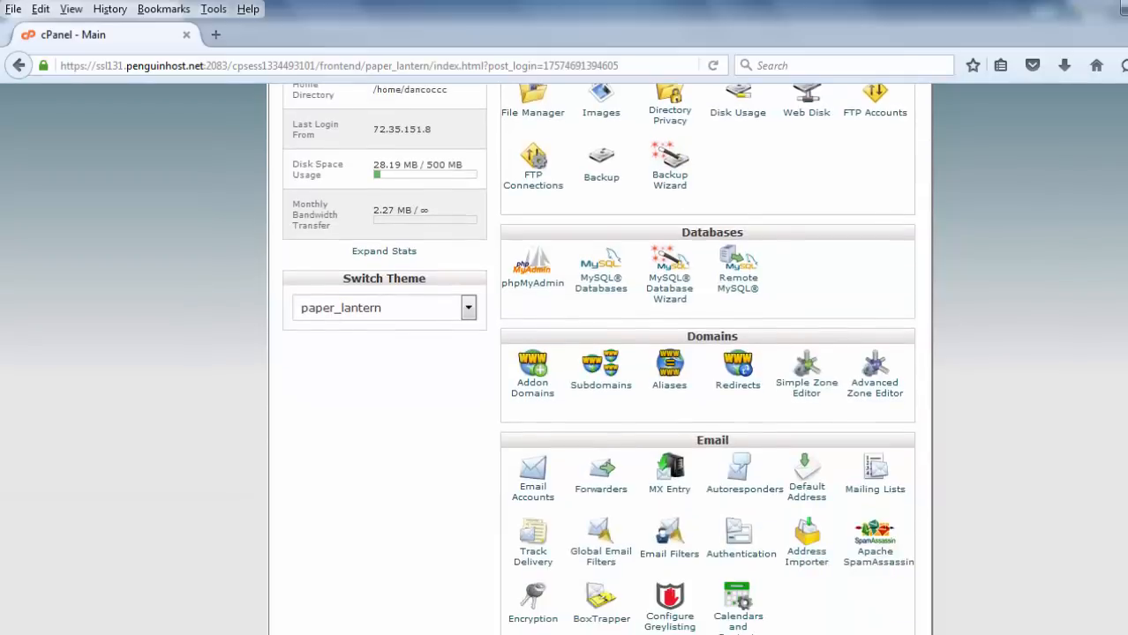
scroll("down", 3)
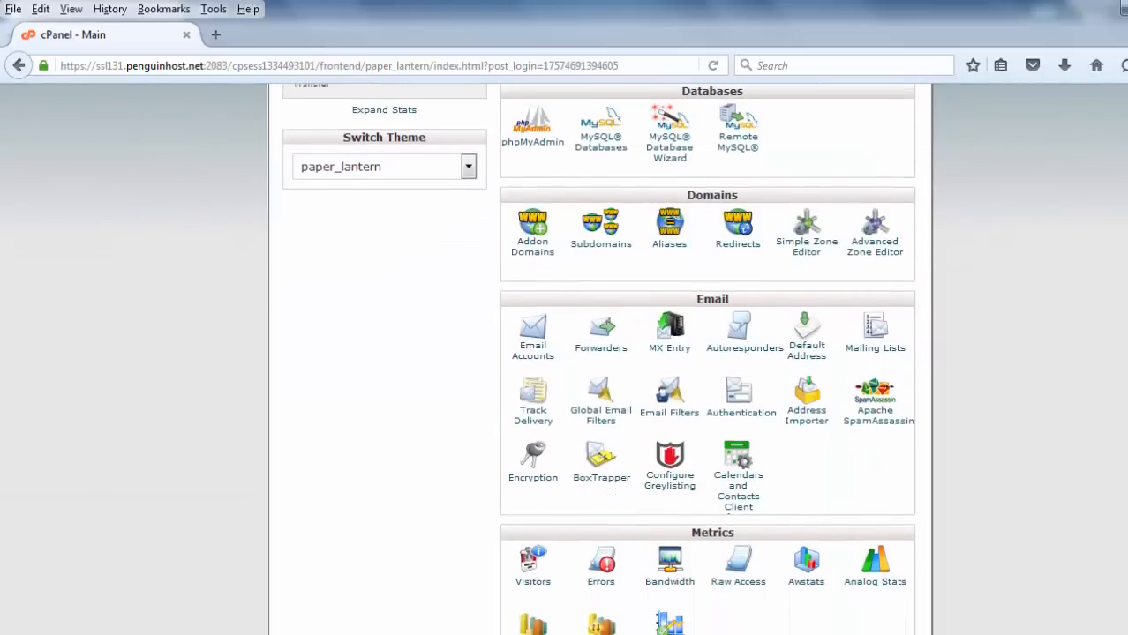
scroll("down", 3)
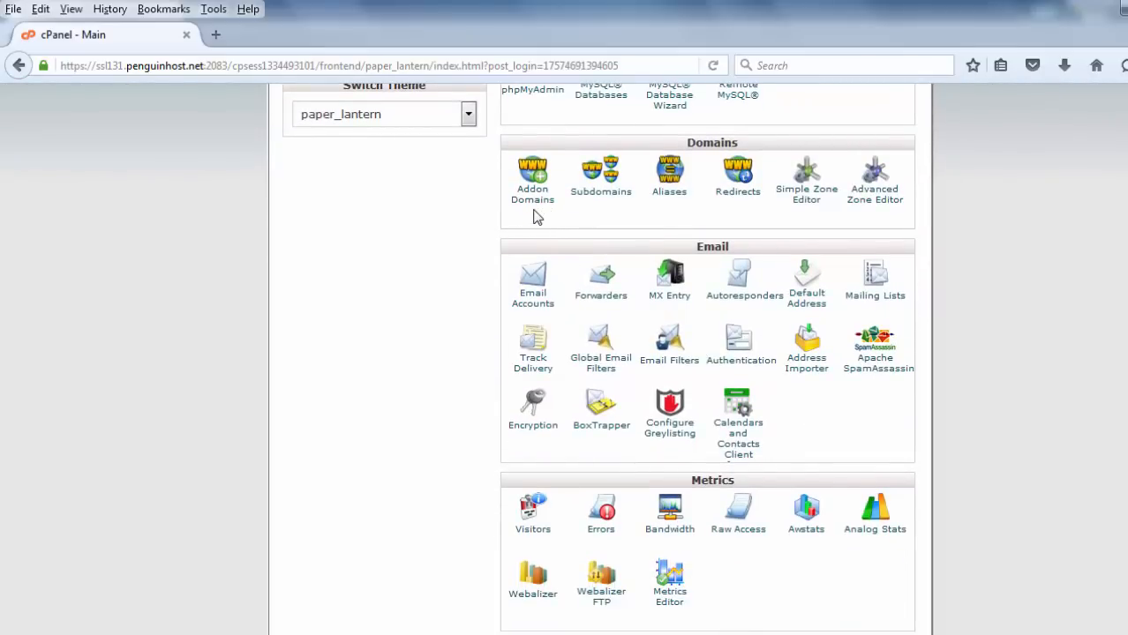
mouse_move(541, 237)
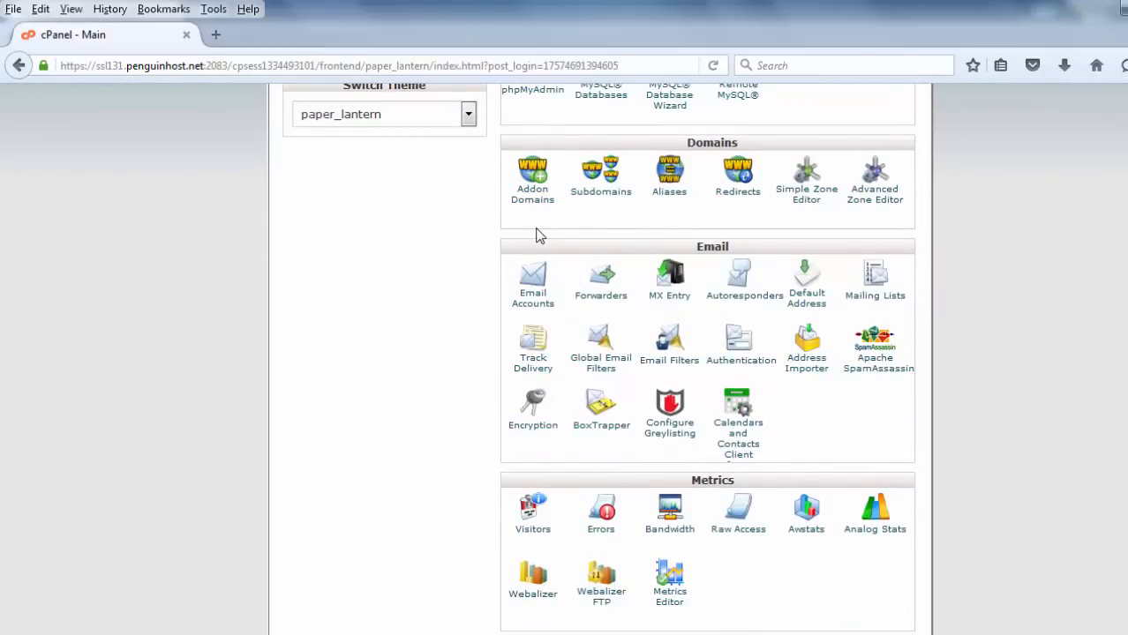
mouse_move(531, 224)
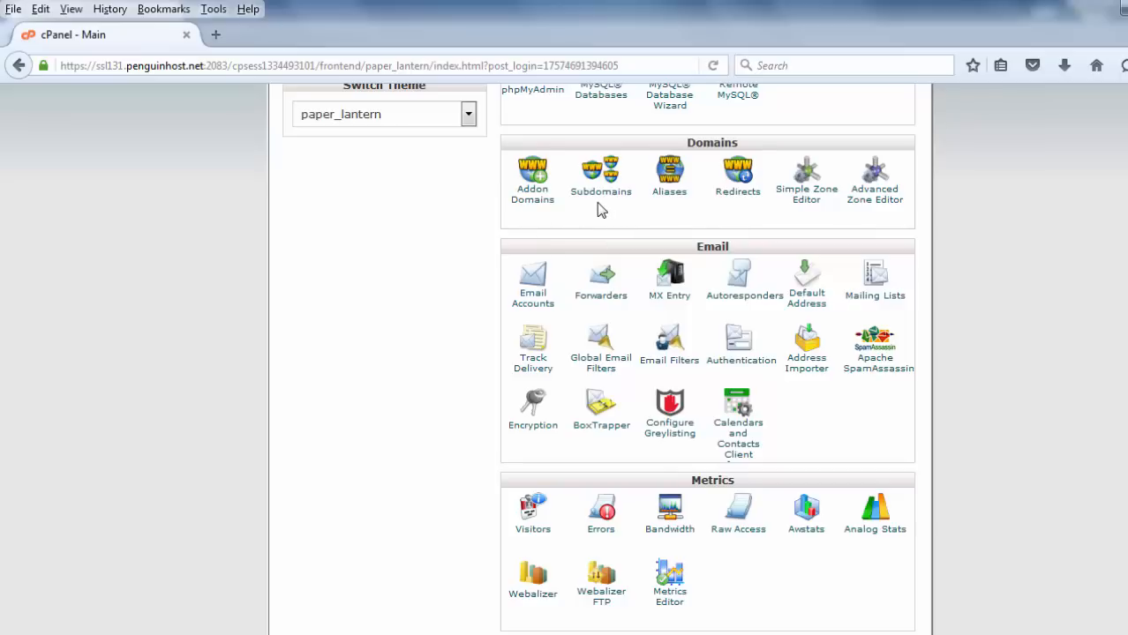
mouse_move(664, 242)
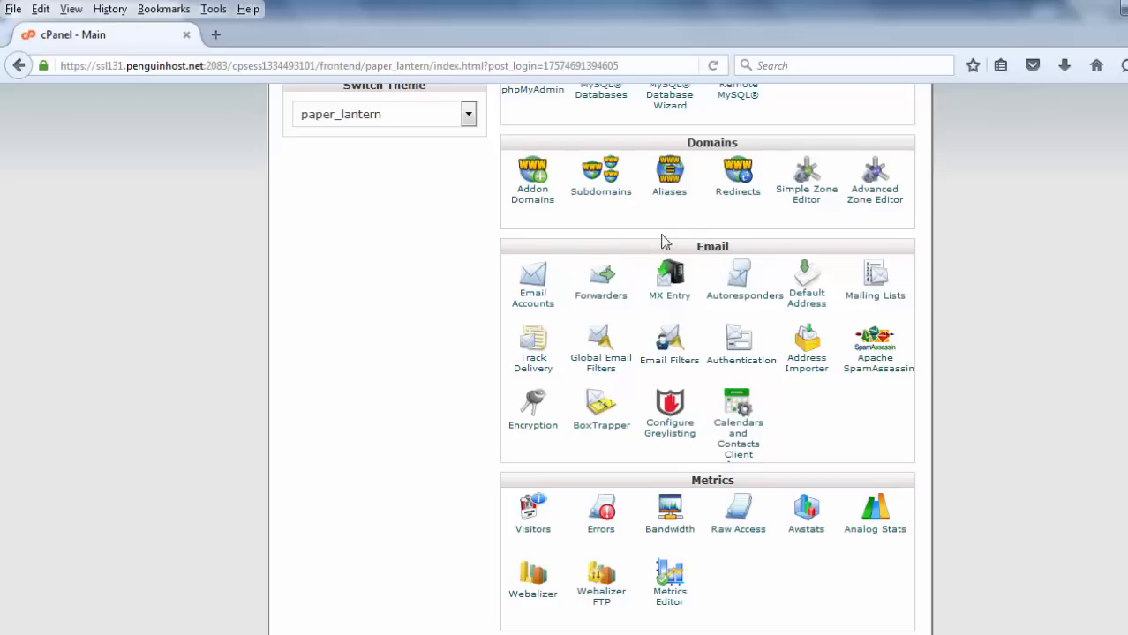
mouse_move(1084, 267)
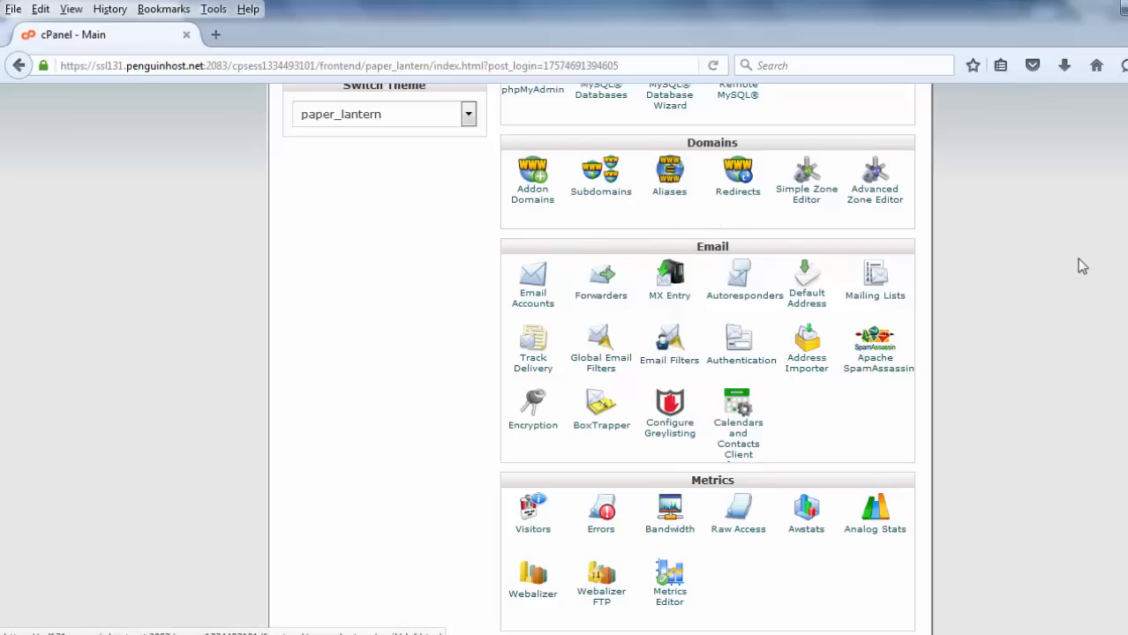
scroll("down", 3)
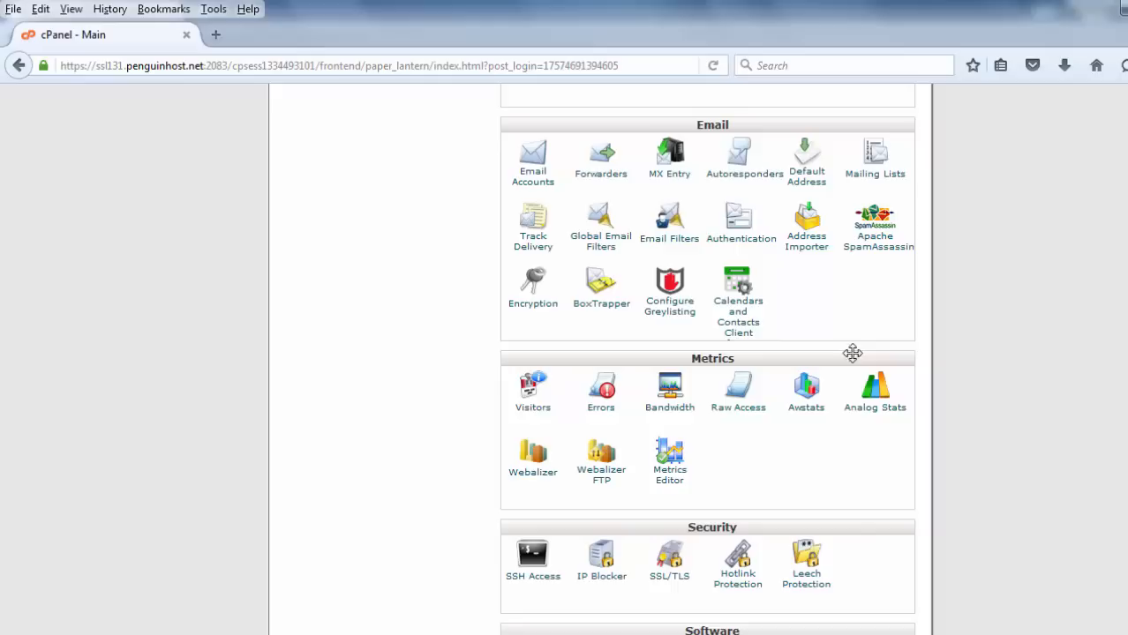
mouse_move(801, 296)
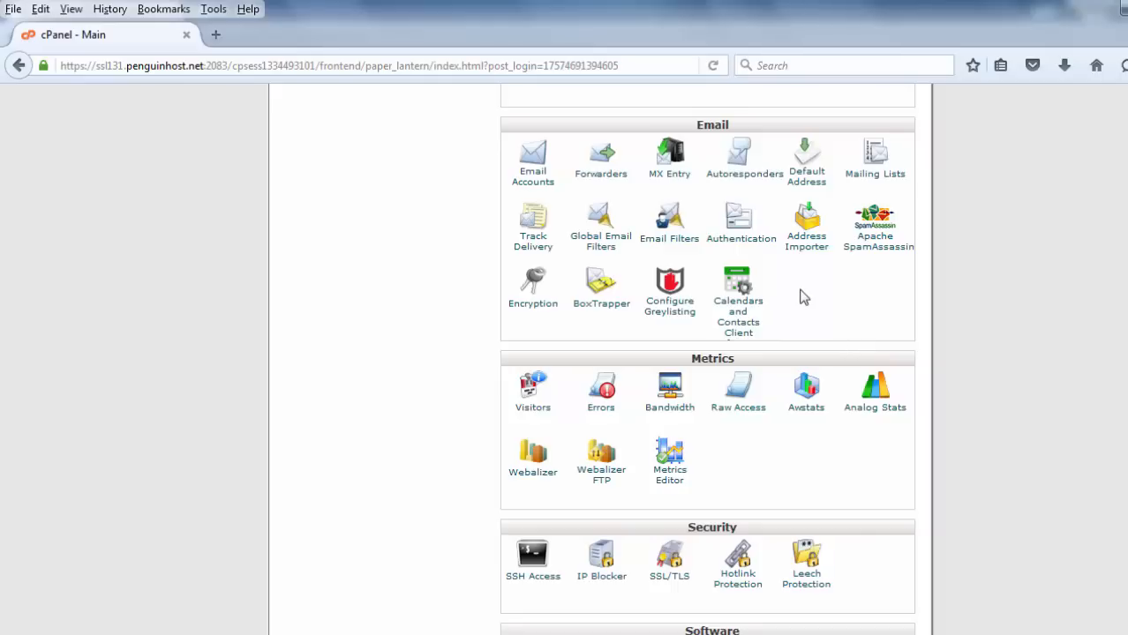
scroll("down", 3)
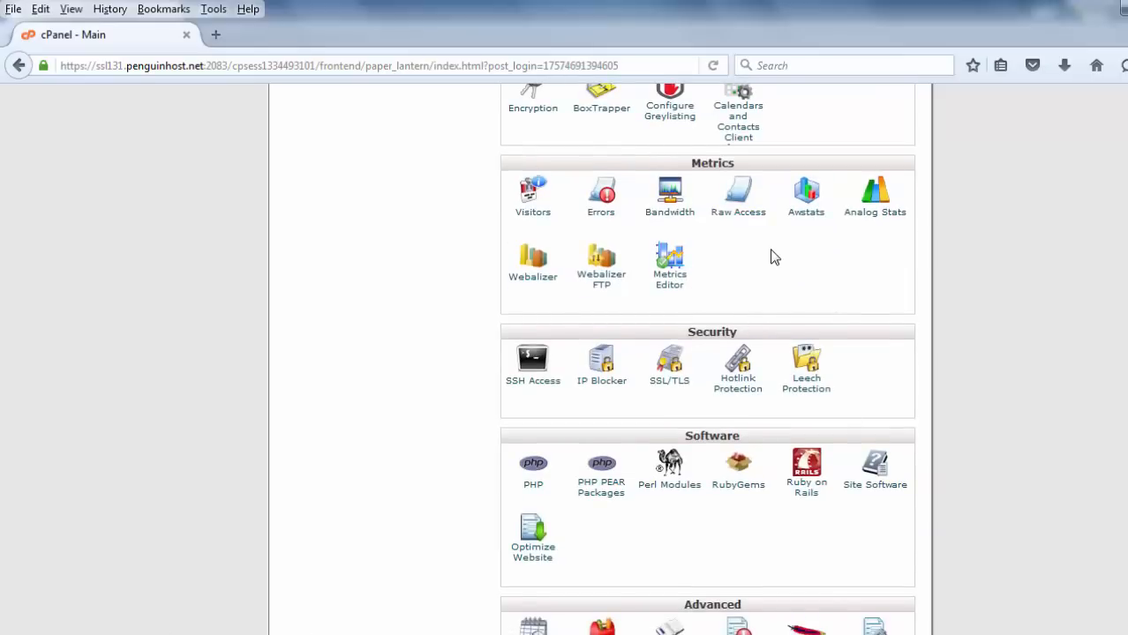
mouse_move(787, 265)
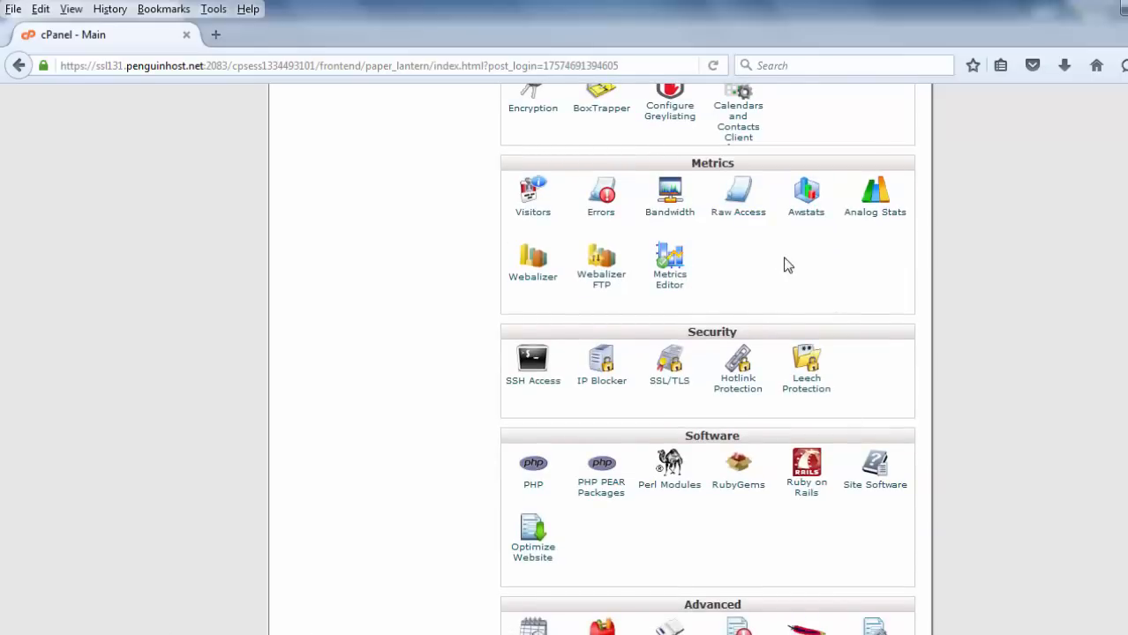
mouse_move(624, 416)
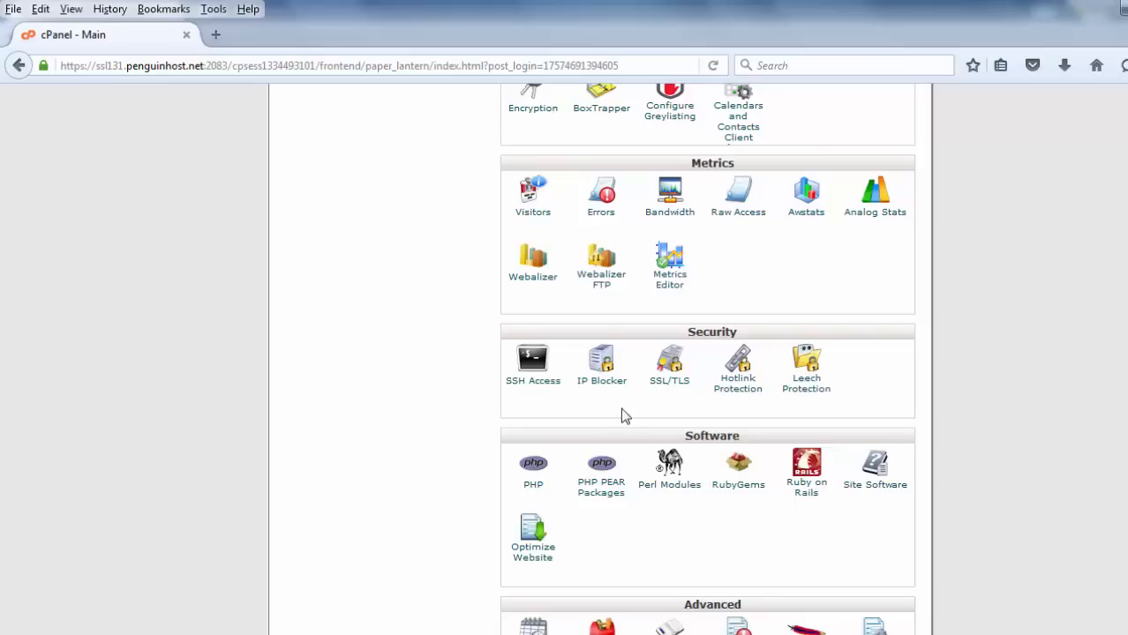
mouse_move(539, 404)
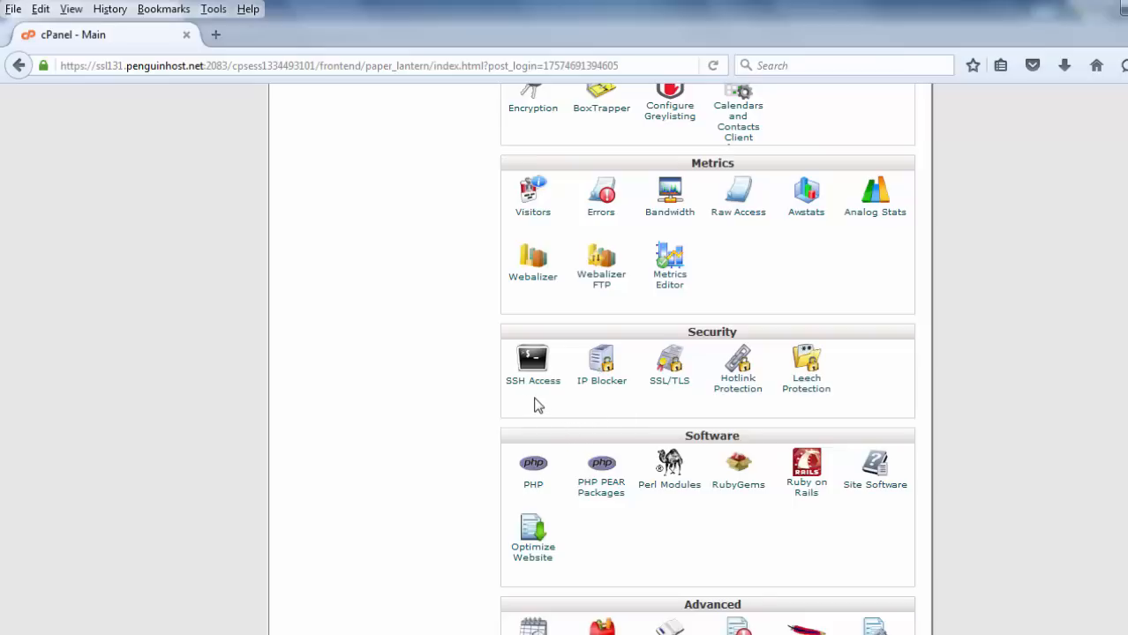
mouse_move(536, 410)
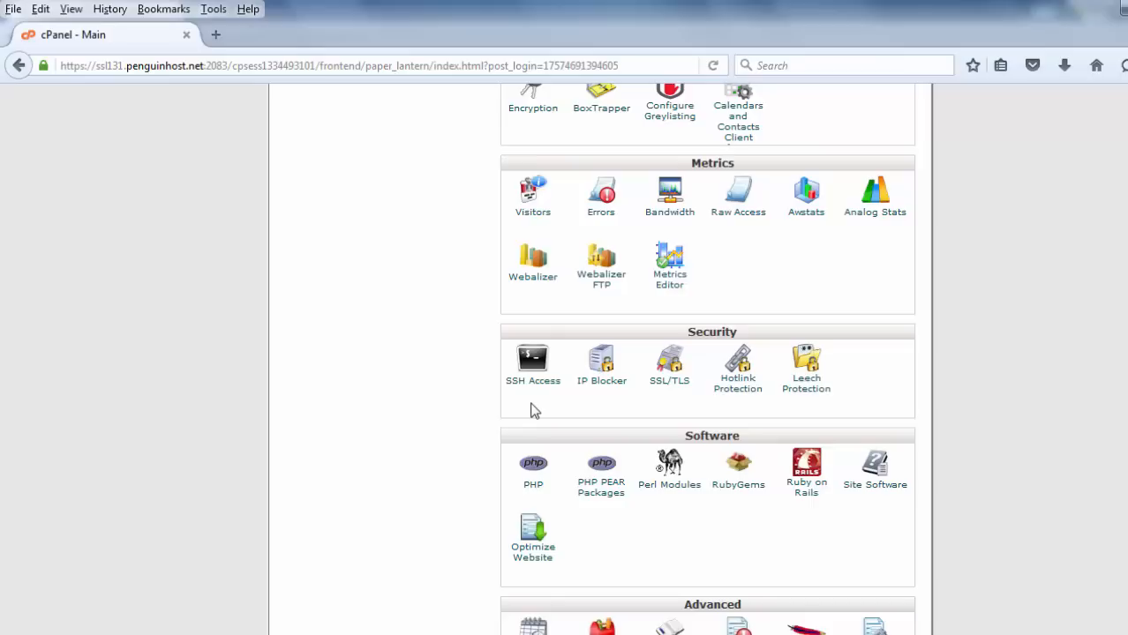
mouse_move(674, 576)
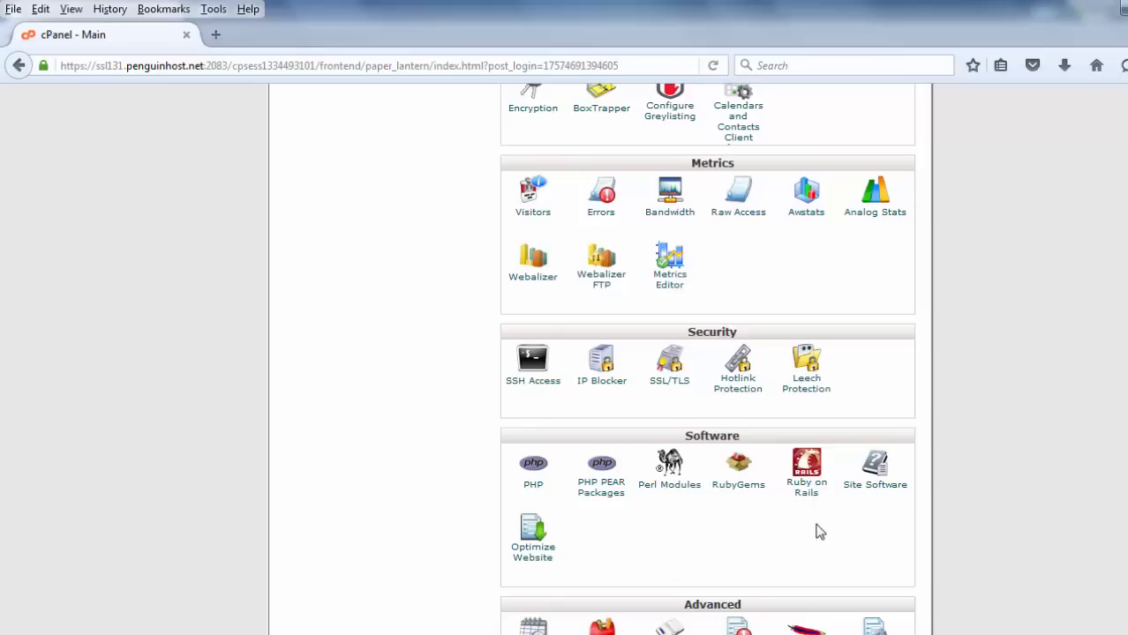
mouse_move(692, 515)
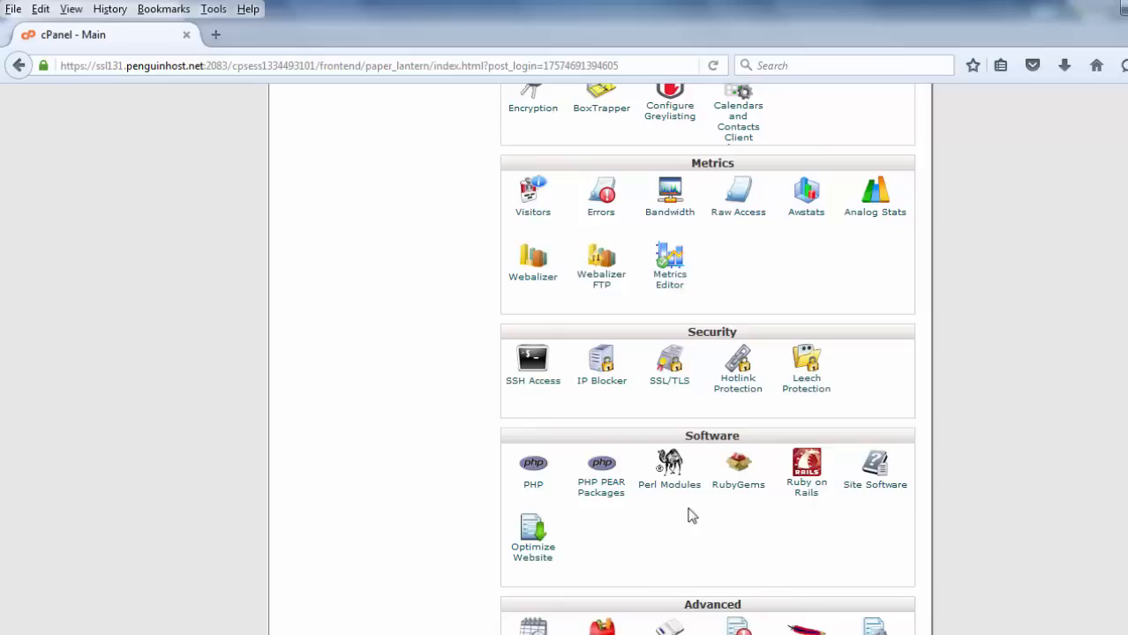
mouse_move(1123, 408)
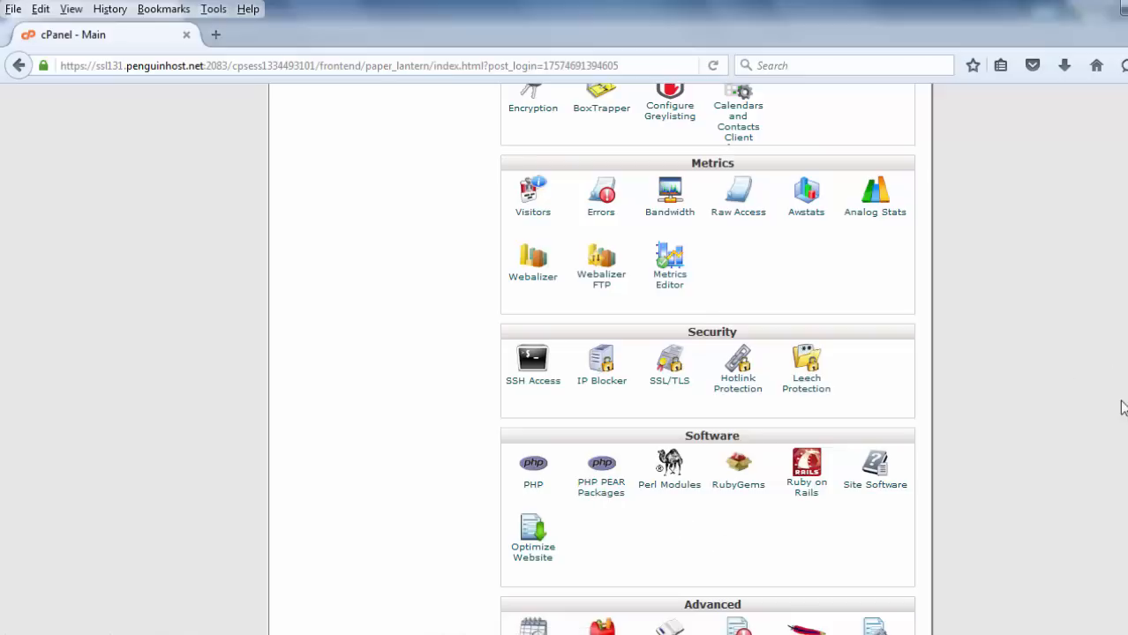
scroll("down", 3)
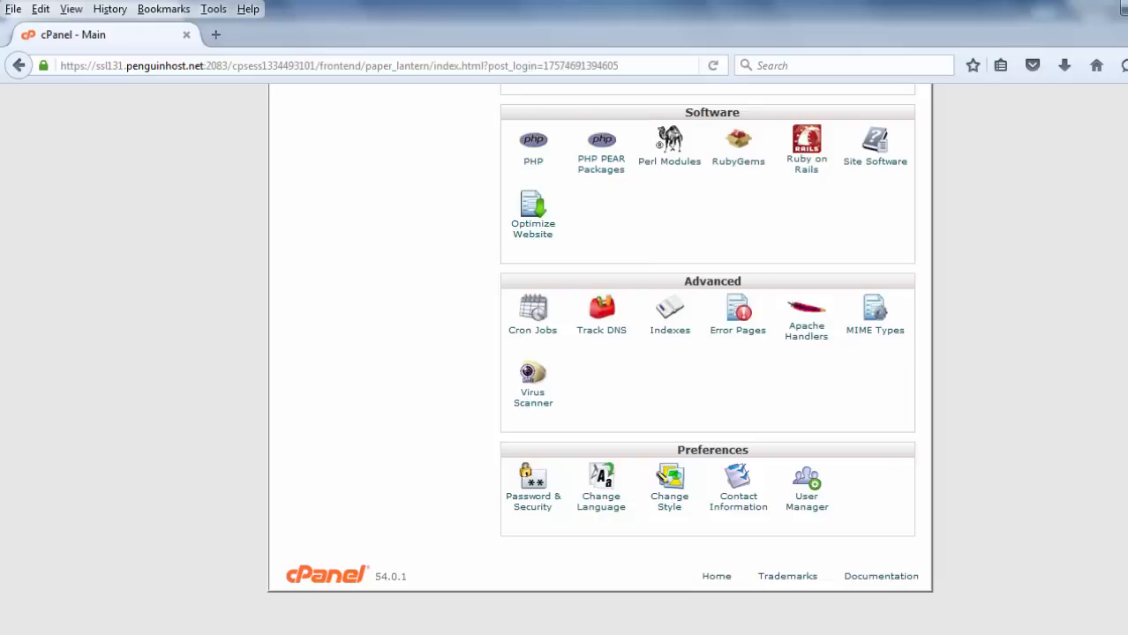
mouse_move(853, 422)
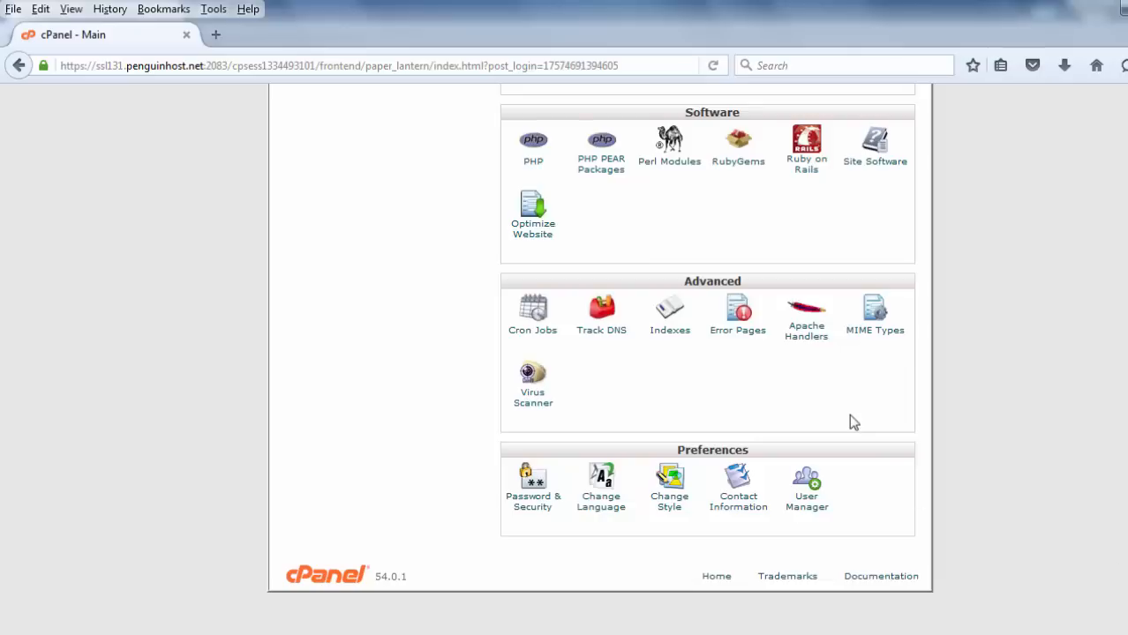
scroll("up", 3)
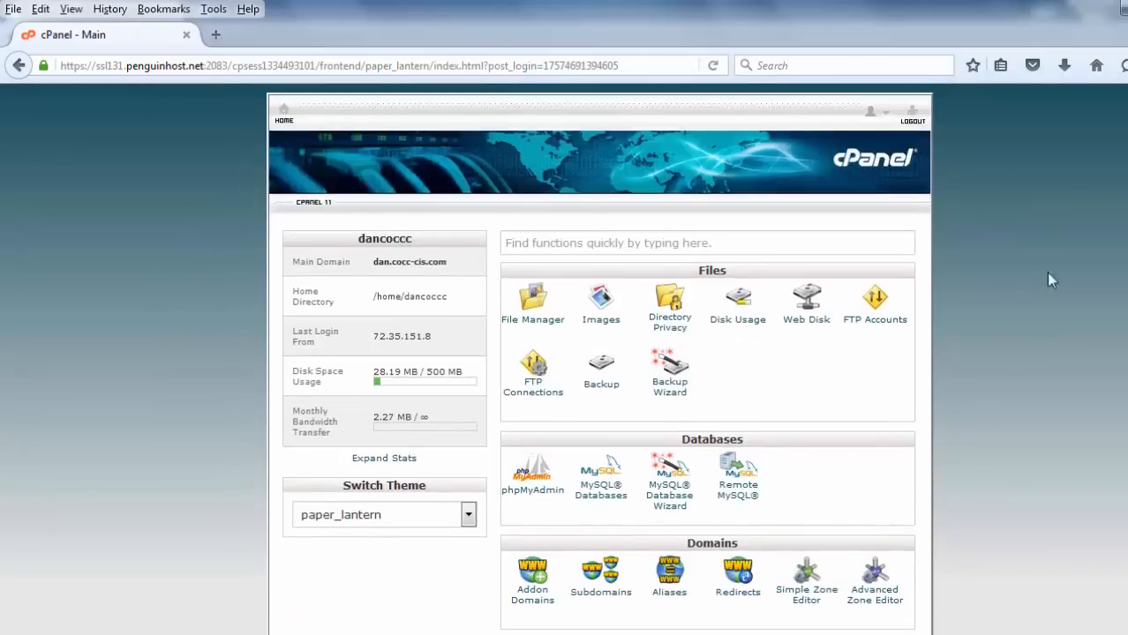
mouse_move(925, 388)
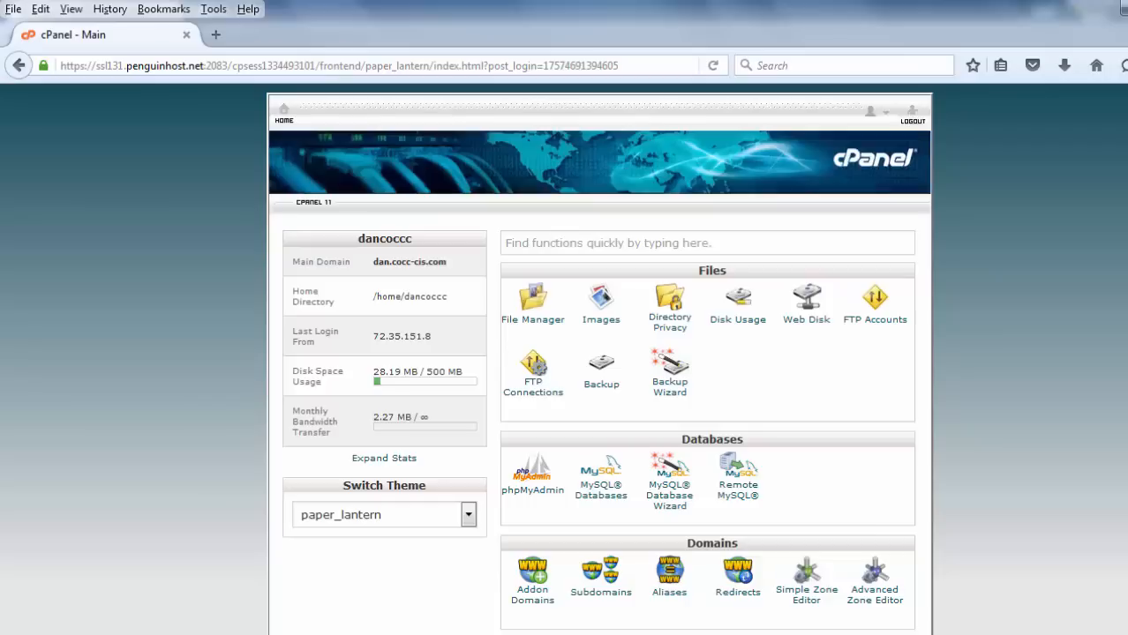
mouse_move(925, 416)
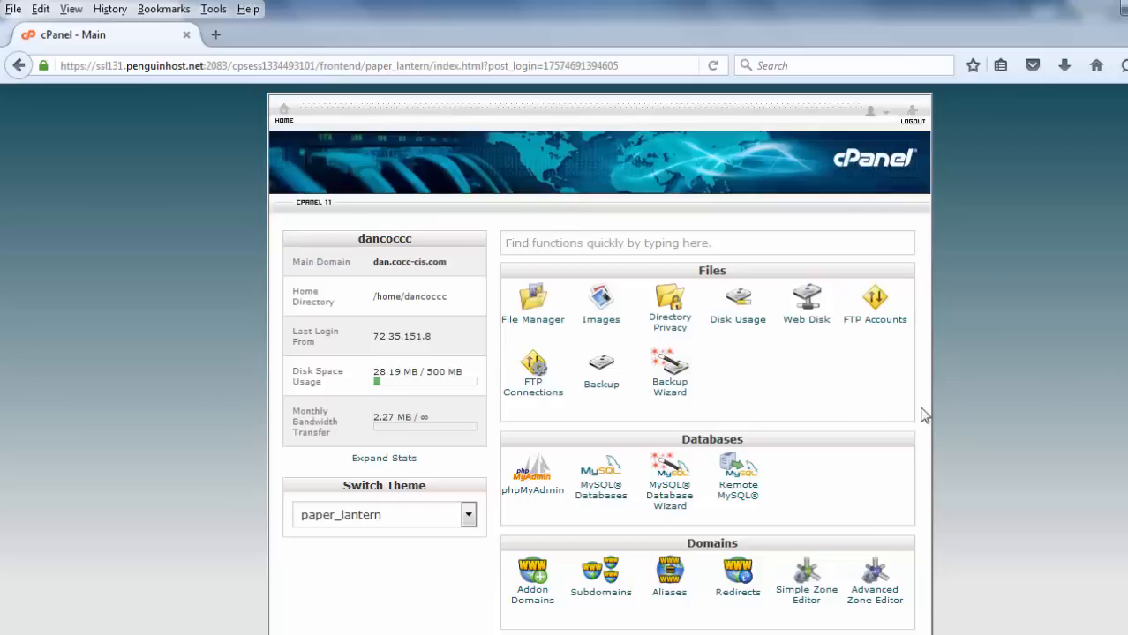
Step: Launch File Manager showing the /home/dancoccc directory contents
left_click(533, 304)
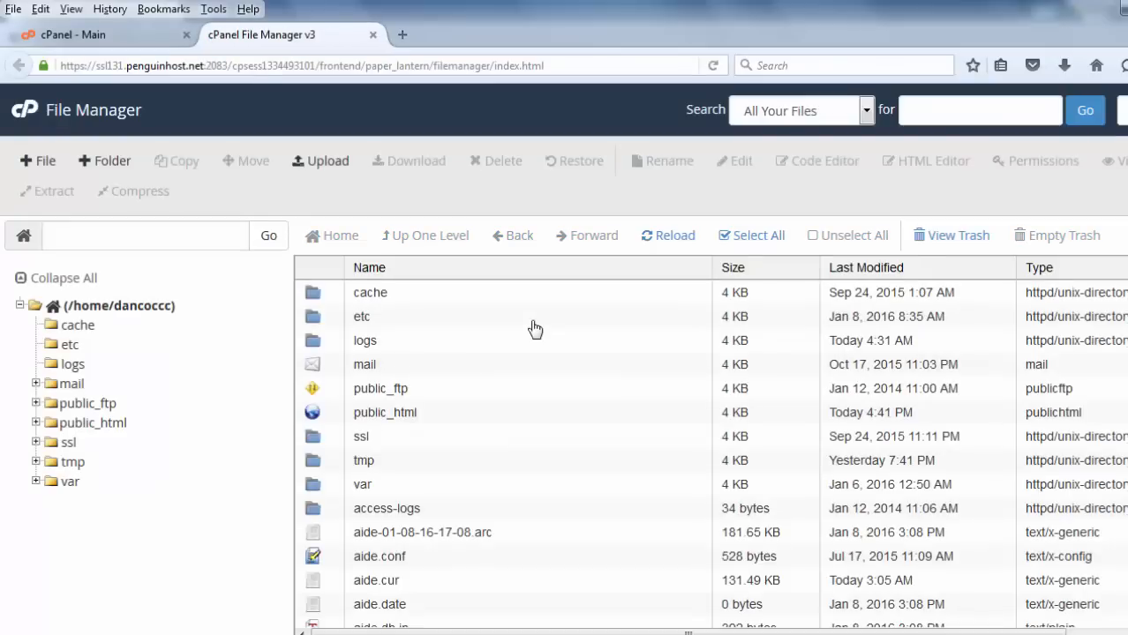
mouse_move(626, 534)
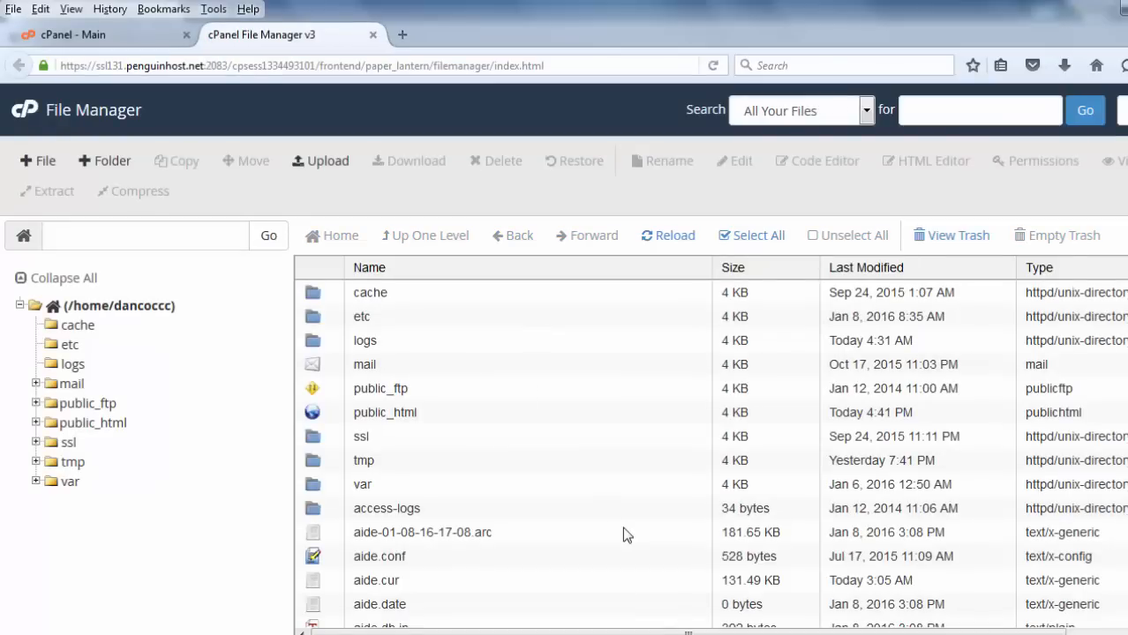
mouse_move(416, 429)
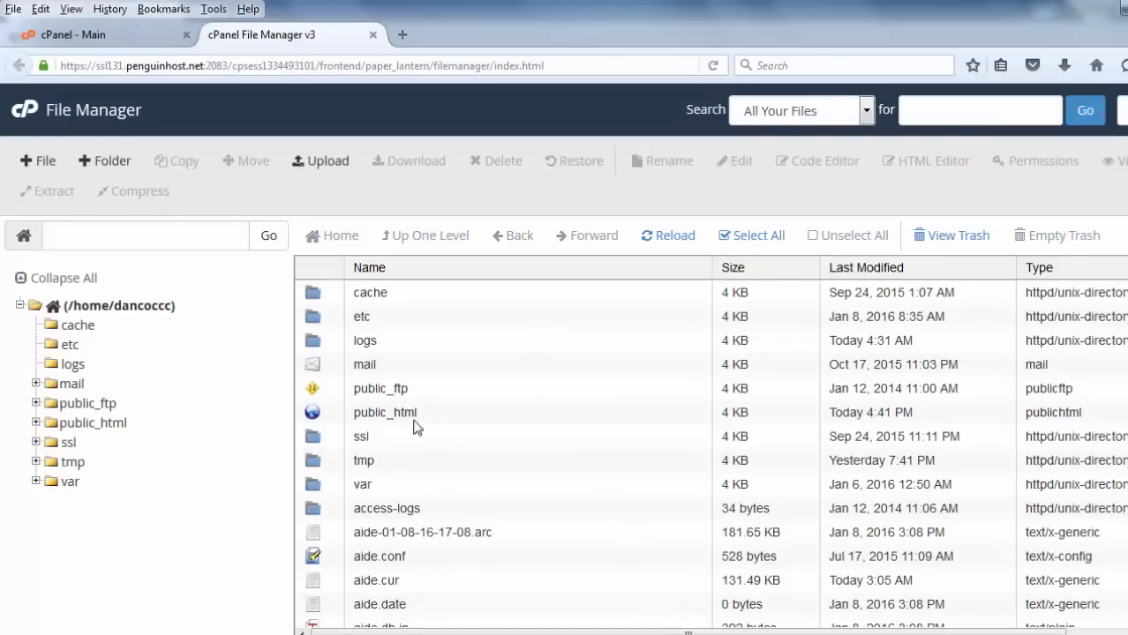
mouse_move(420, 431)
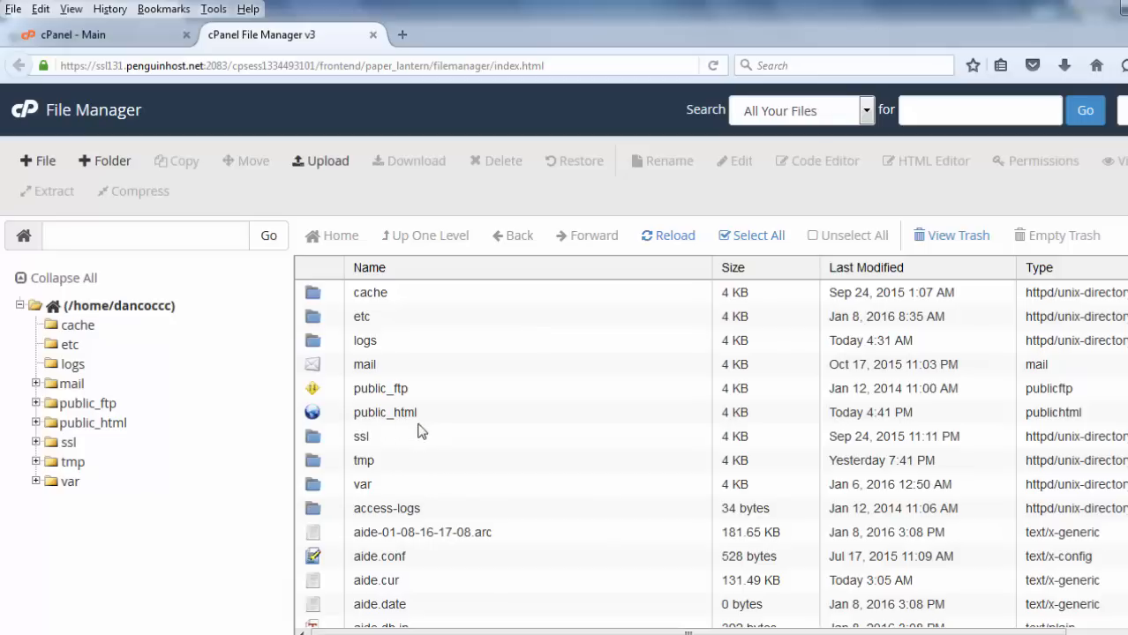
mouse_move(402, 436)
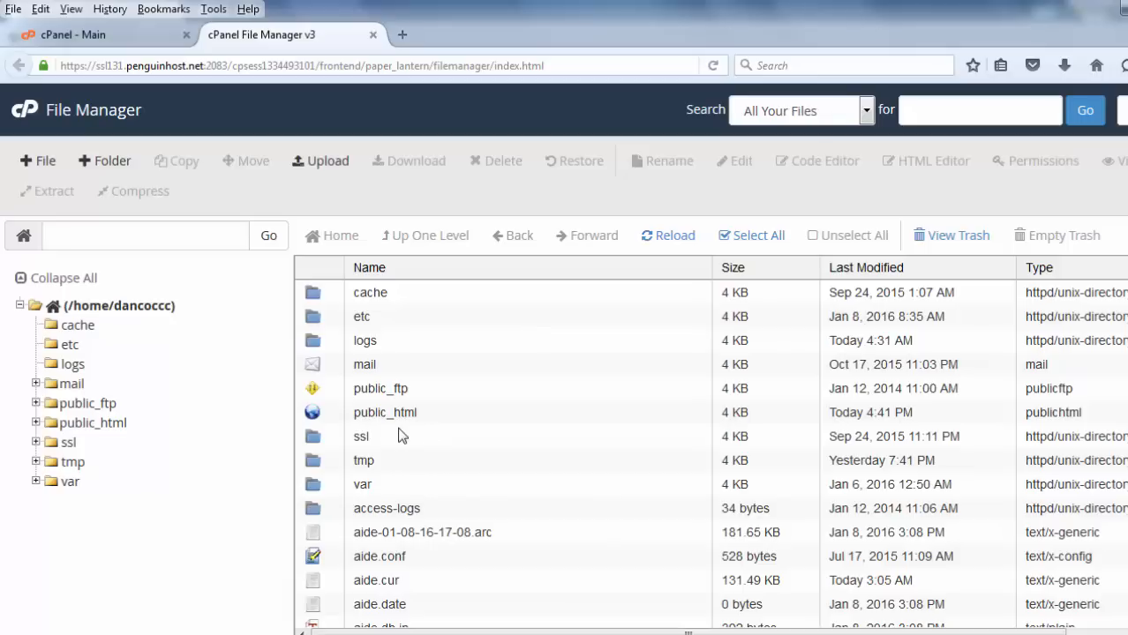
mouse_move(432, 437)
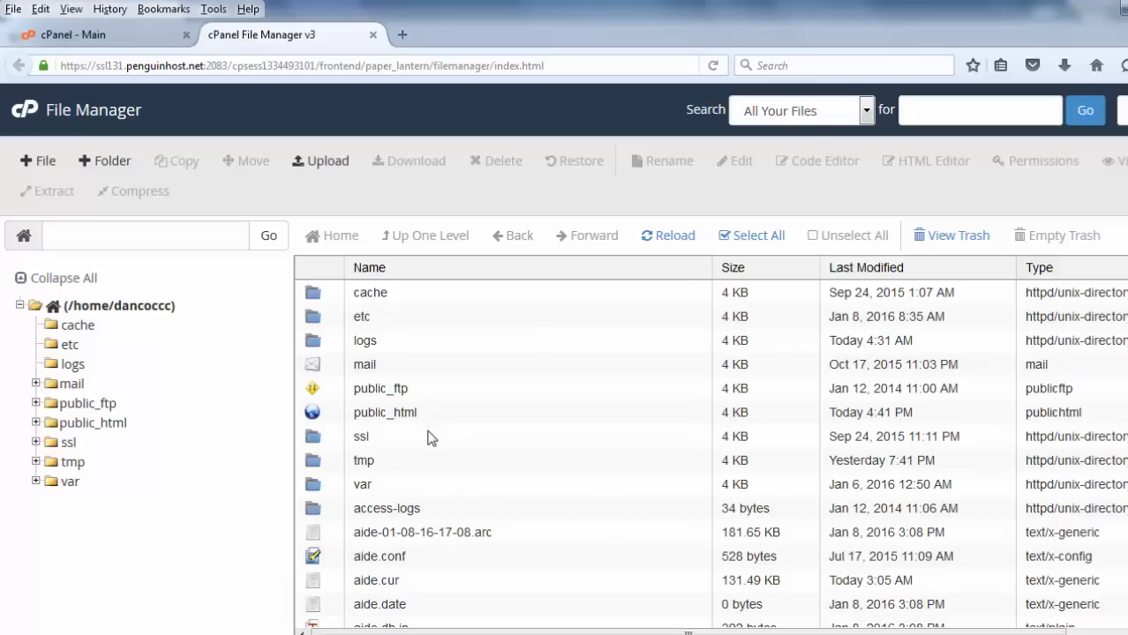
mouse_move(409, 431)
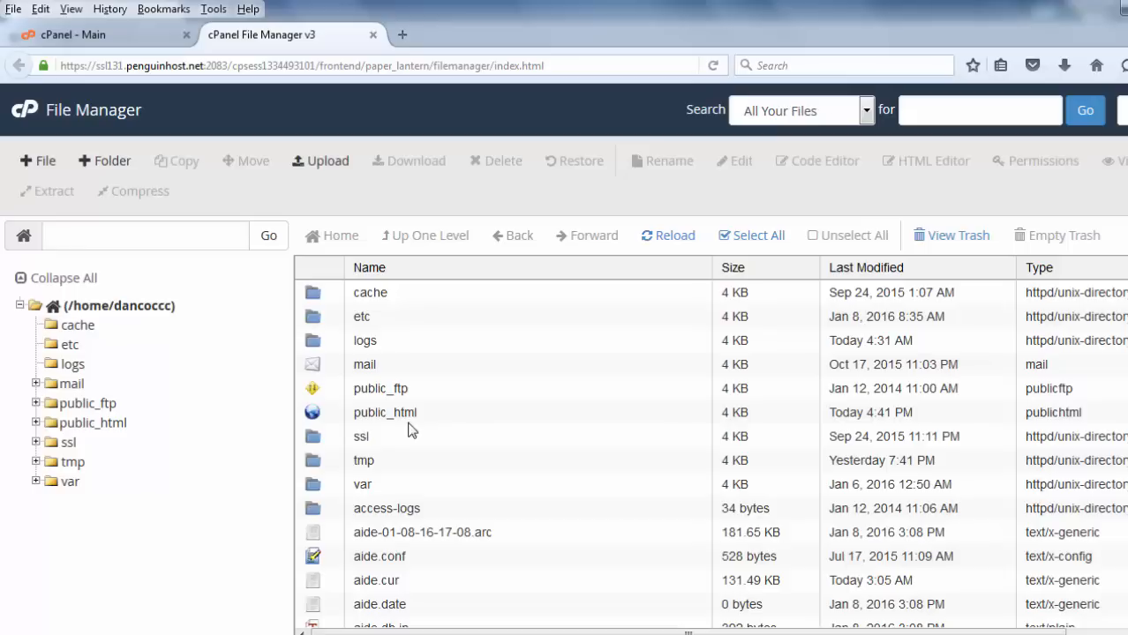
mouse_move(395, 452)
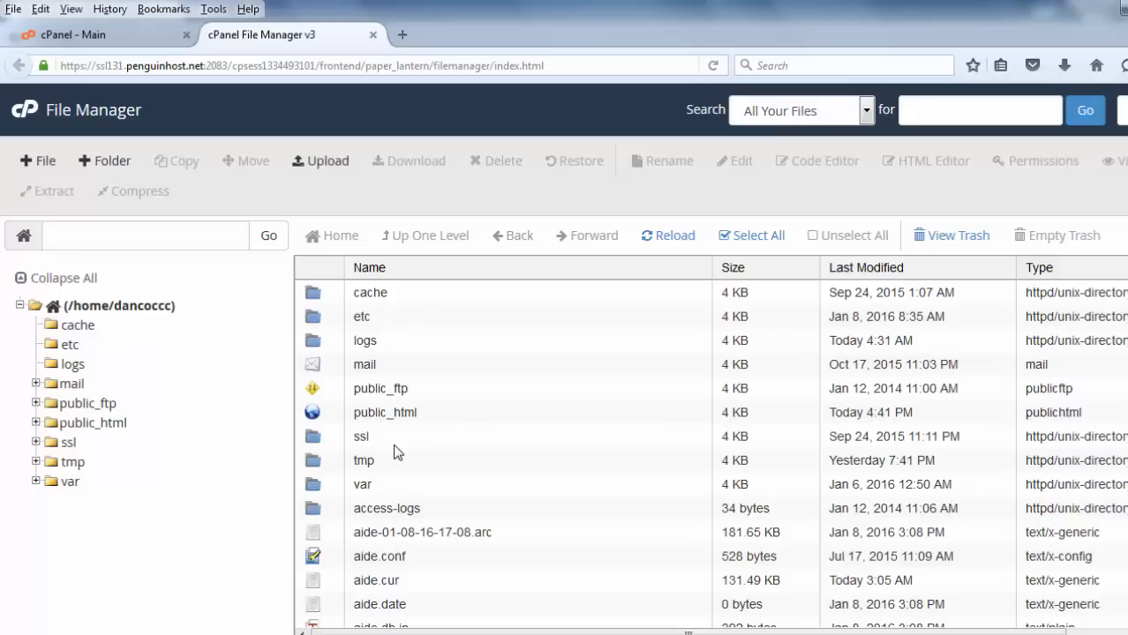
mouse_move(316, 422)
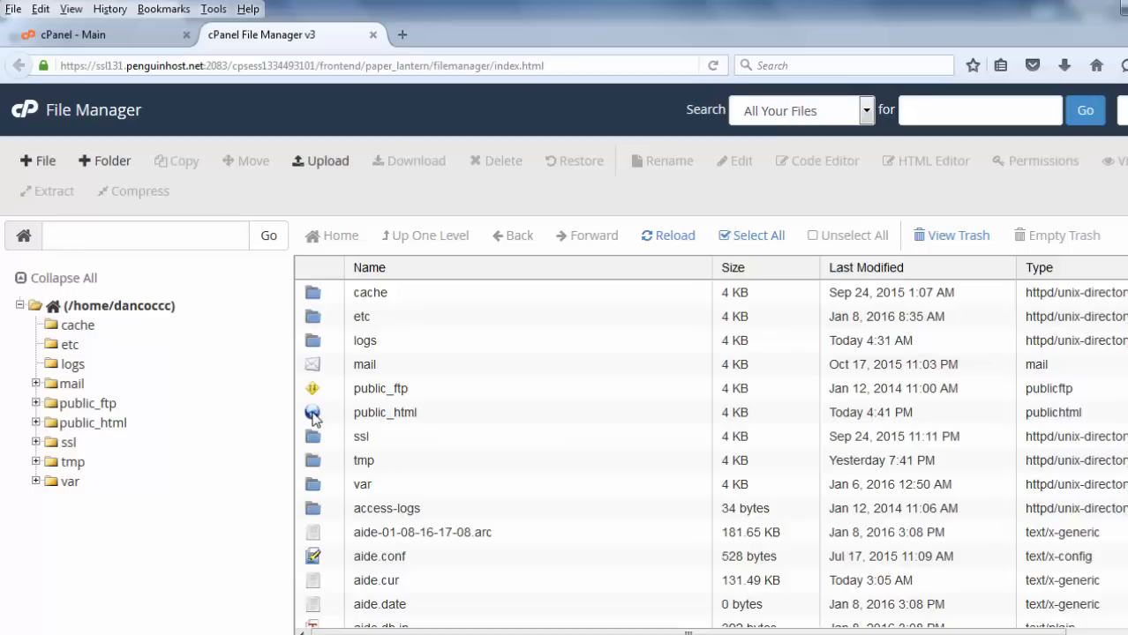
Step: Enter the public_html folder containing cgi-bin and index.html
double_click(385, 413)
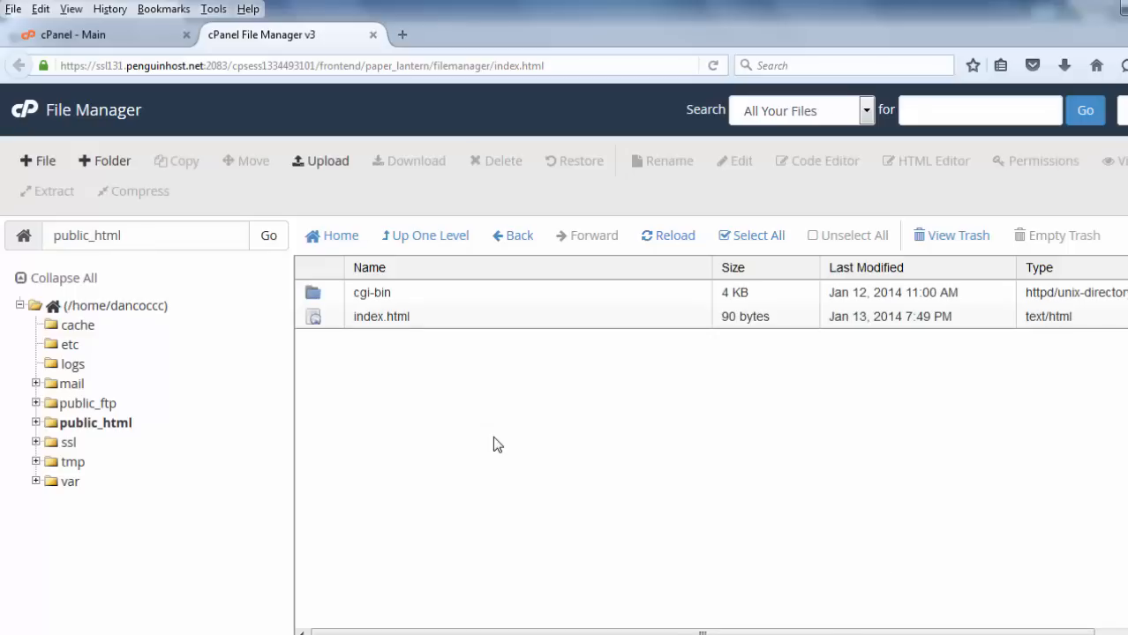
mouse_move(397, 369)
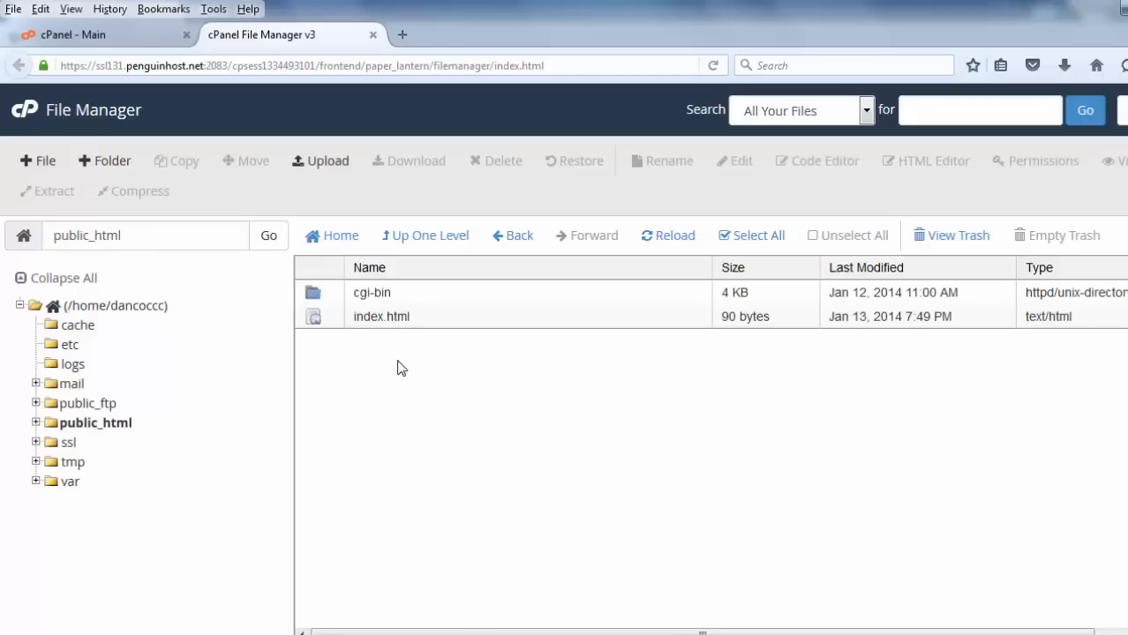
mouse_move(376, 309)
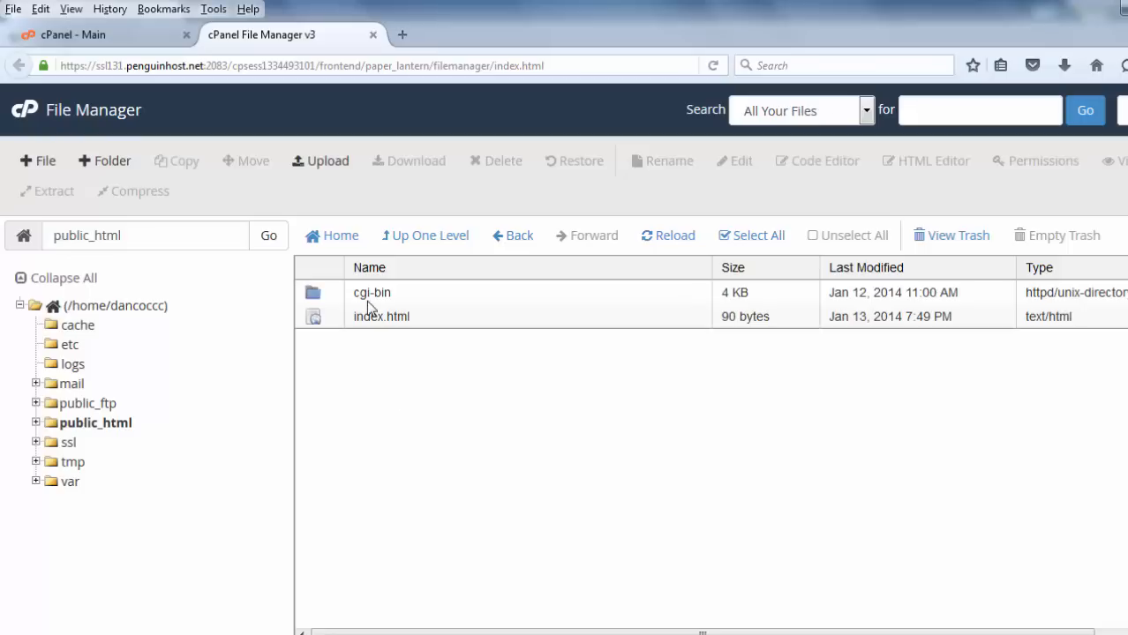
mouse_move(366, 326)
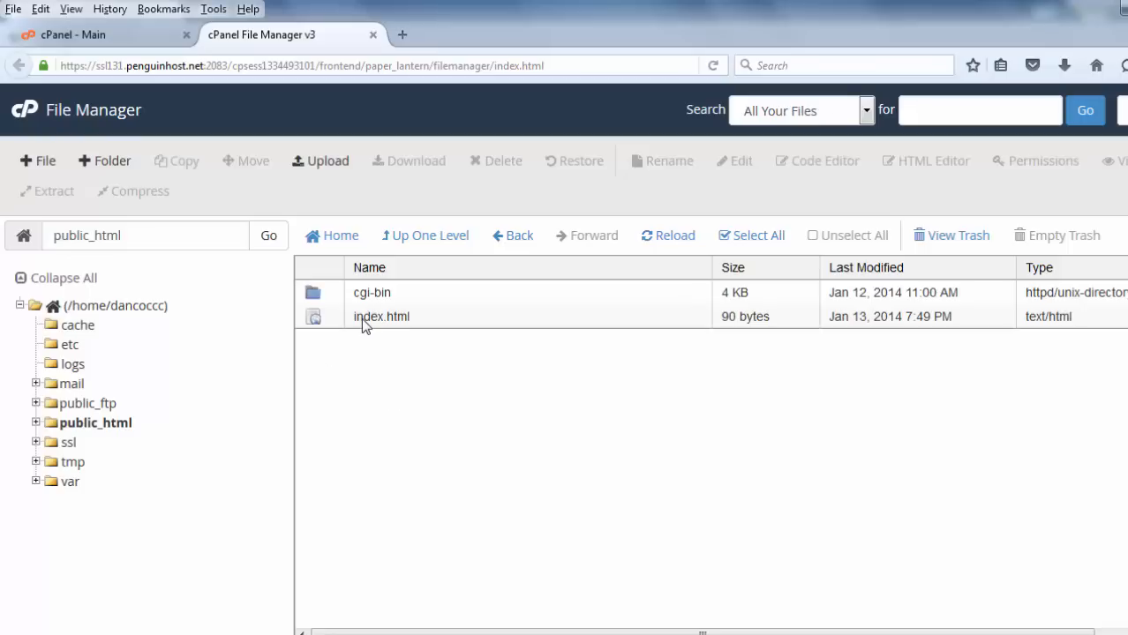
mouse_move(367, 331)
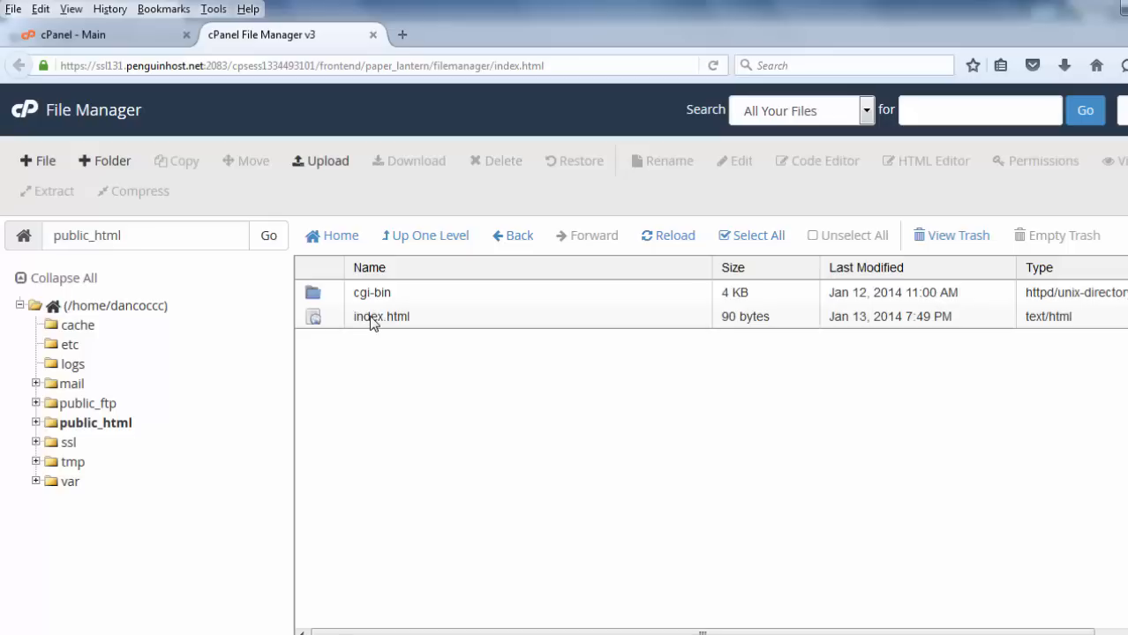
mouse_move(382, 318)
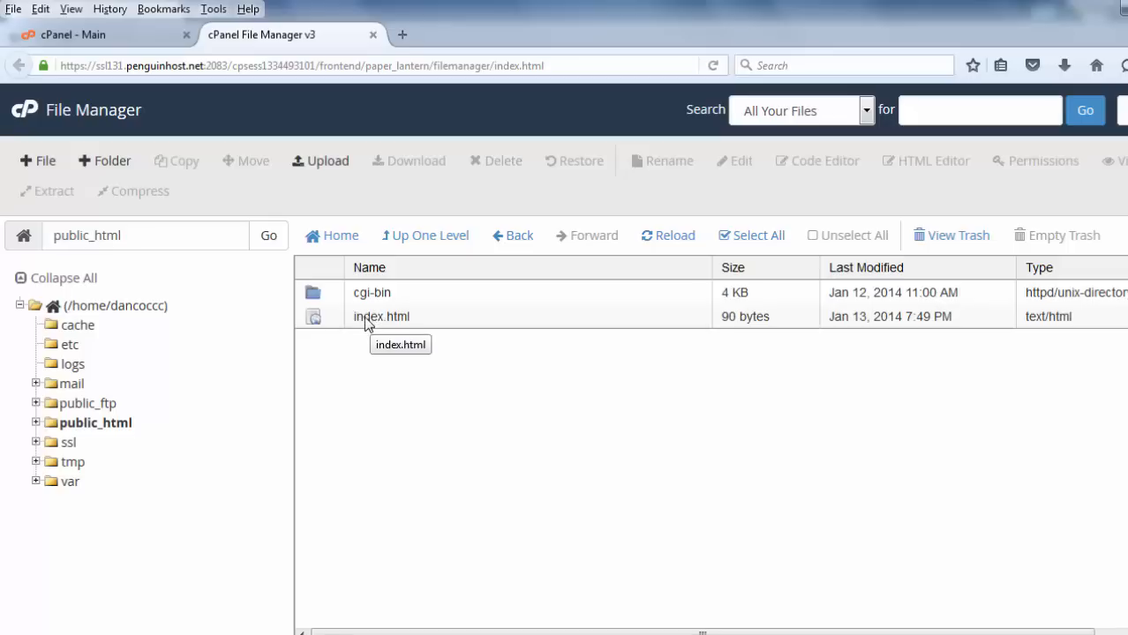
mouse_move(409, 392)
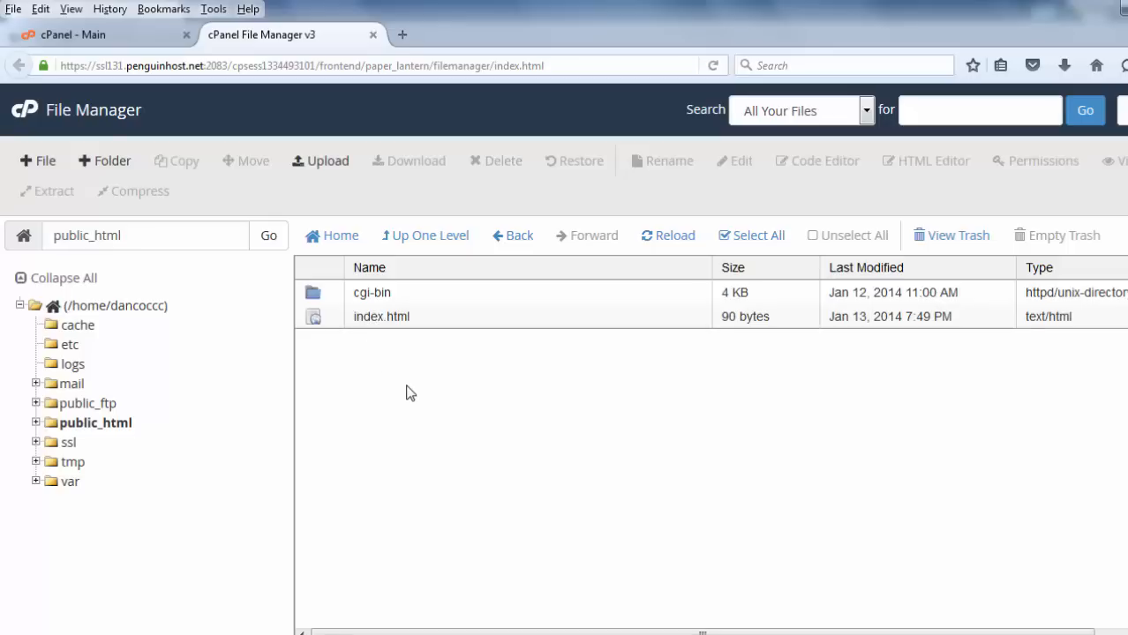
mouse_move(385, 11)
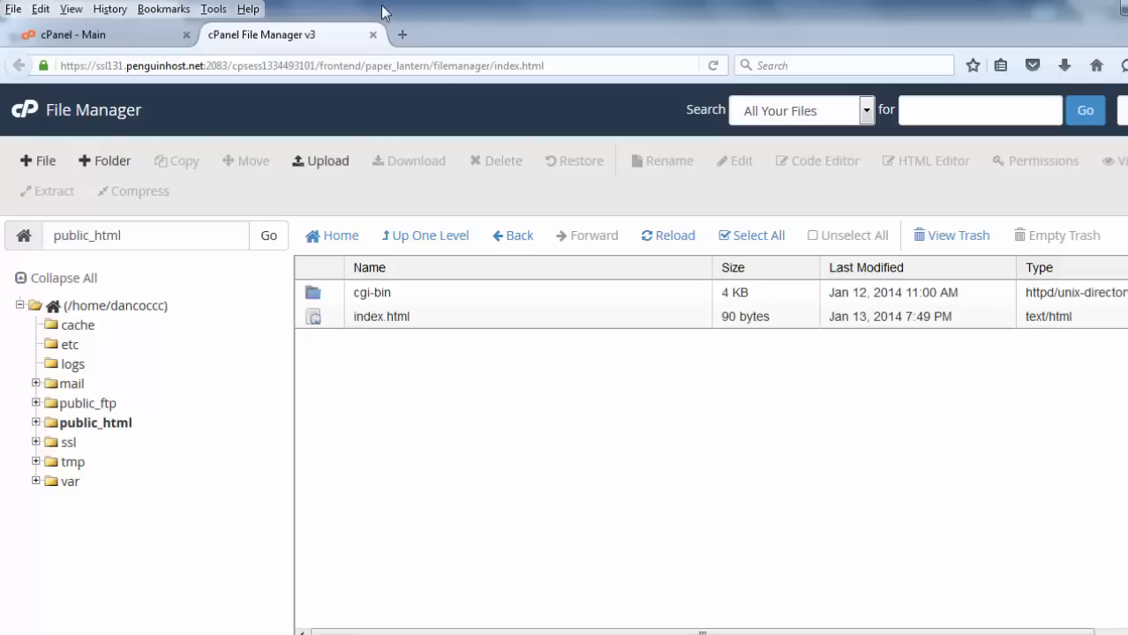
Step: Load wordpress.org in a new browser tab beside the File Manager
left_click(403, 35)
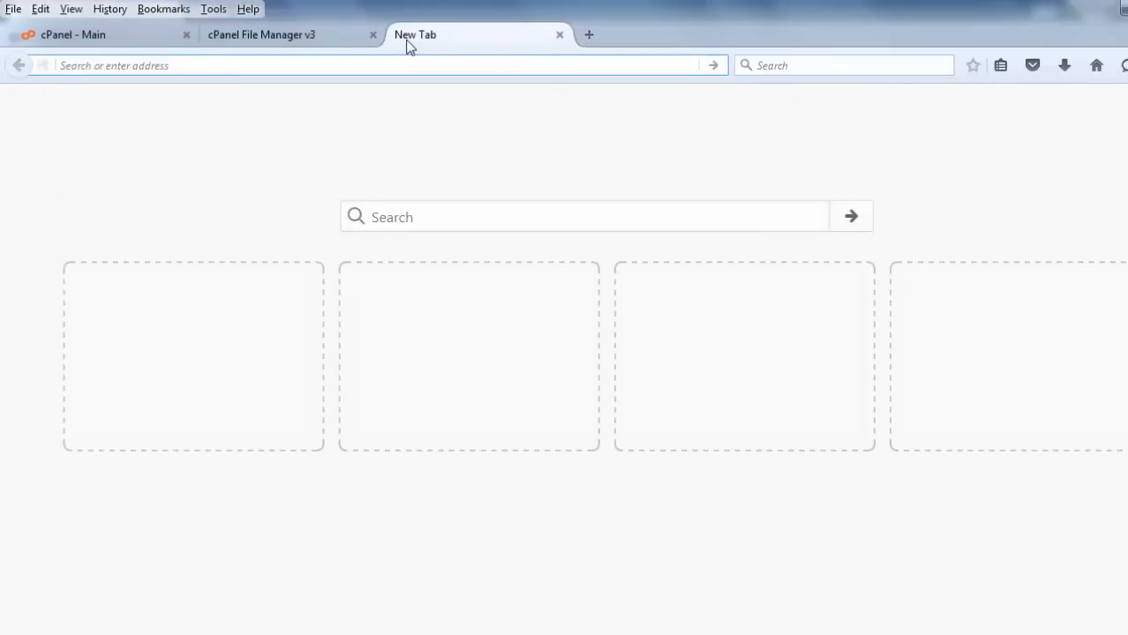
type("wordpress.org")
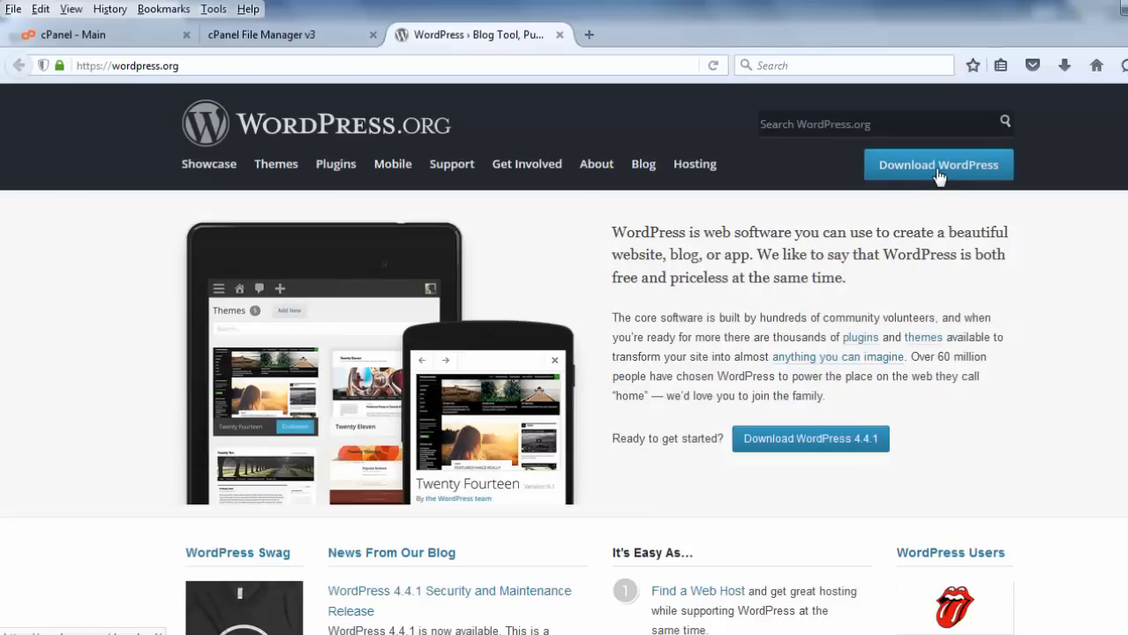
mouse_move(355, 146)
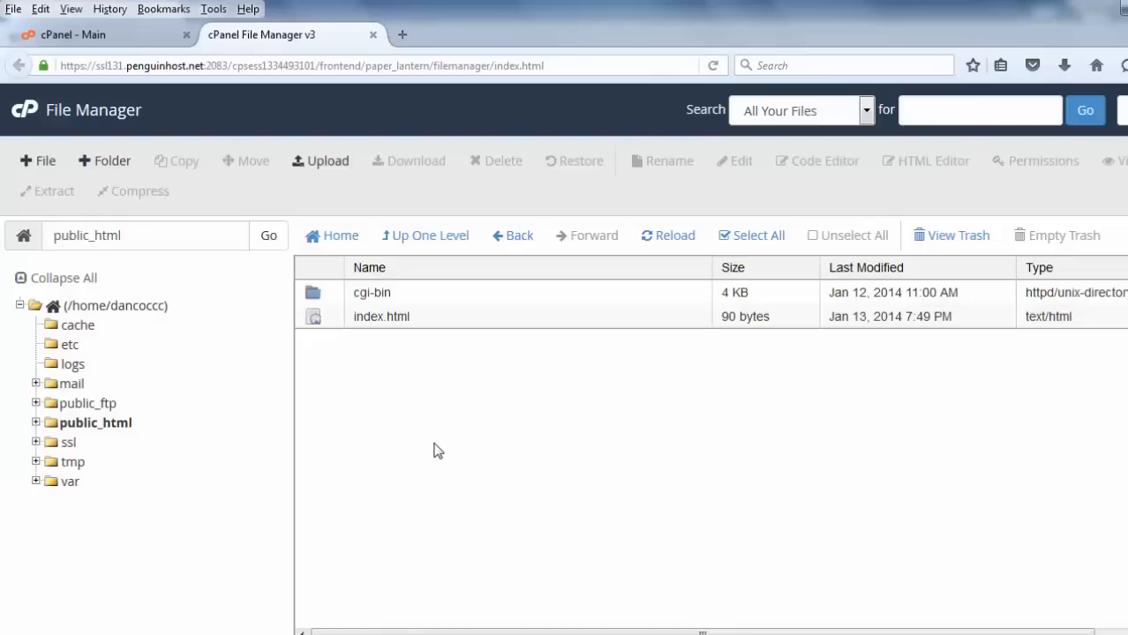
Step: Upload wordpress-4.4.zip from the computer into public_html
left_click(328, 161)
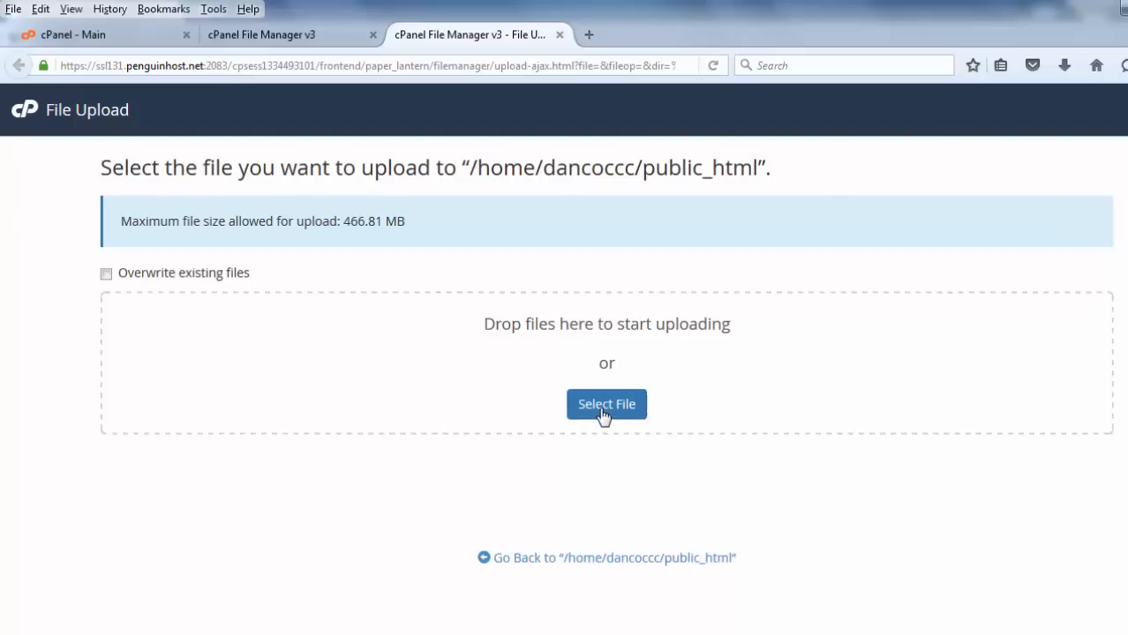
left_click(608, 403)
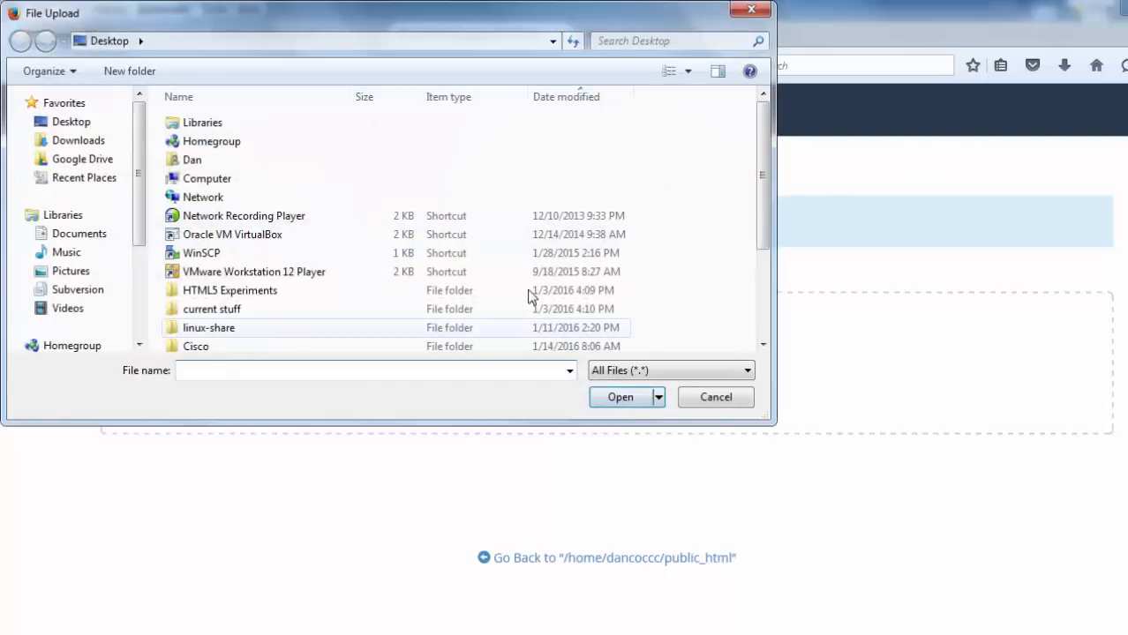
scroll("down", 3)
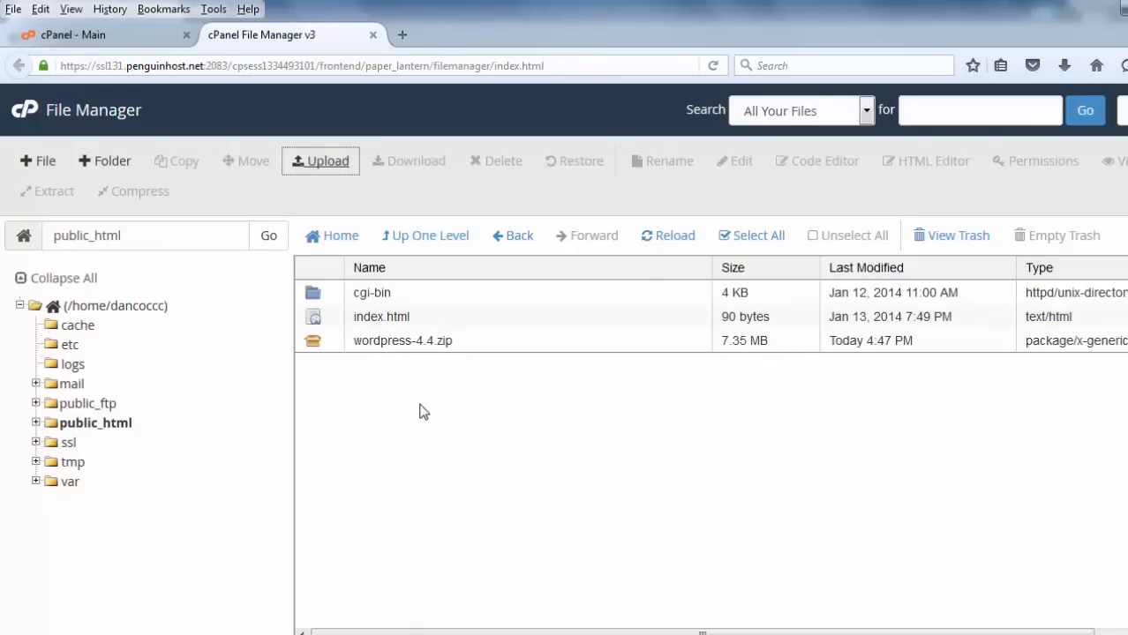
mouse_move(378, 344)
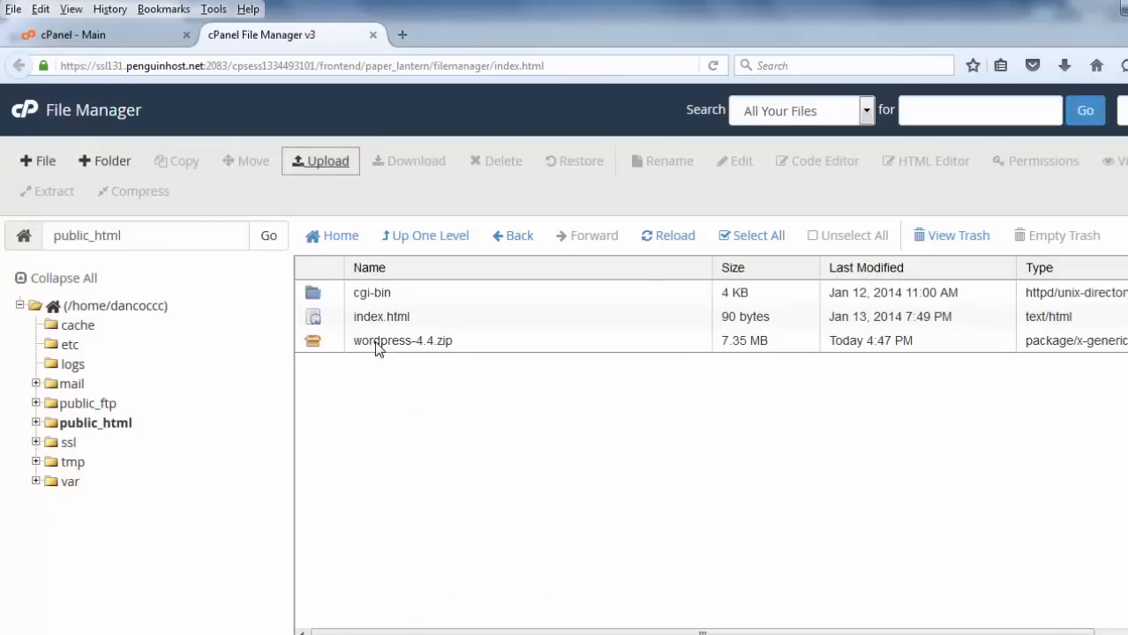
Step: Extract wordpress-4.4.zip into /public_html, producing a wordpress folder, and reselect the archive
left_click(402, 341)
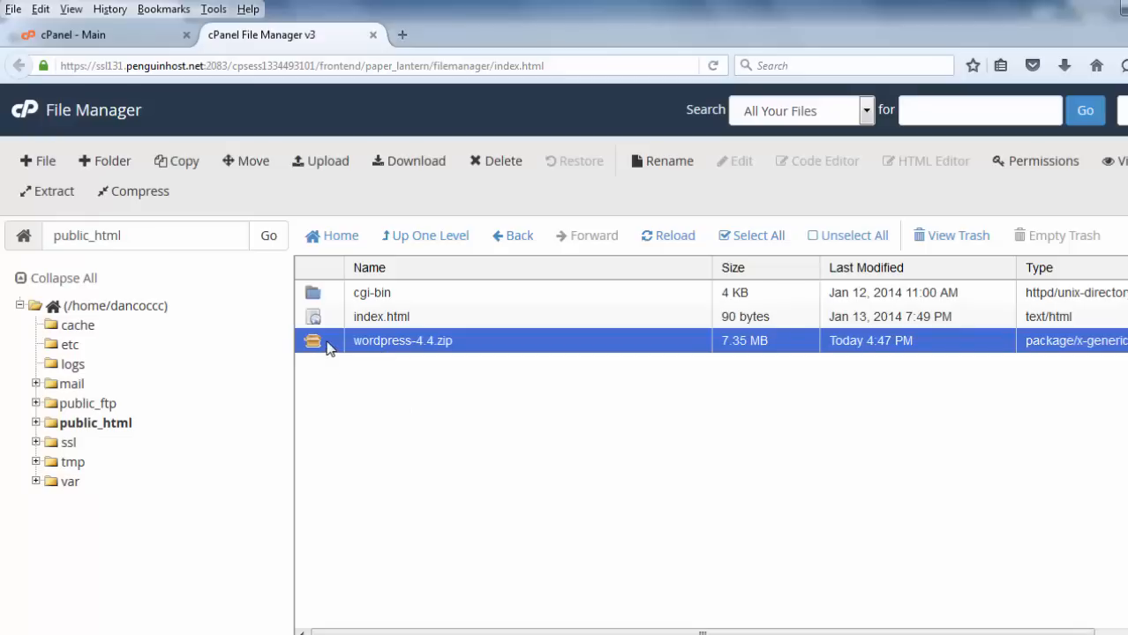
right_click(403, 339)
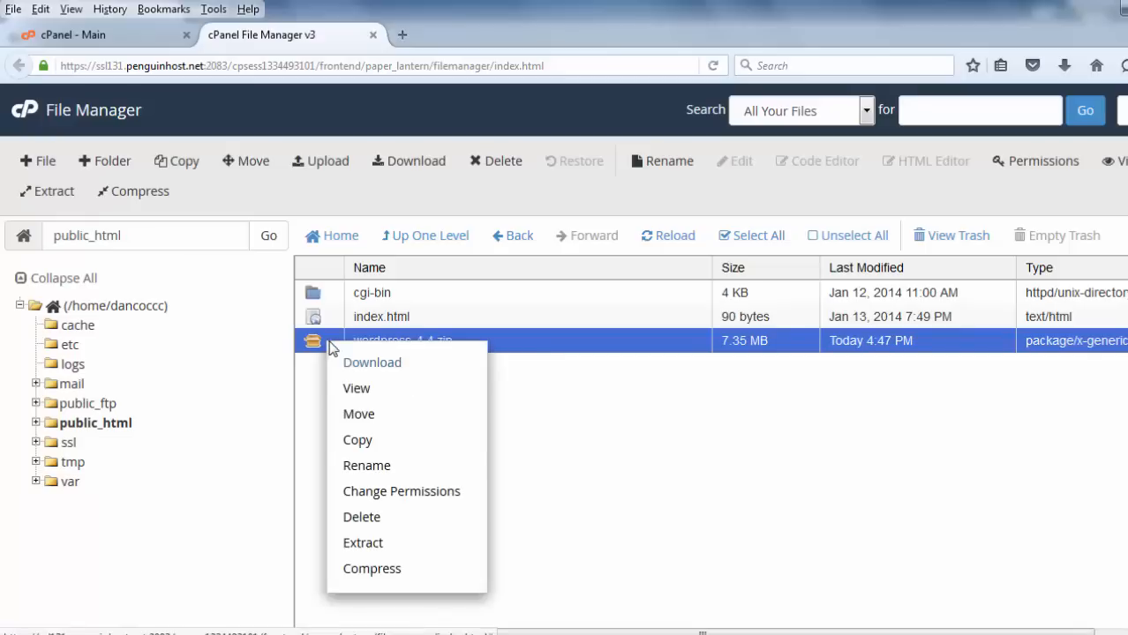
left_click(363, 543)
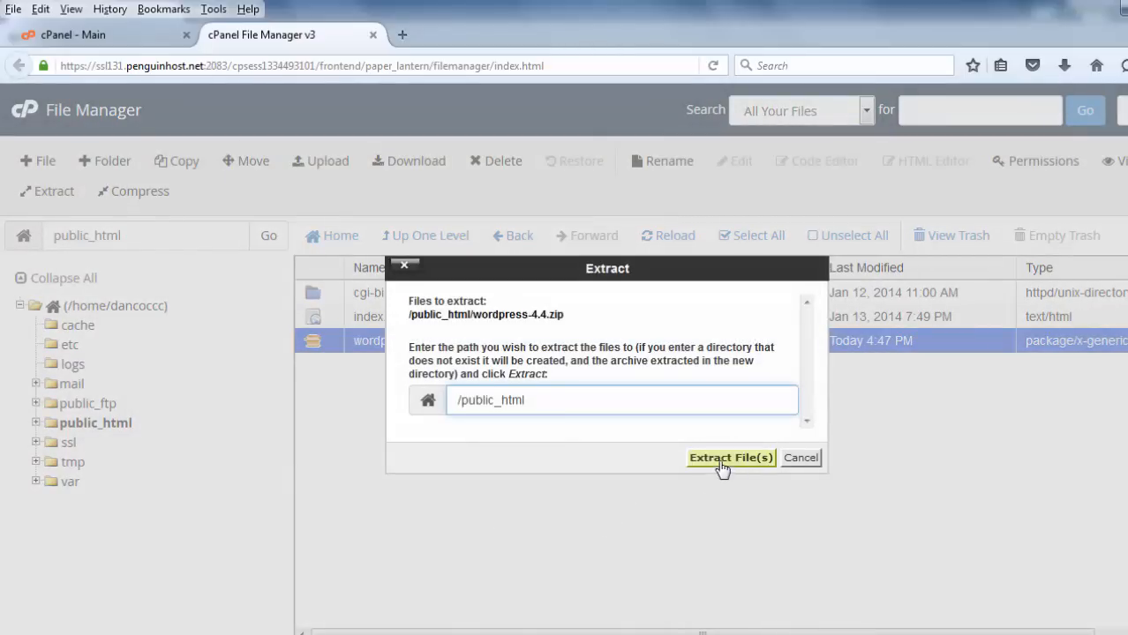
left_click(731, 458)
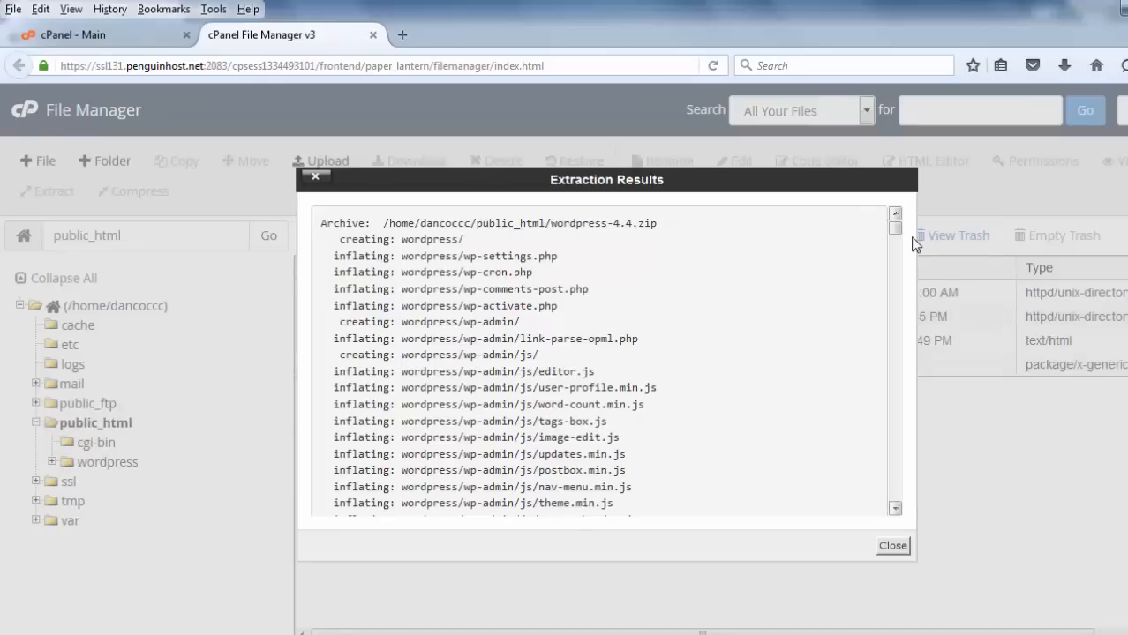
scroll("down", 3)
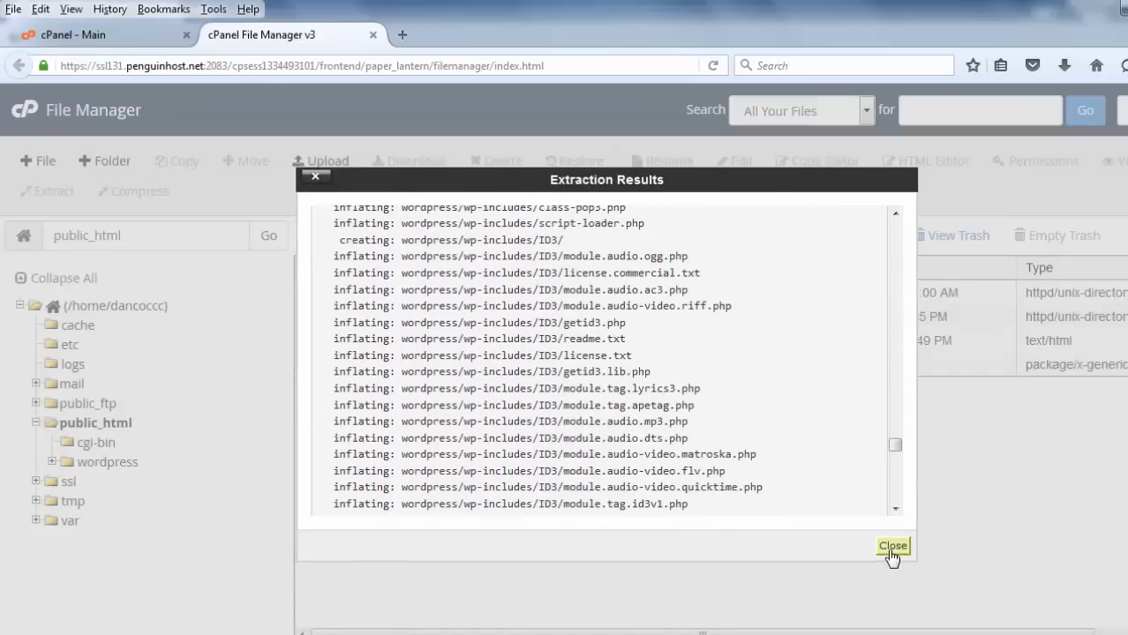
left_click(894, 545)
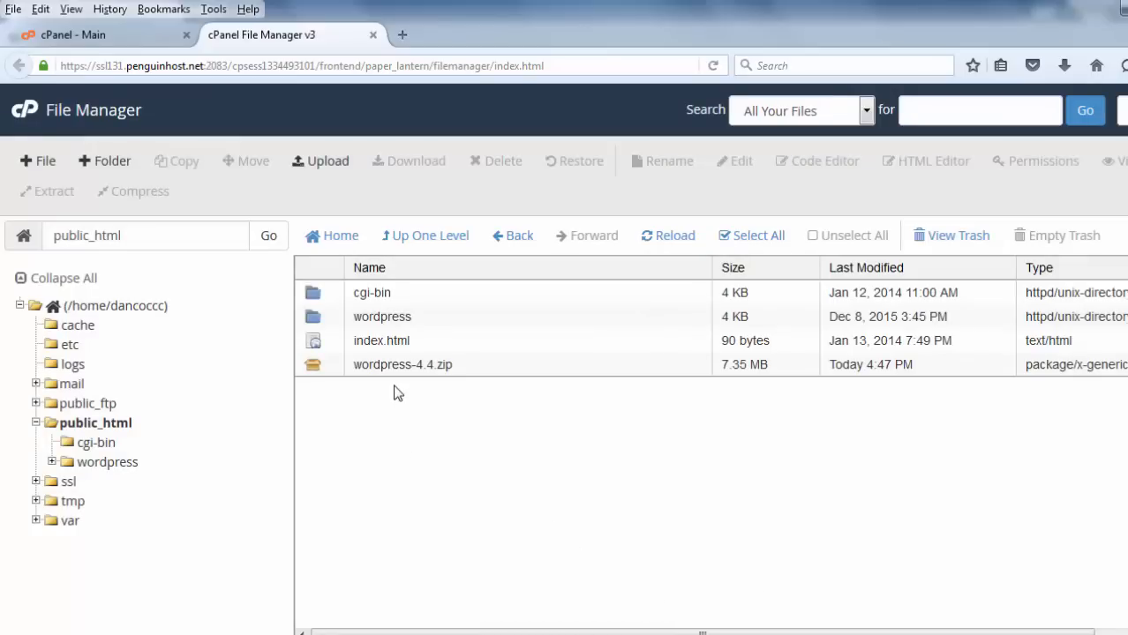
left_click(402, 364)
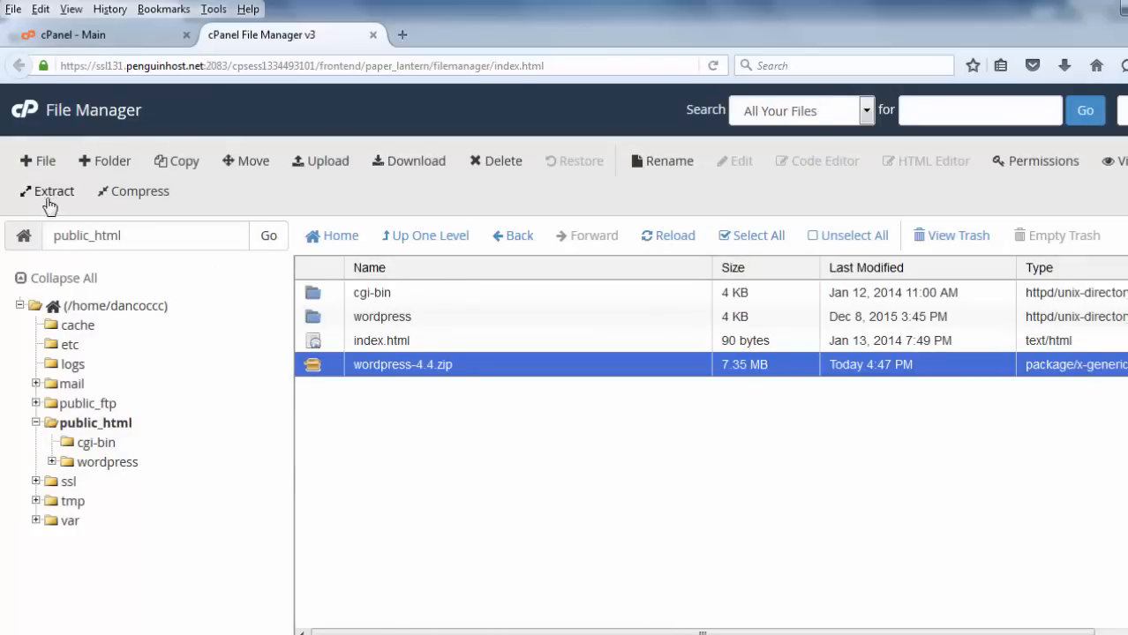
mouse_move(411, 483)
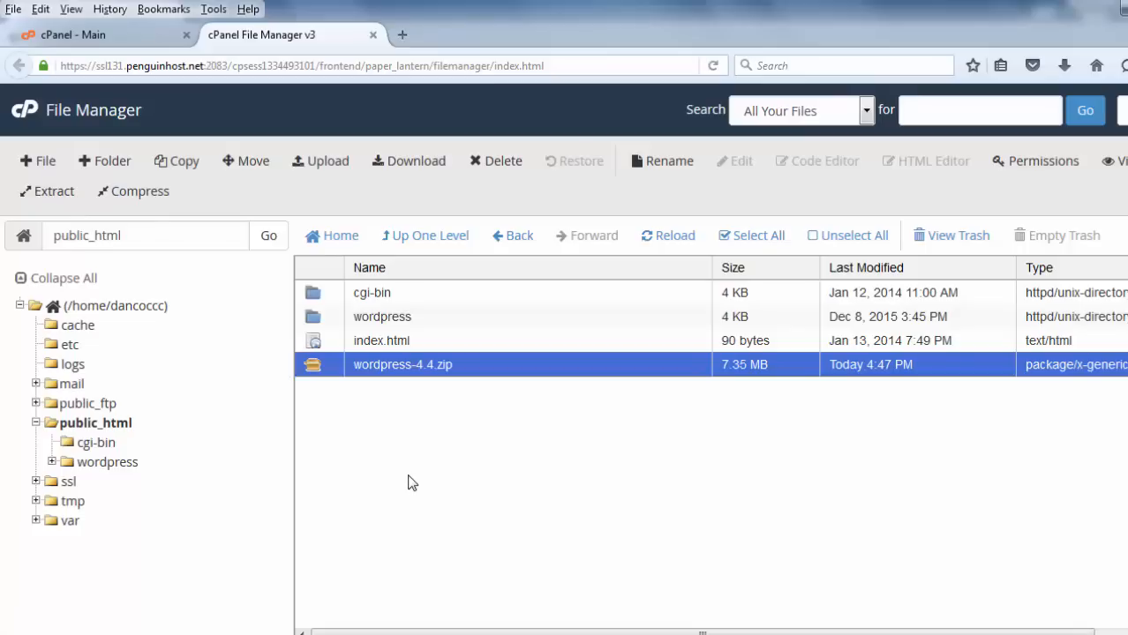
mouse_move(392, 350)
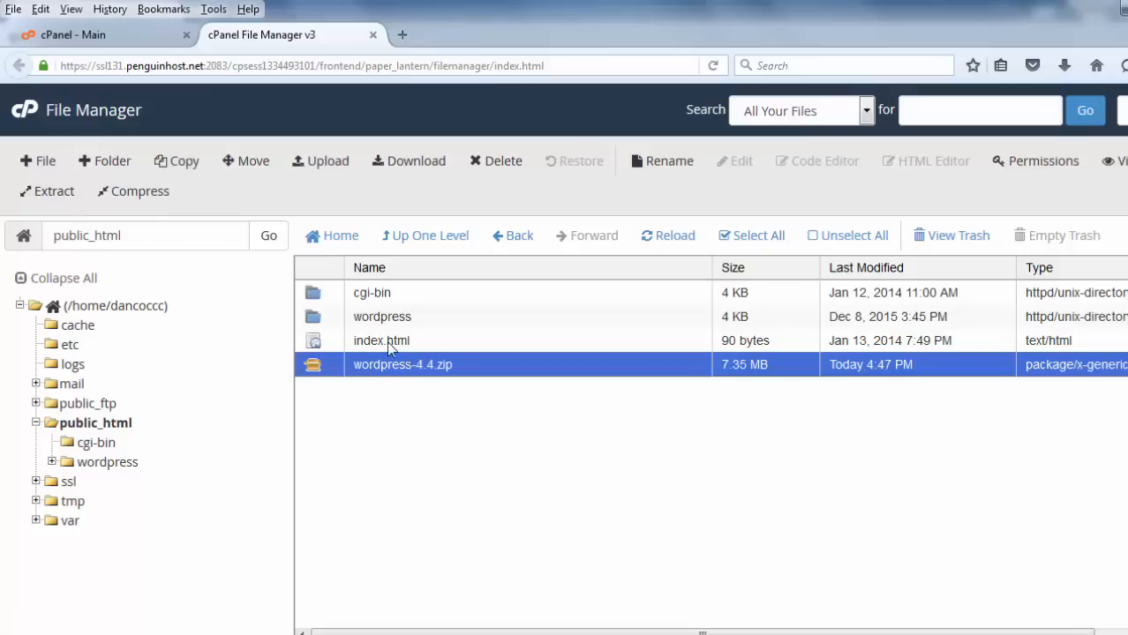
mouse_move(396, 329)
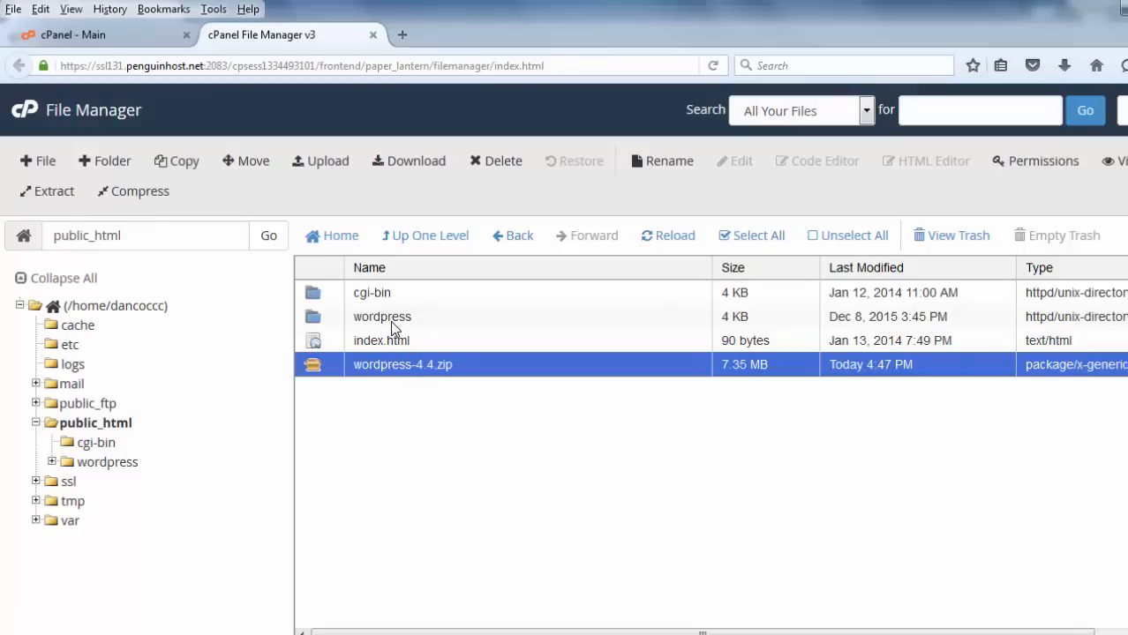
double_click(381, 316)
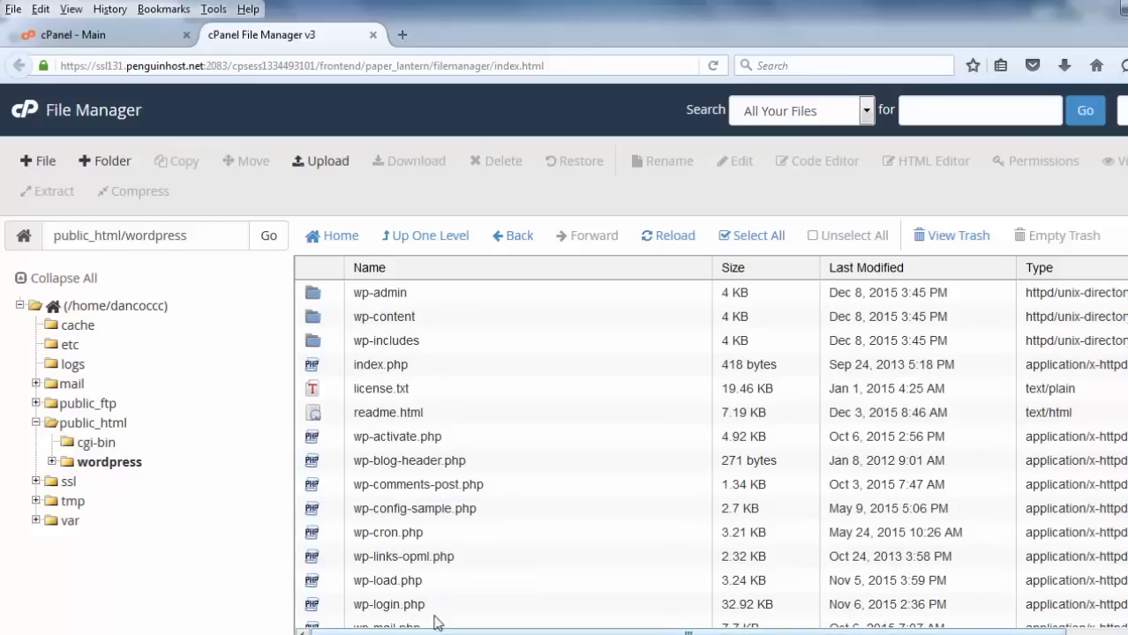
left_click(425, 237)
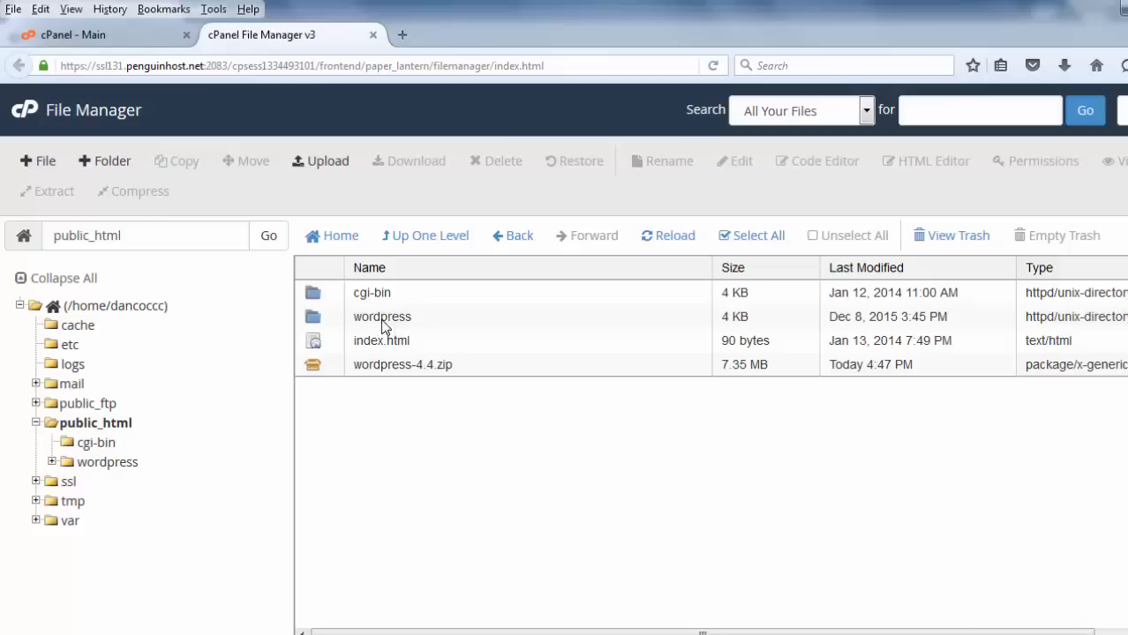
Step: Rename the wordpress folder to site1 in public_html
left_click(381, 316)
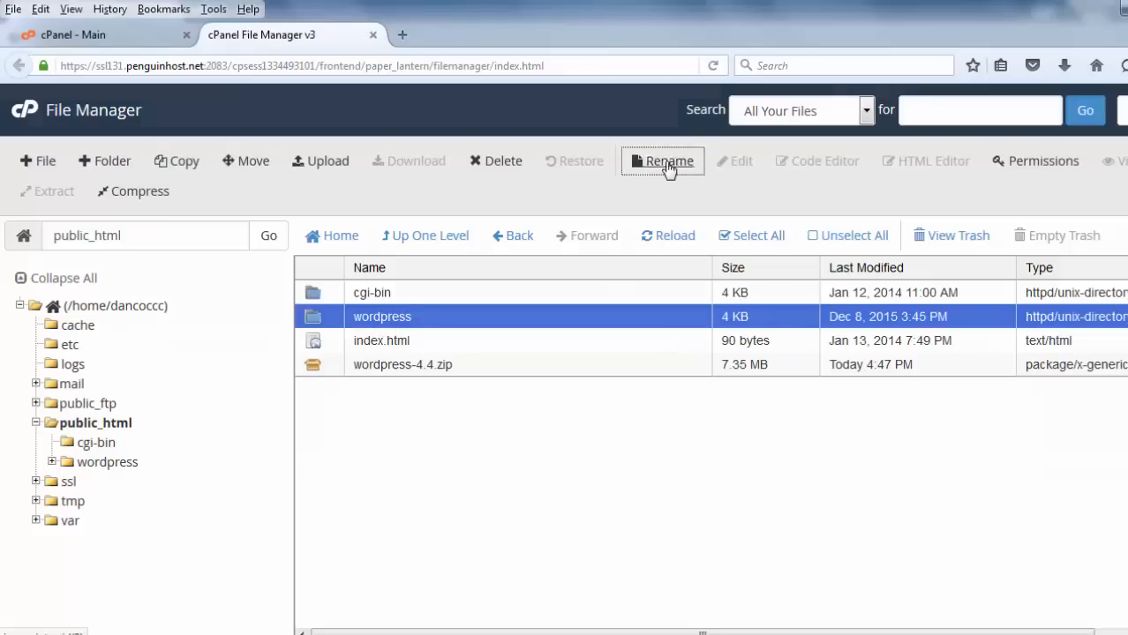
left_click(662, 160)
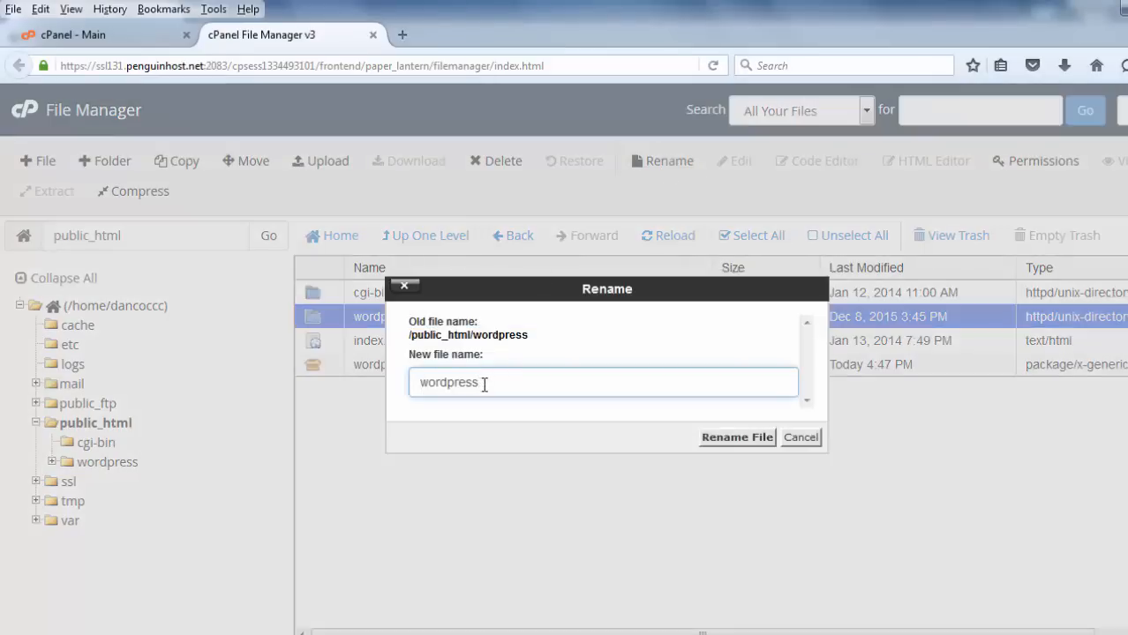
key("ctrl+a")
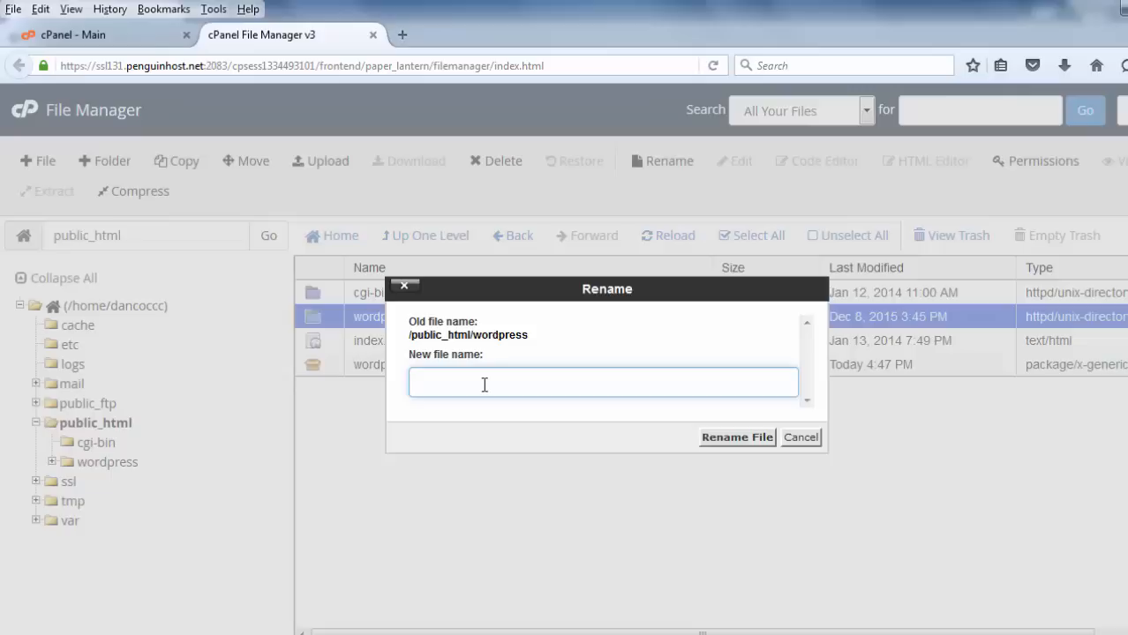
type("site1")
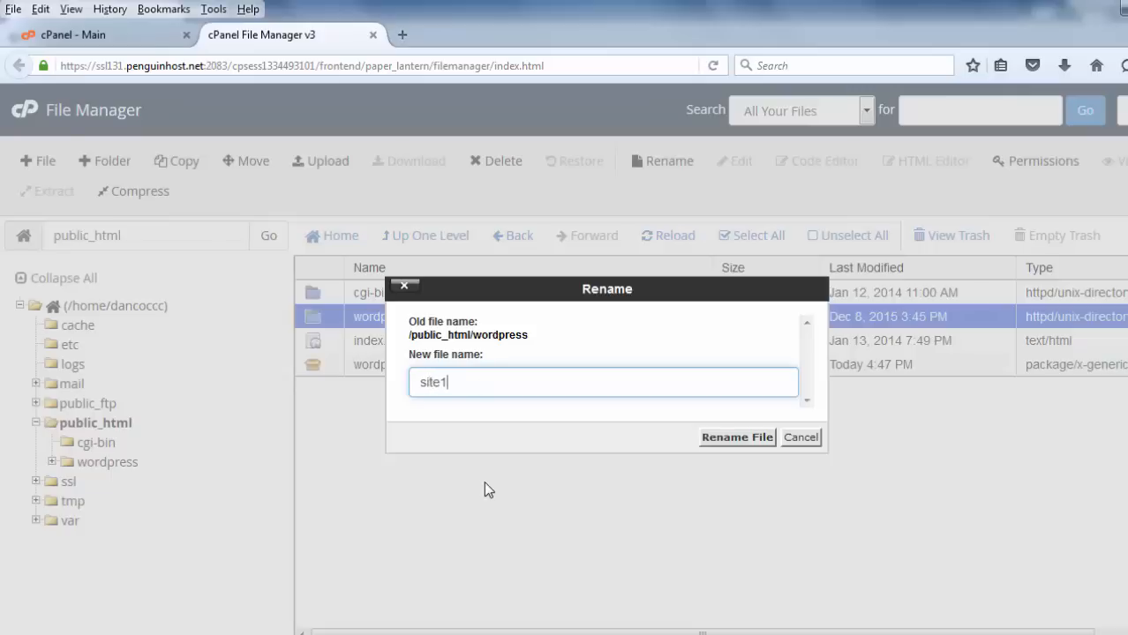
left_click(736, 438)
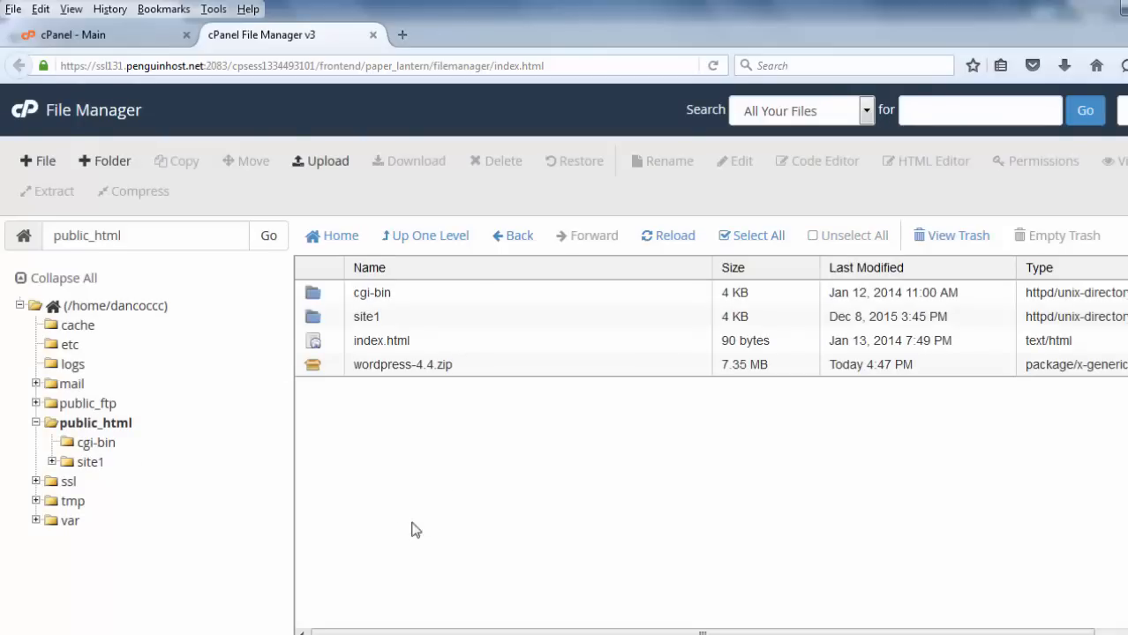
mouse_move(366, 321)
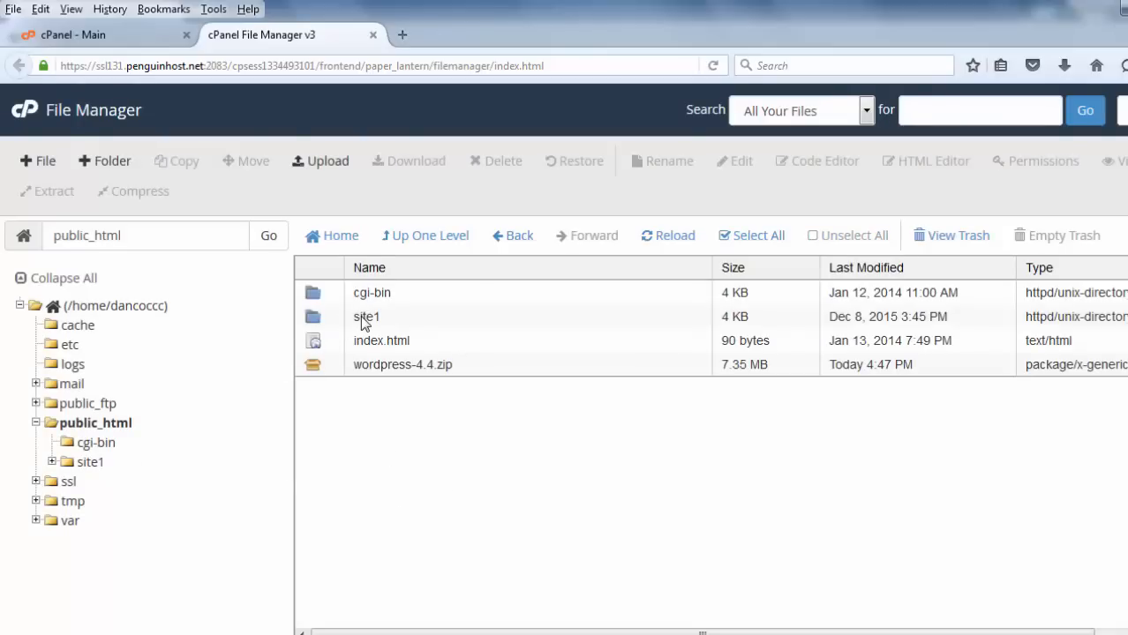
mouse_move(382, 551)
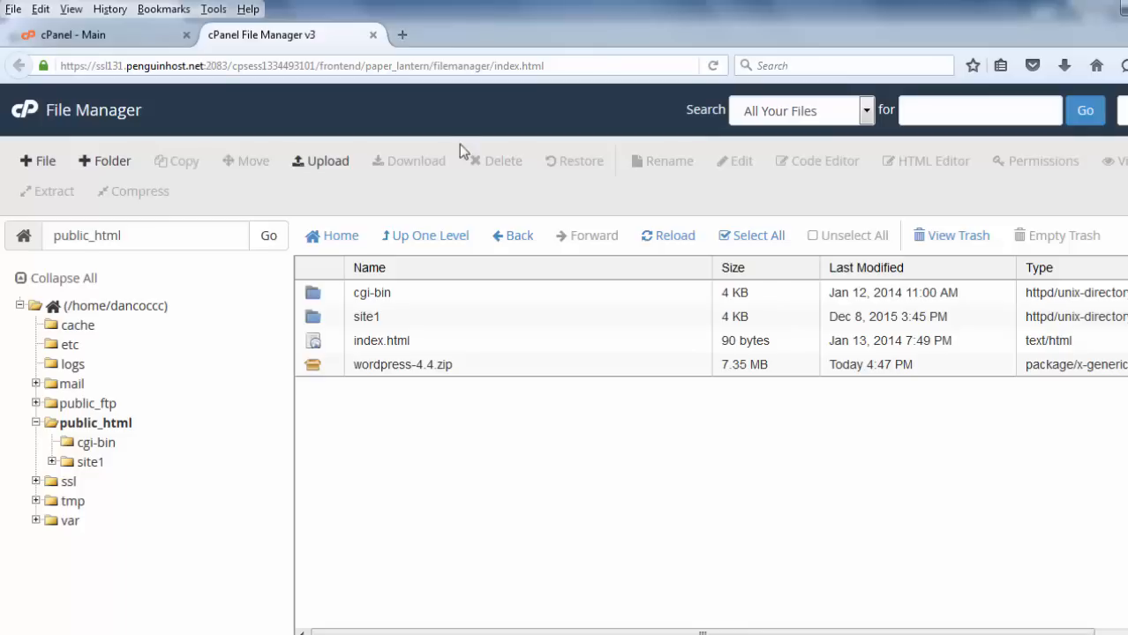
Step: Load dan.cocc-cis.com in a new tab showing the Hello Everyone! page
left_click(402, 35)
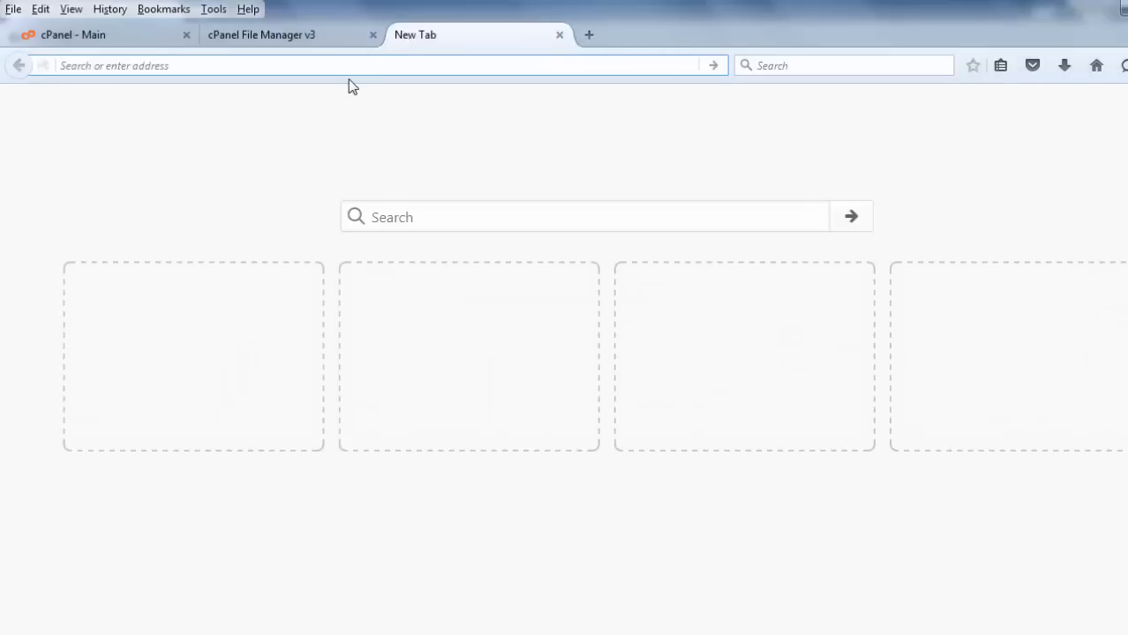
type("dan.c")
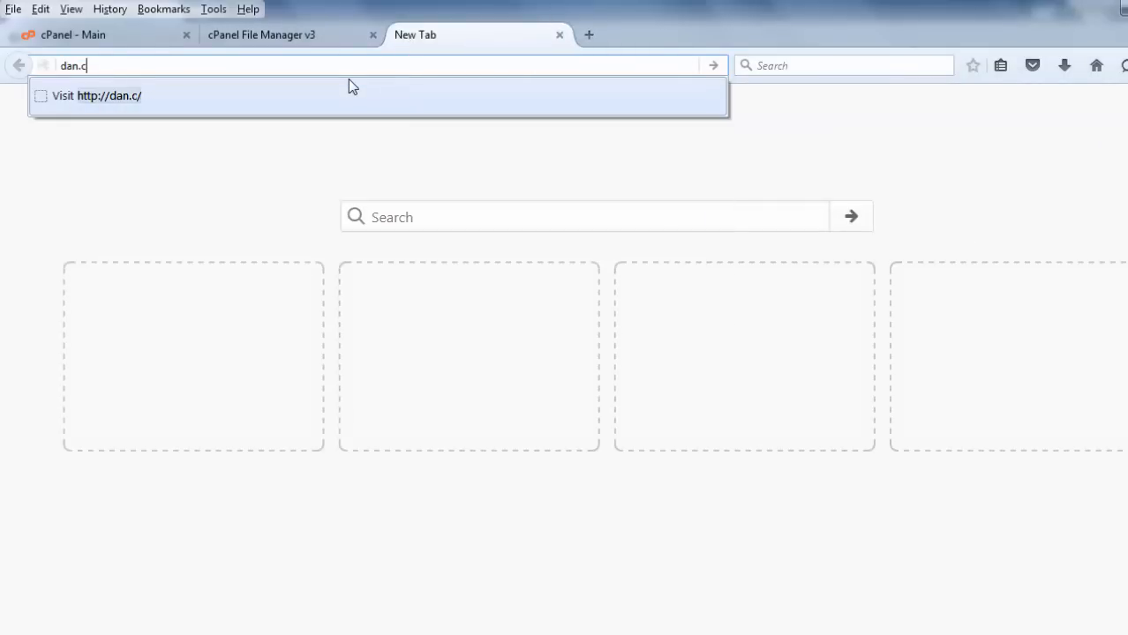
type("occ-cis")
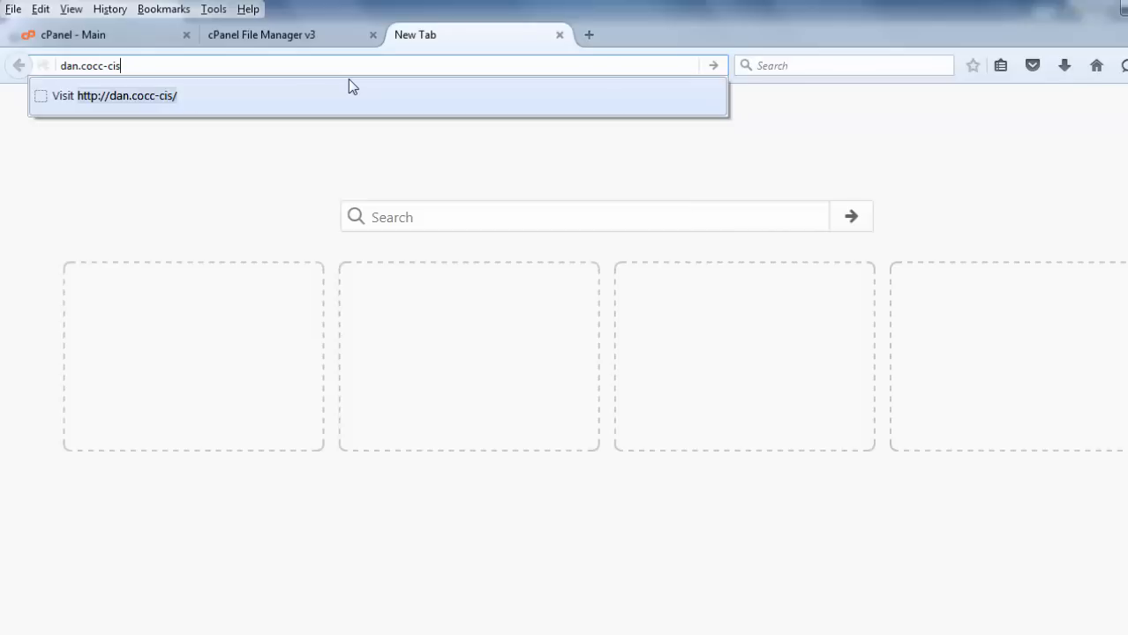
type(".com")
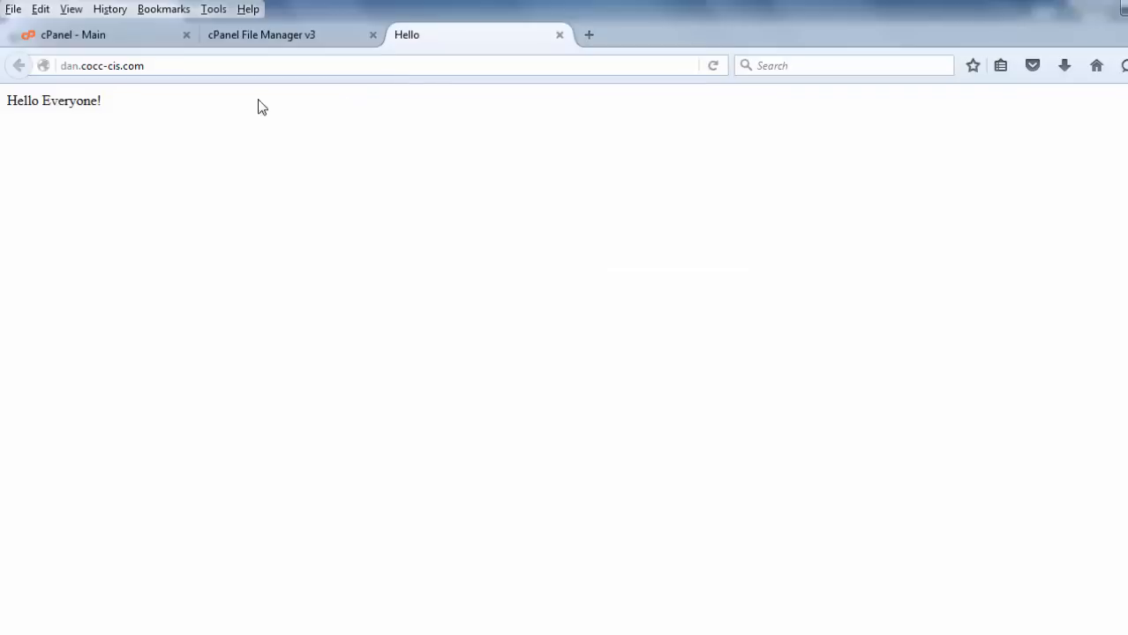
mouse_move(88, 130)
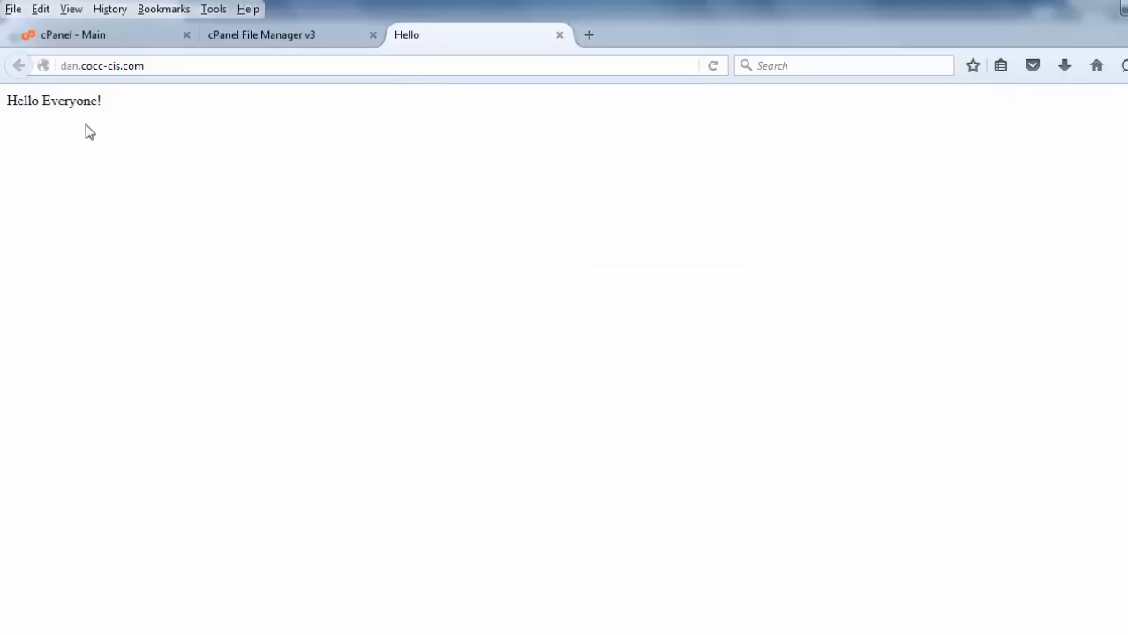
left_click(159, 65)
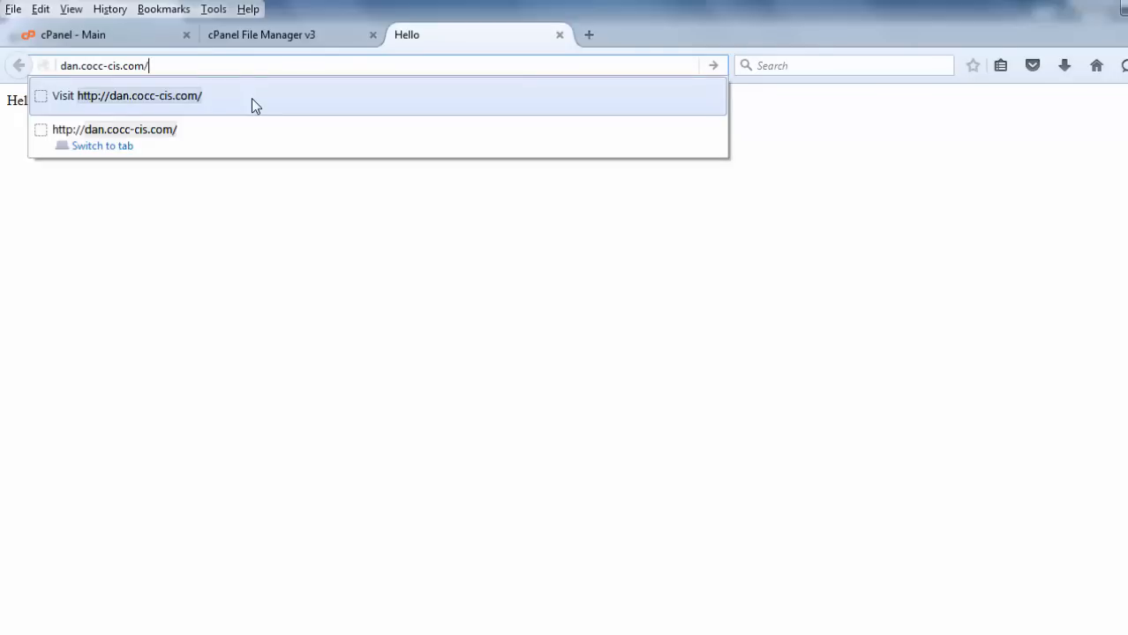
Step: Browse to dan.cocc-cis.com/site1 and continue with English (United States) to the setup welcome screen
type("site1/wp-admin/setup-config.php")
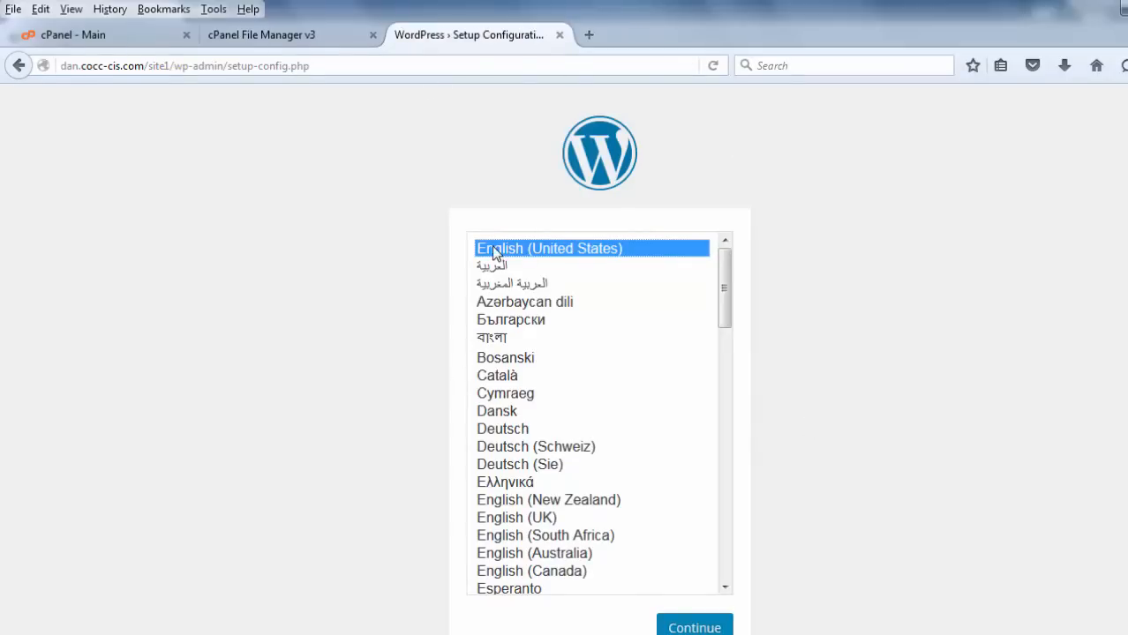
left_click(693, 628)
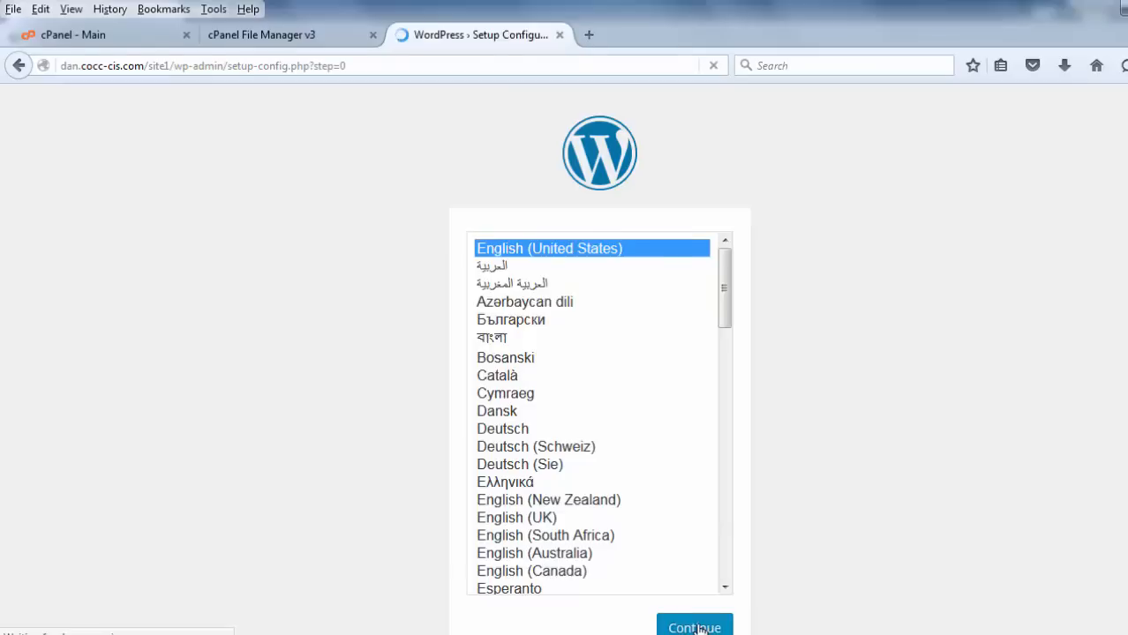
left_click(693, 629)
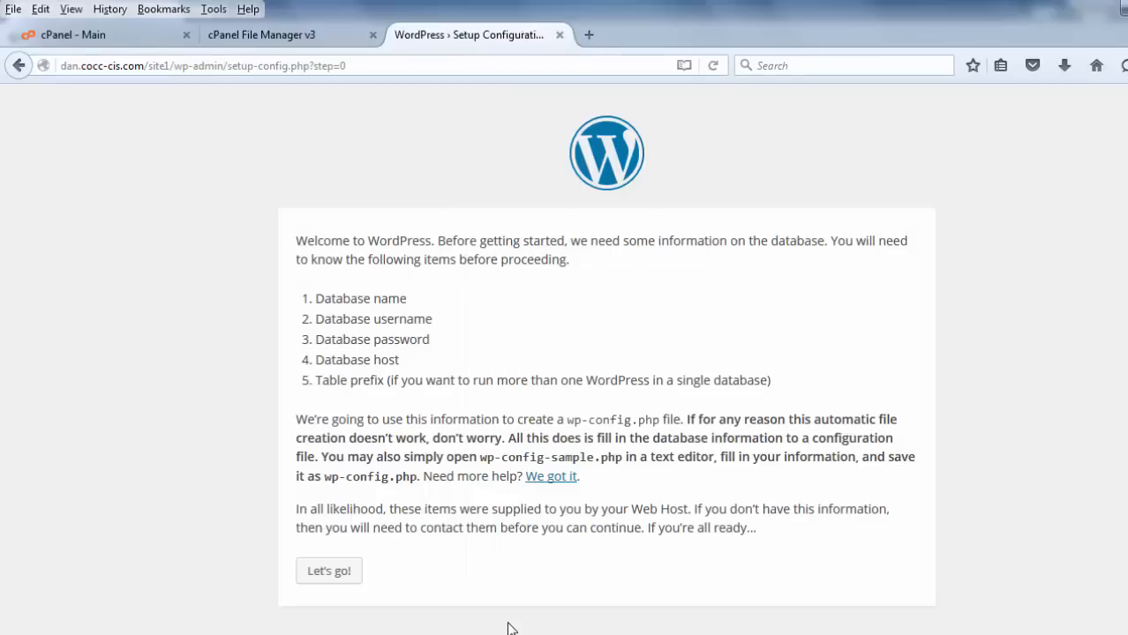
mouse_move(367, 300)
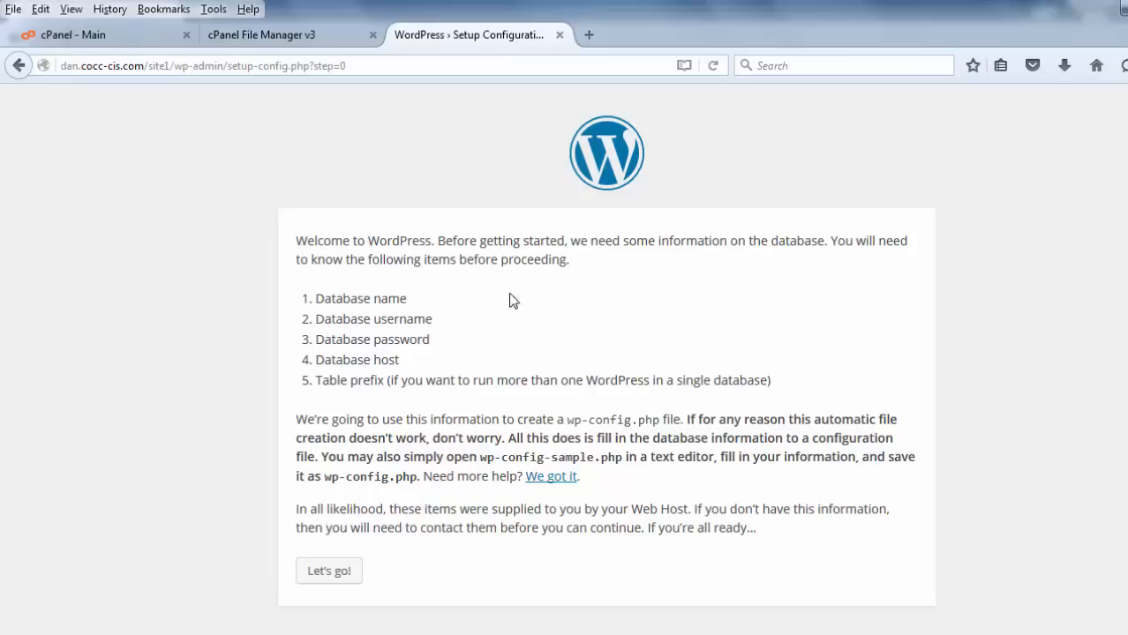
mouse_move(305, 60)
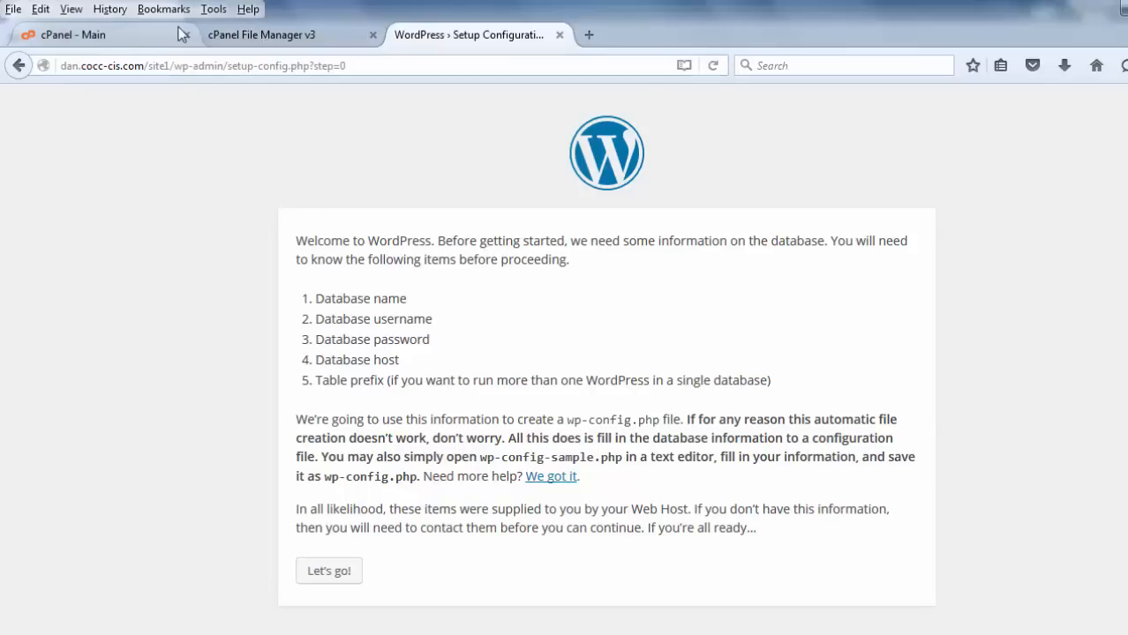
Step: Return to the cPanel main dashboard and open MySQL Databases from the Databases section
left_click(72, 35)
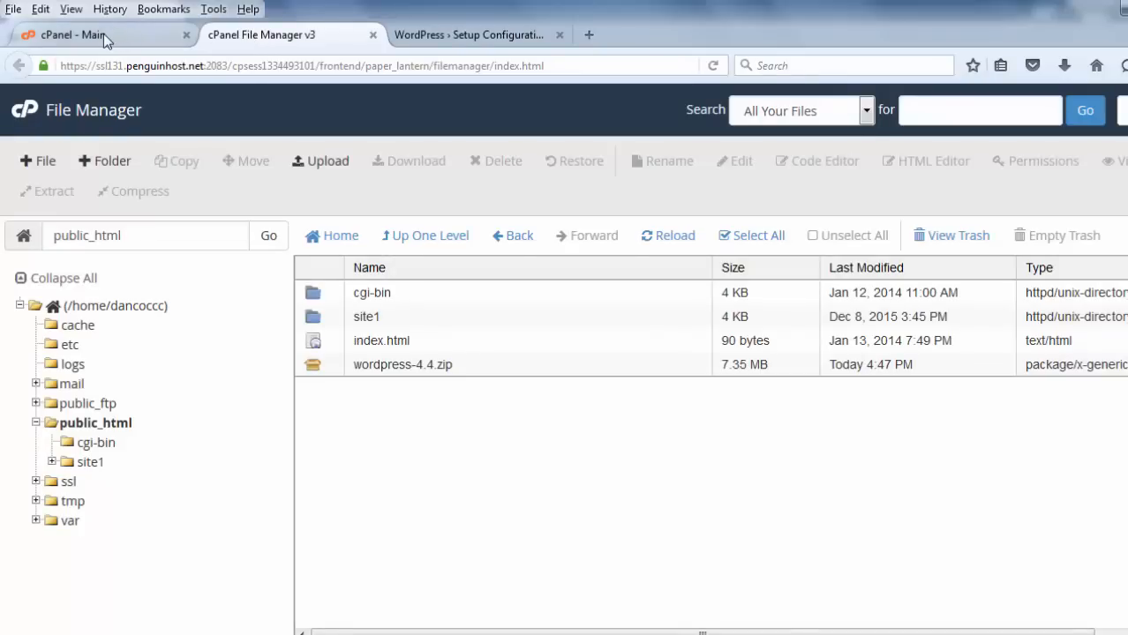
left_click(88, 35)
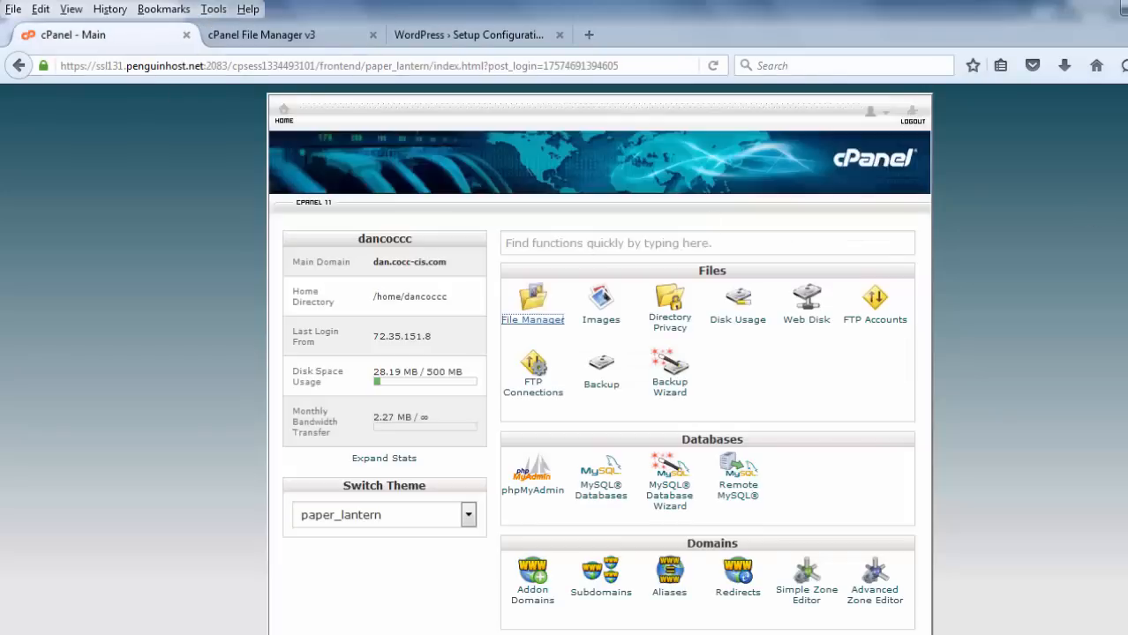
scroll("down", 3)
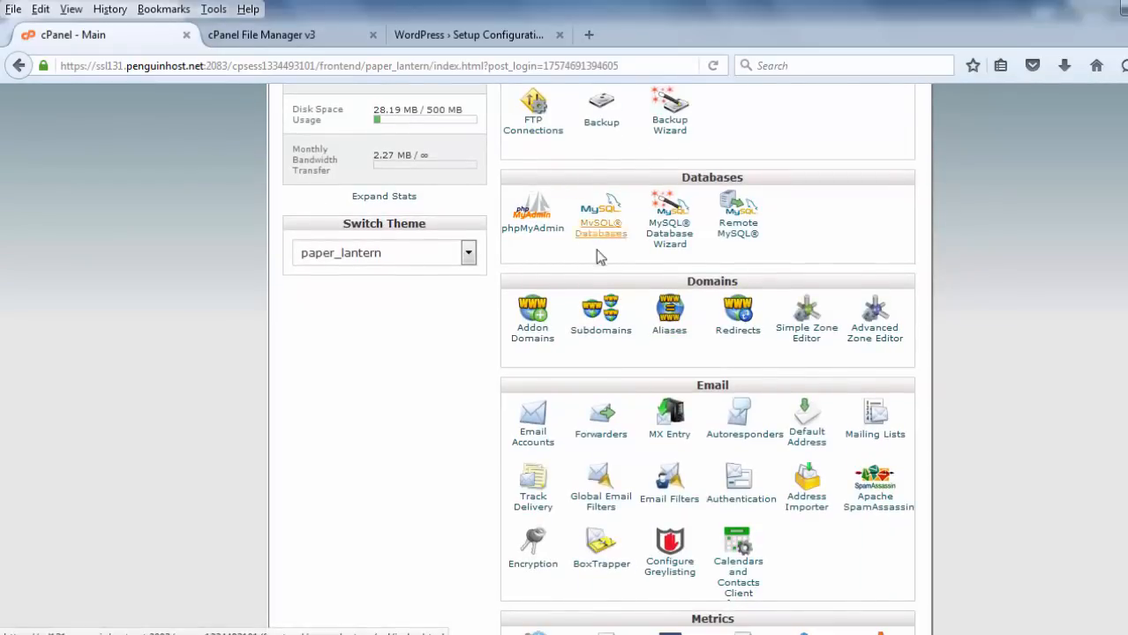
mouse_move(607, 265)
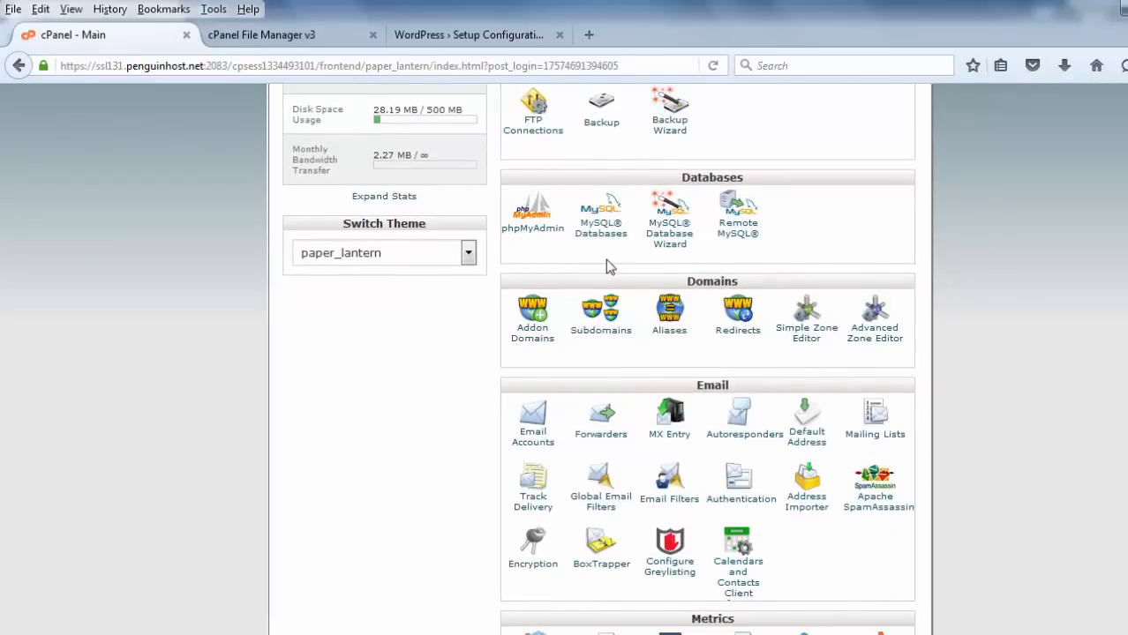
mouse_move(669, 228)
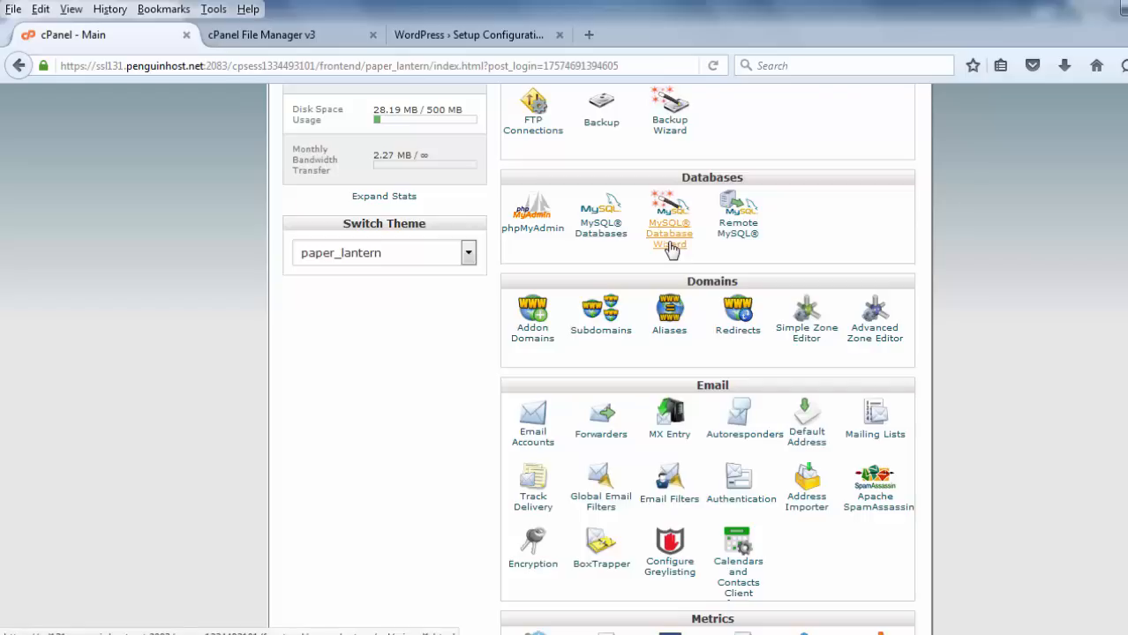
mouse_move(601, 233)
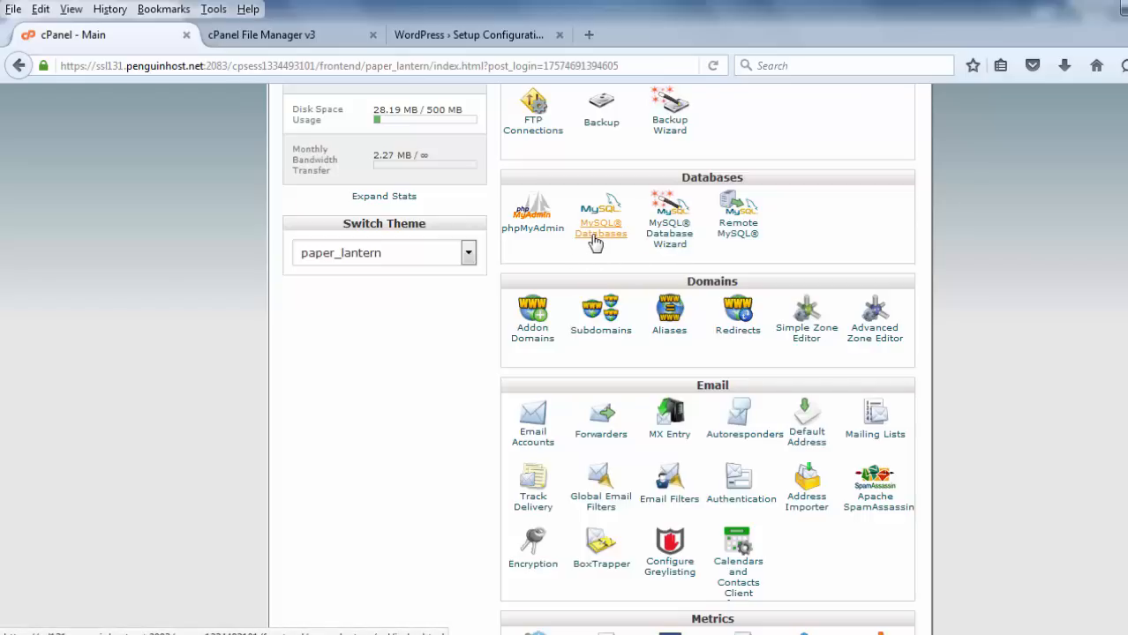
left_click(600, 222)
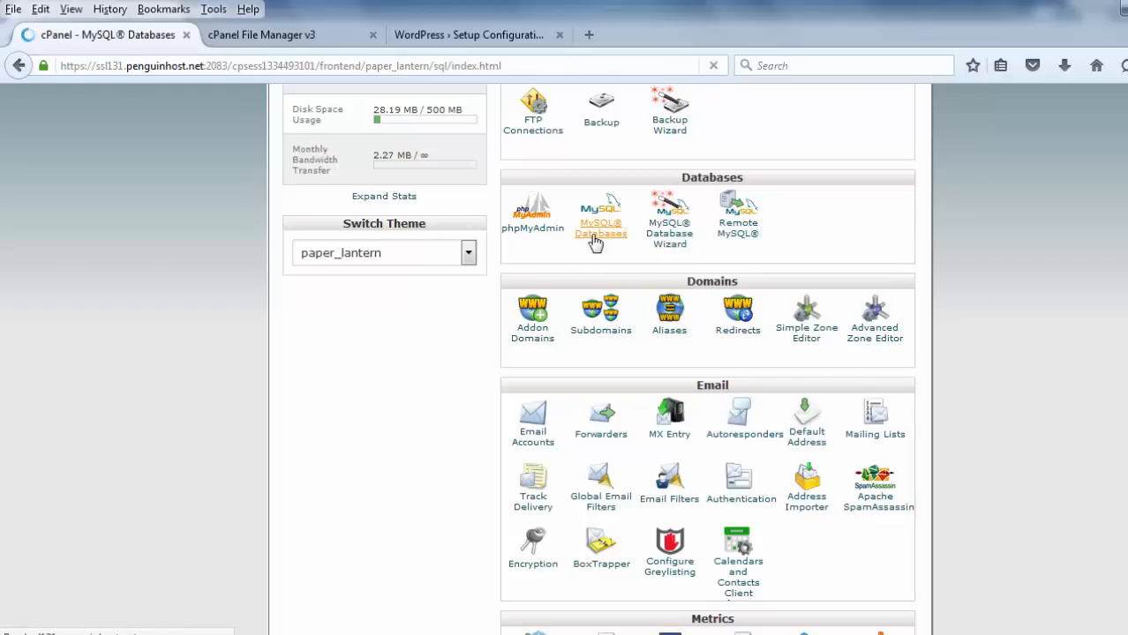
Step: Create the MySQL database dancoccc_db1 (suffix db1) and go back to the databases page
left_click(601, 220)
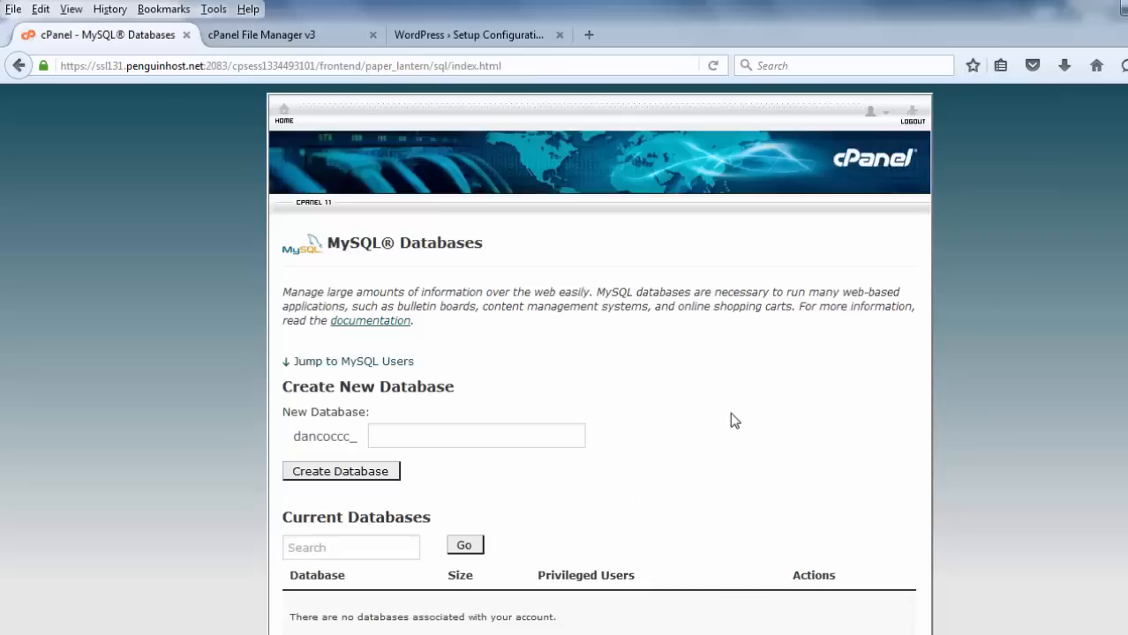
mouse_move(434, 406)
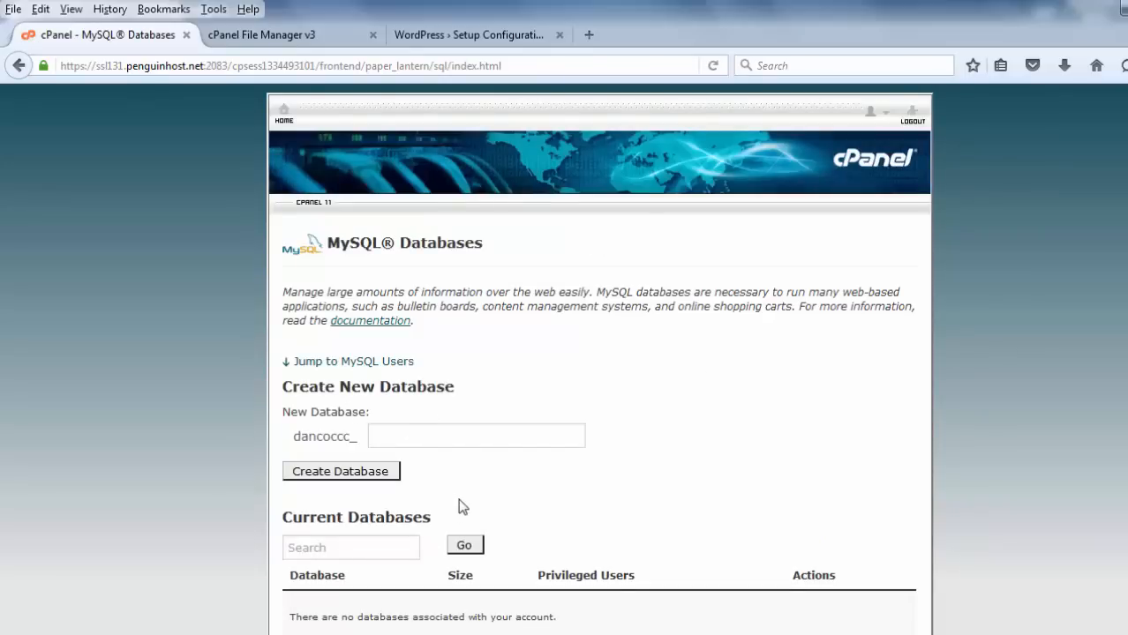
mouse_move(334, 452)
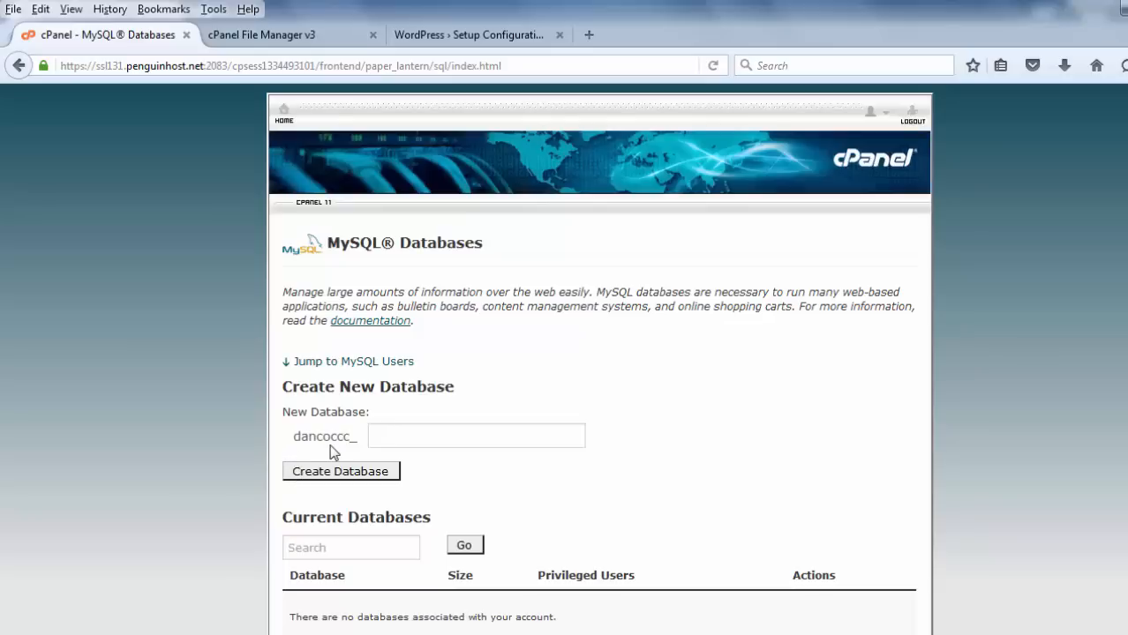
left_click(477, 435)
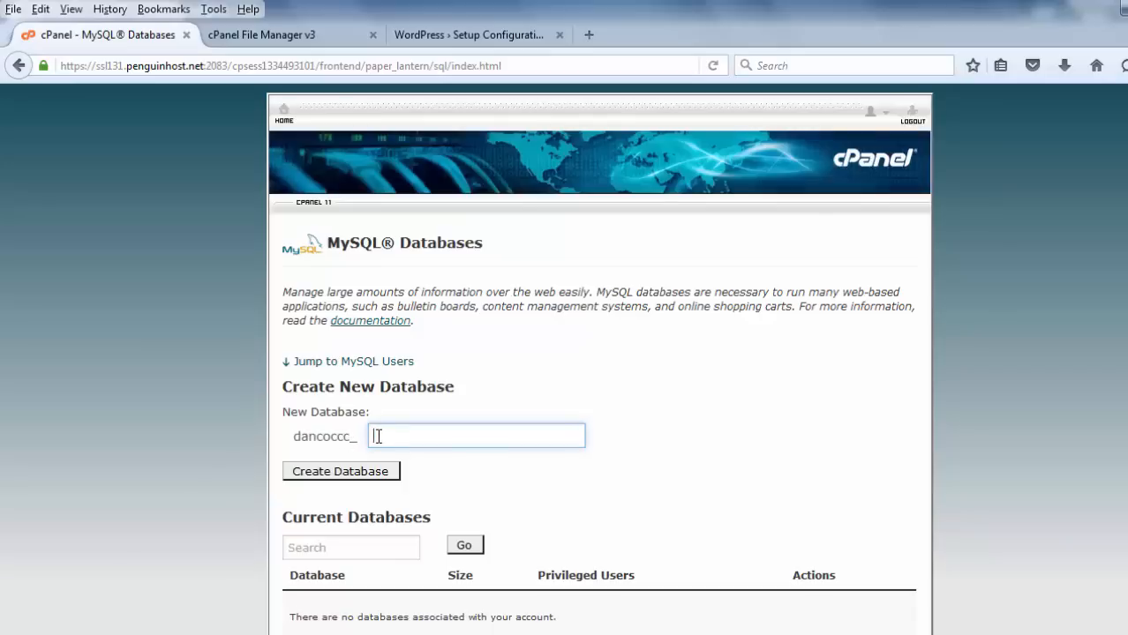
type("db1")
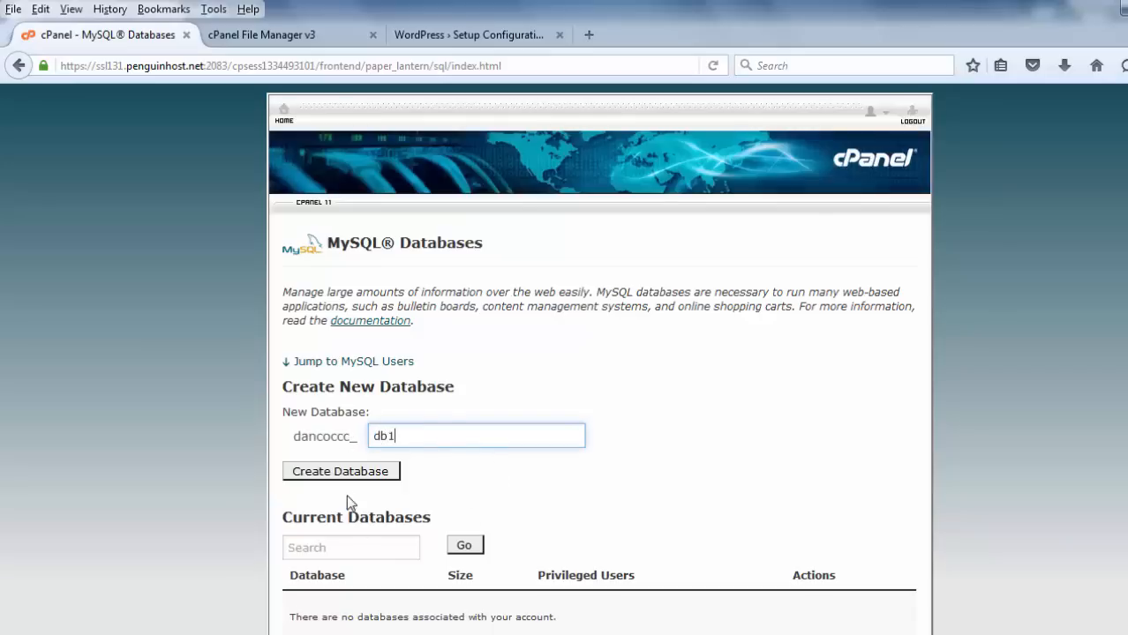
left_click(339, 470)
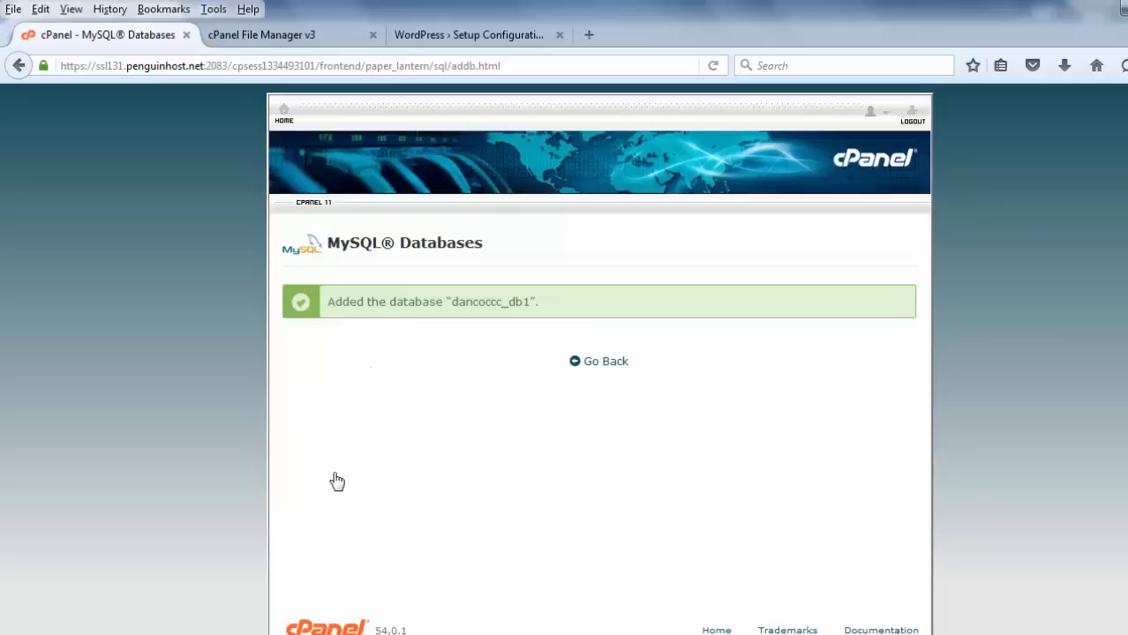
mouse_move(607, 361)
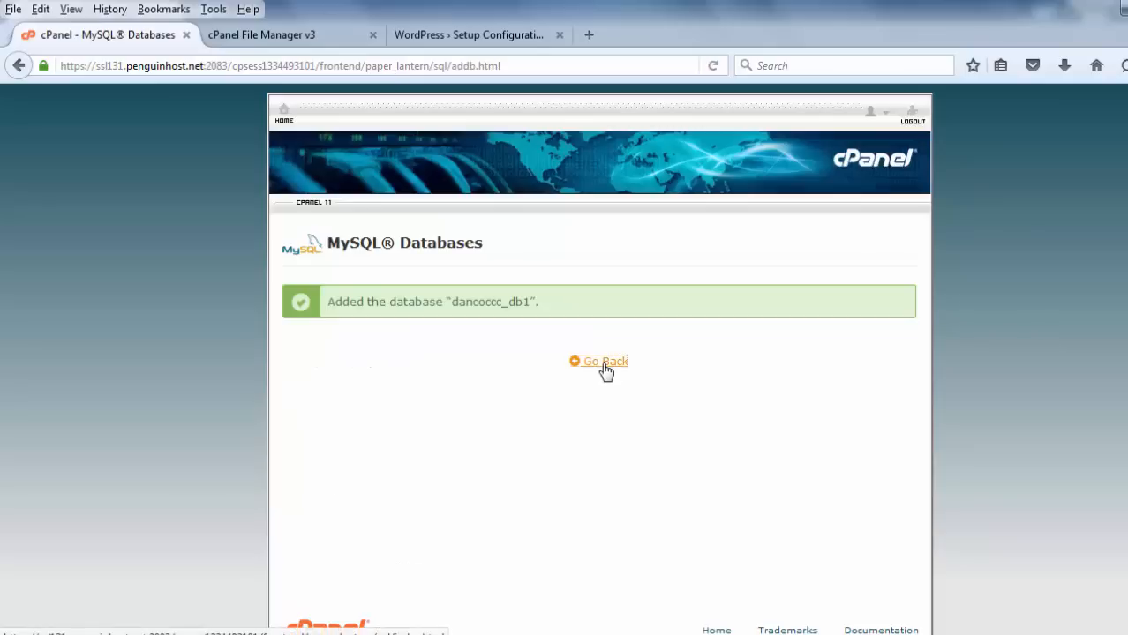
left_click(604, 362)
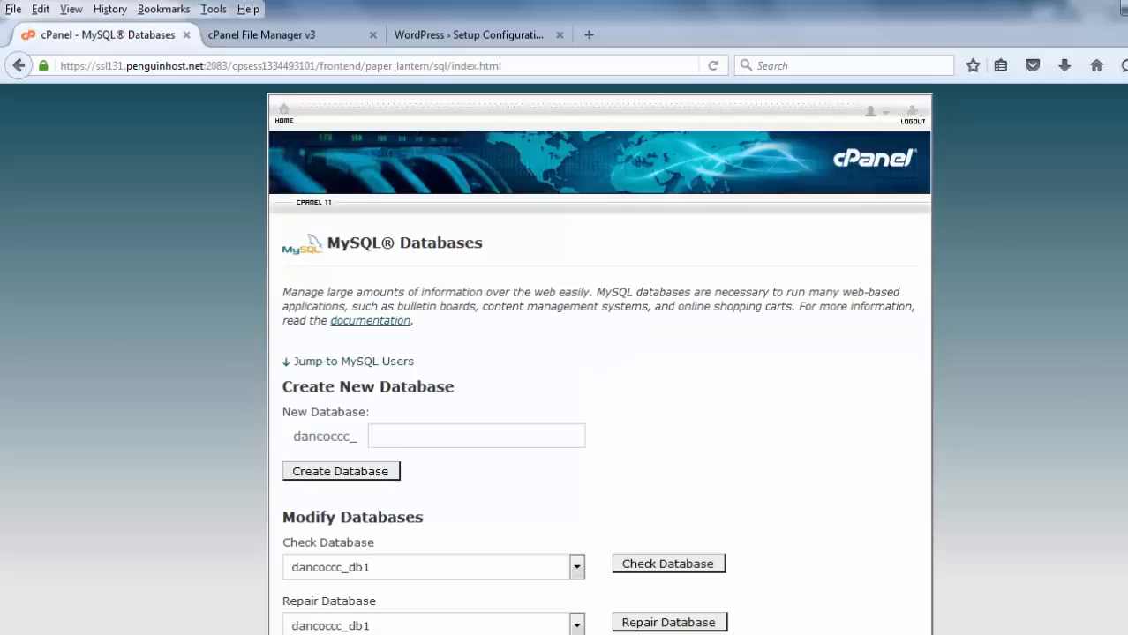
scroll("down", 3)
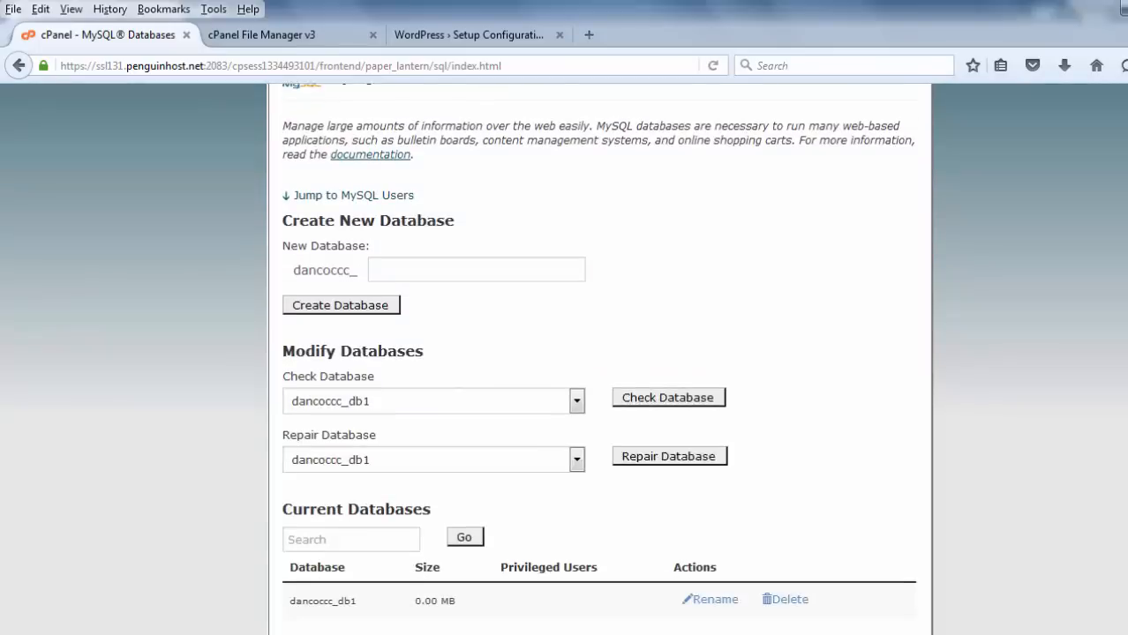
scroll("down", 3)
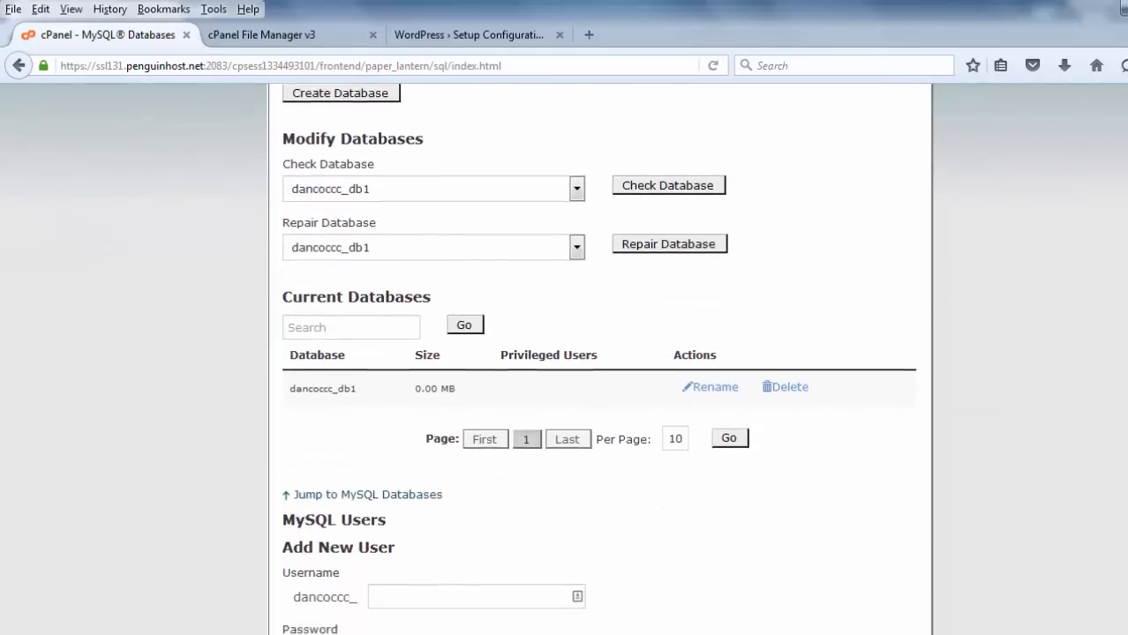
scroll("down", 3)
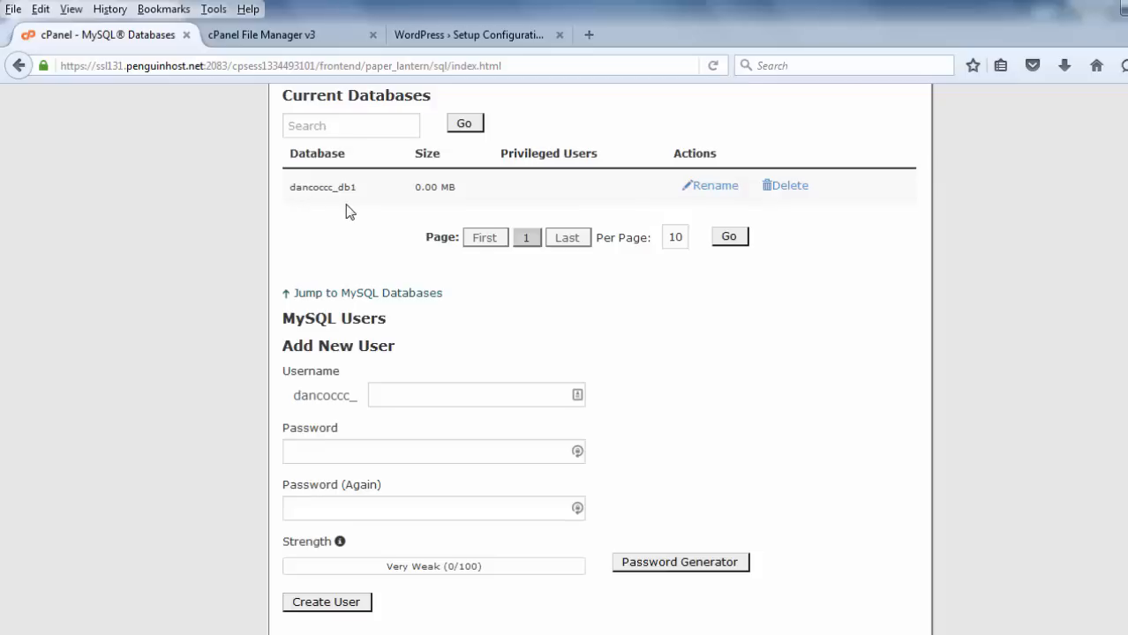
mouse_move(547, 201)
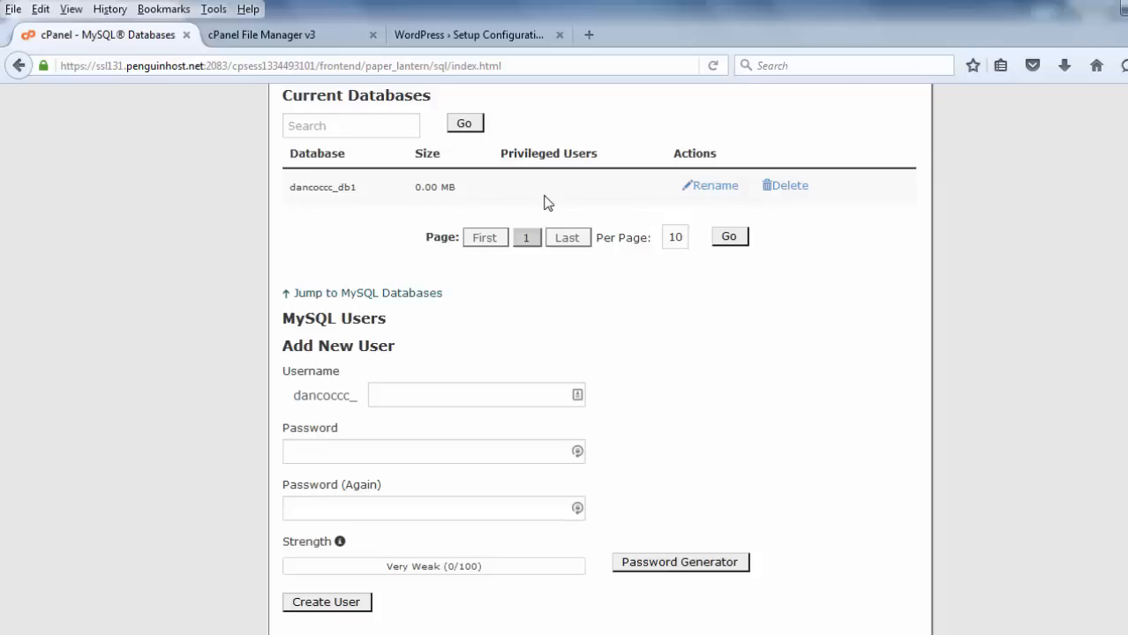
mouse_move(329, 212)
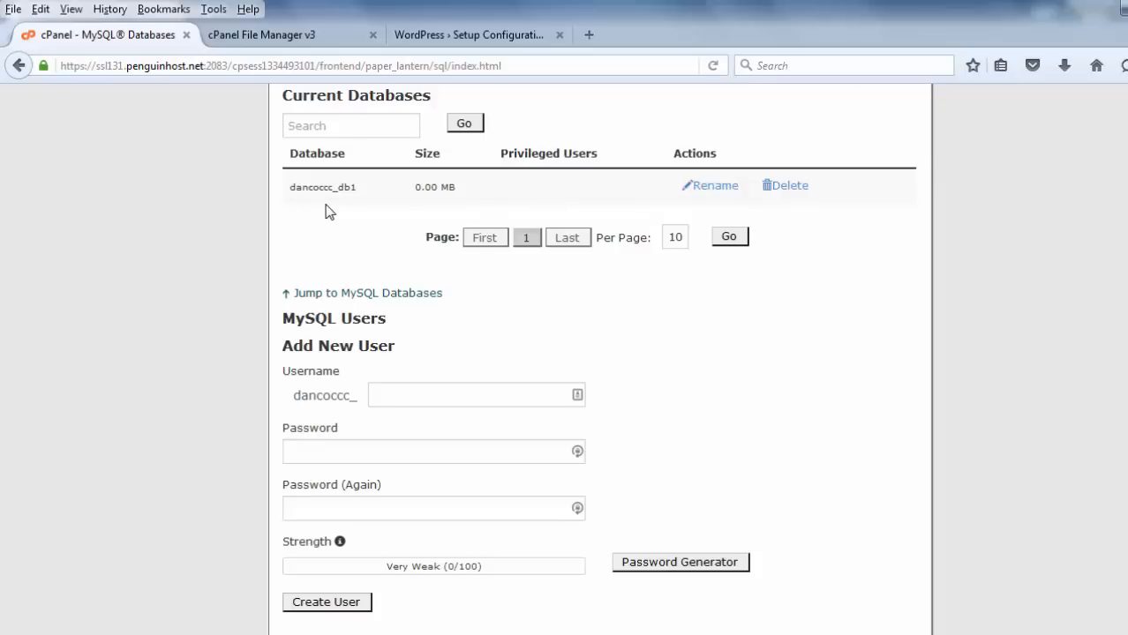
mouse_move(554, 191)
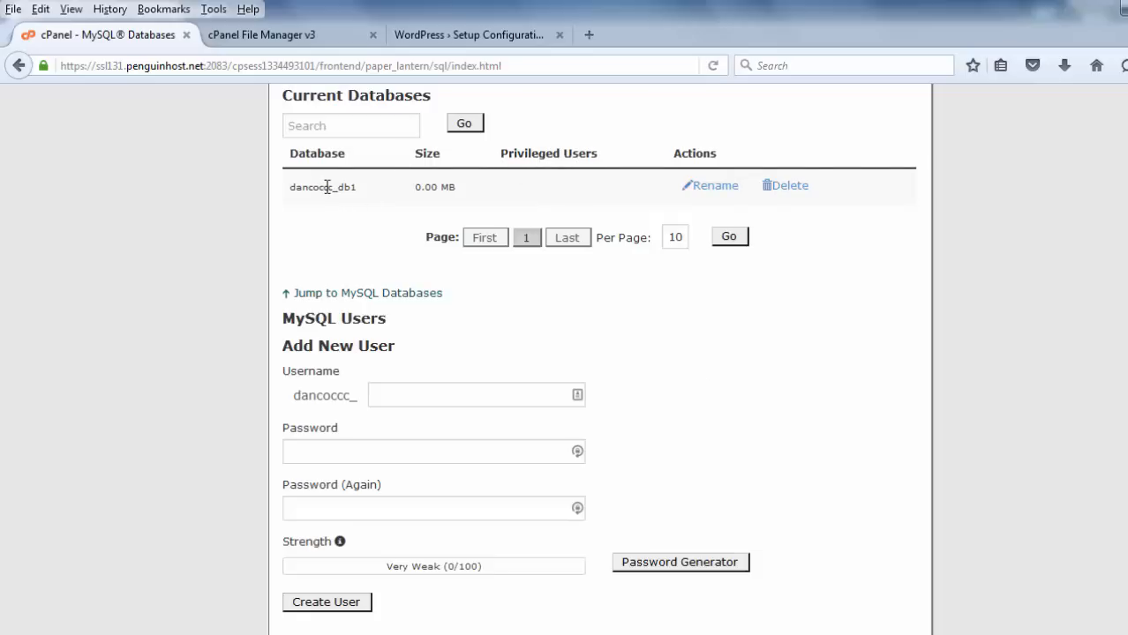
mouse_move(785, 346)
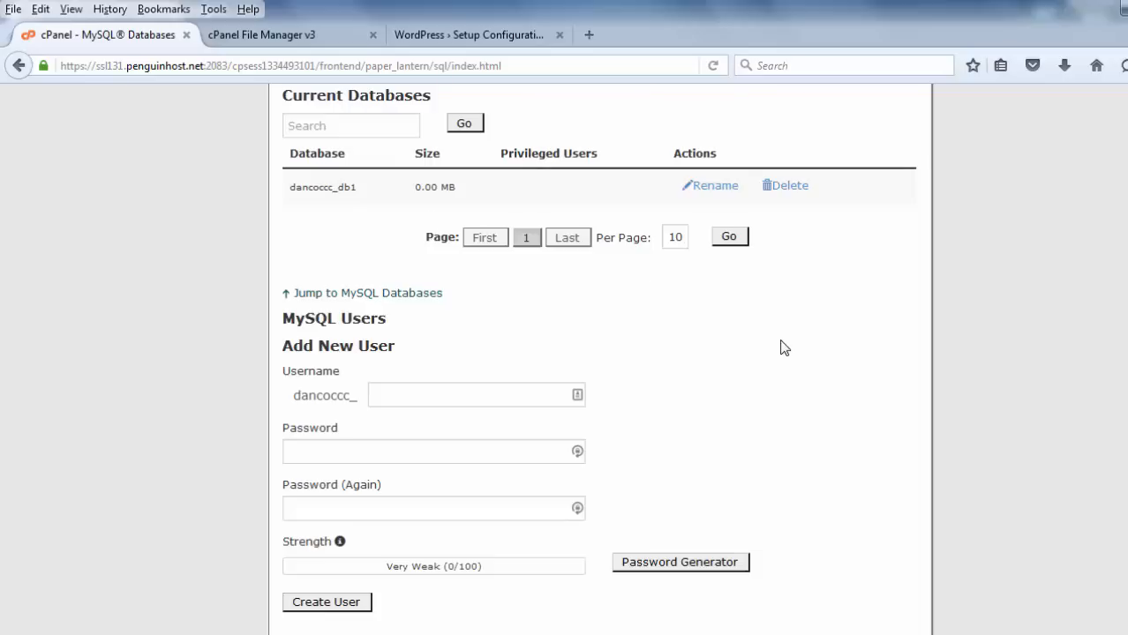
scroll("down", 3)
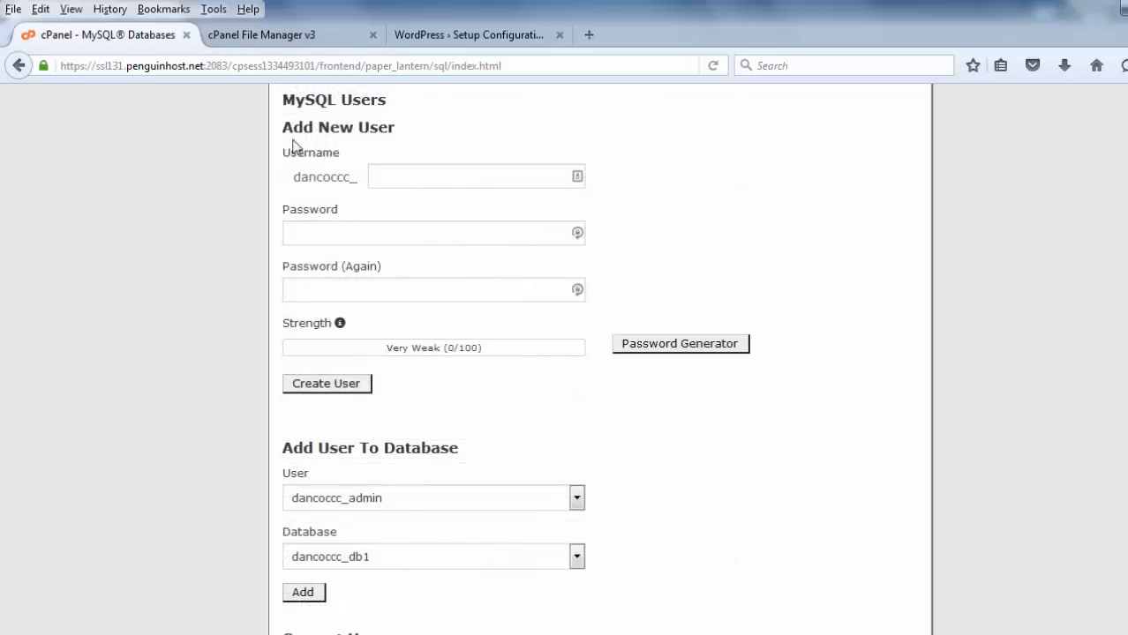
mouse_move(441, 434)
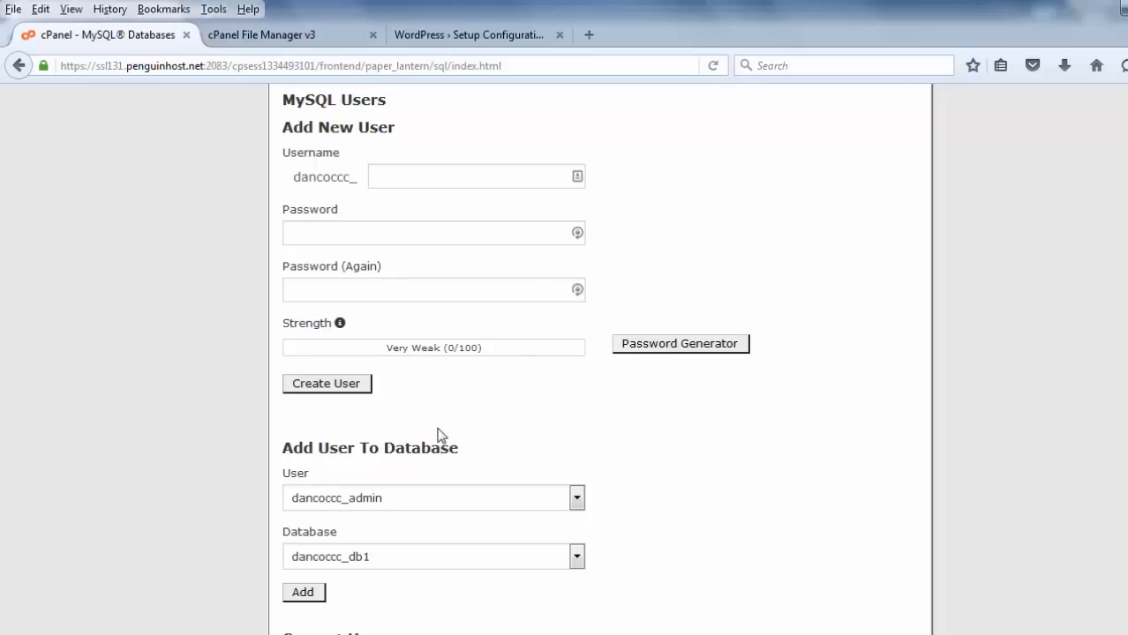
mouse_move(462, 399)
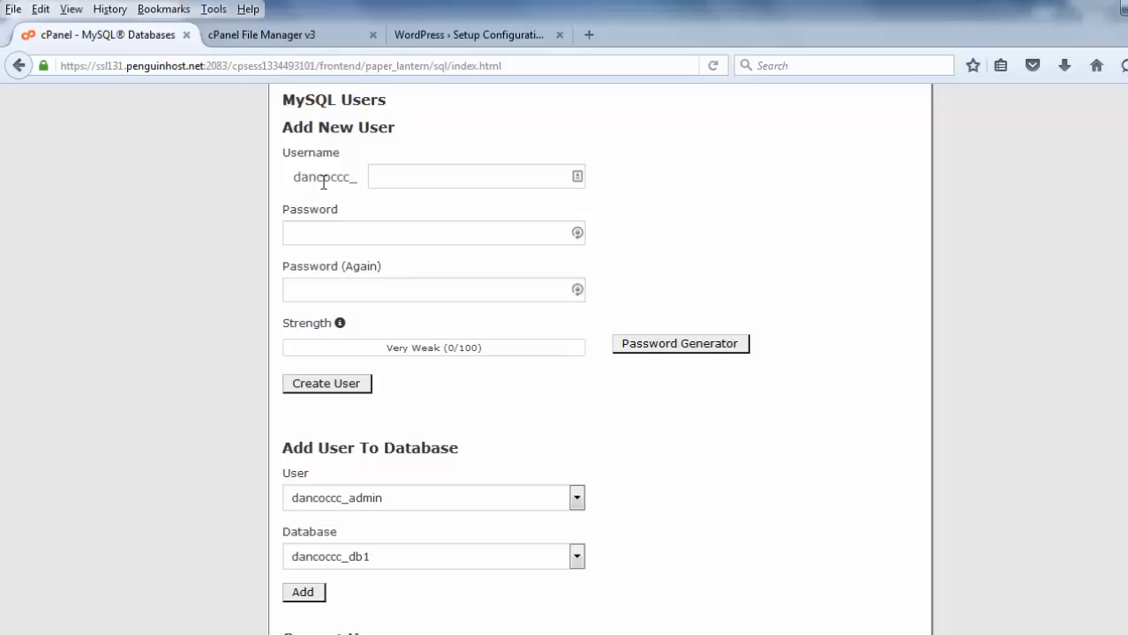
Step: Add MySQL user dancoccc_user1 with a strong password entered twice, then go back
left_click(477, 177)
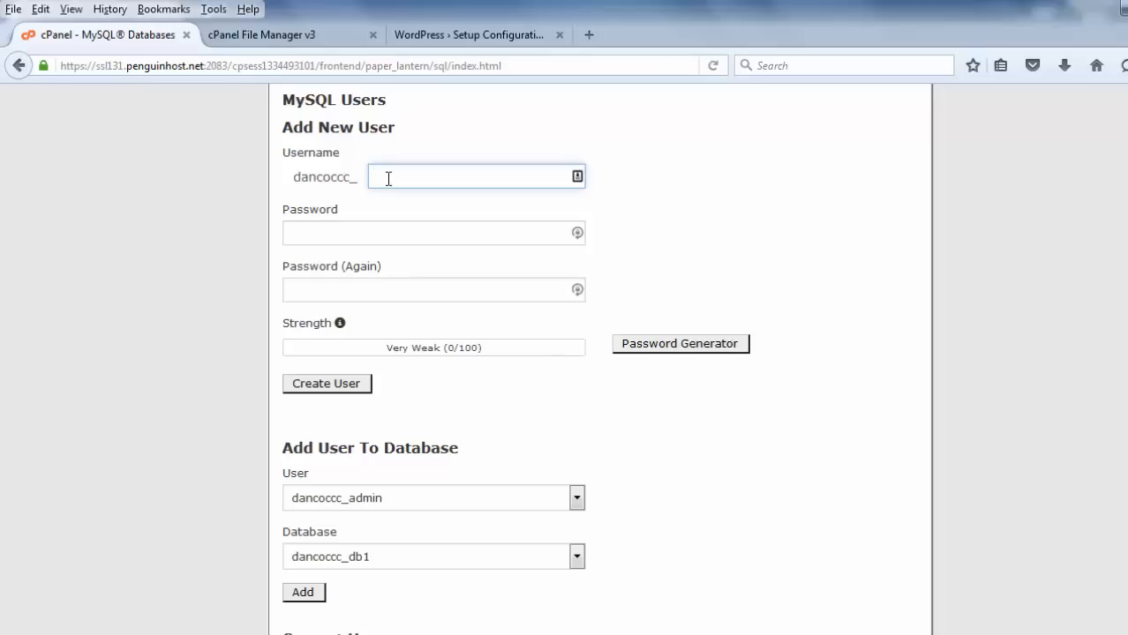
type("user")
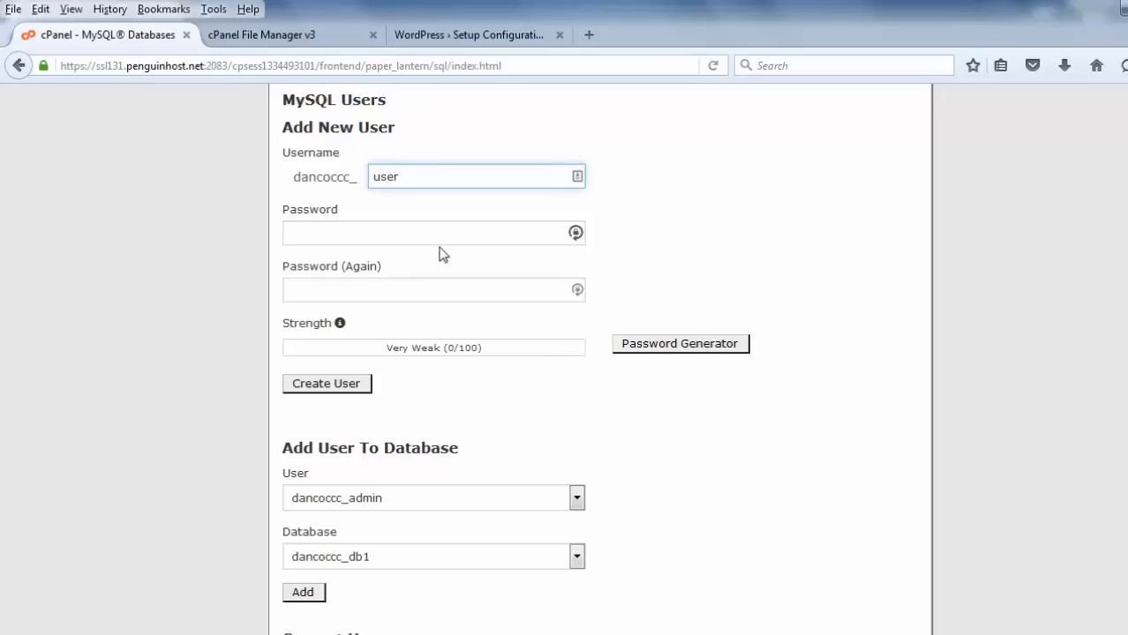
left_click(432, 233)
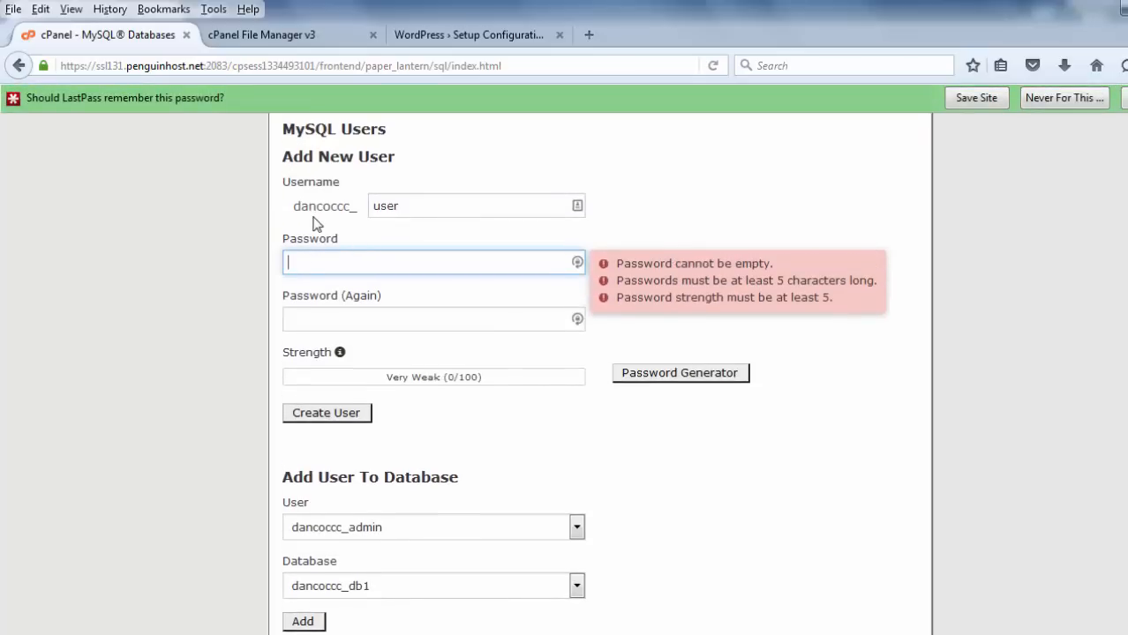
left_click(477, 204)
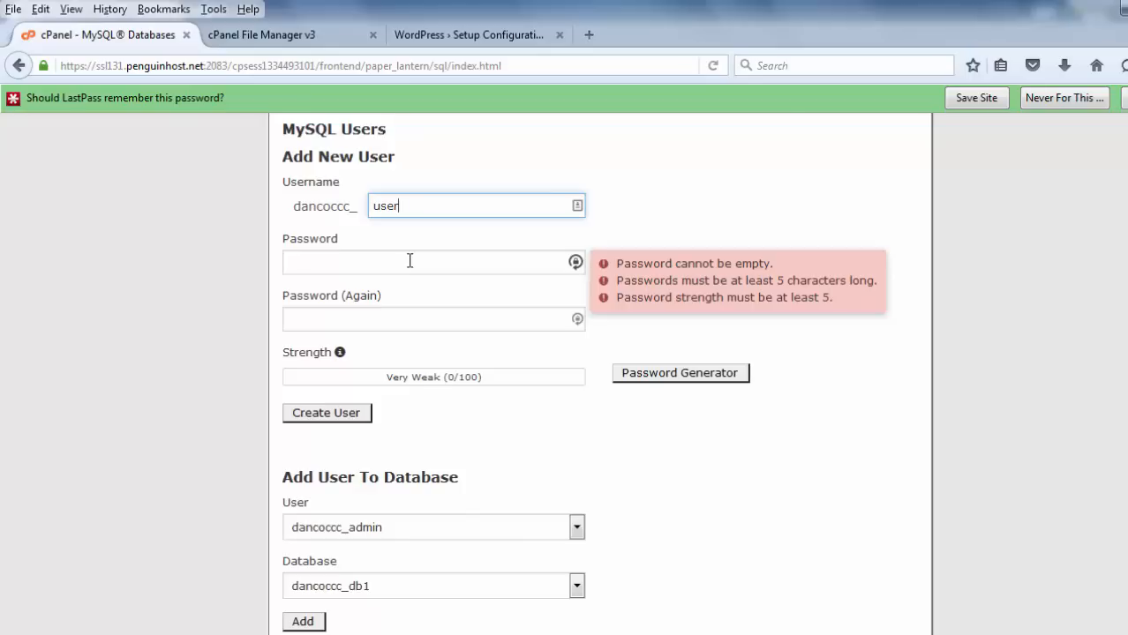
mouse_move(343, 244)
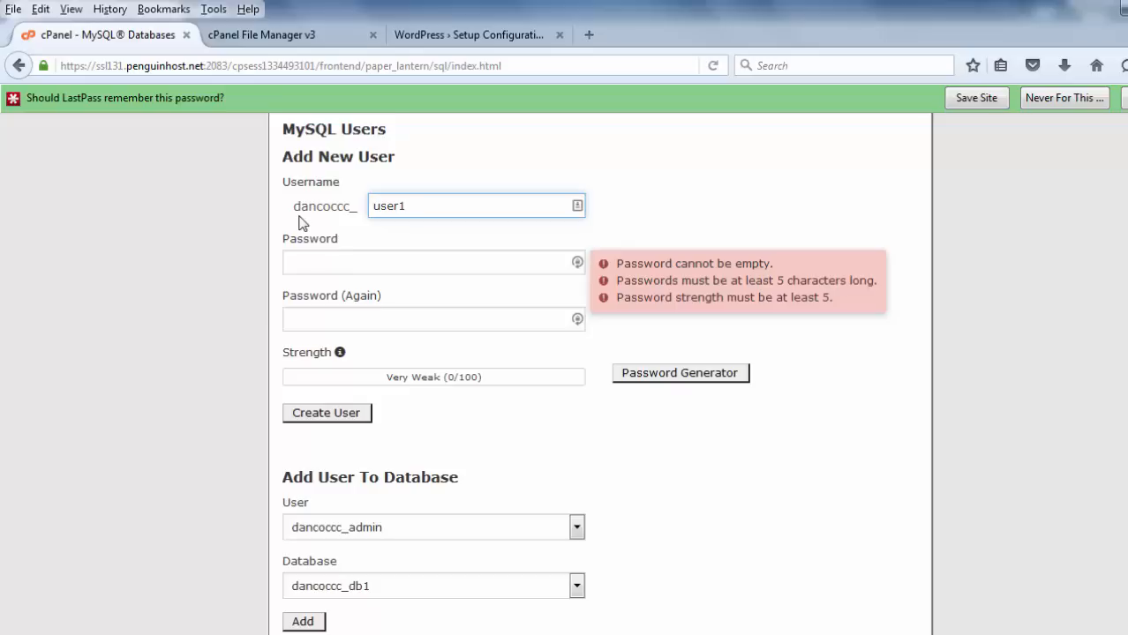
mouse_move(344, 286)
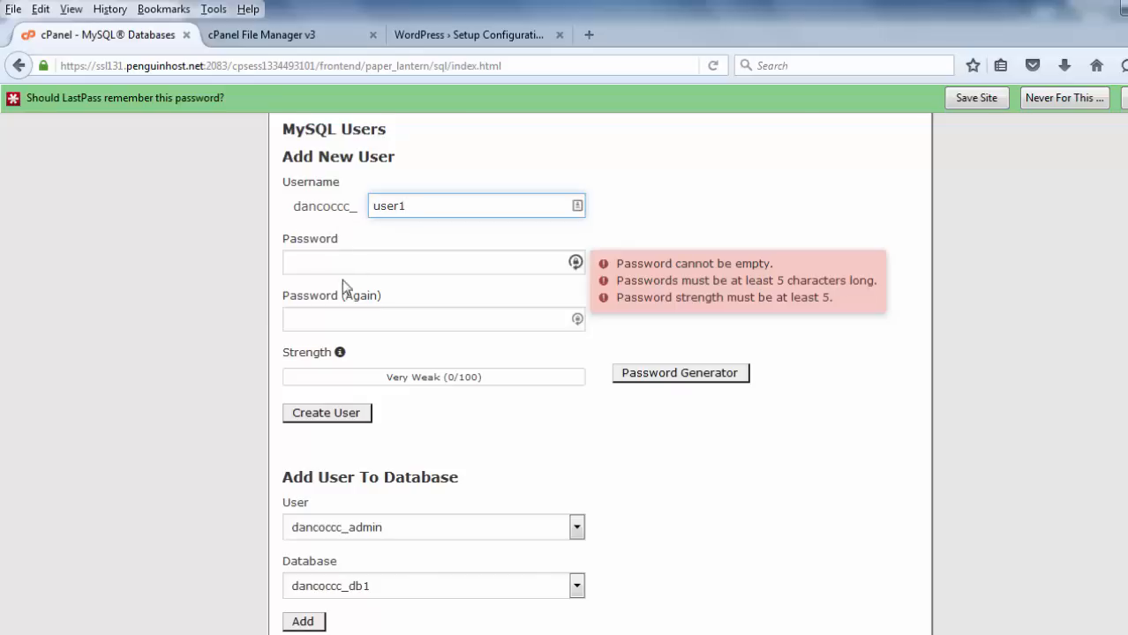
left_click(433, 261)
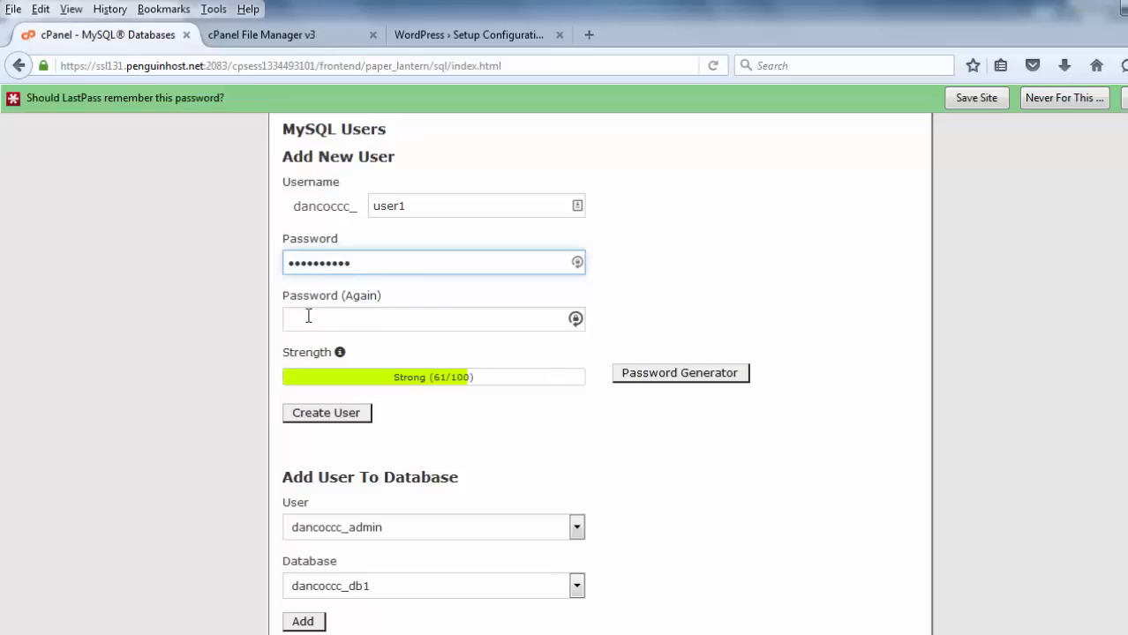
type("•")
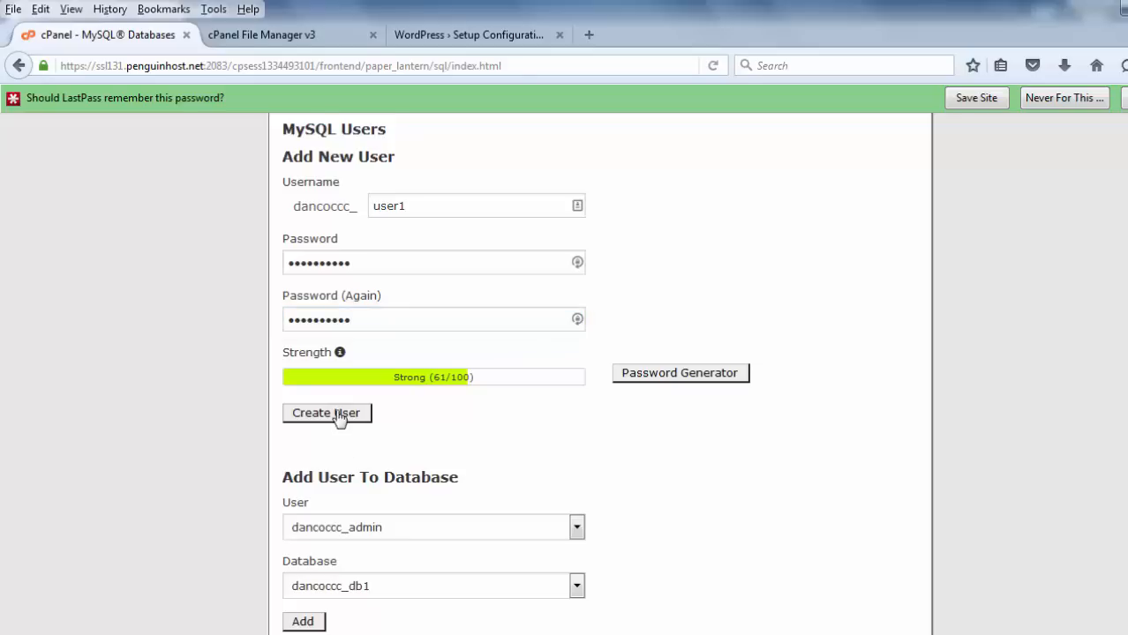
left_click(325, 413)
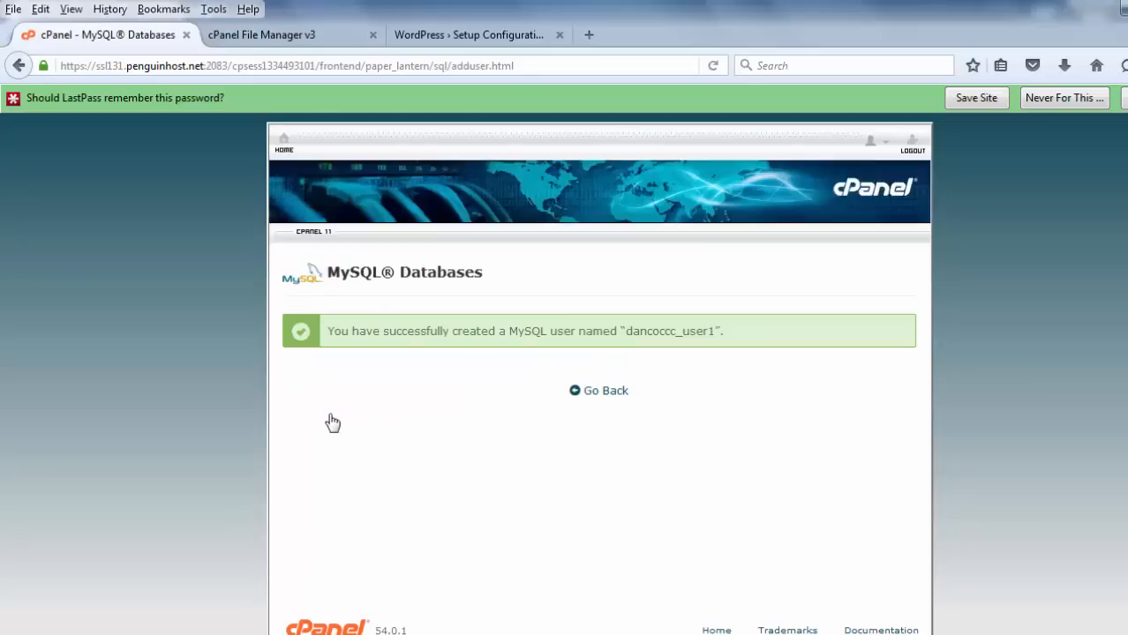
mouse_move(667, 380)
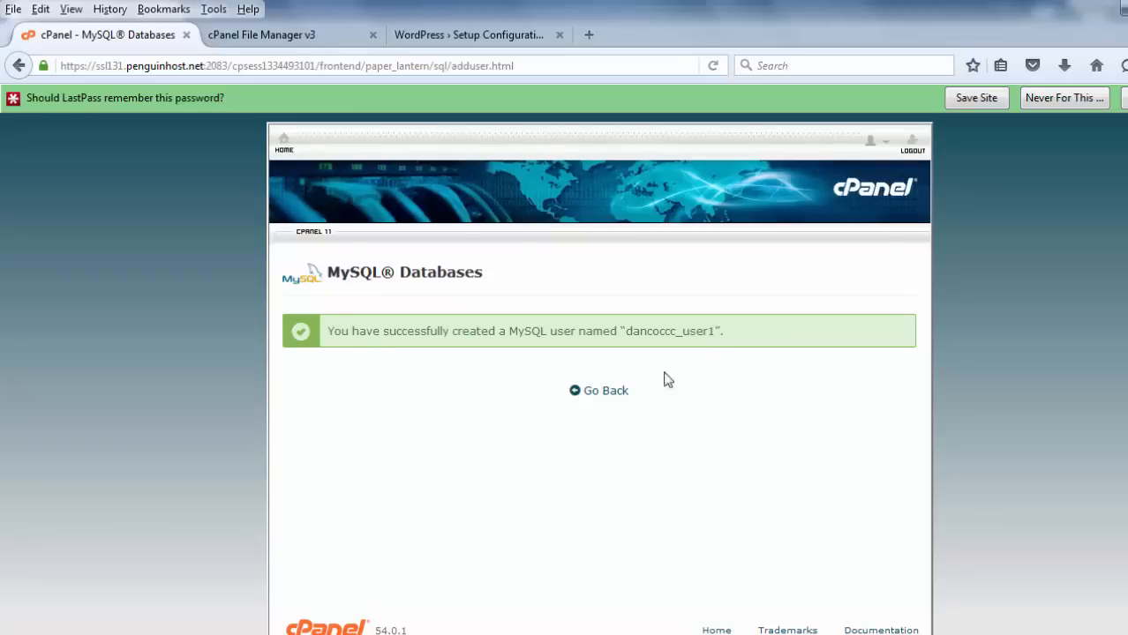
left_click(600, 390)
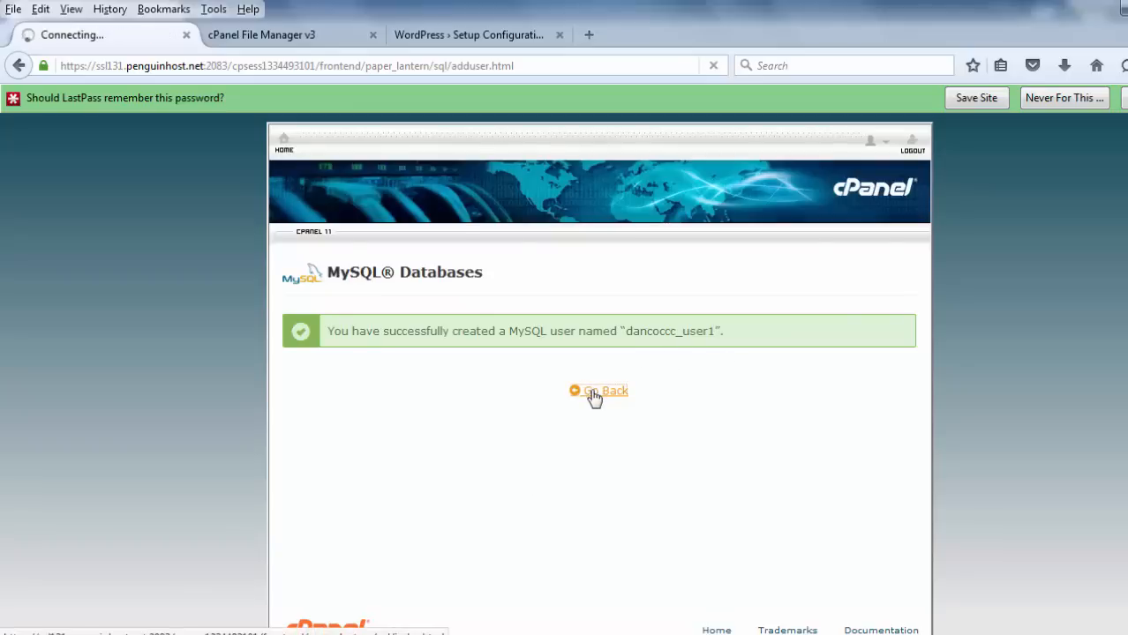
Step: Under Add User To Database, choose dancoccc_user1 for database dancoccc_db1 and add it
left_click(607, 392)
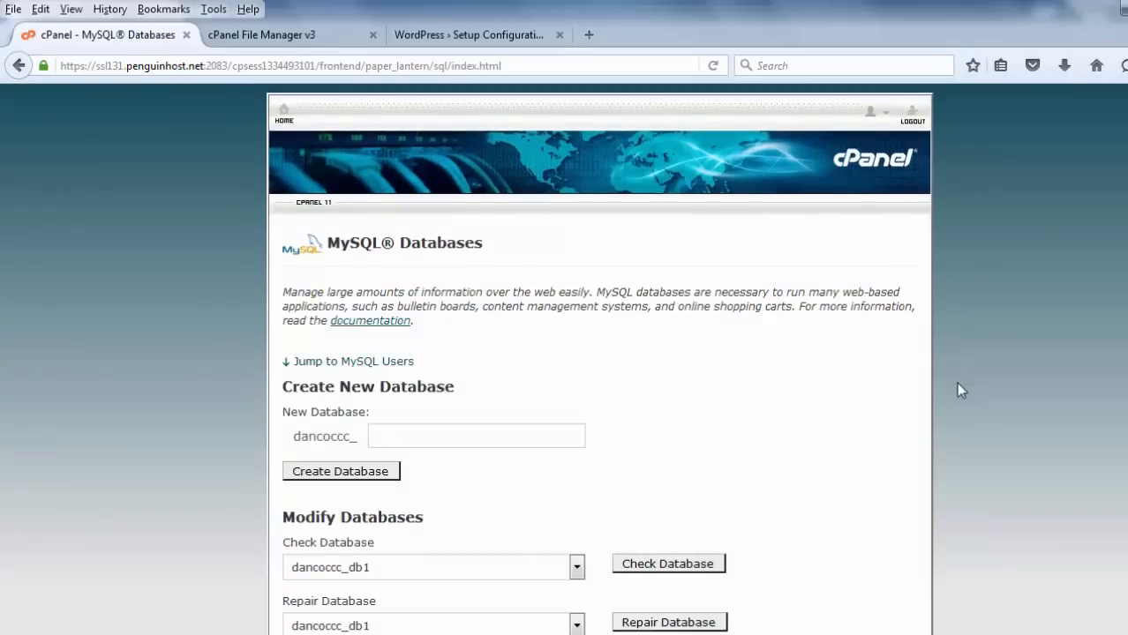
scroll("down", 3)
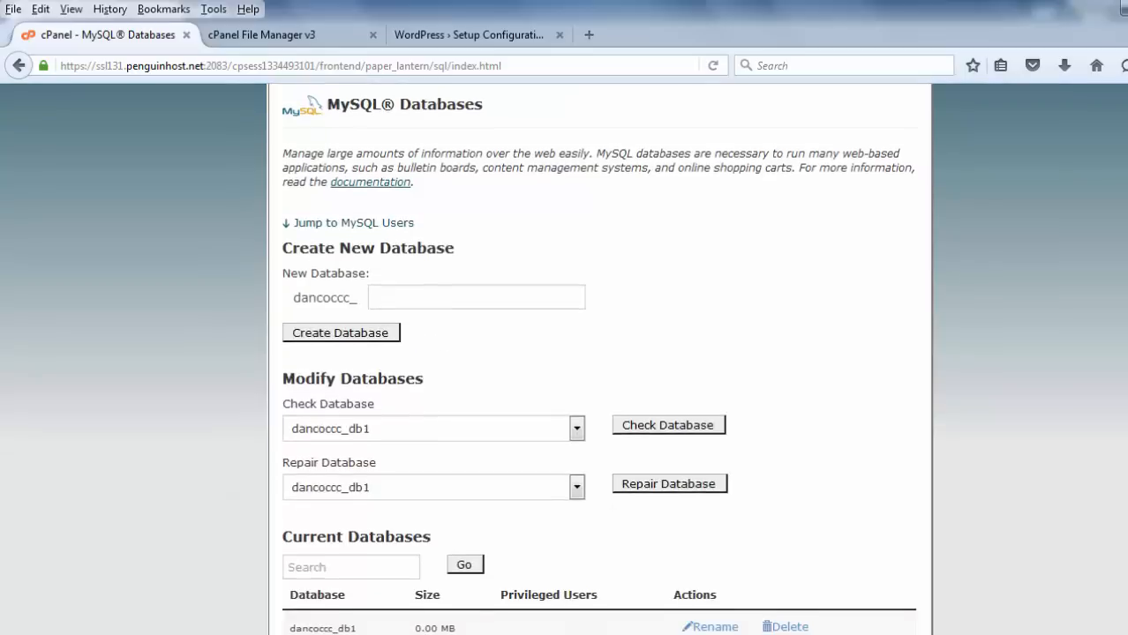
scroll("down", 3)
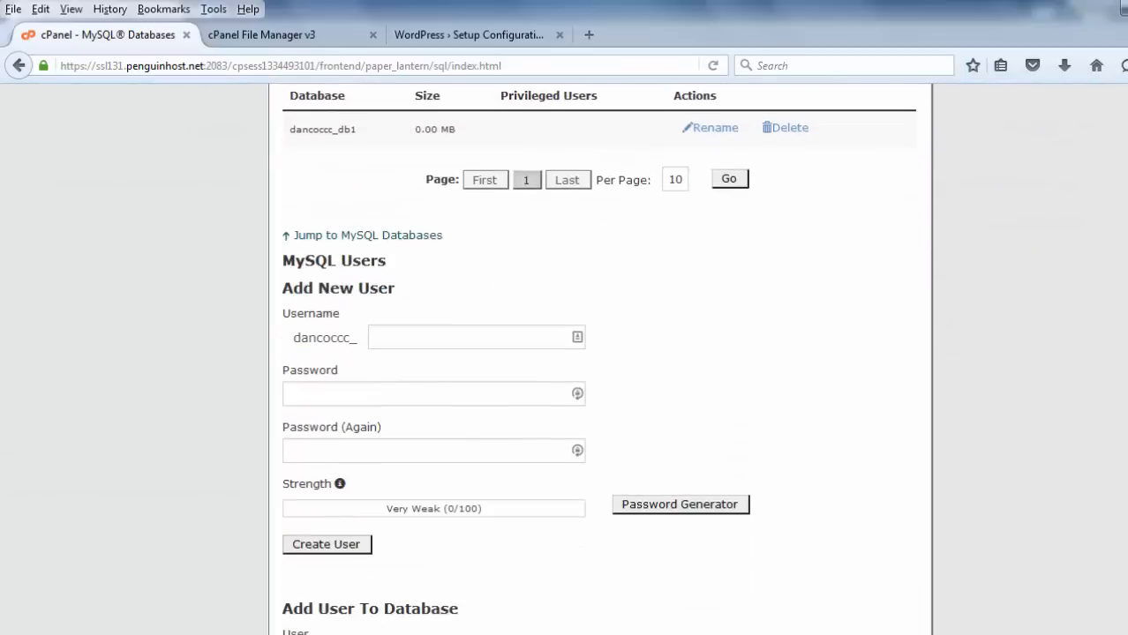
scroll("down", 3)
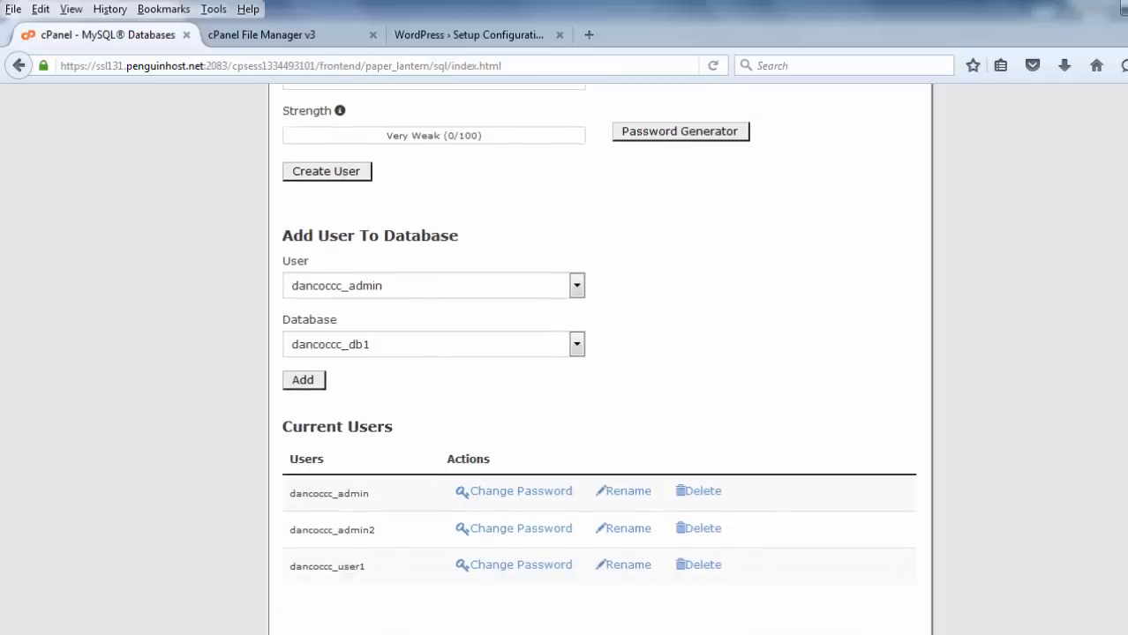
scroll("down", 3)
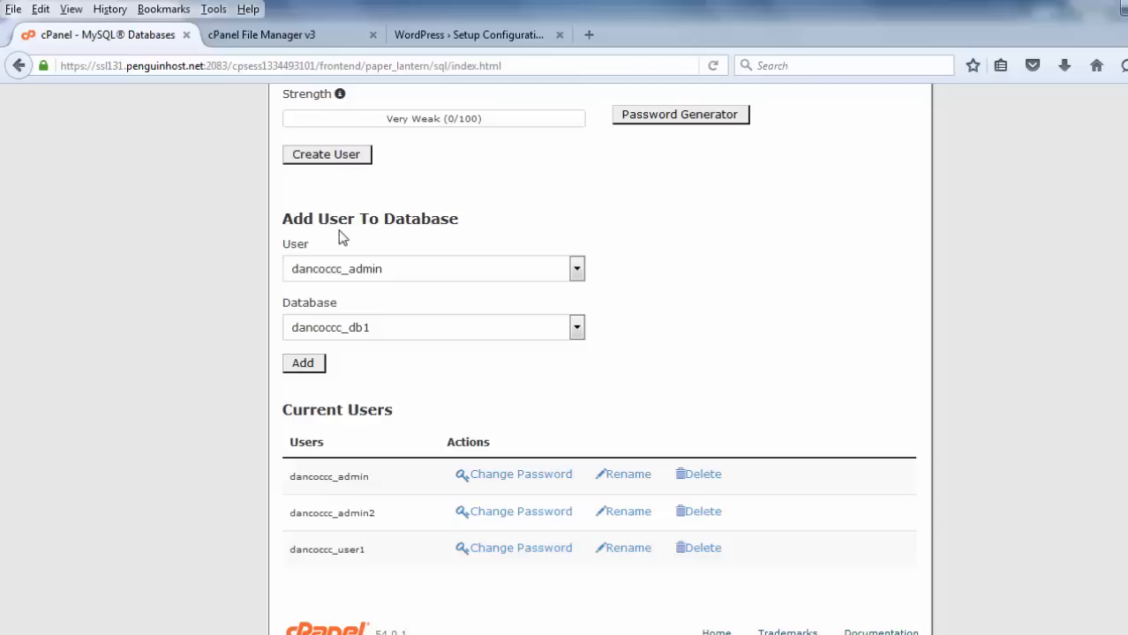
mouse_move(337, 293)
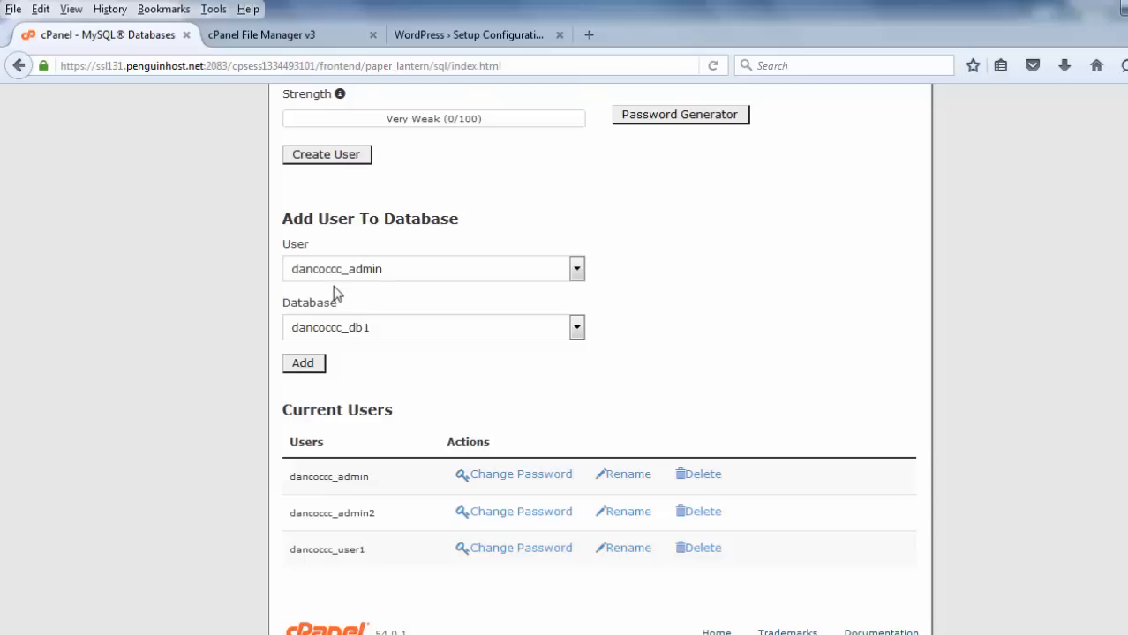
left_click(577, 268)
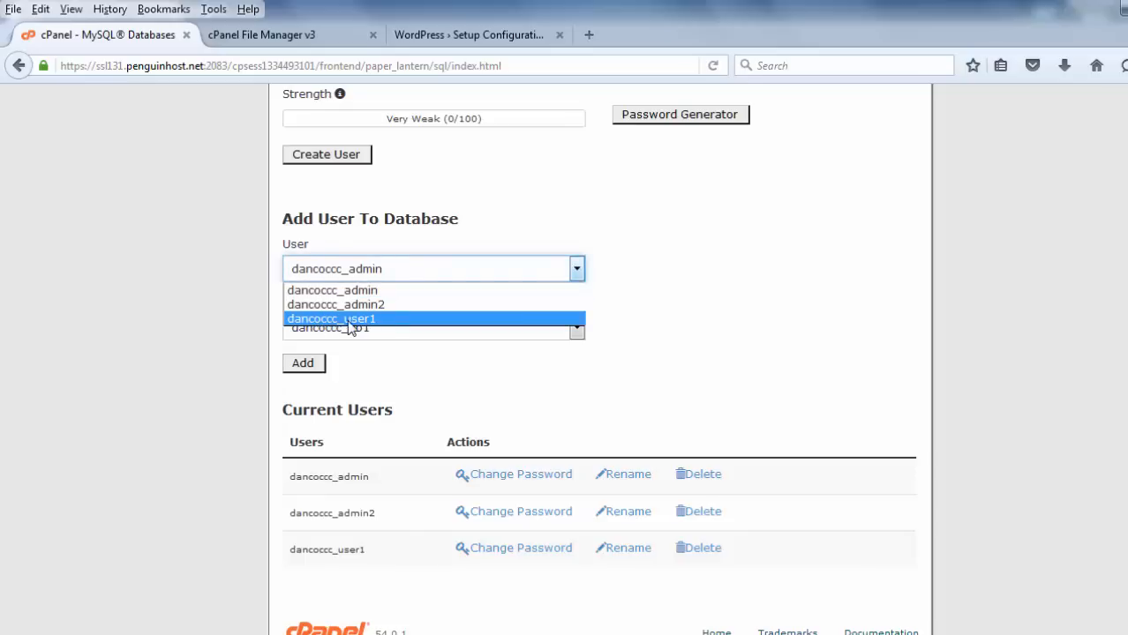
left_click(332, 318)
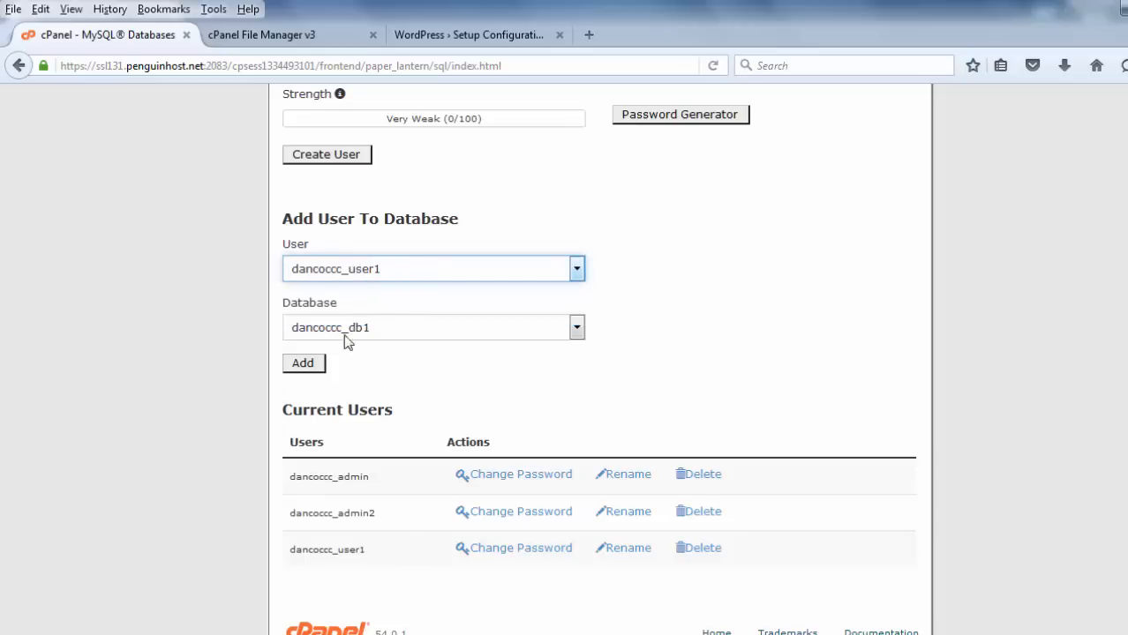
mouse_move(356, 342)
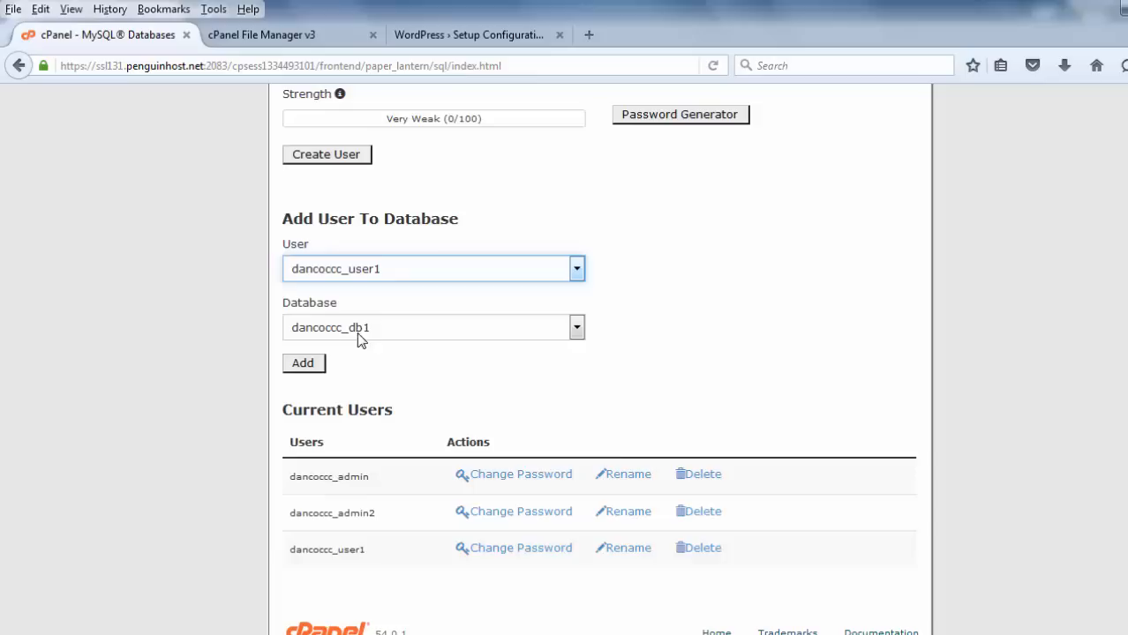
mouse_move(342, 343)
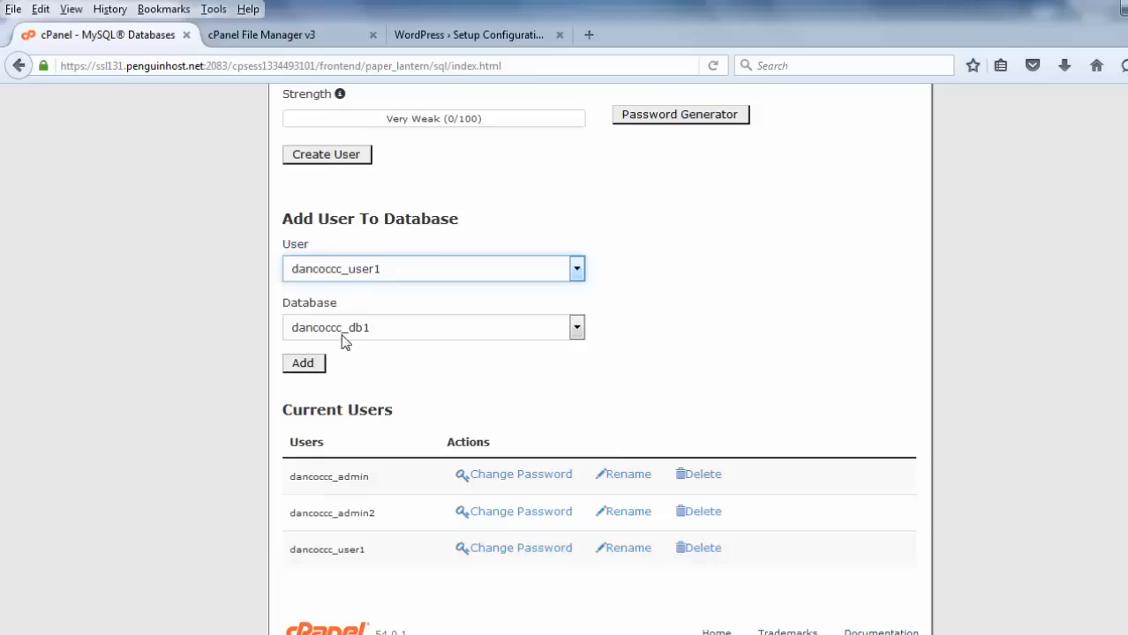
mouse_move(416, 358)
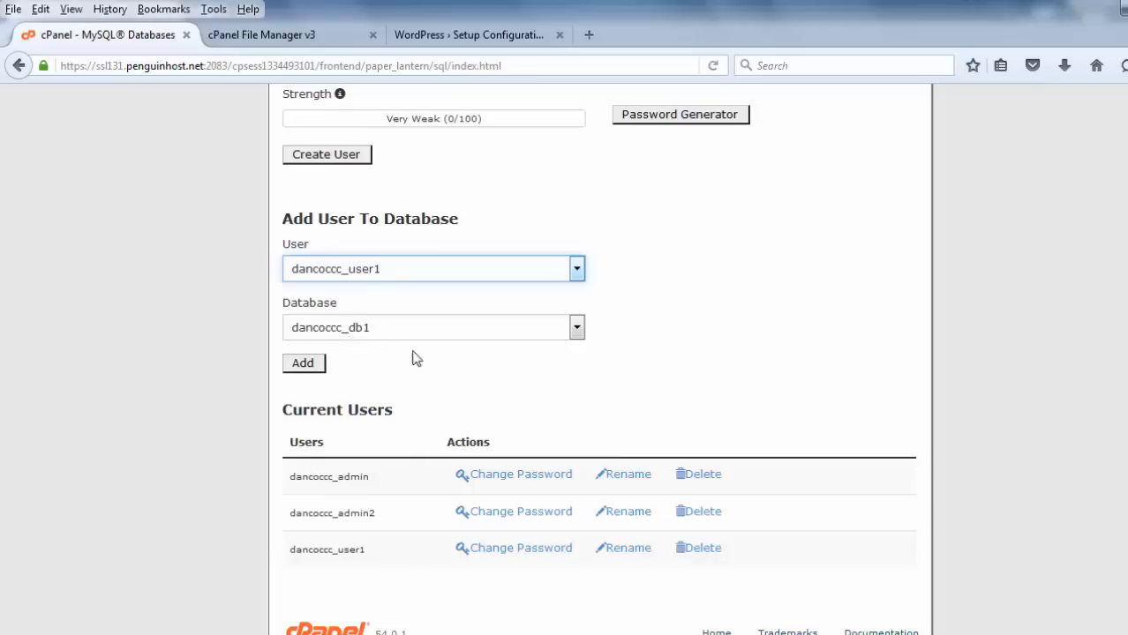
left_click(303, 363)
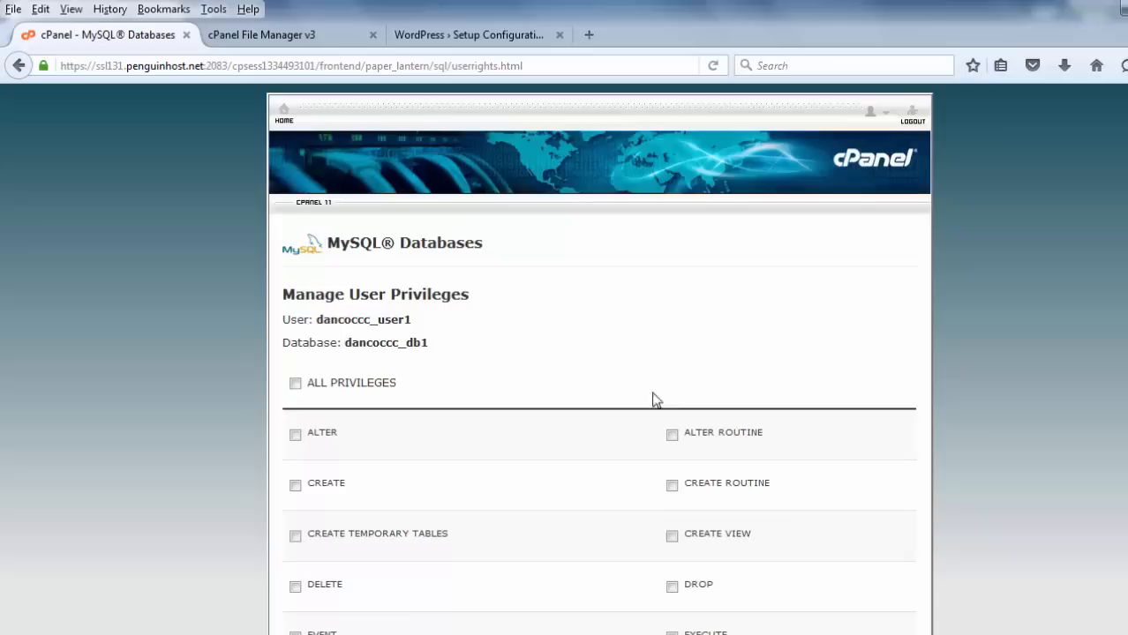
mouse_move(607, 333)
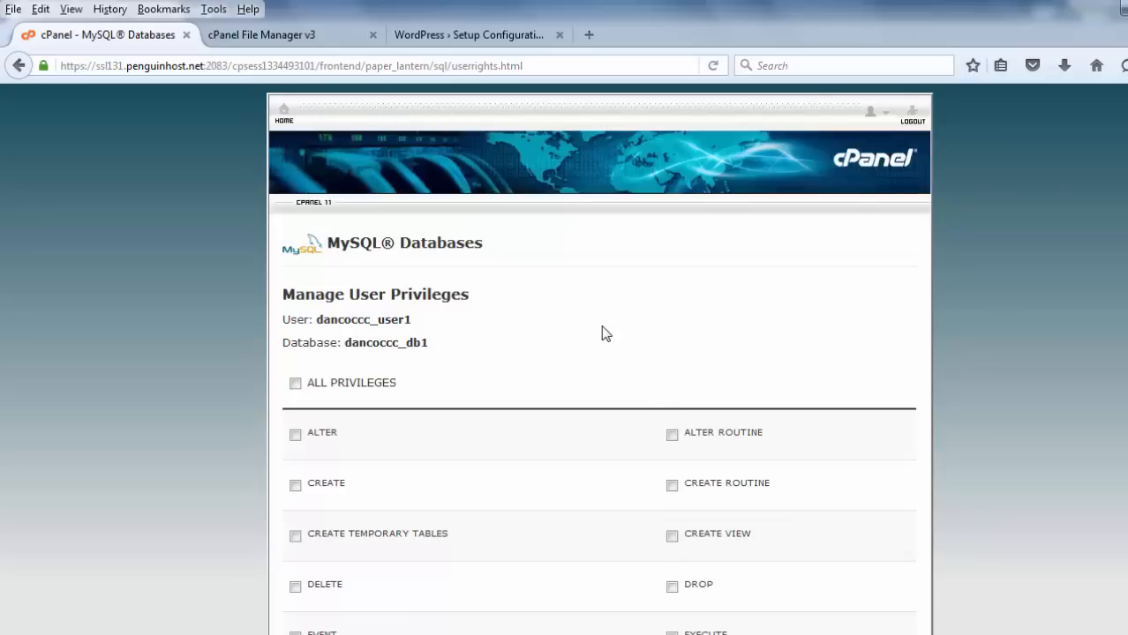
Step: Grant dancoccc_user1 ALL PRIVILEGES on dancoccc_db1, apply the changes and go back
left_click(295, 381)
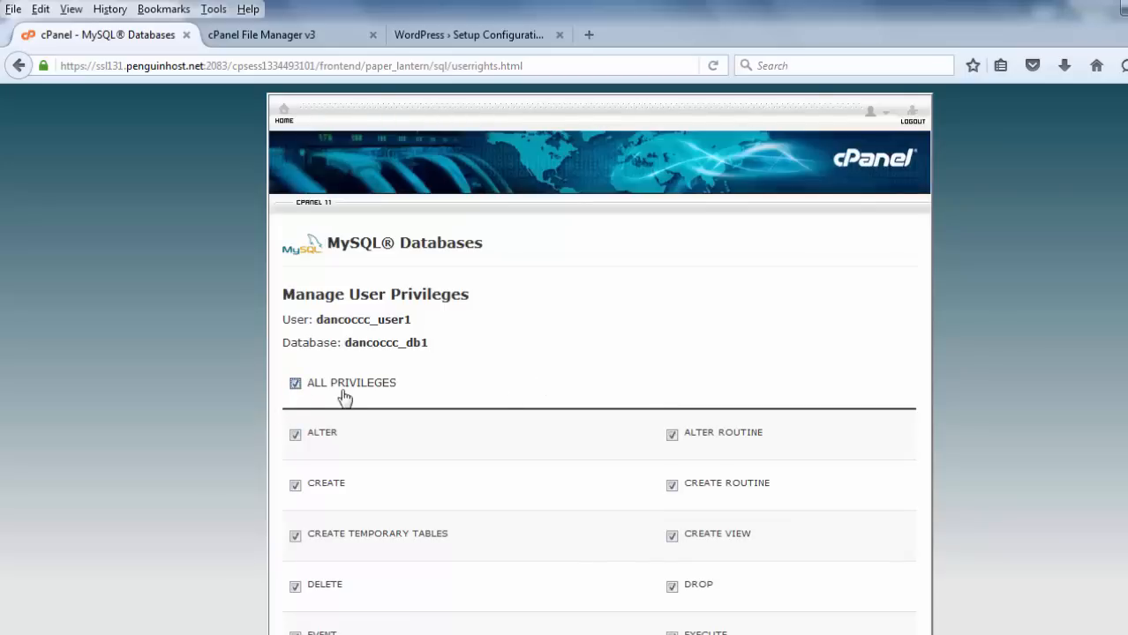
mouse_move(1124, 310)
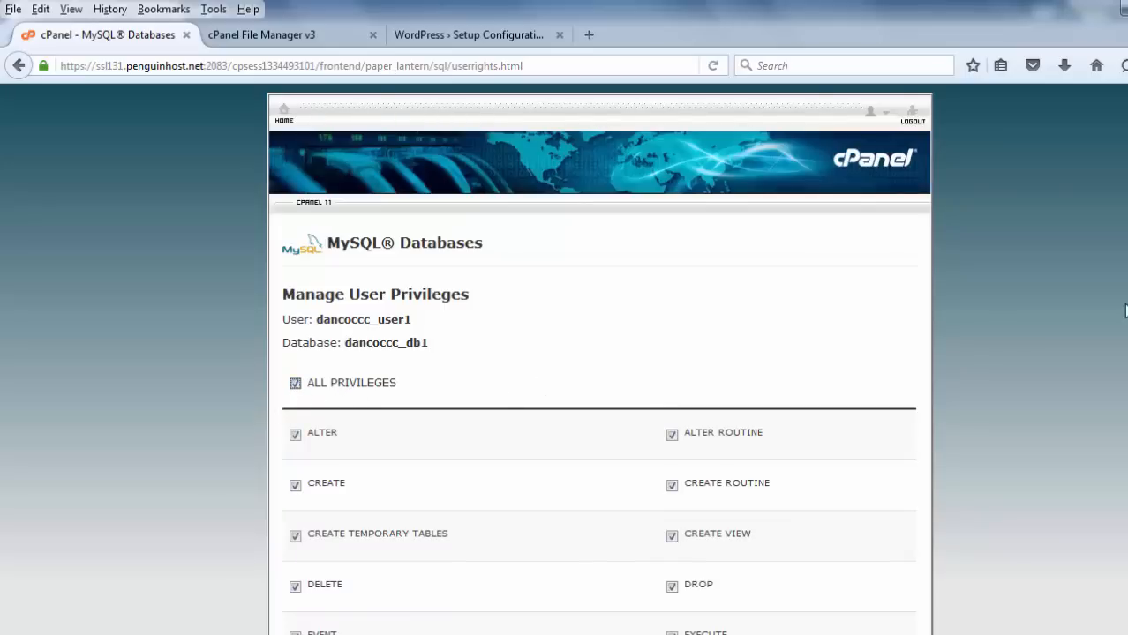
scroll("down", 3)
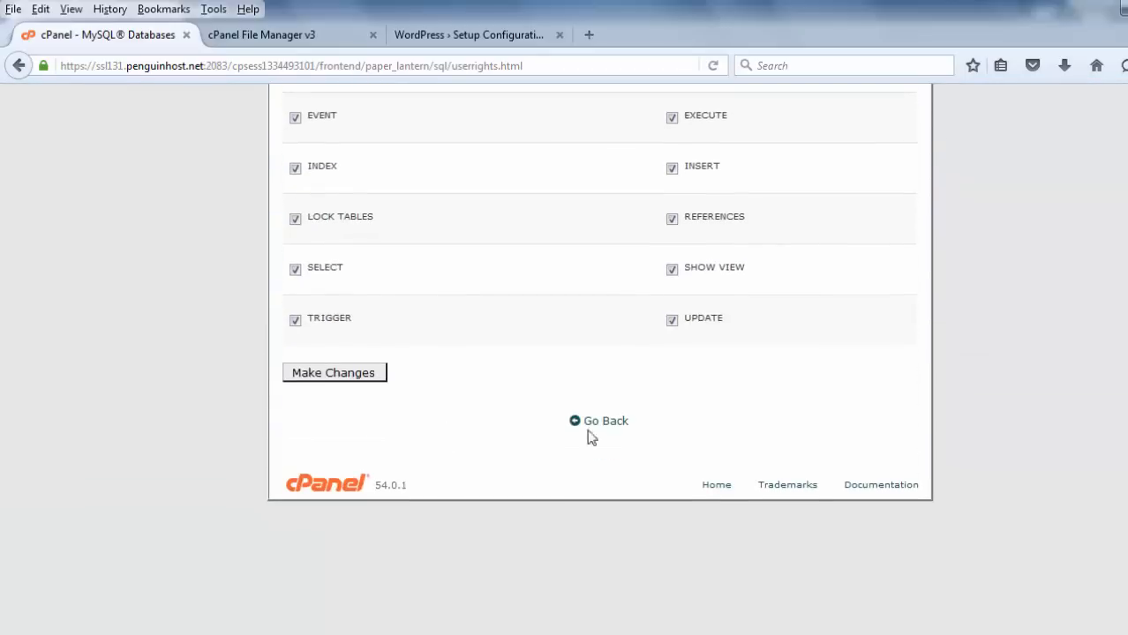
left_click(334, 371)
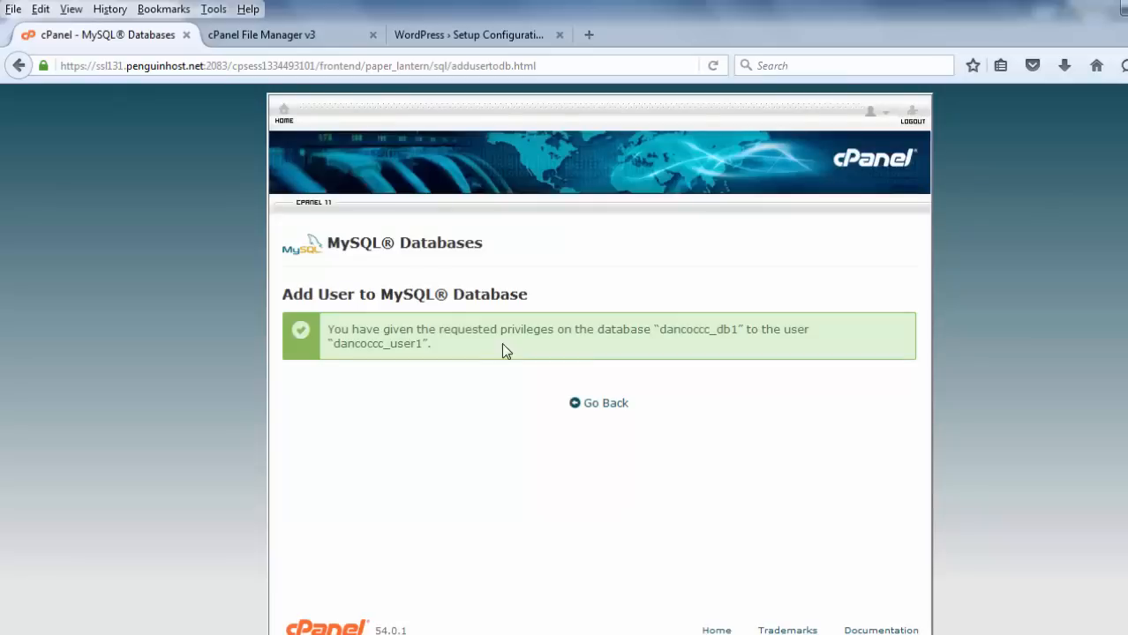
left_click(605, 402)
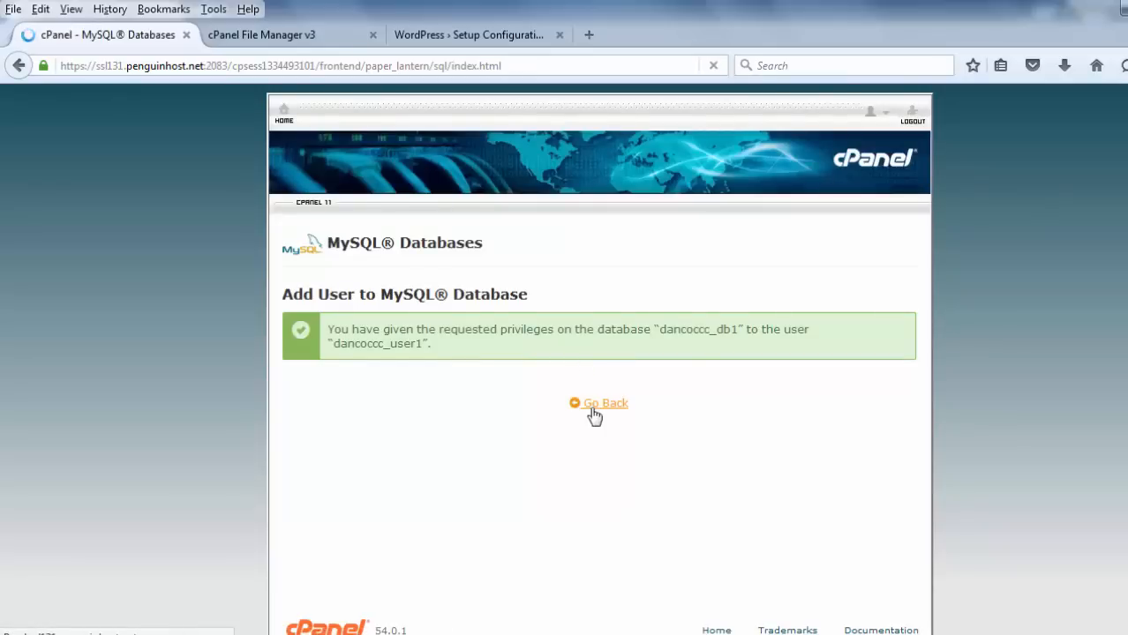
left_click(606, 403)
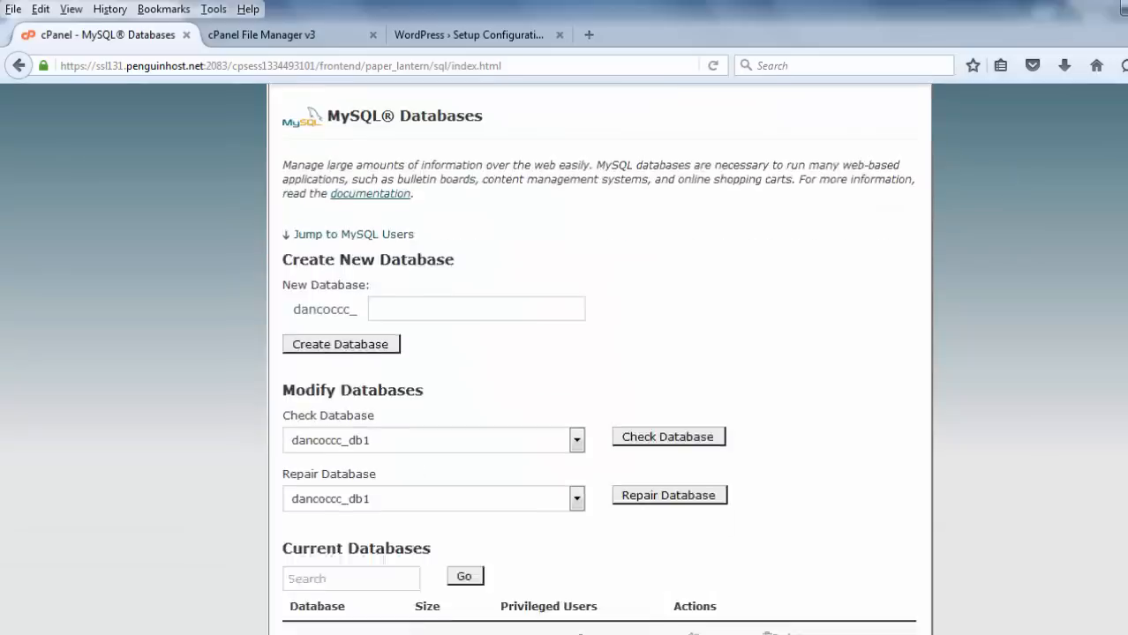
Step: Review dancoccc_user1's privileges on dancoccc_db1, then return to the cPanel home page
scroll("down", 3)
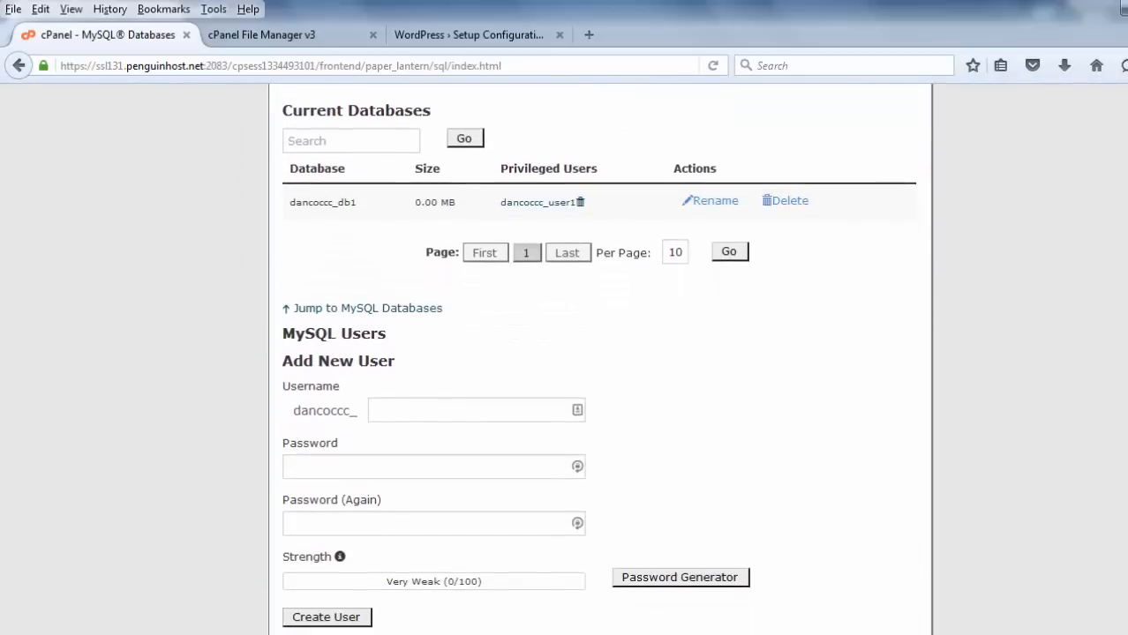
mouse_move(360, 218)
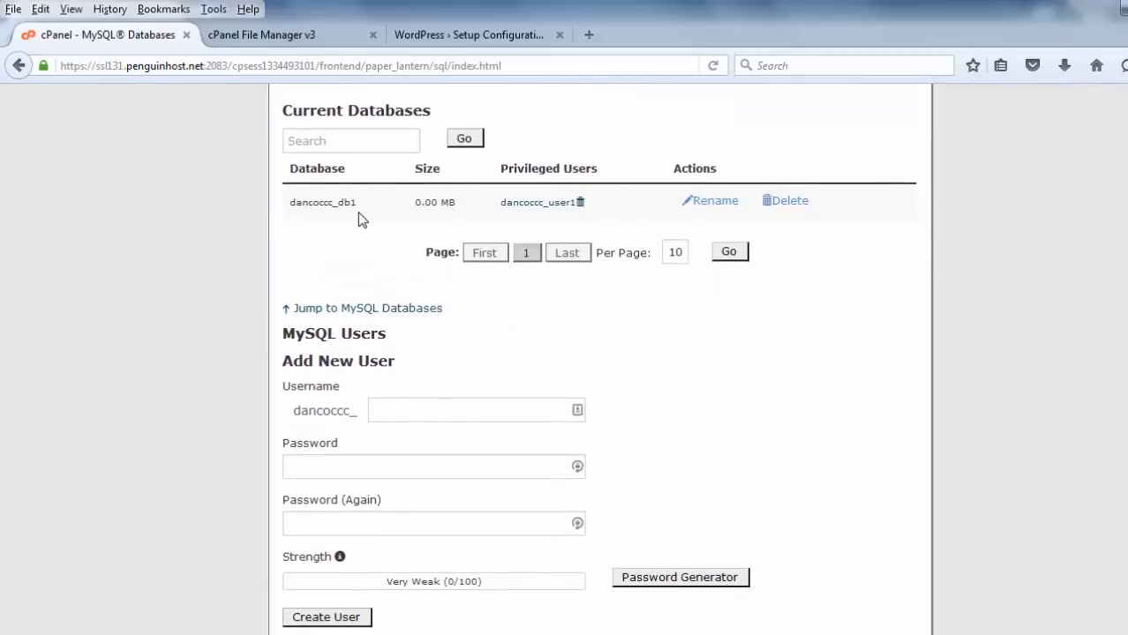
mouse_move(583, 223)
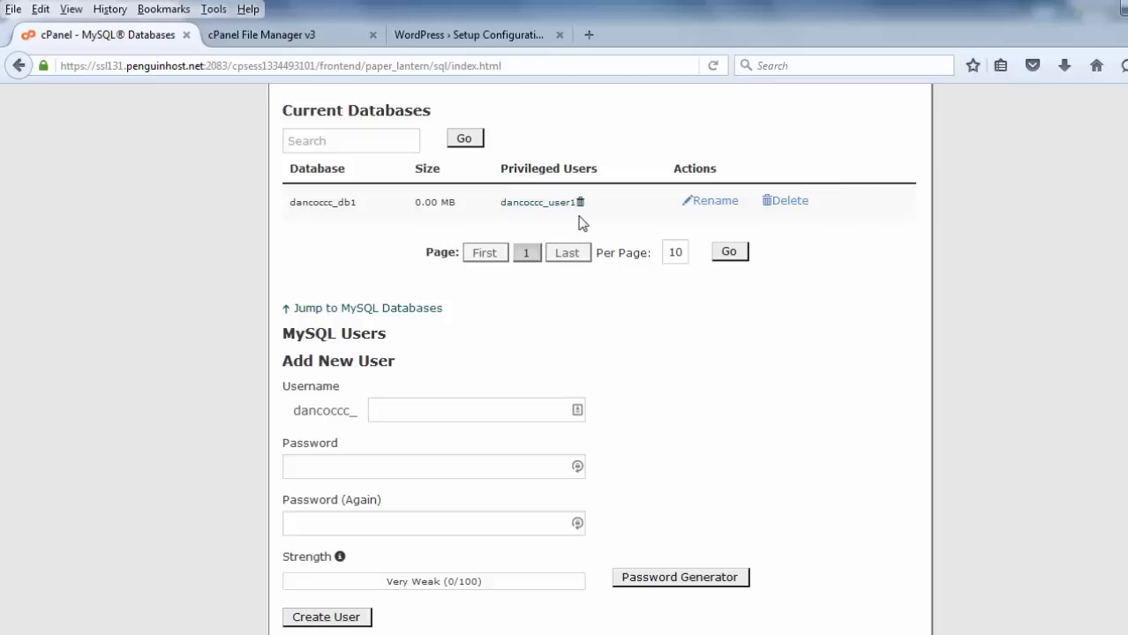
left_click(536, 201)
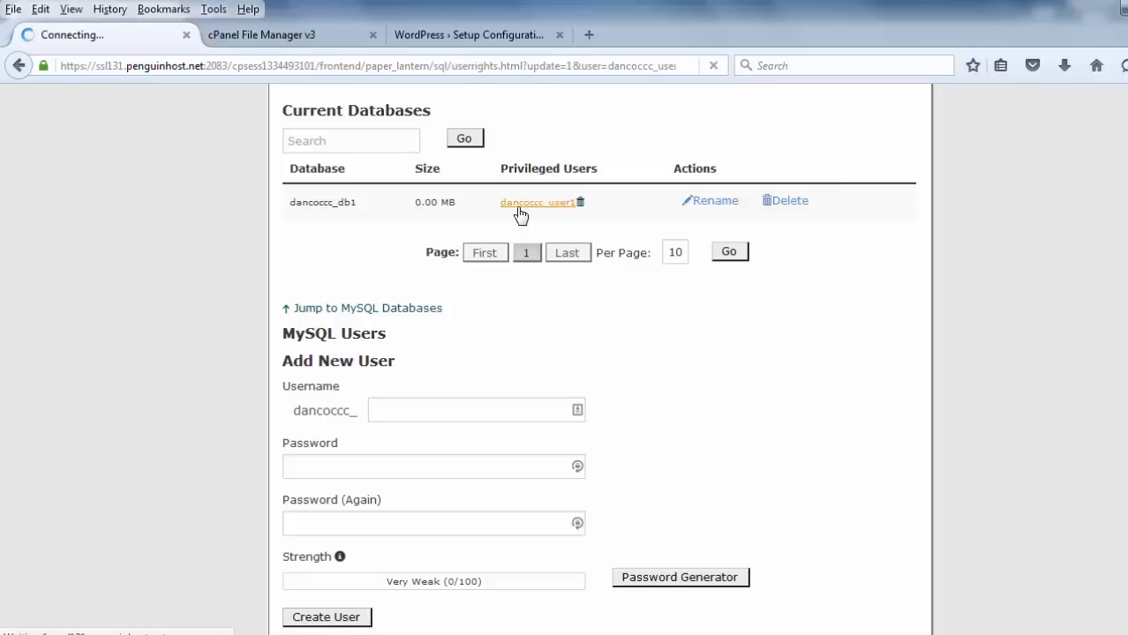
left_click(537, 202)
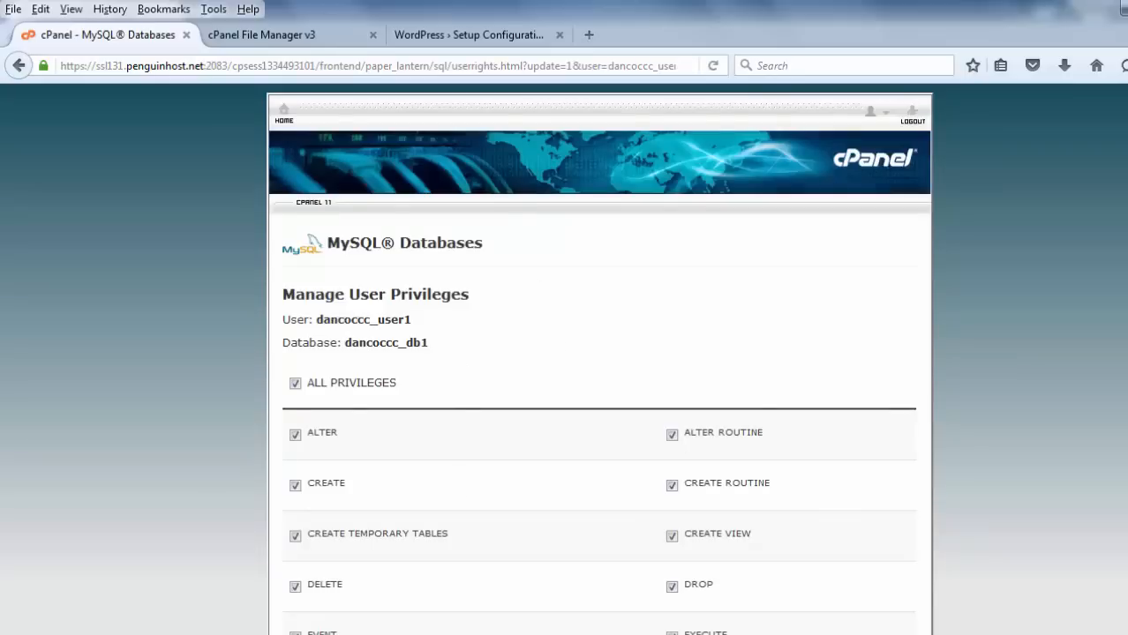
mouse_move(415, 364)
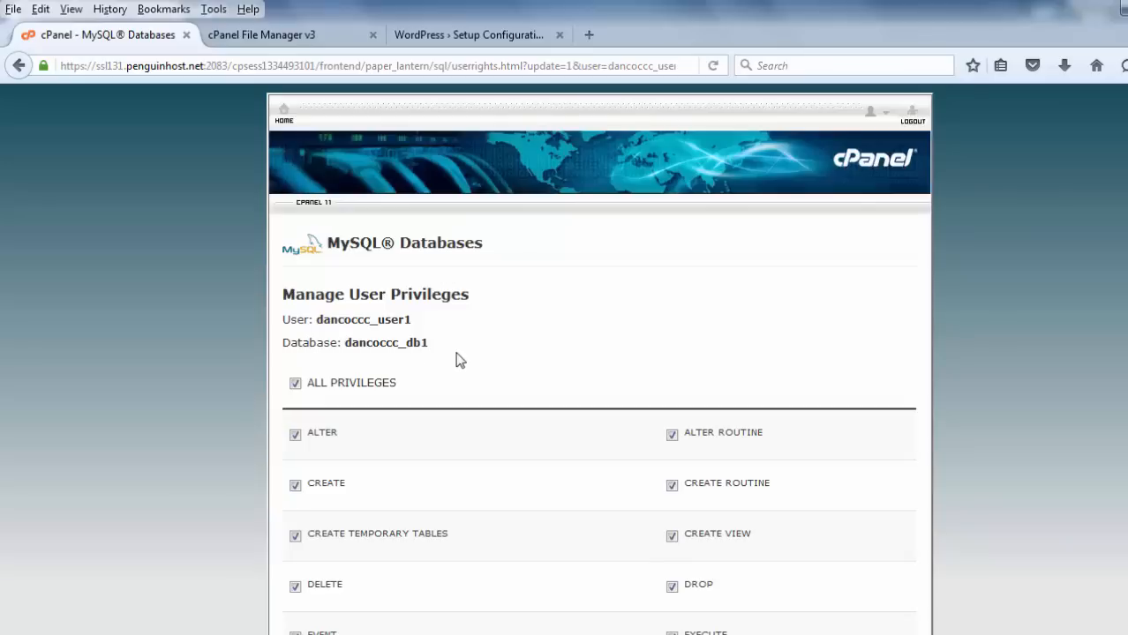
mouse_move(607, 297)
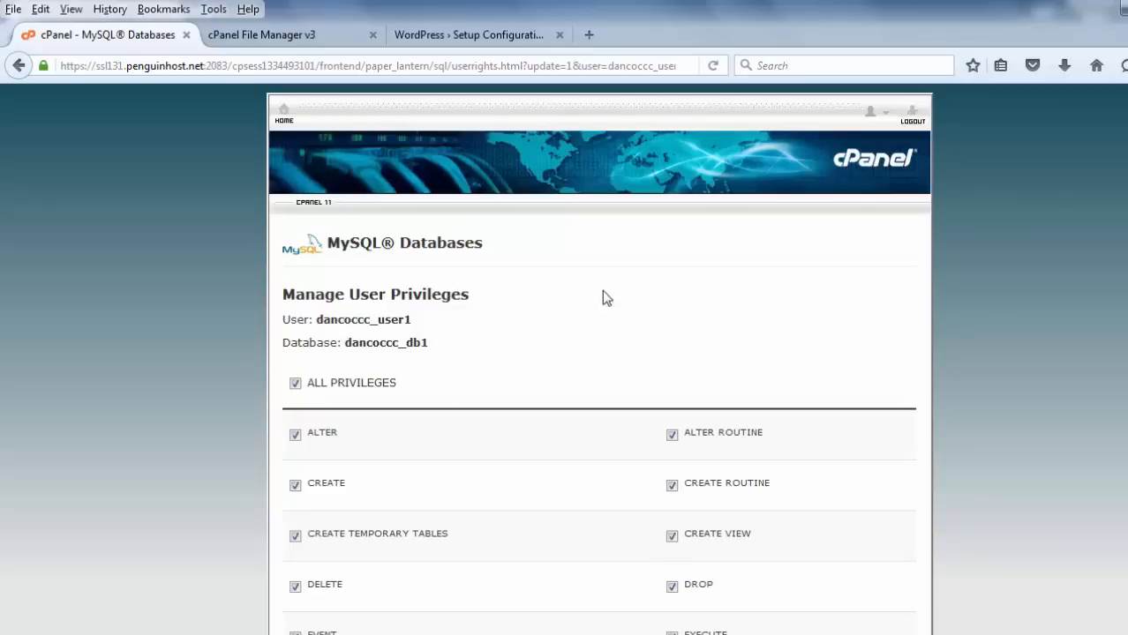
left_click(282, 115)
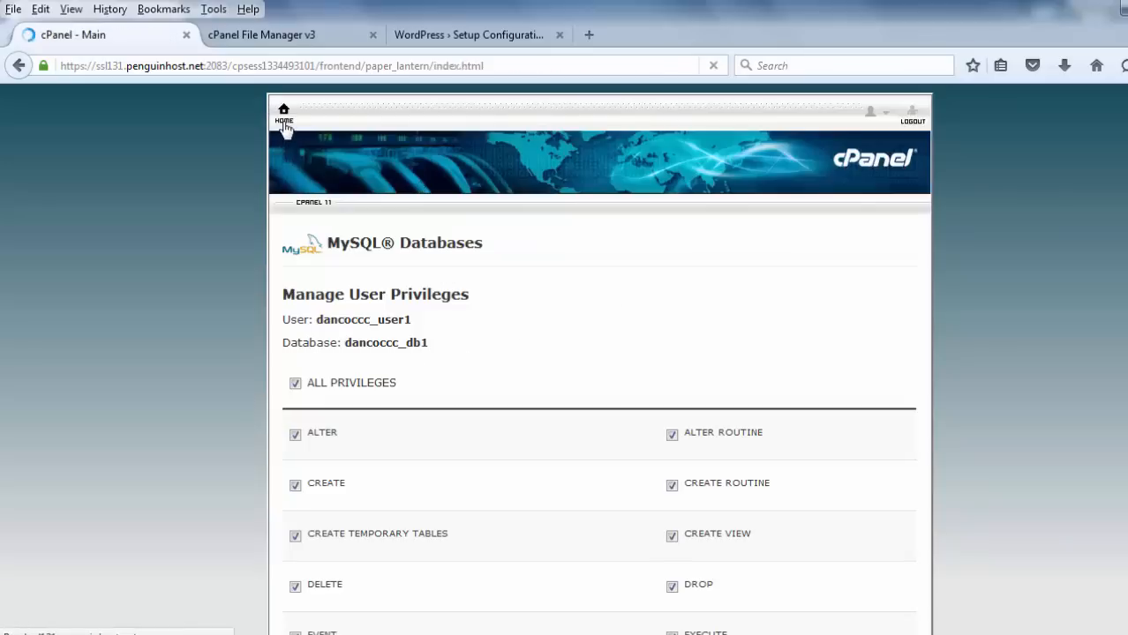
Step: In the WordPress setup, choose Let's go! and enter database name dancoccc_db1
left_click(283, 114)
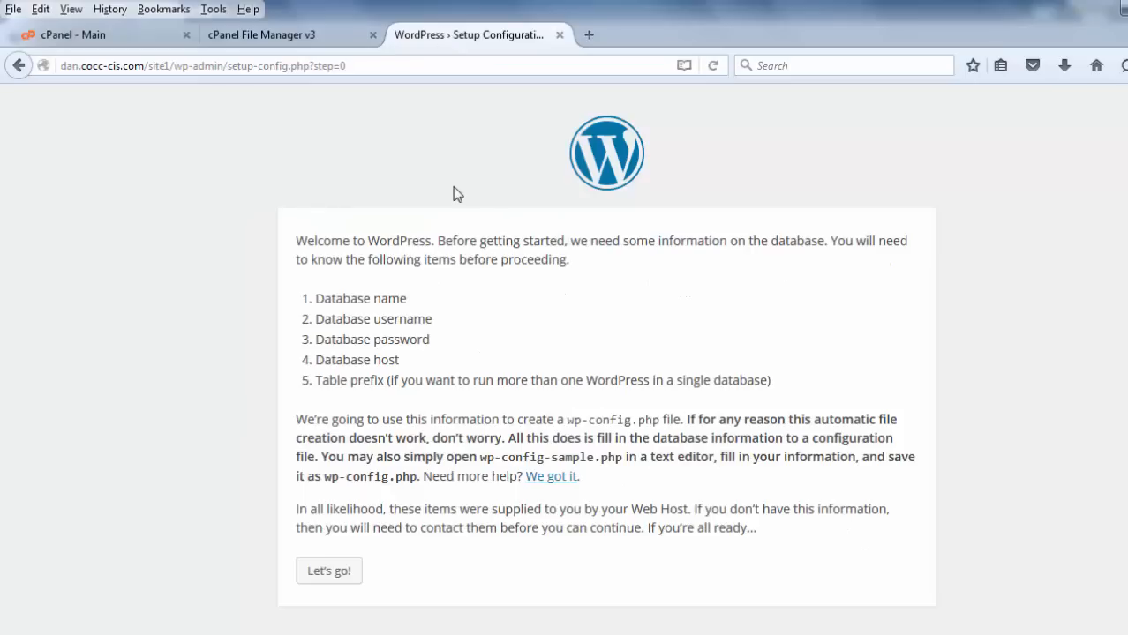
mouse_move(433, 381)
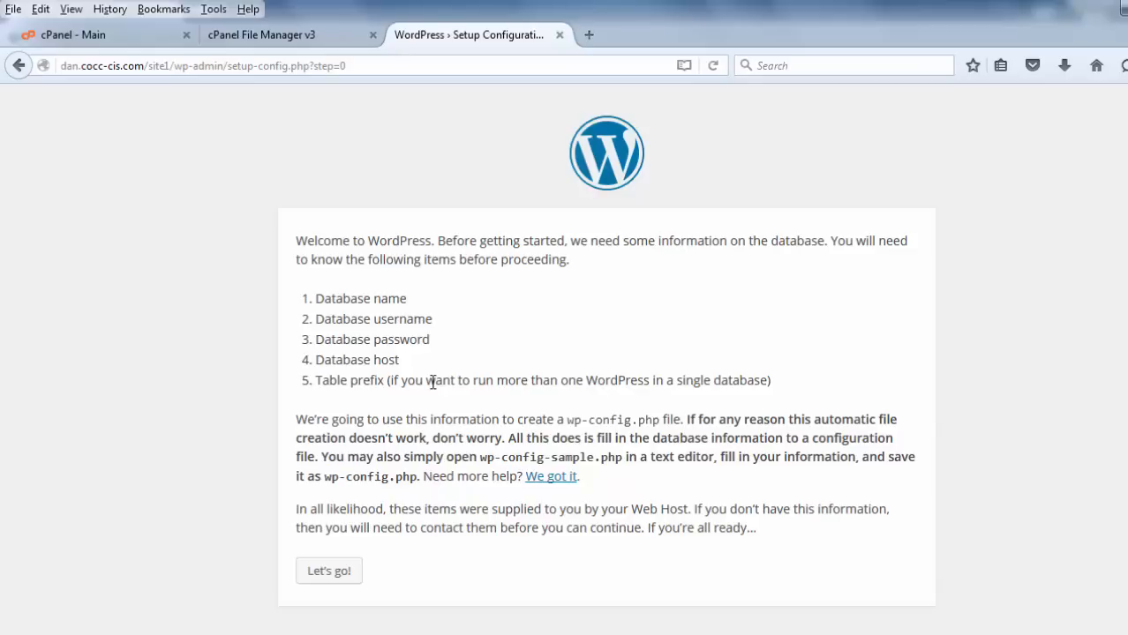
left_click(328, 570)
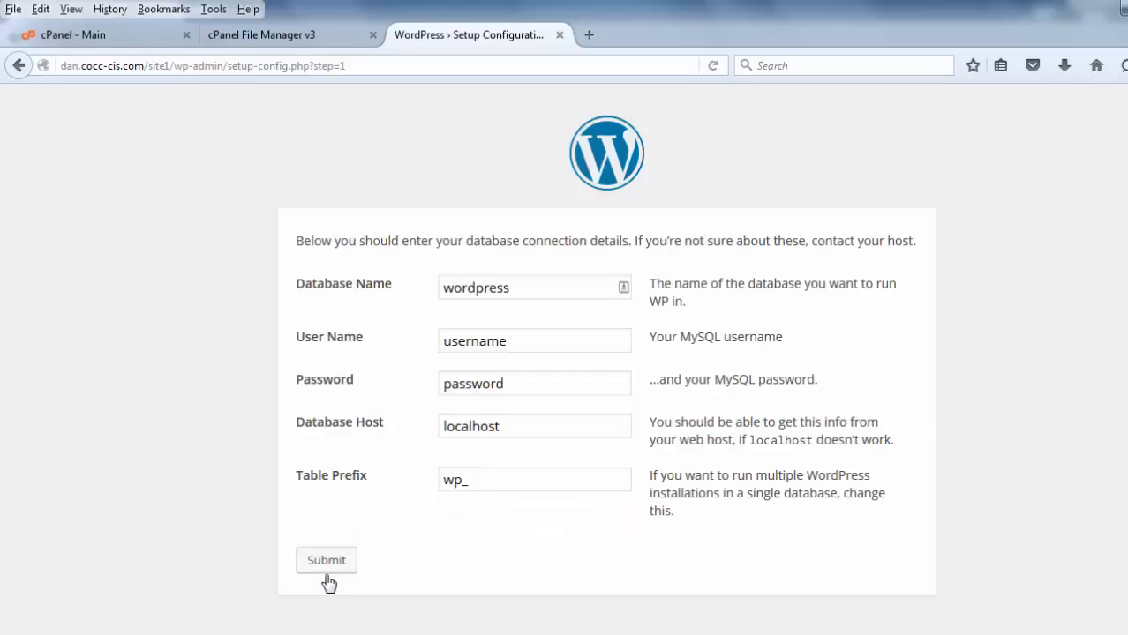
mouse_move(433, 579)
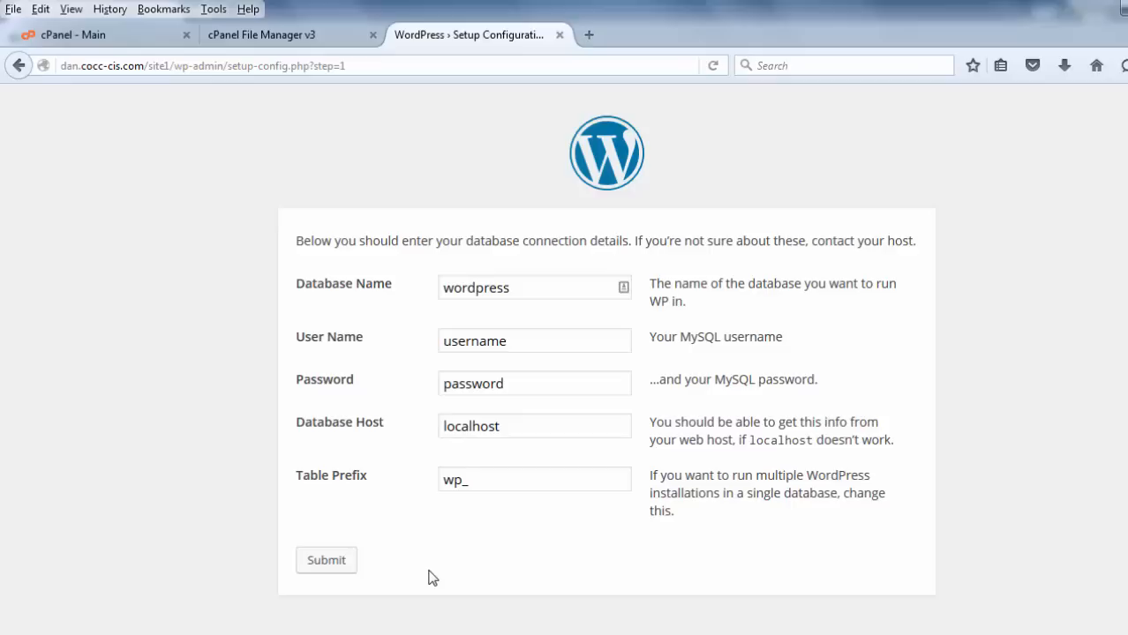
left_click(525, 286)
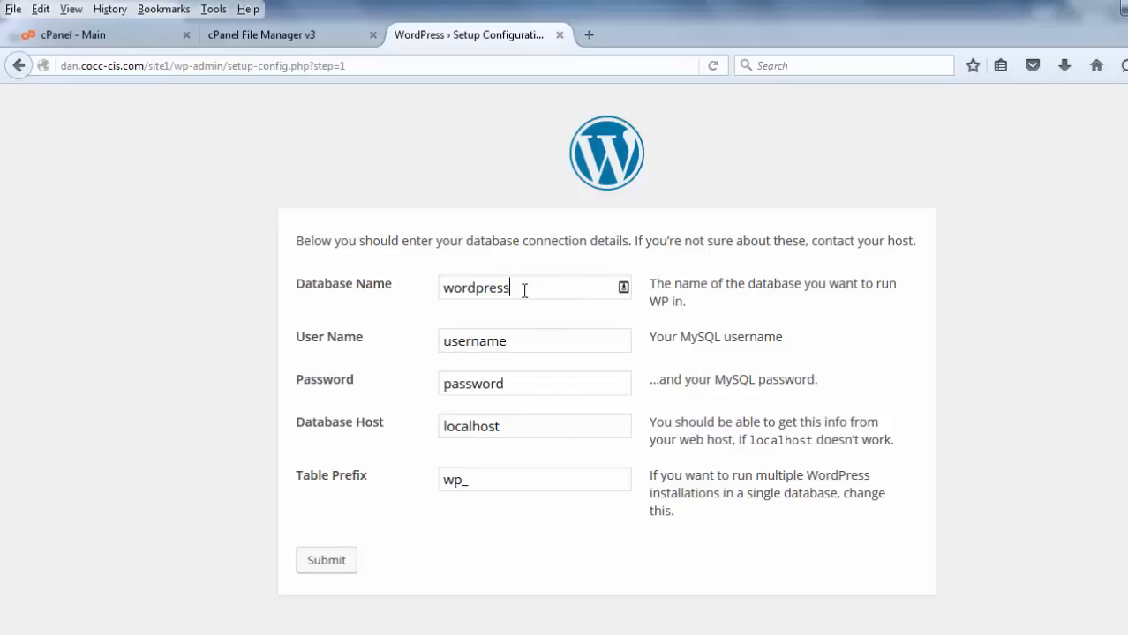
type("dancoccc_")
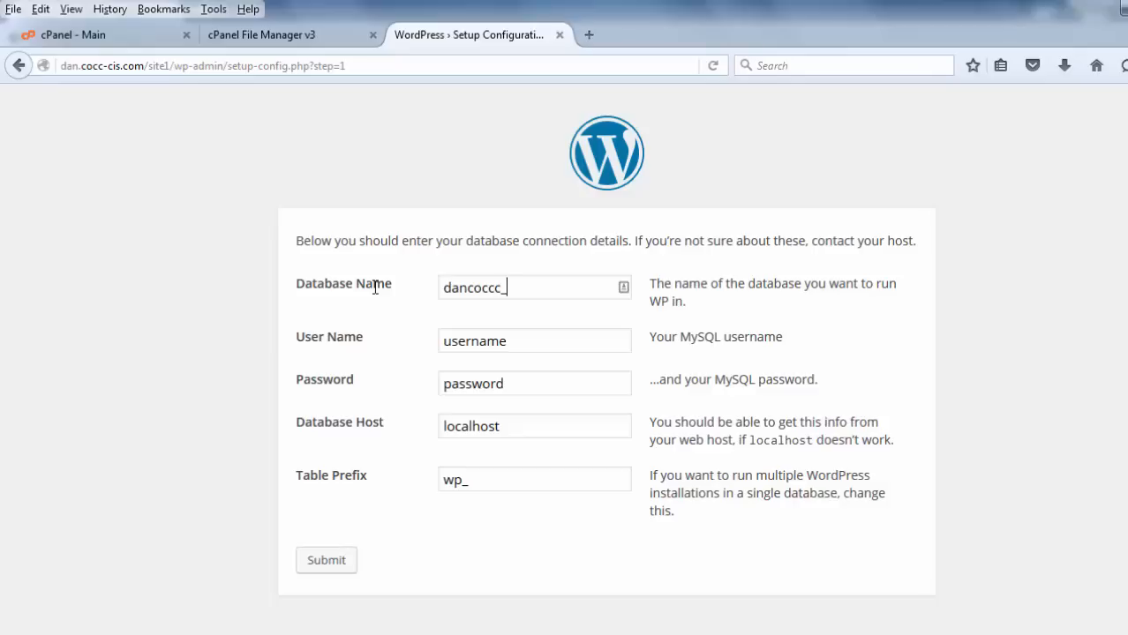
type("db1")
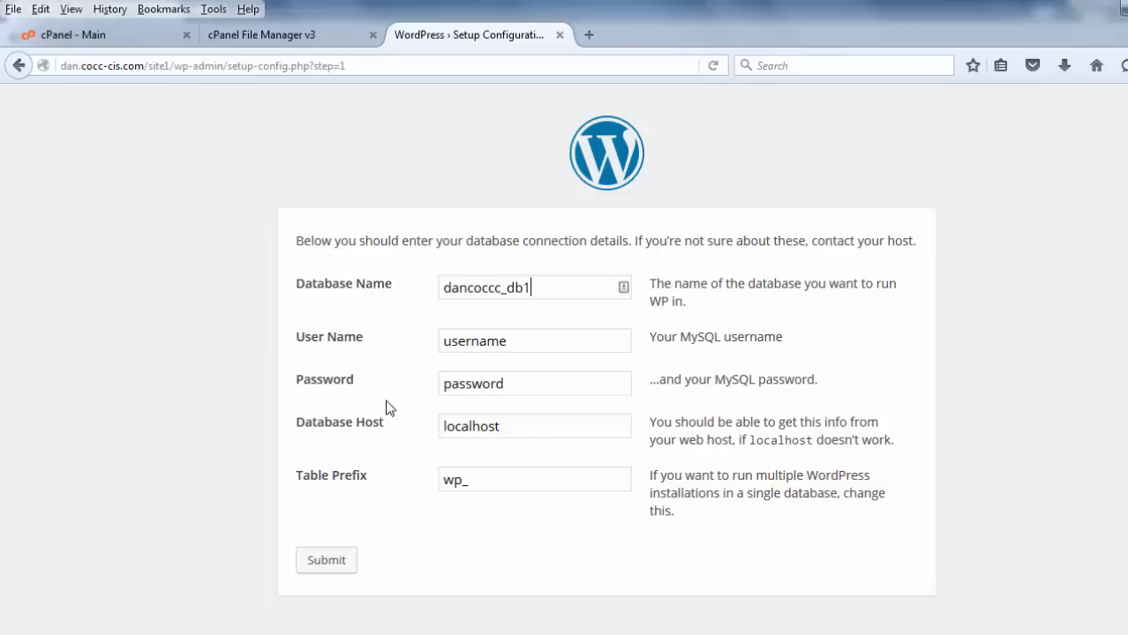
type("user")
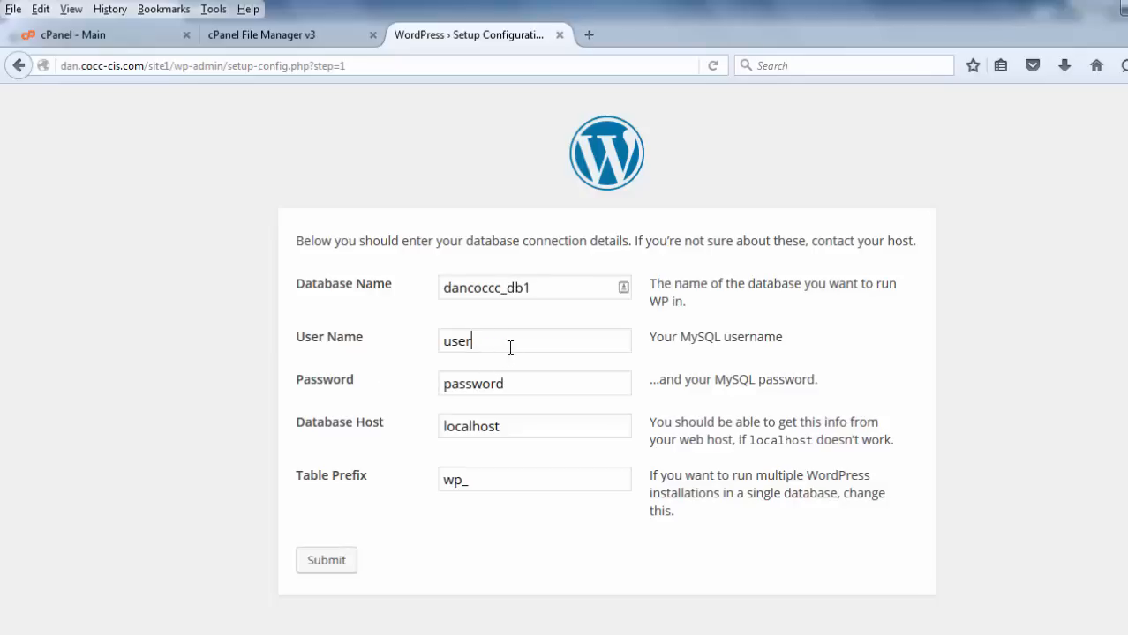
type("dan")
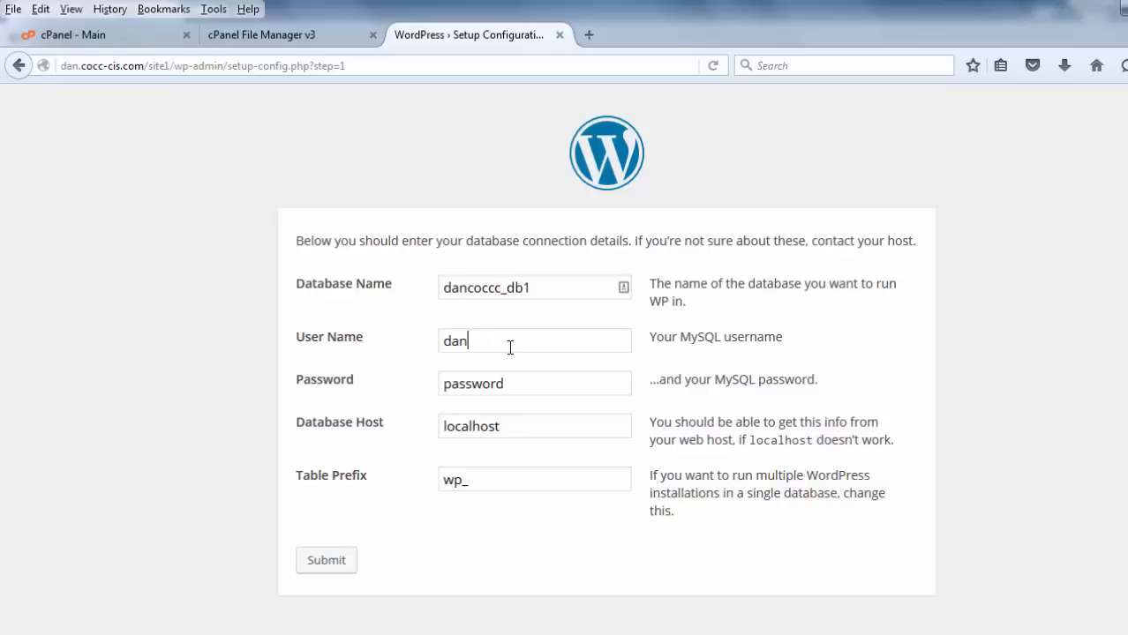
type("coccc")
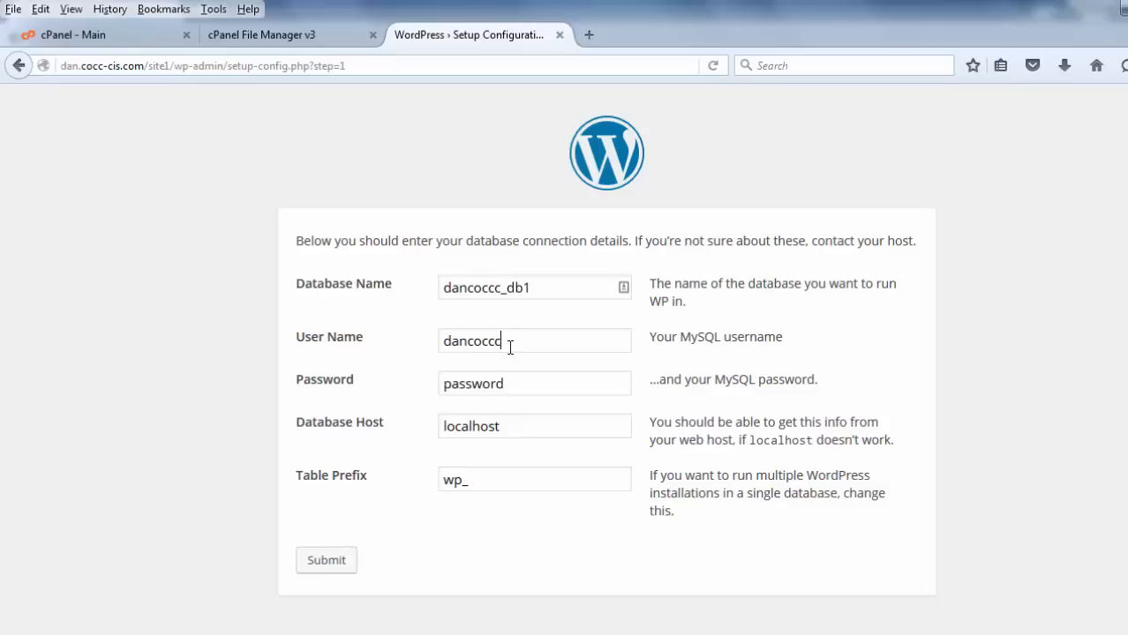
type("_user1")
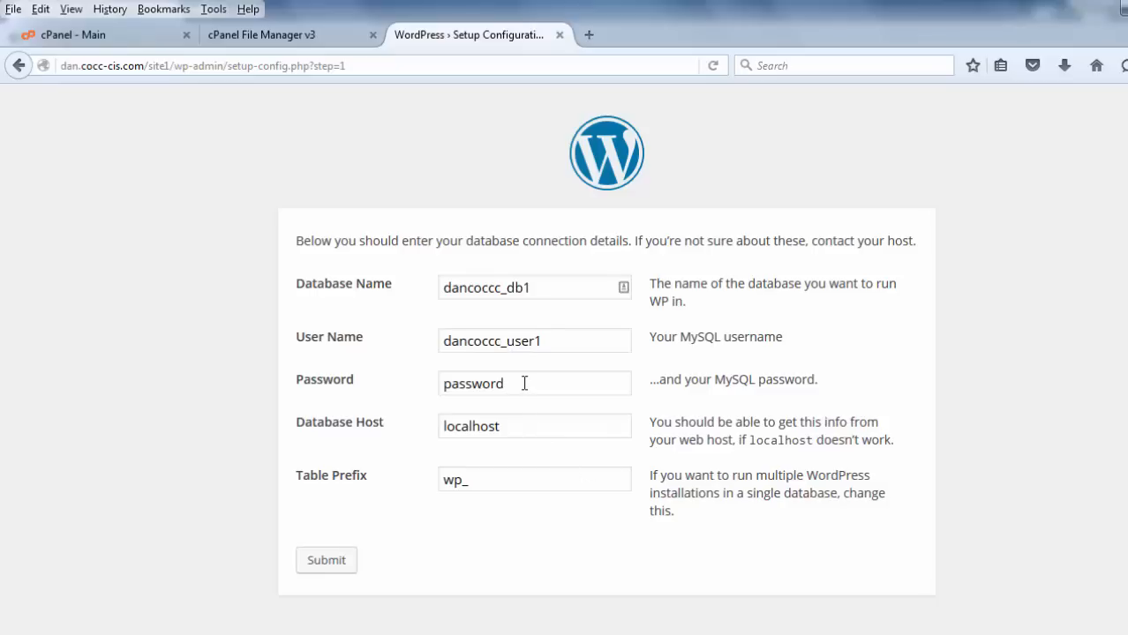
left_click(525, 383)
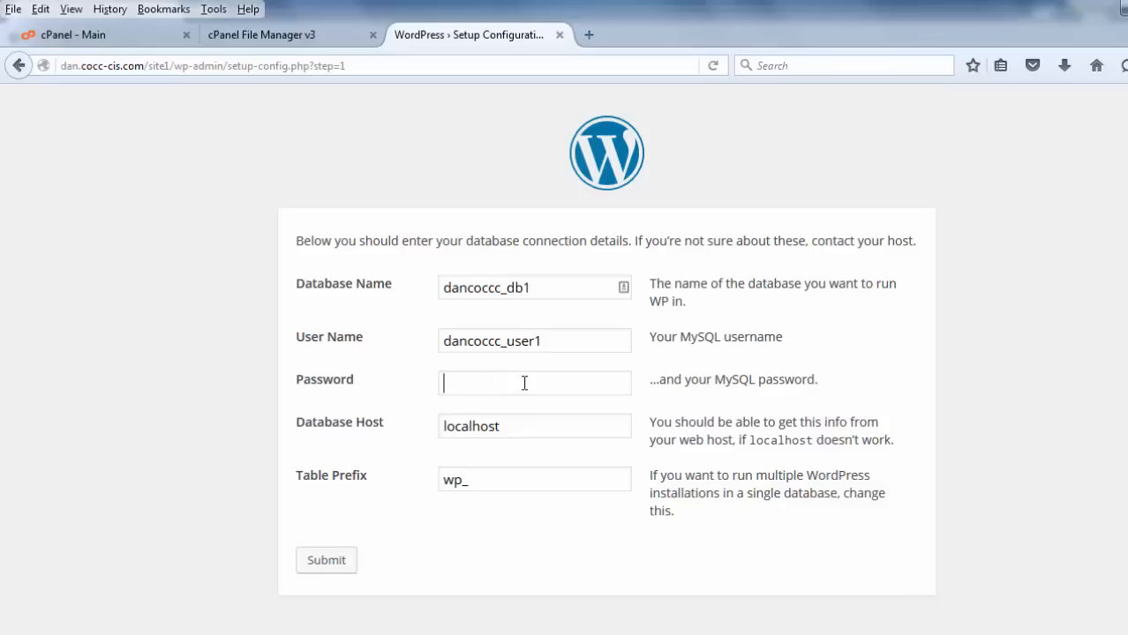
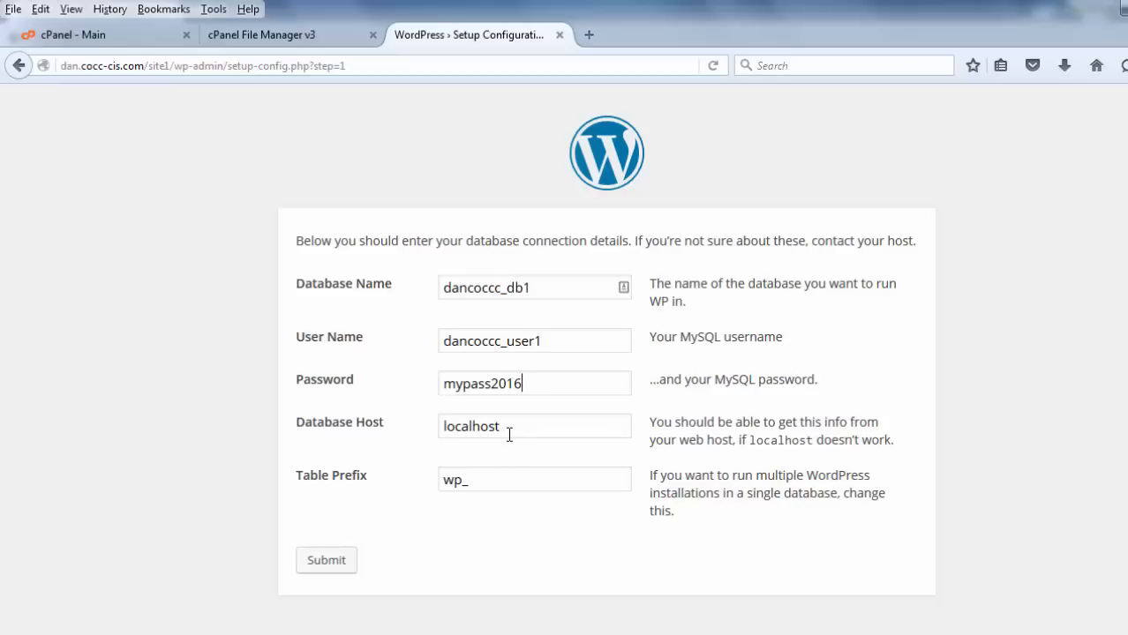
mouse_move(445, 448)
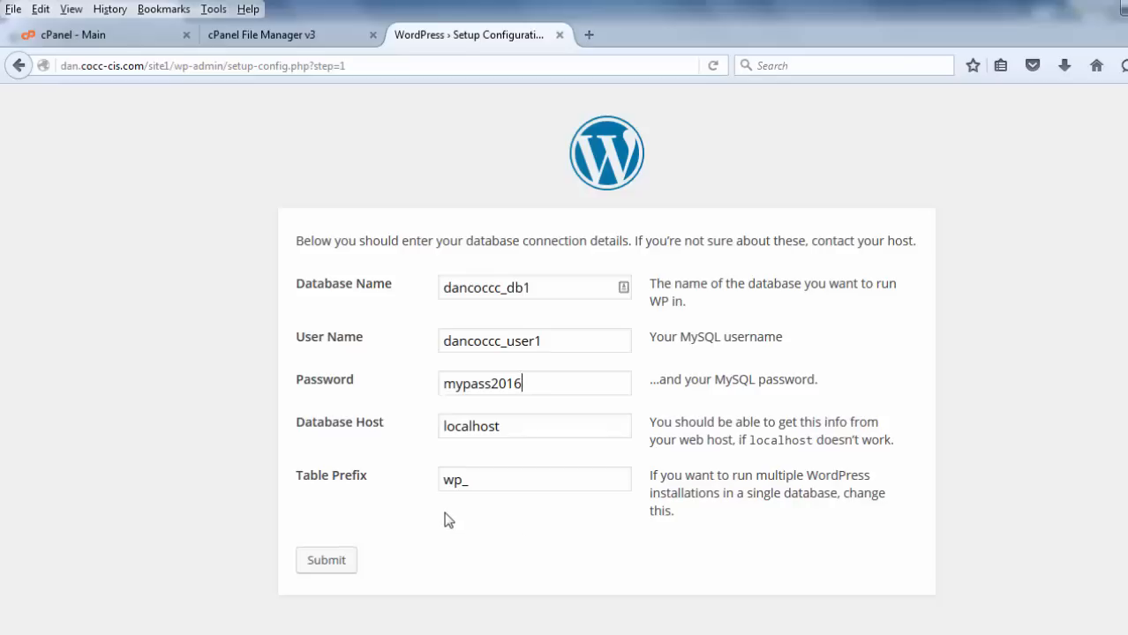
mouse_move(448, 515)
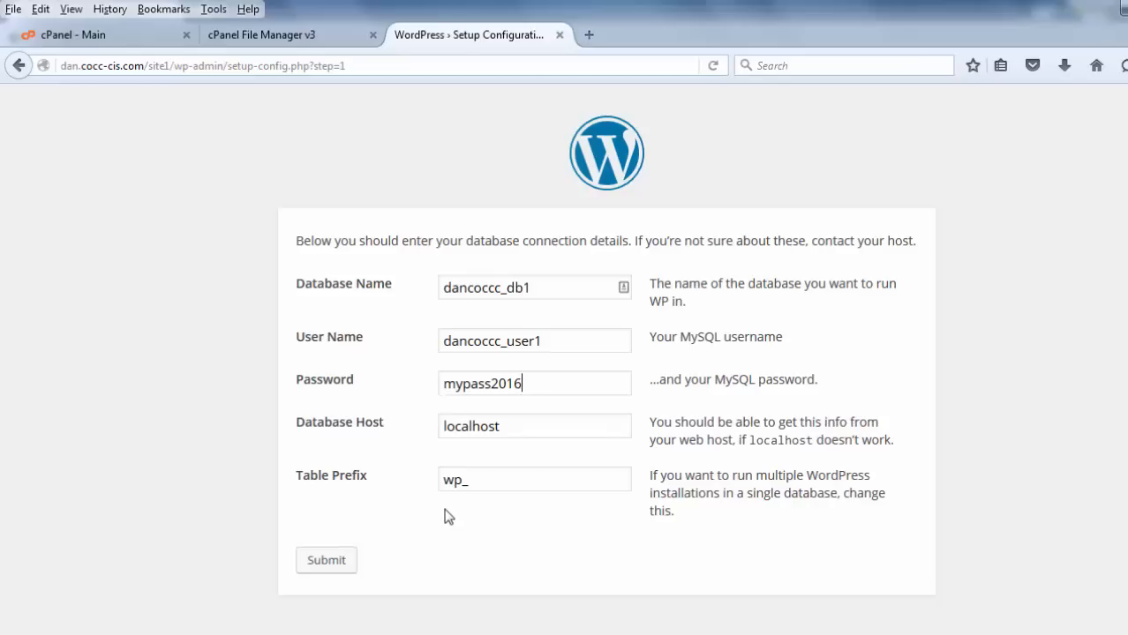
mouse_move(452, 501)
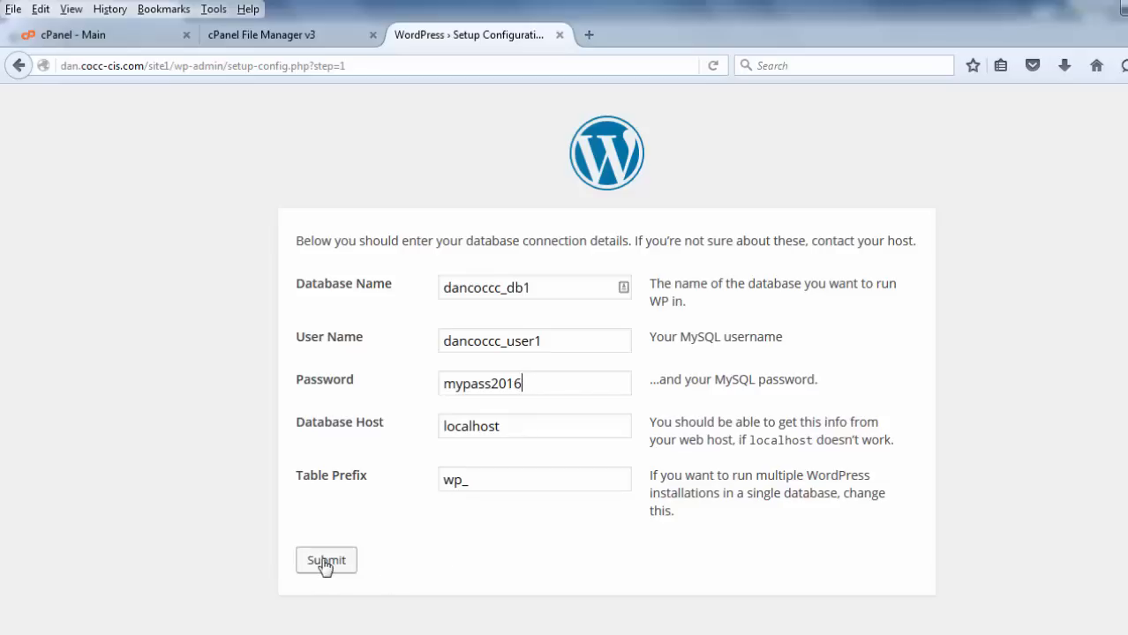
Step: Submit the database connection details to reach the 'Run the install' confirmation
left_click(325, 562)
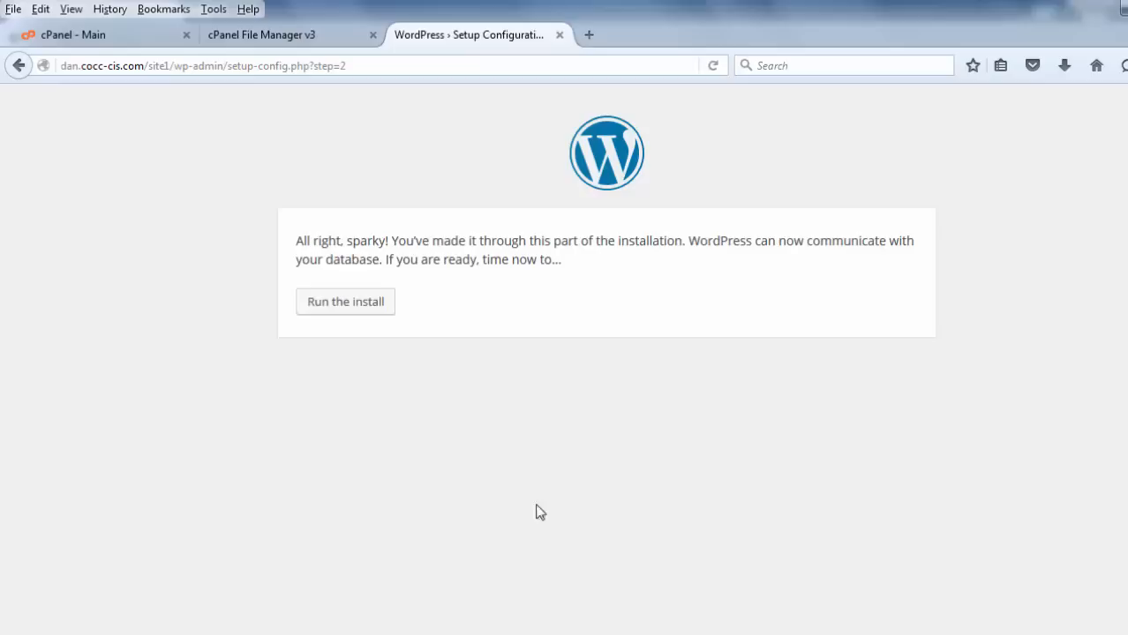
mouse_move(572, 374)
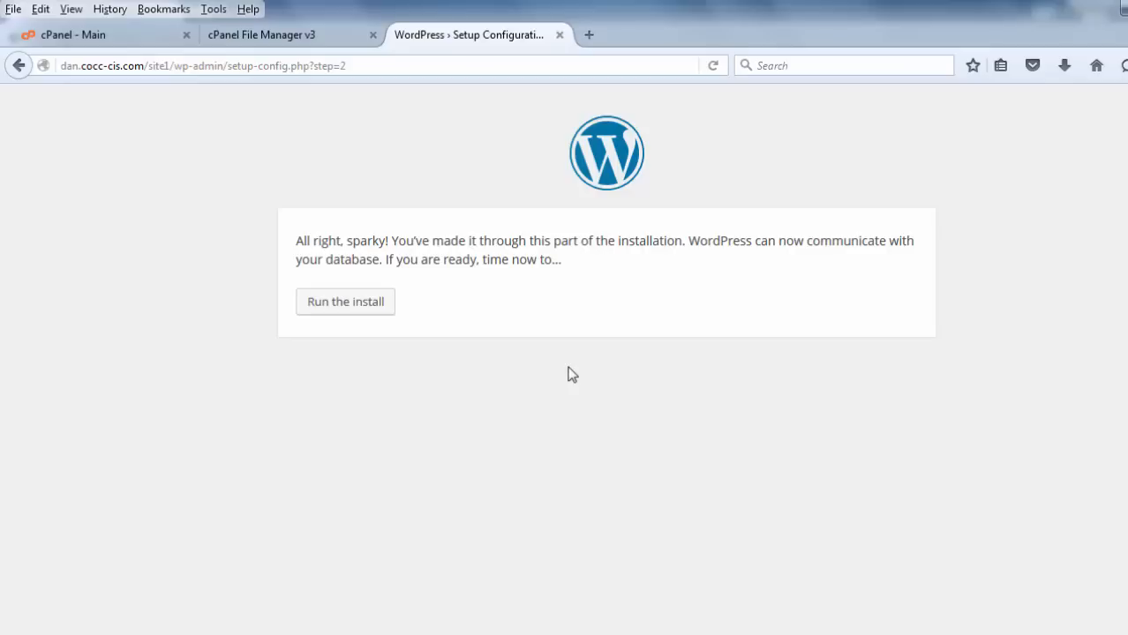
mouse_move(344, 302)
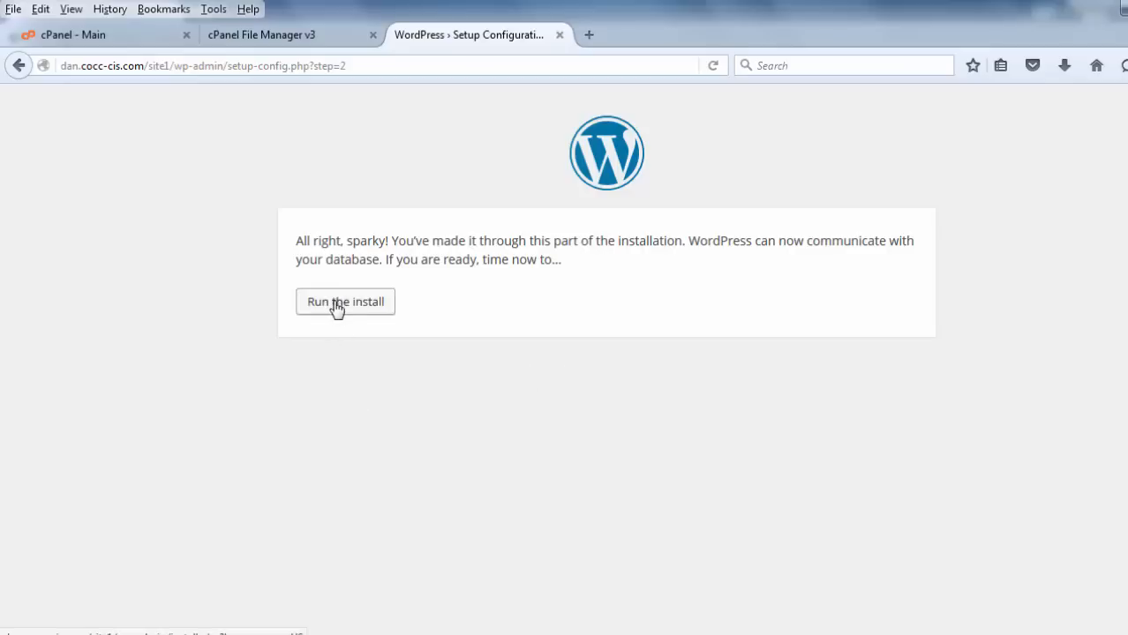
Step: Run the install and enter the site title Dans Site
left_click(344, 302)
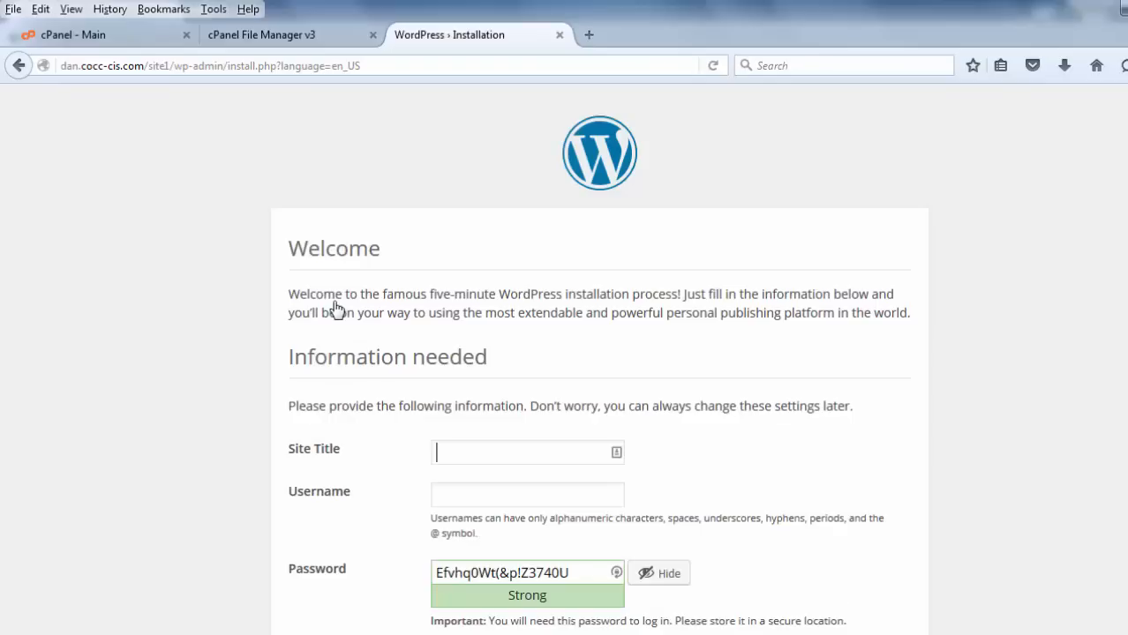
mouse_move(937, 321)
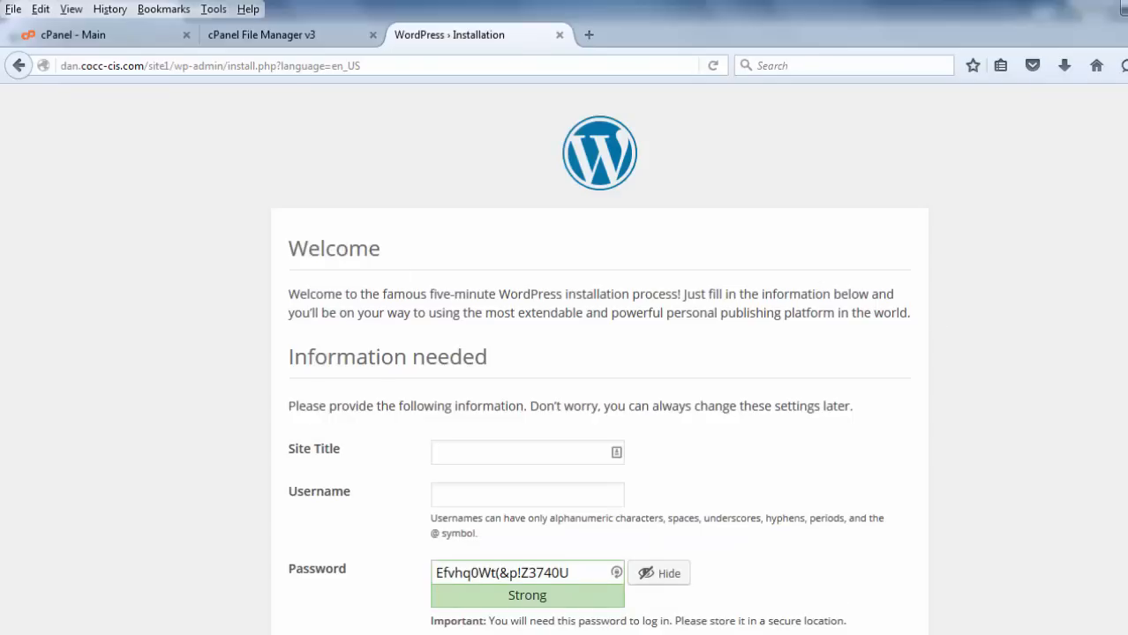
scroll("down", 3)
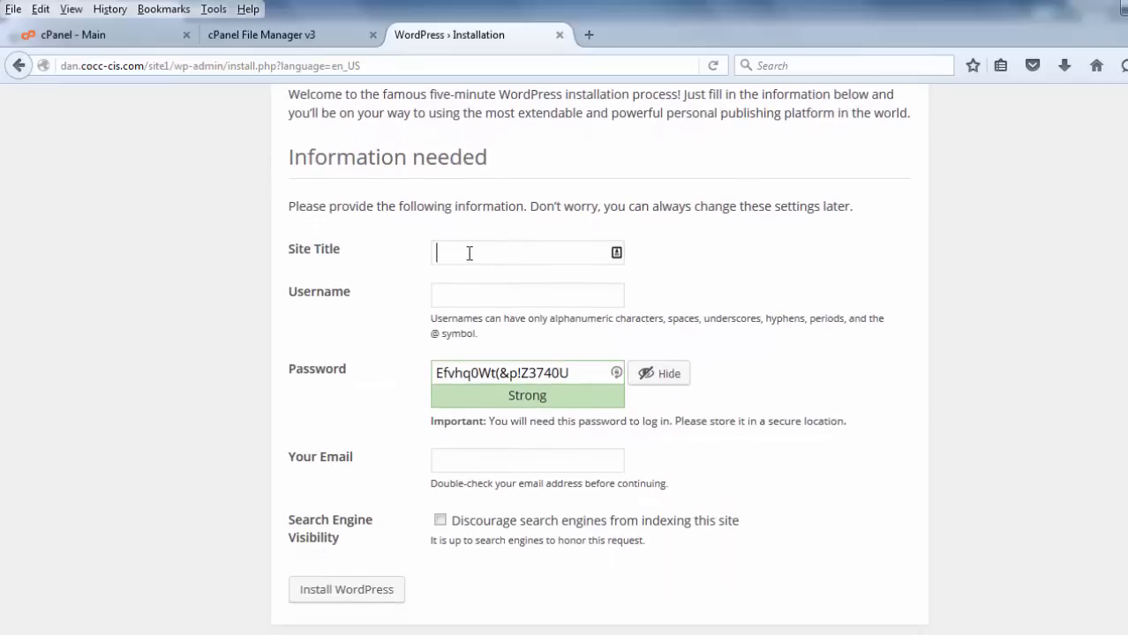
type("Dans Site")
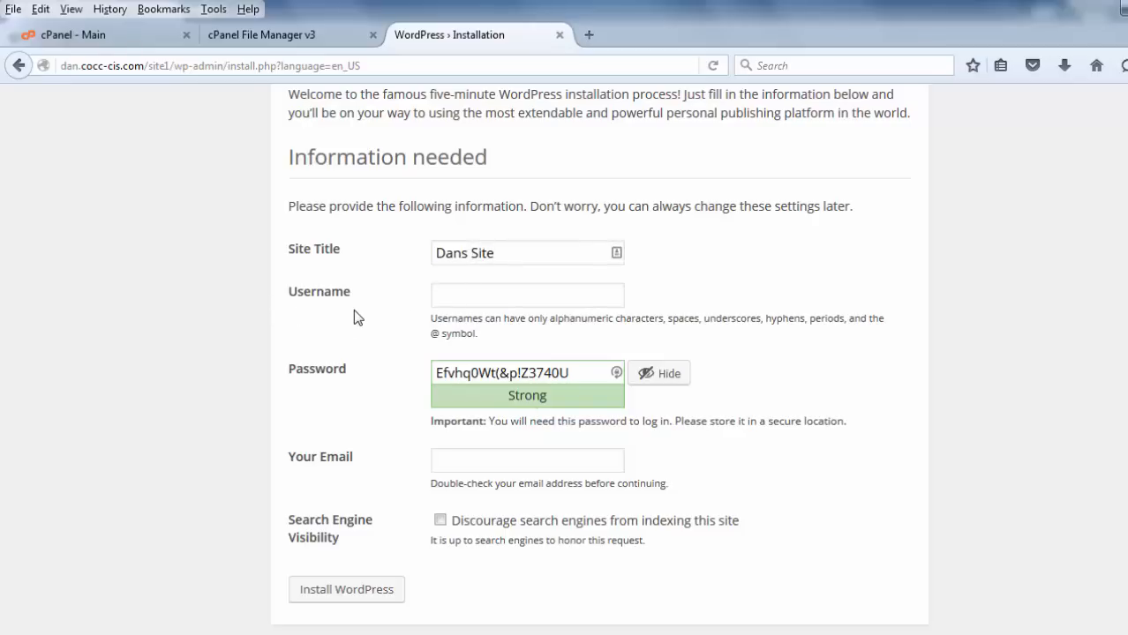
left_click(526, 295)
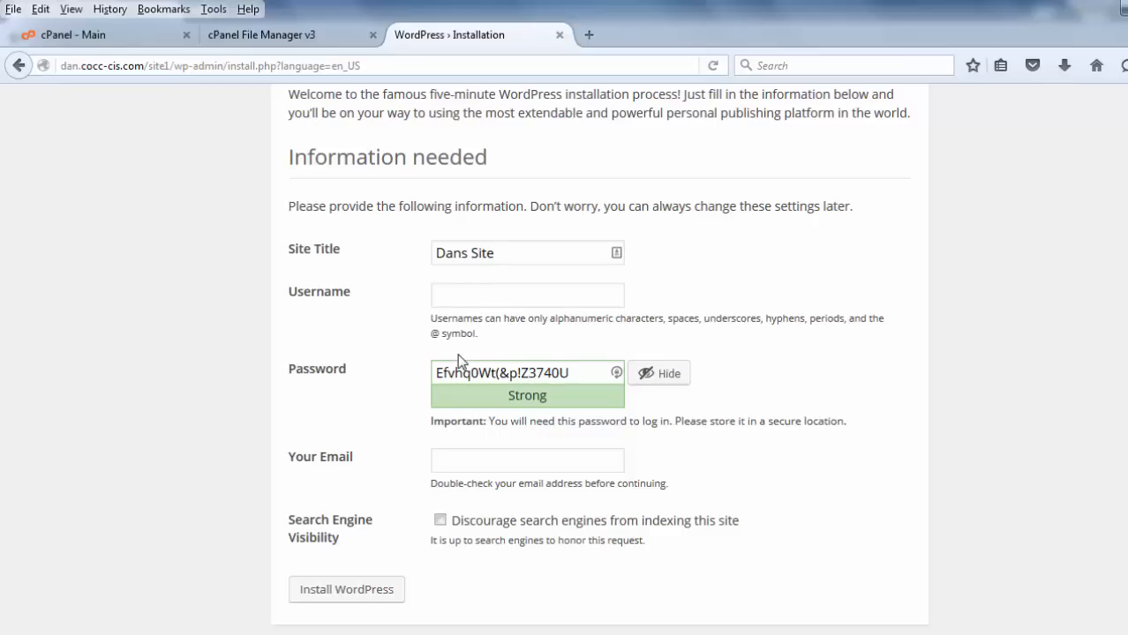
type("dan")
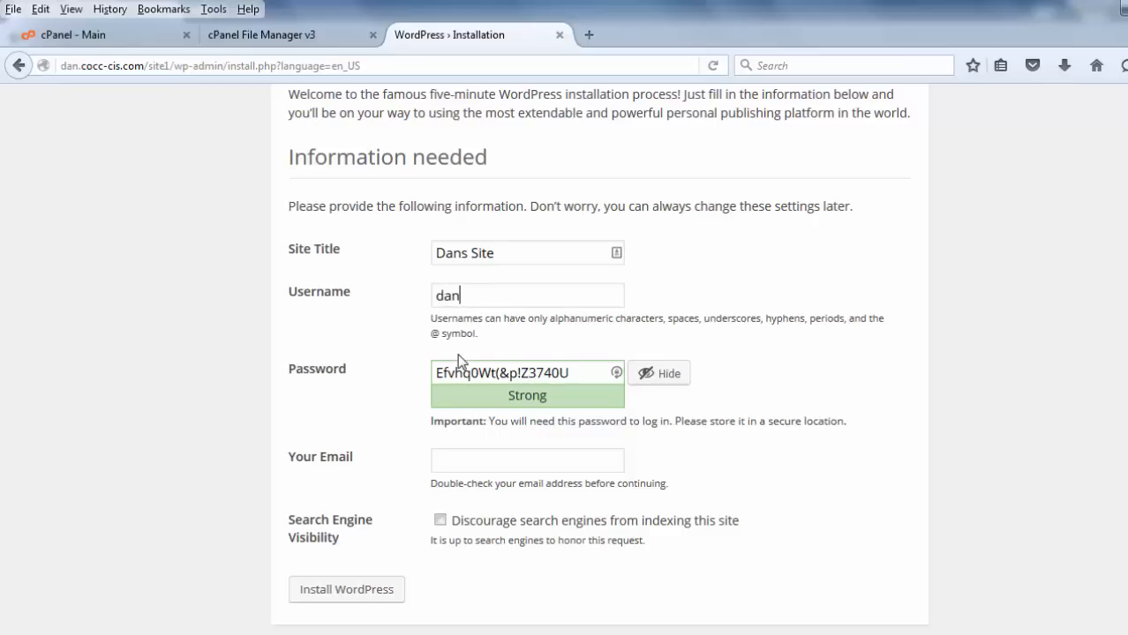
type("_admin")
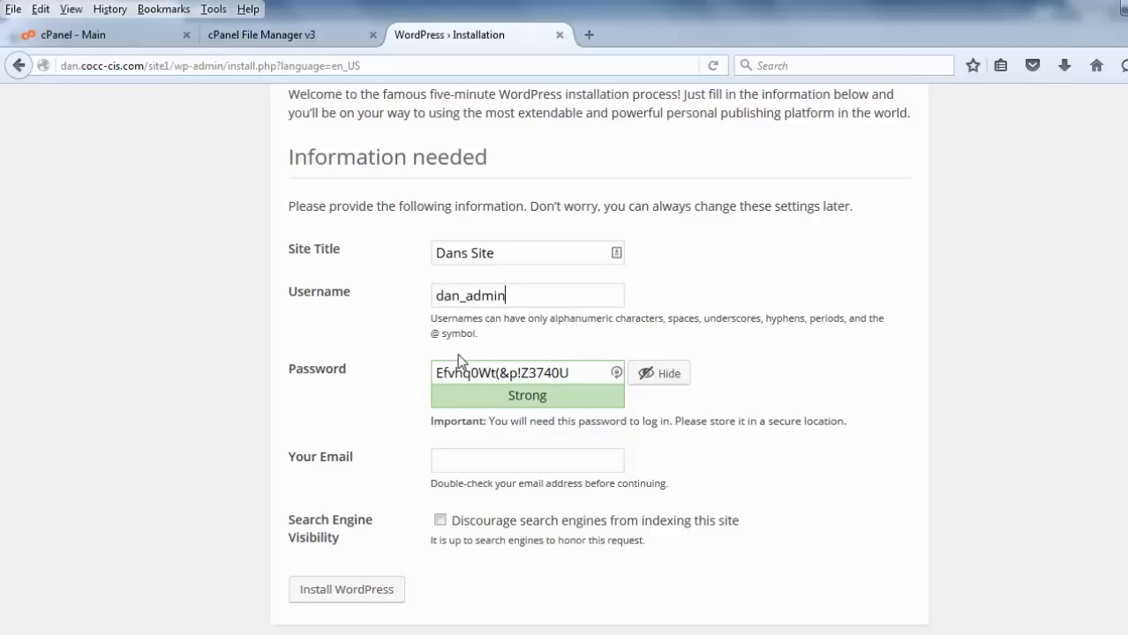
triple_click(526, 373)
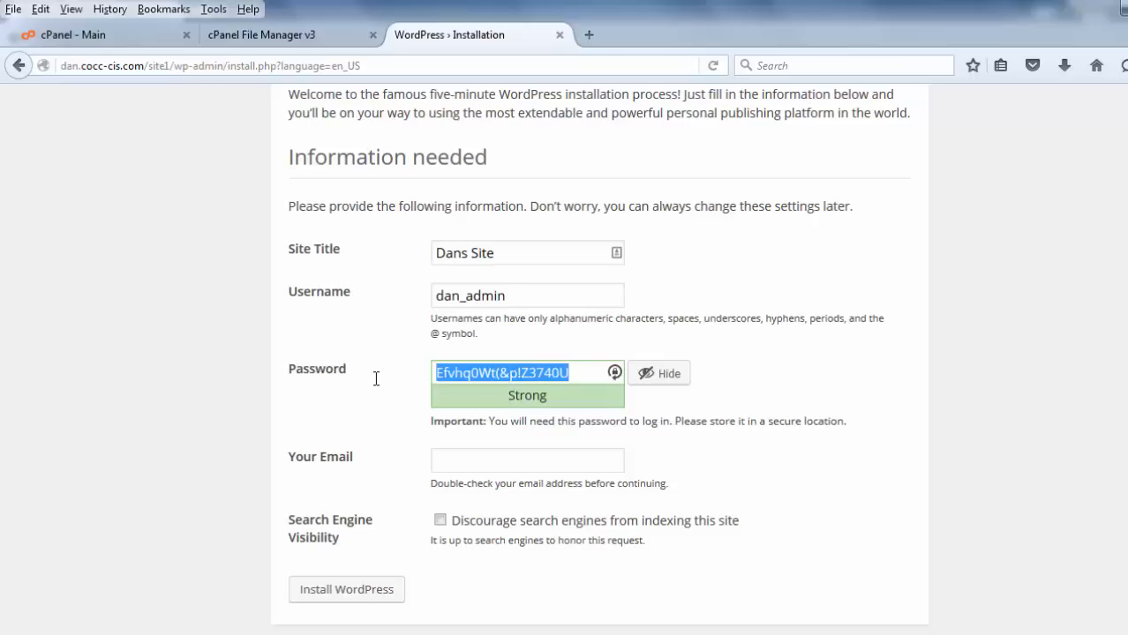
key("Delete")
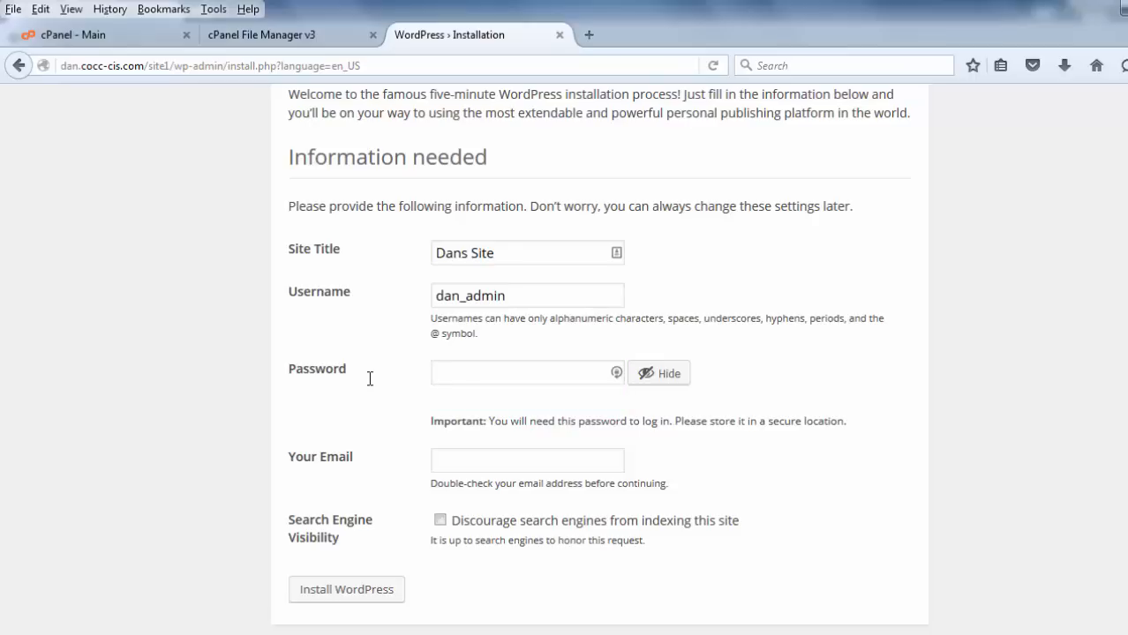
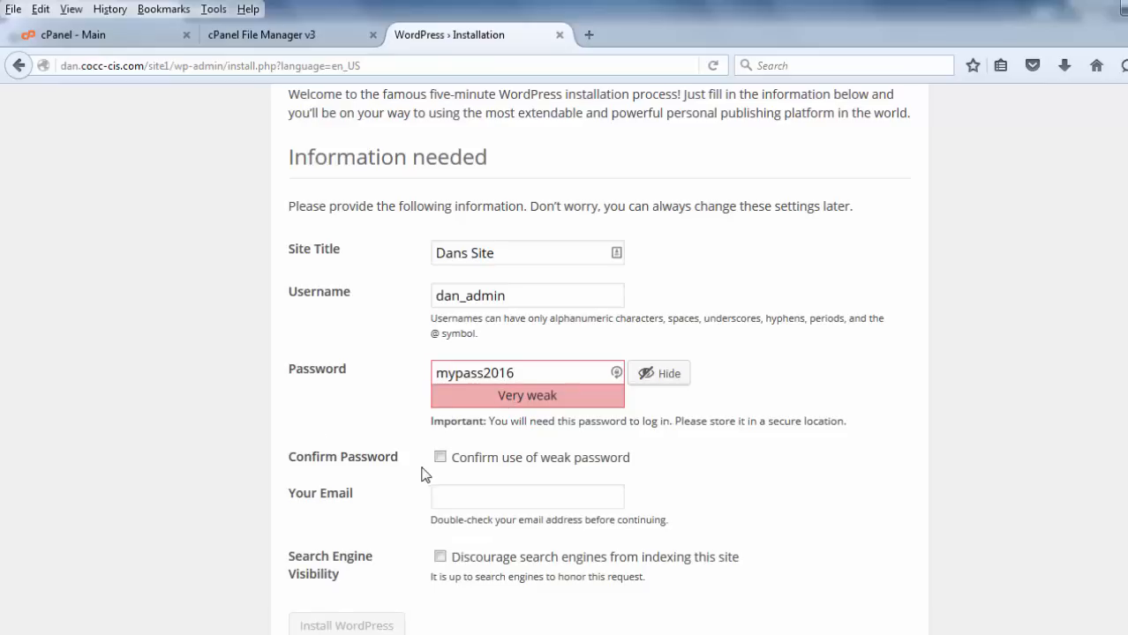
left_click(440, 458)
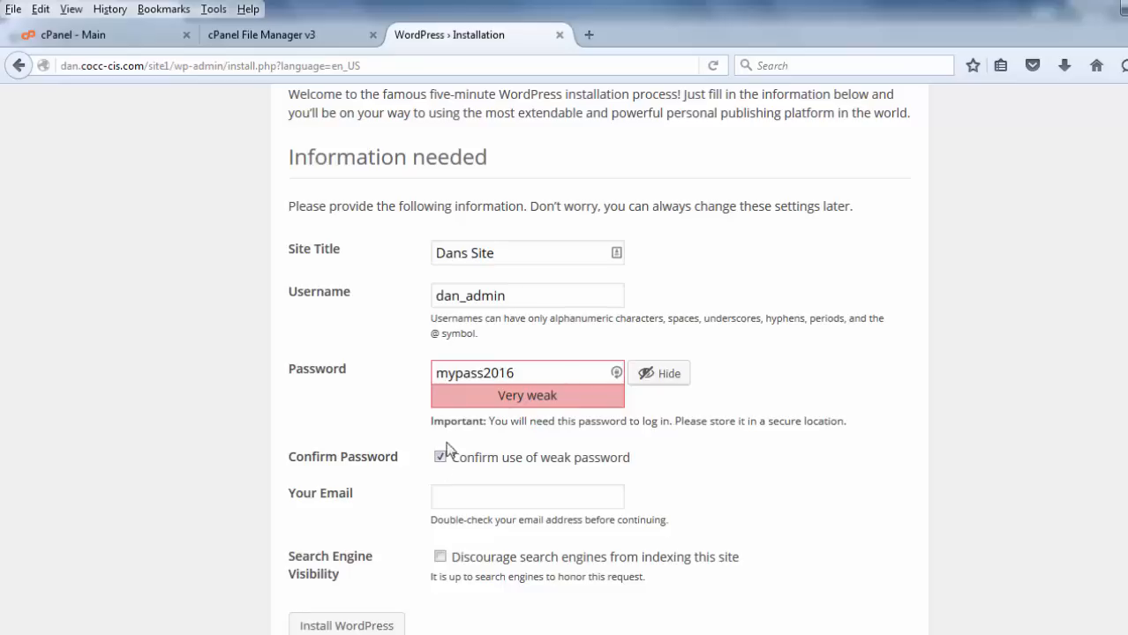
mouse_move(533, 487)
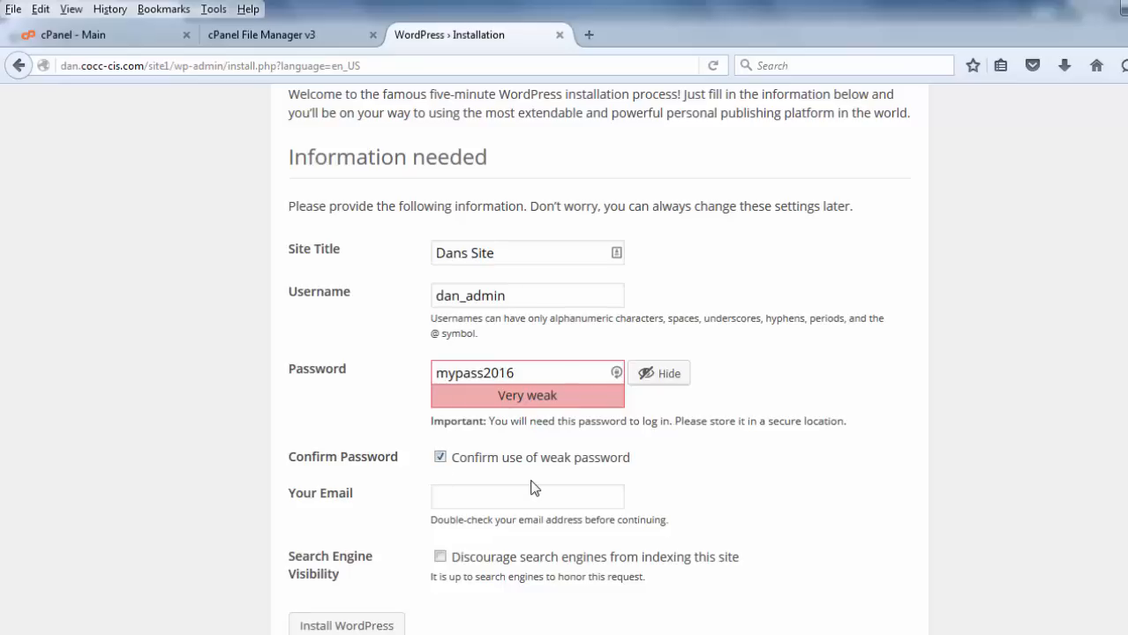
left_click(526, 496)
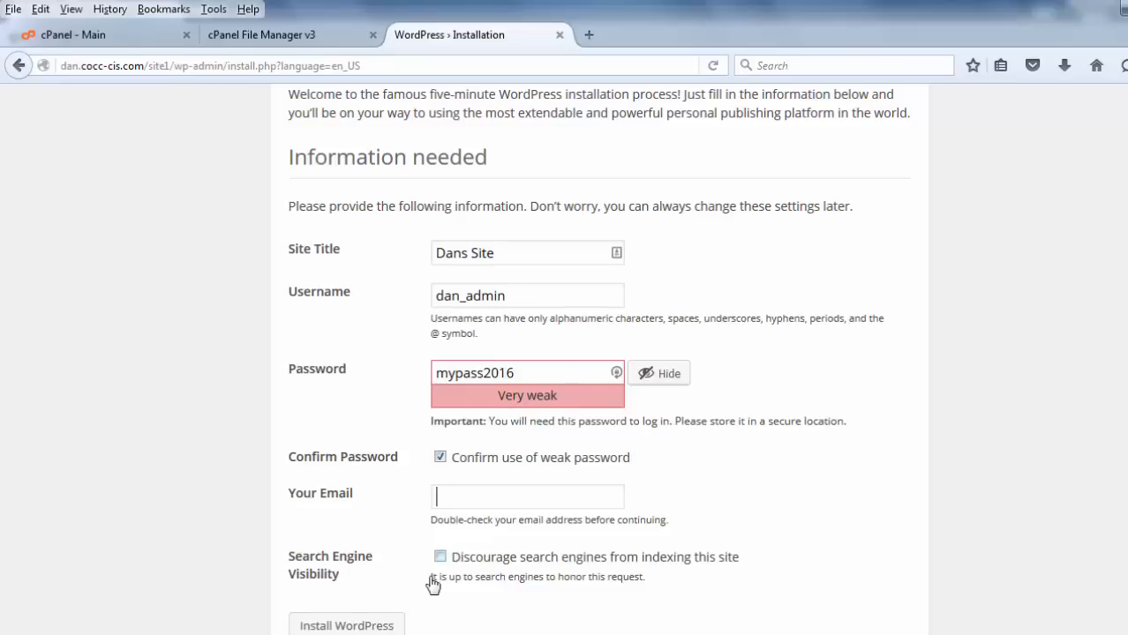
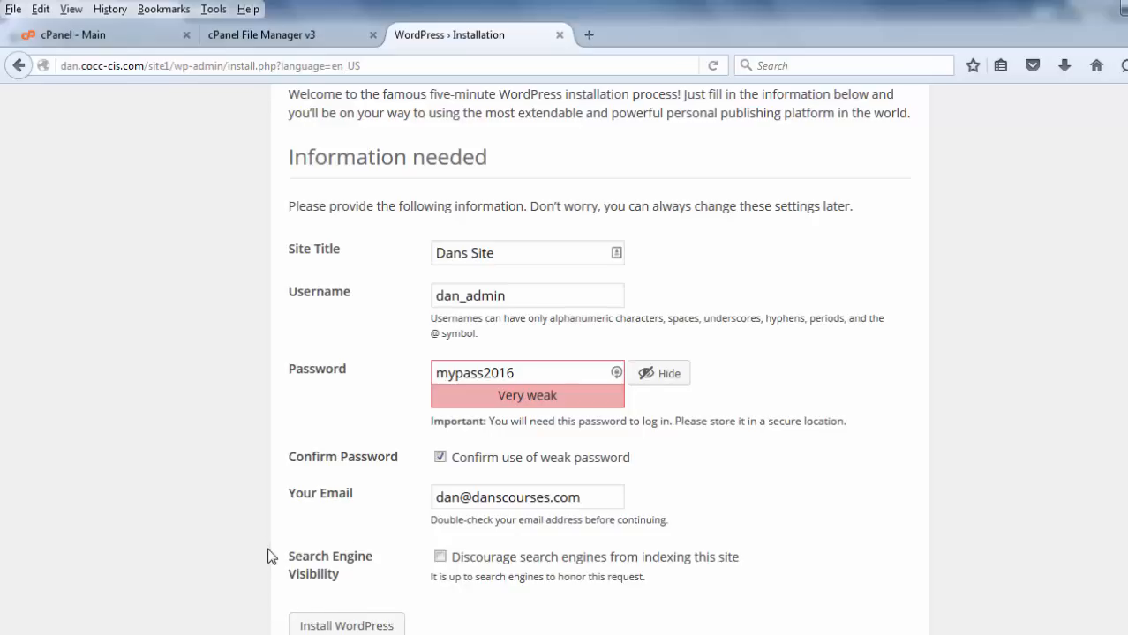
mouse_move(593, 579)
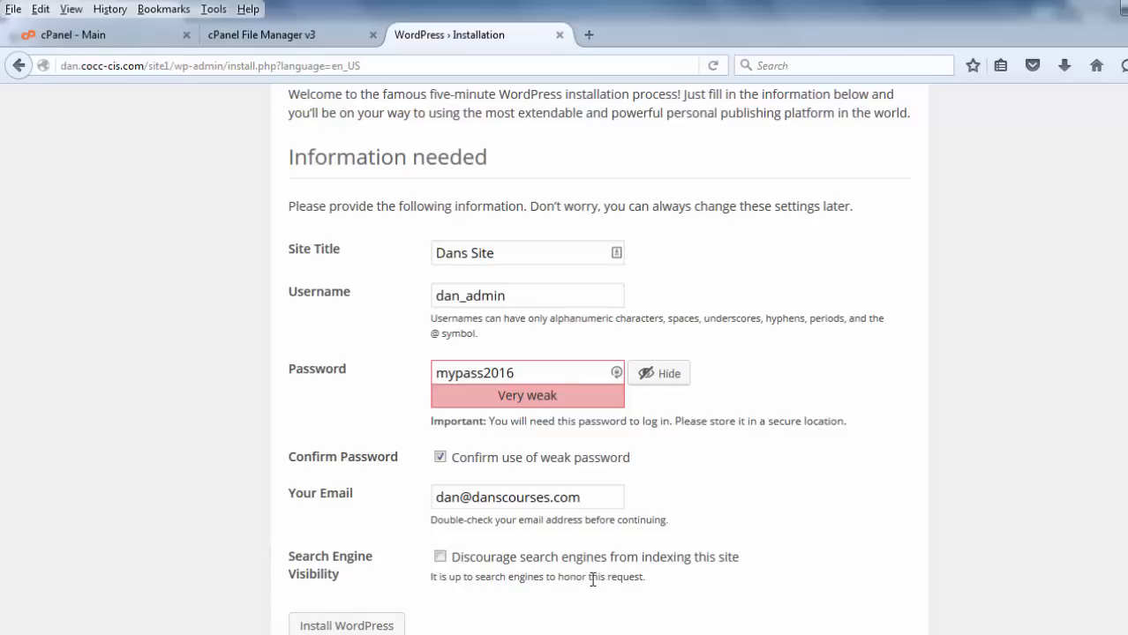
mouse_move(724, 580)
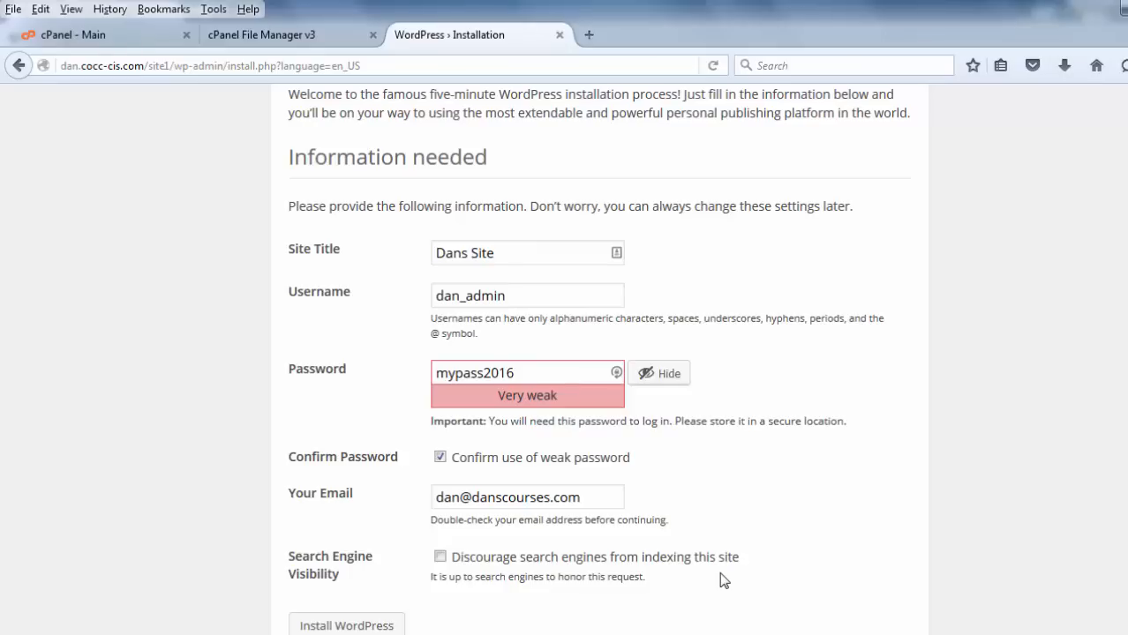
Step: Submit the completed form with Install WordPress
left_click(526, 498)
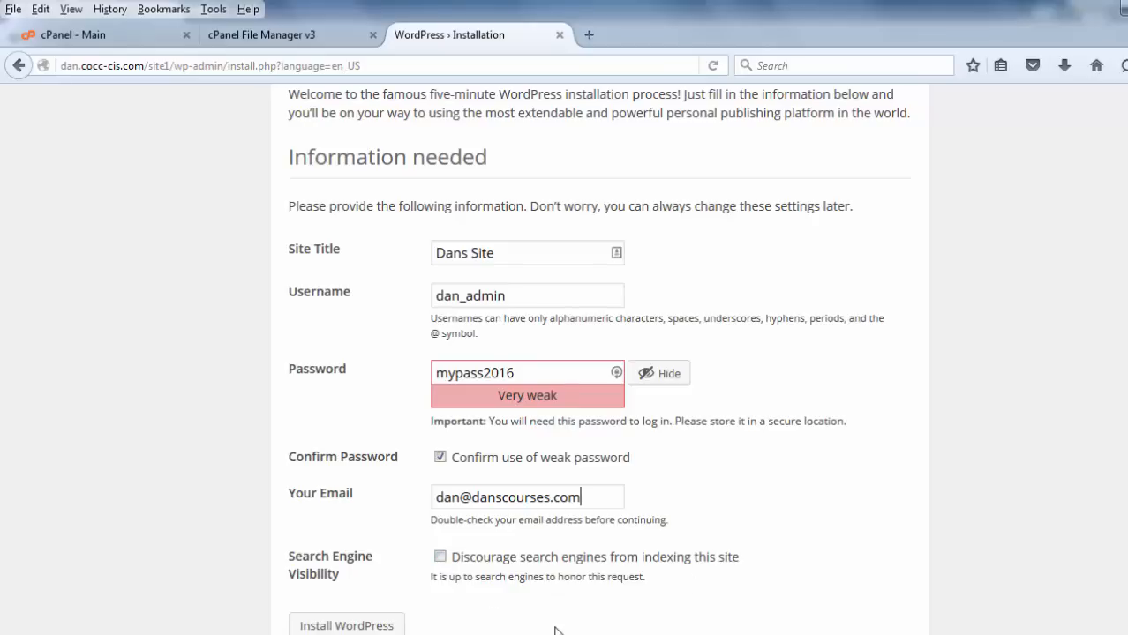
mouse_move(583, 618)
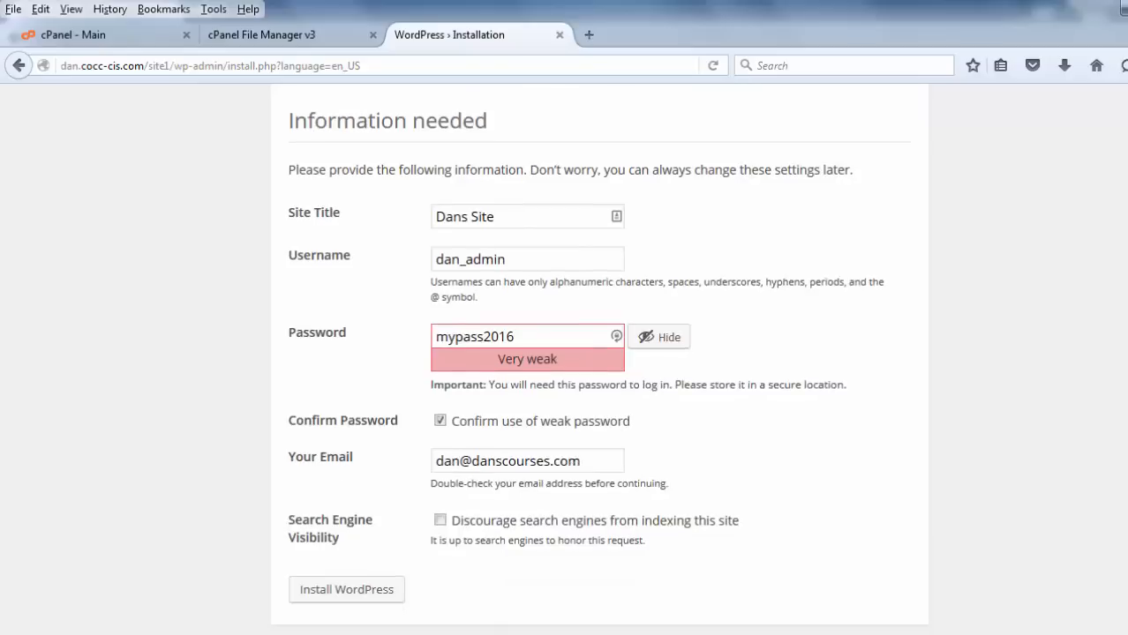
left_click(346, 590)
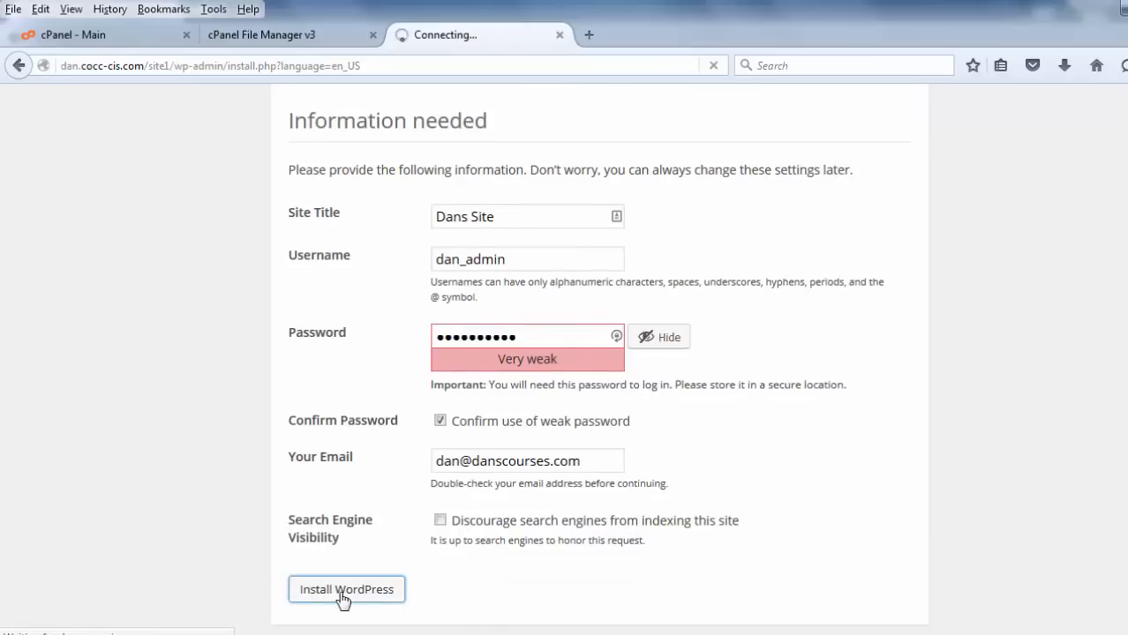
Step: From the Success page, log in to Dans Site as dan_admin with the password
left_click(346, 589)
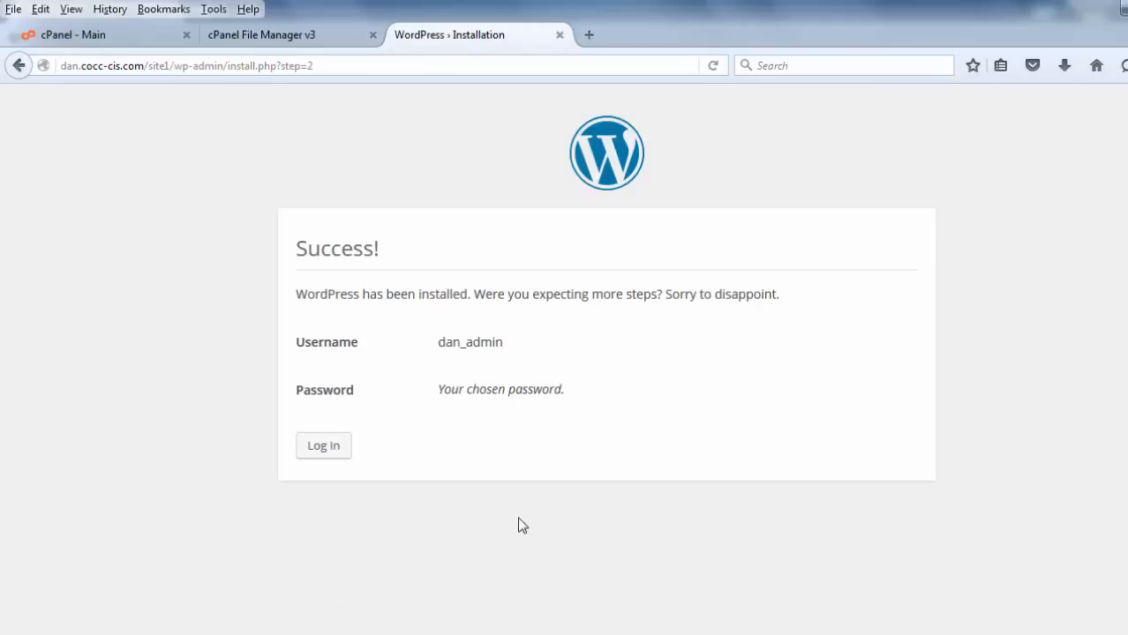
mouse_move(473, 565)
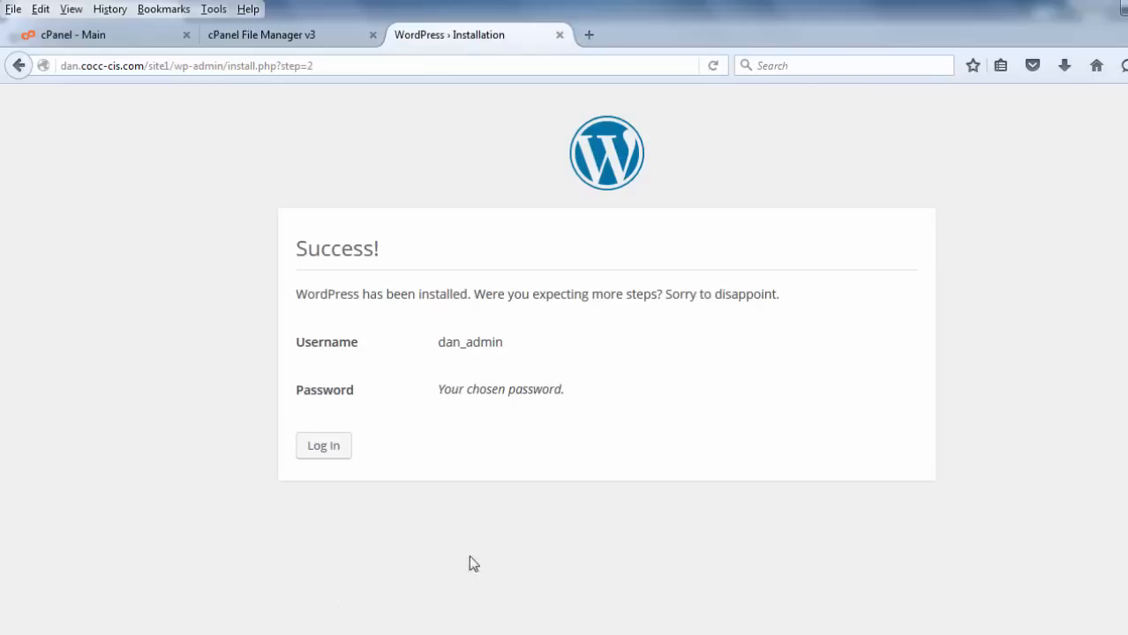
left_click(323, 444)
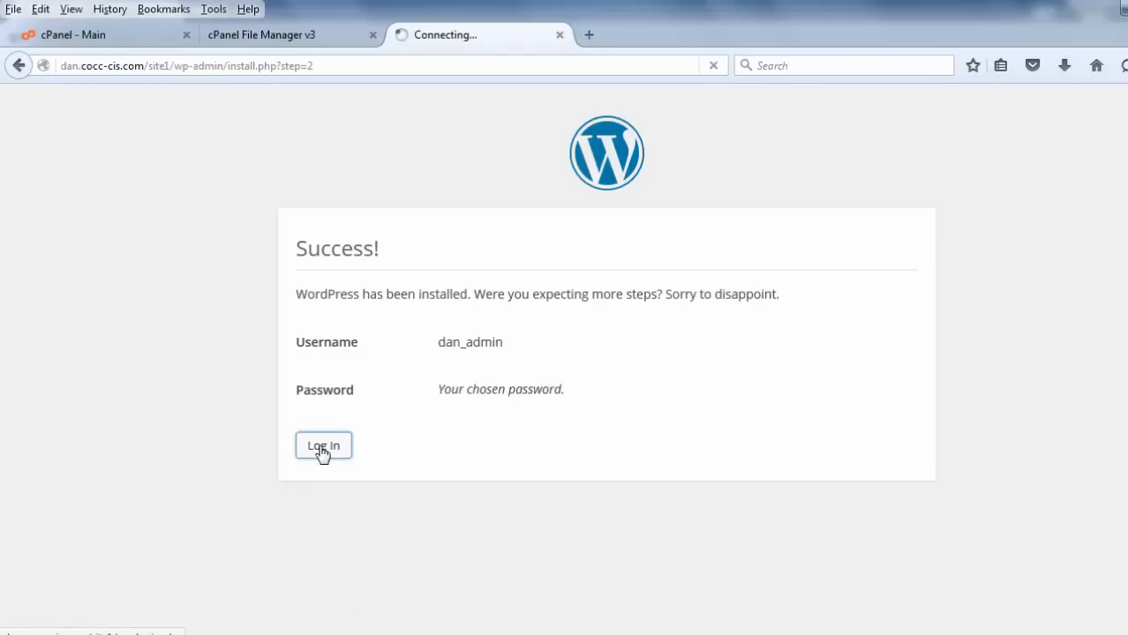
left_click(323, 445)
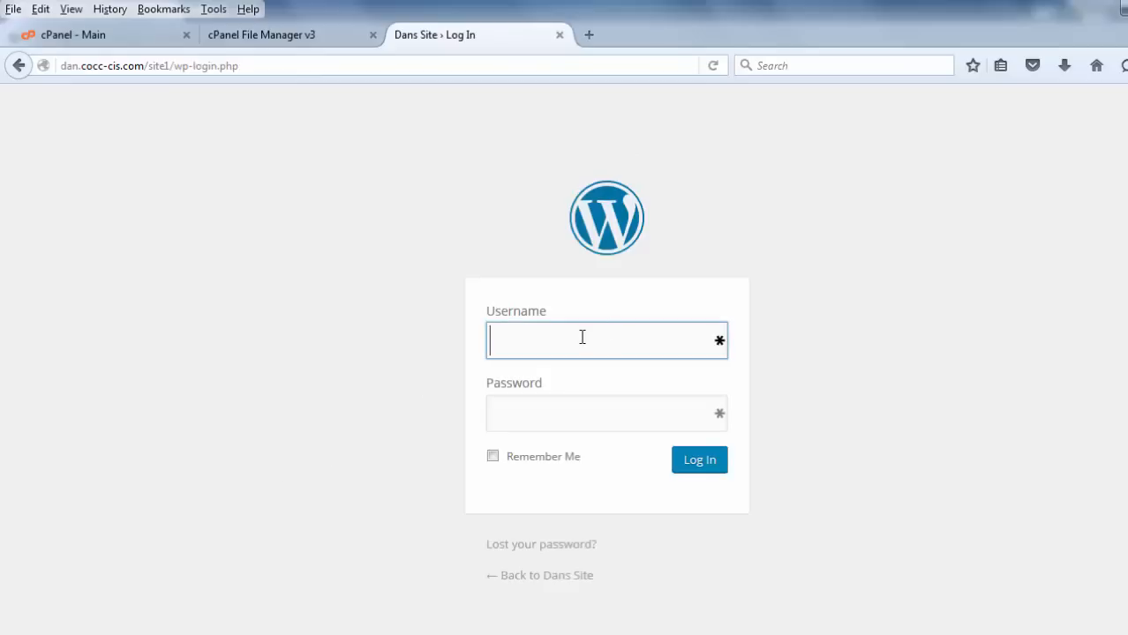
type("dan_admin")
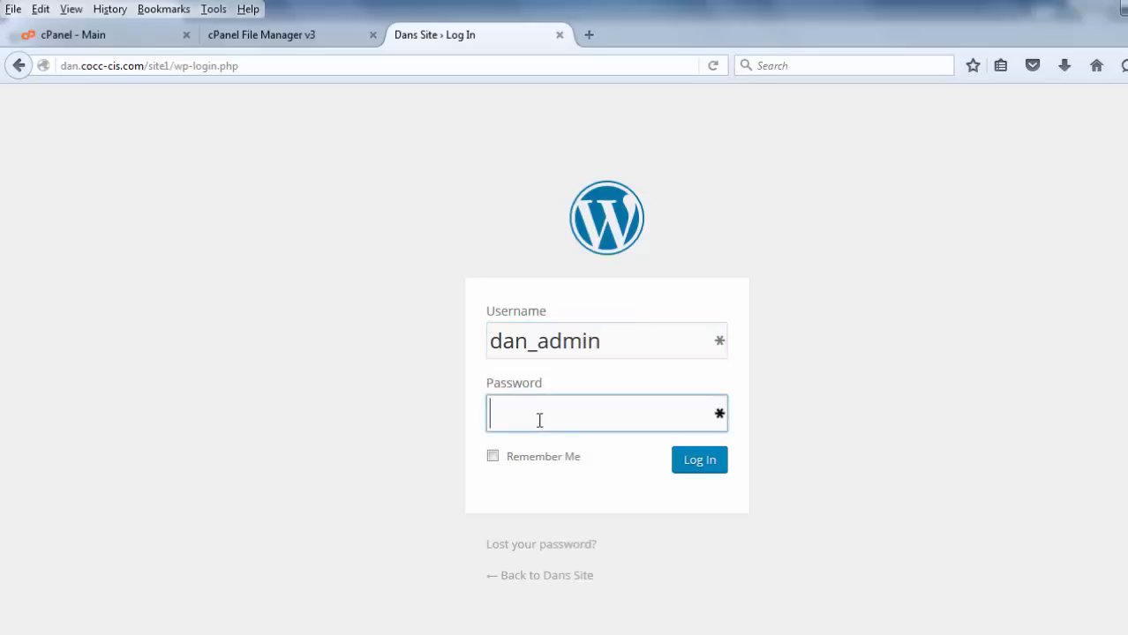
type("password")
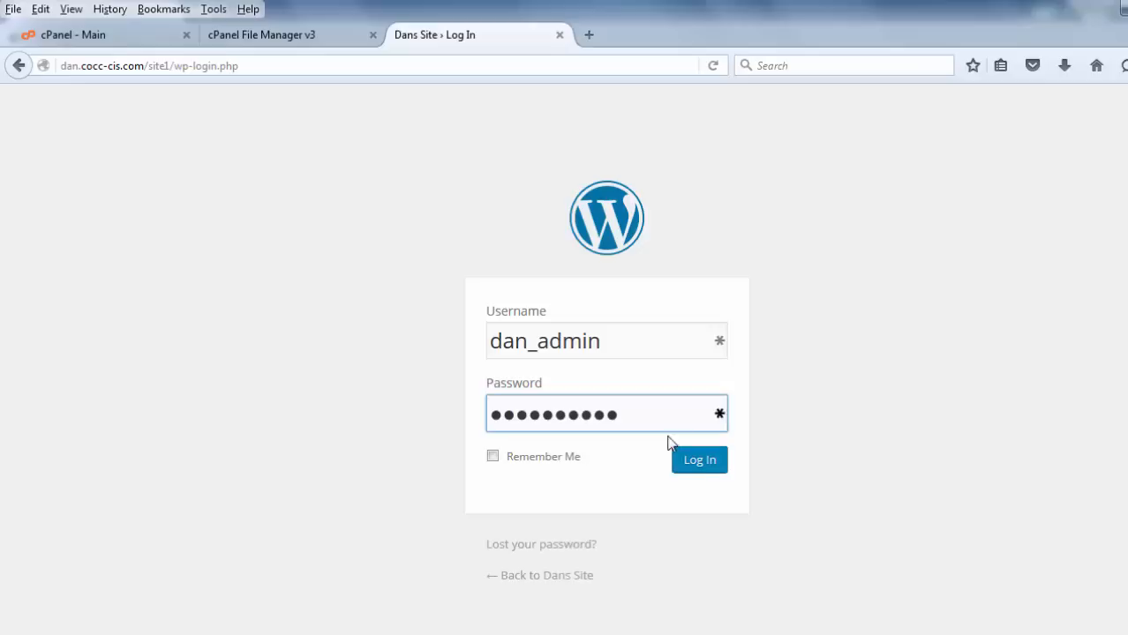
left_click(699, 459)
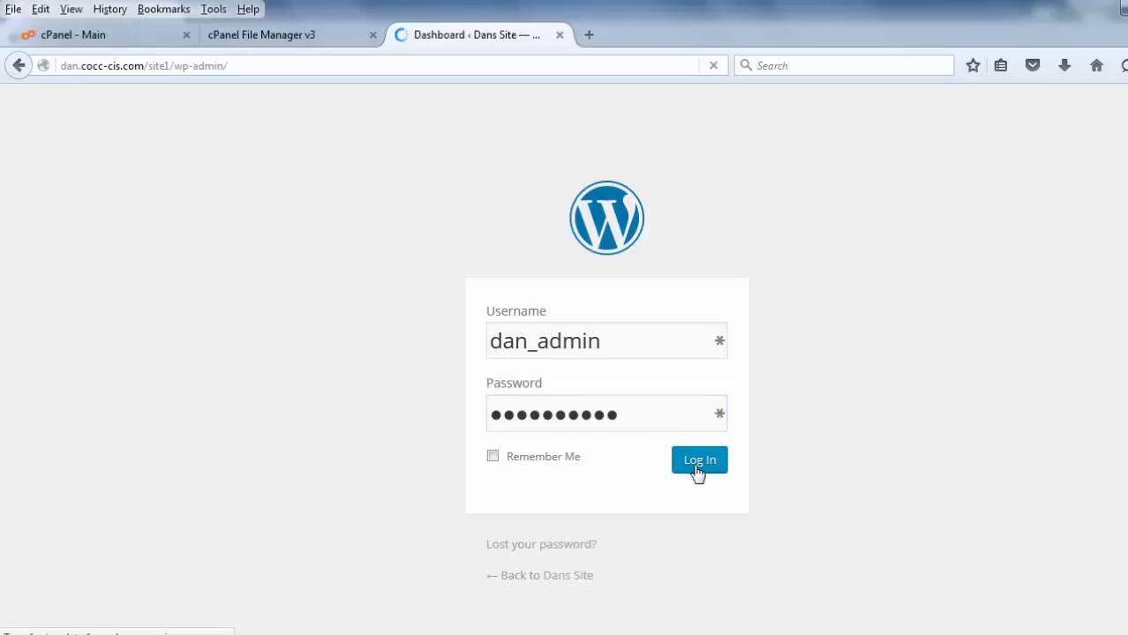
Step: Reach the Dans Site dashboard as dan_admin, then open a blank browser tab
left_click(699, 459)
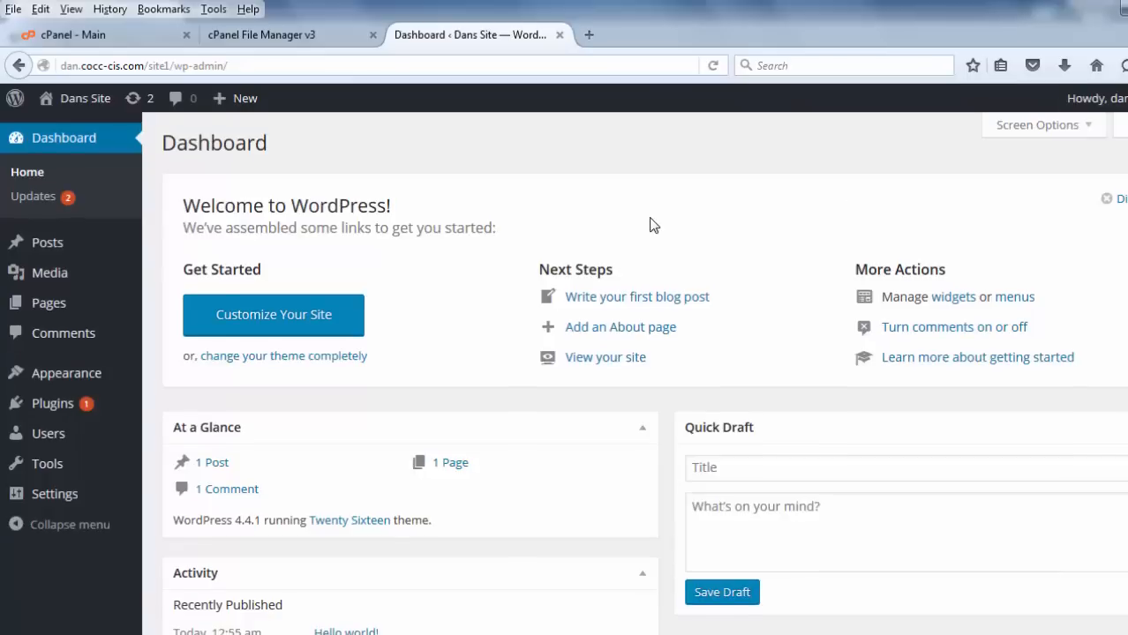
mouse_move(138, 491)
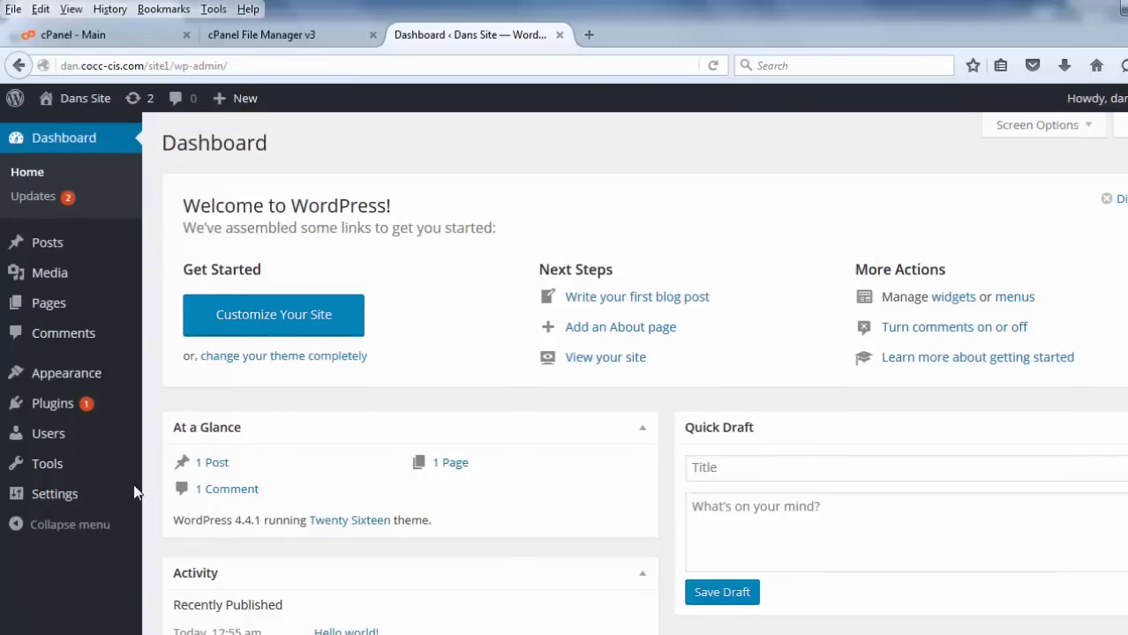
mouse_move(46, 242)
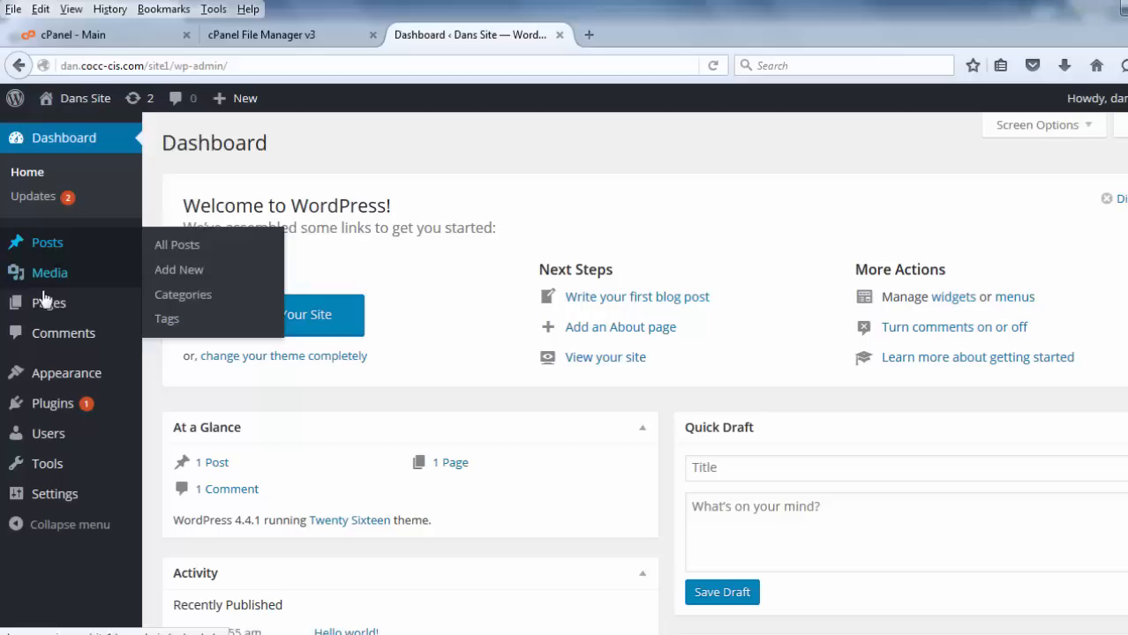
mouse_move(466, 341)
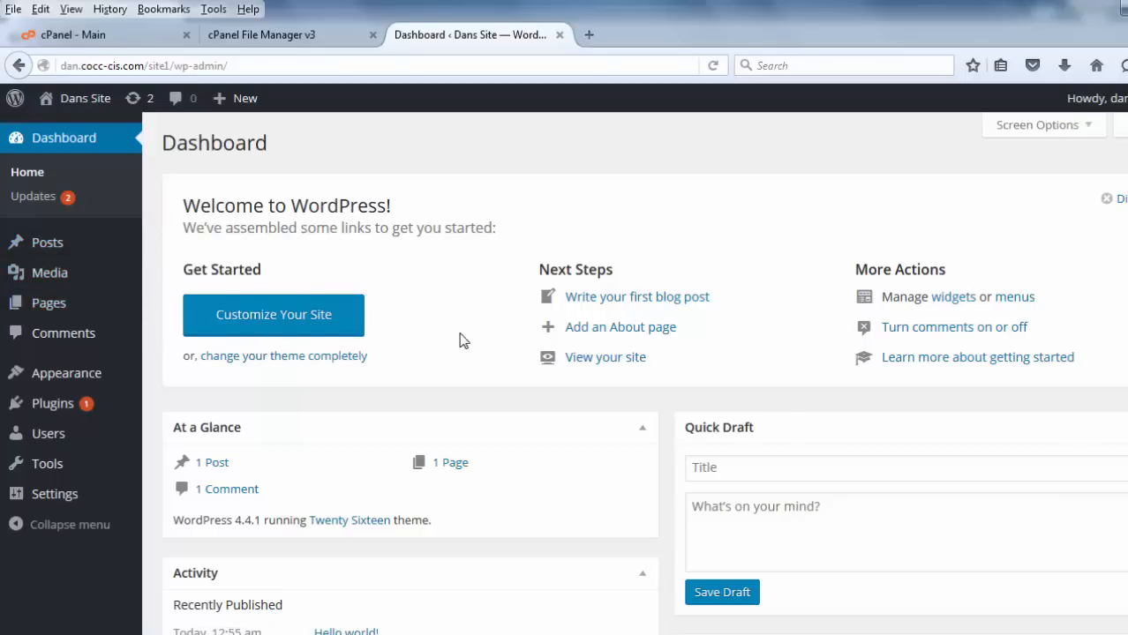
left_click(588, 36)
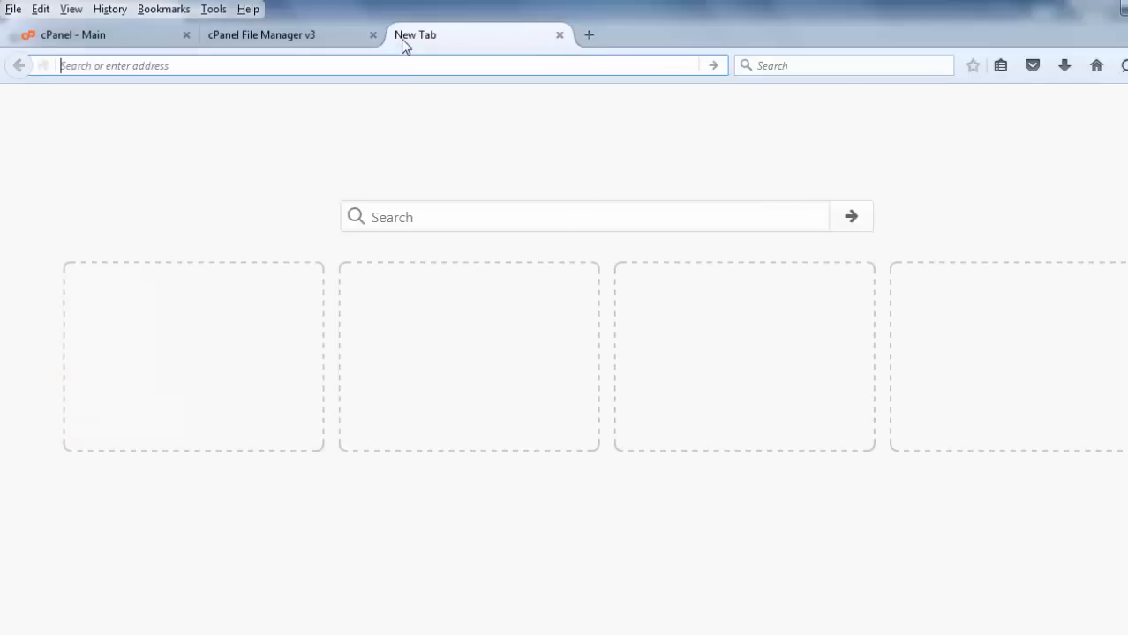
Step: Load dan.cocc-cis.com/site1 to see the live front page with the Hello world! post
type("dn")
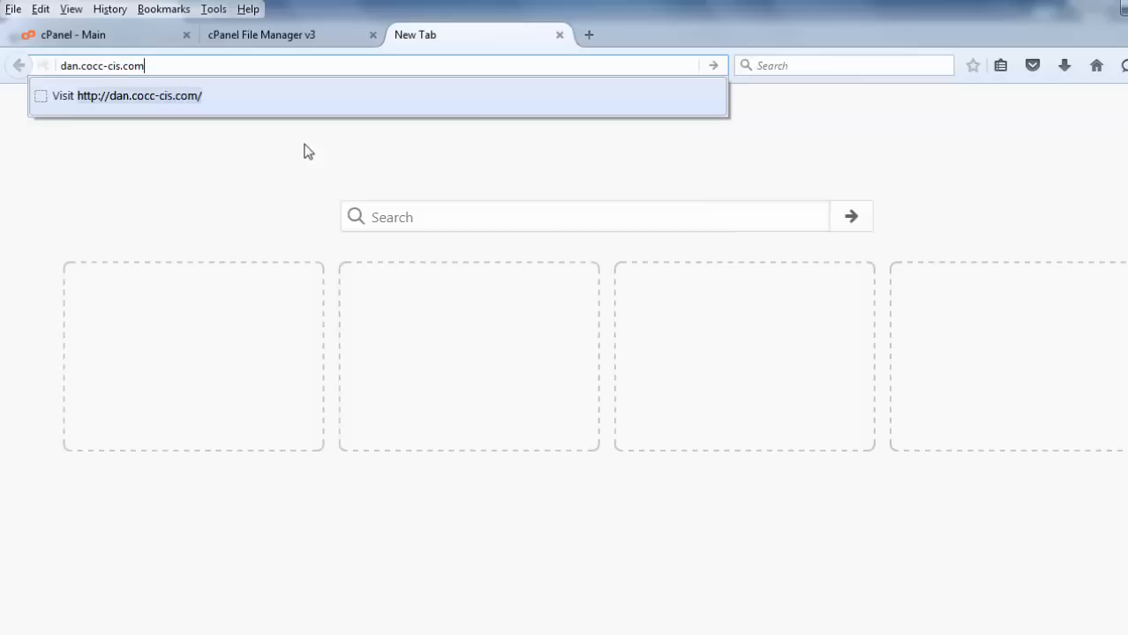
type("/site1/")
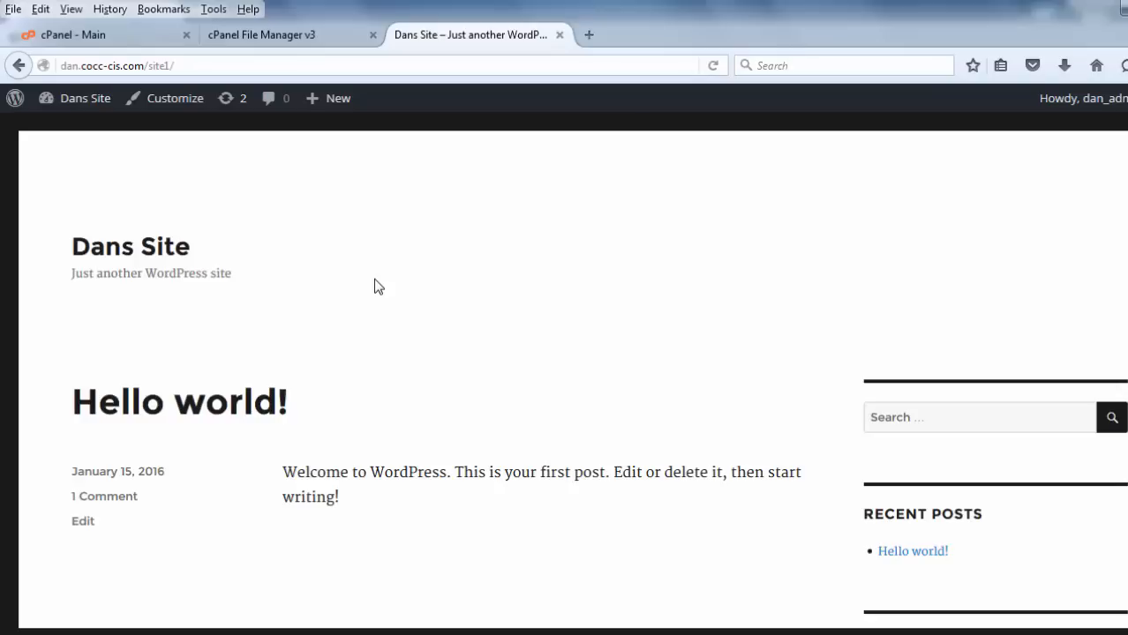
mouse_move(450, 381)
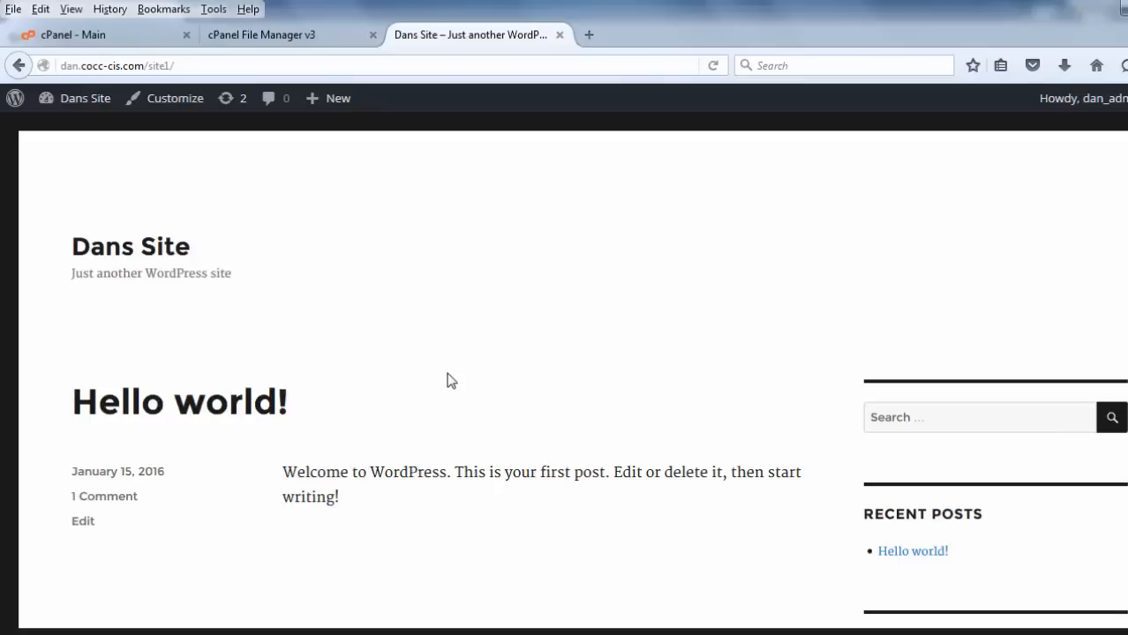
mouse_move(457, 423)
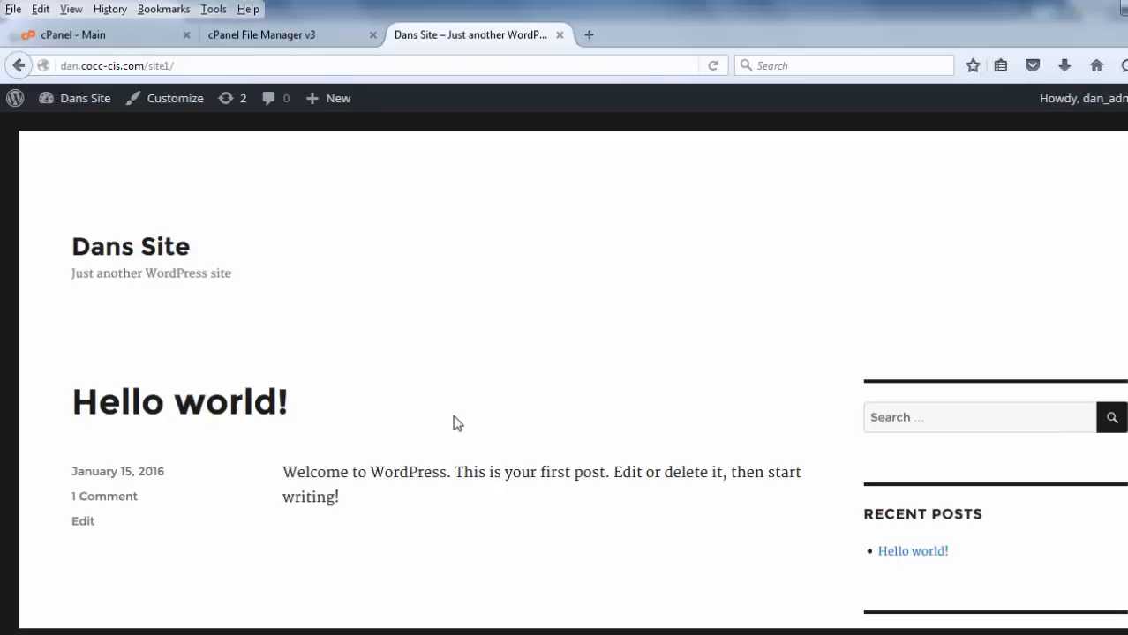
Step: Append wp-admin to the site1 address to load the Dans Site dashboard
left_click(205, 65)
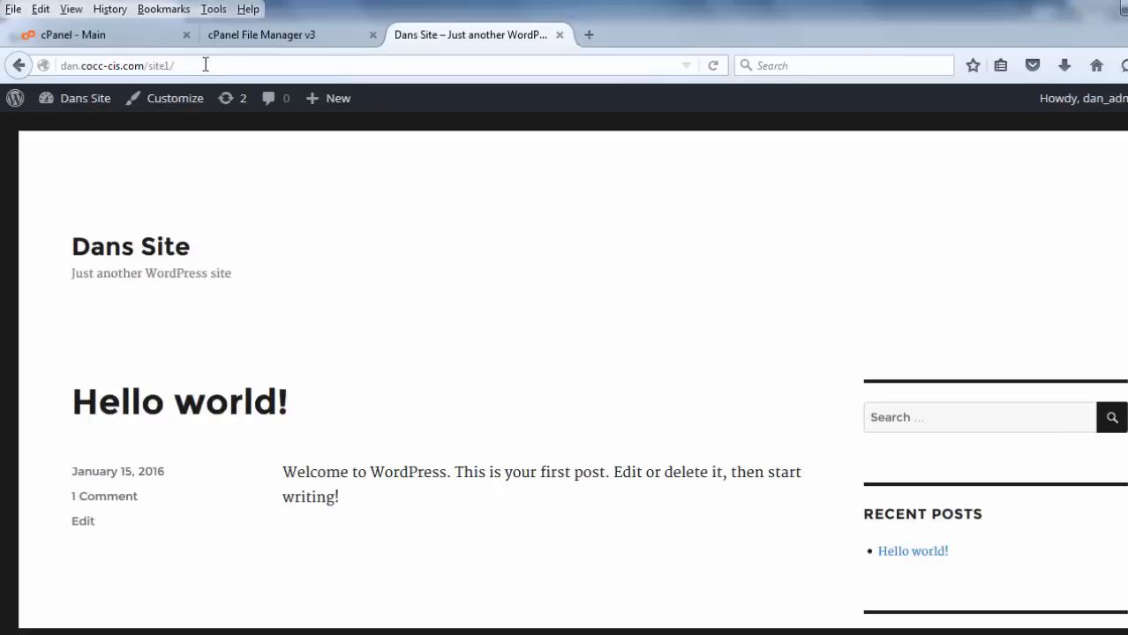
left_click(115, 63)
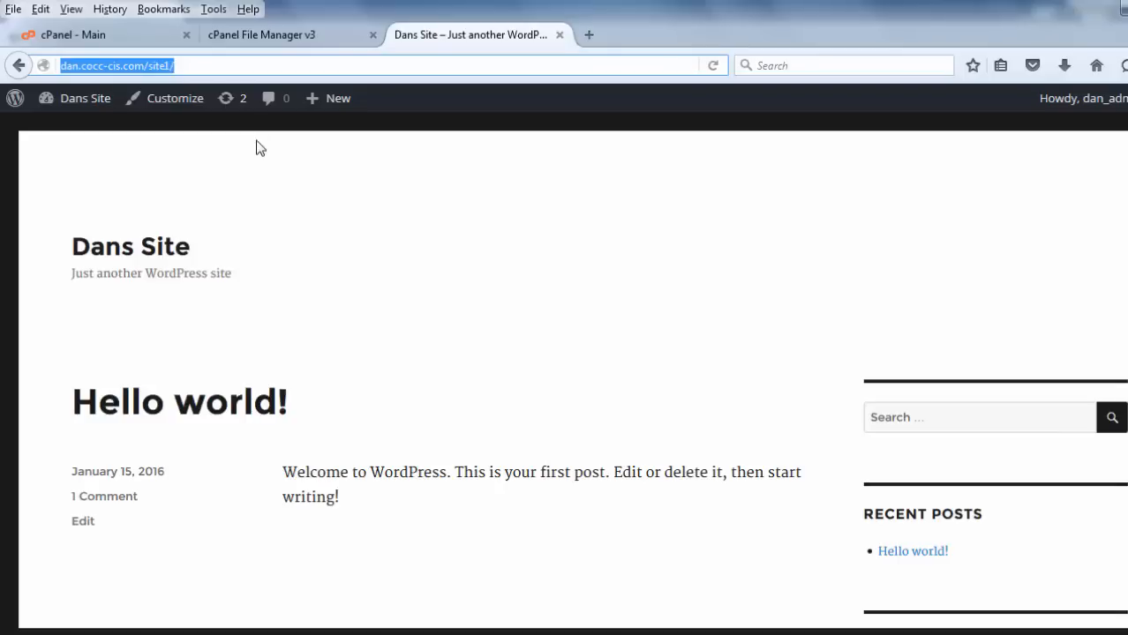
mouse_move(162, 9)
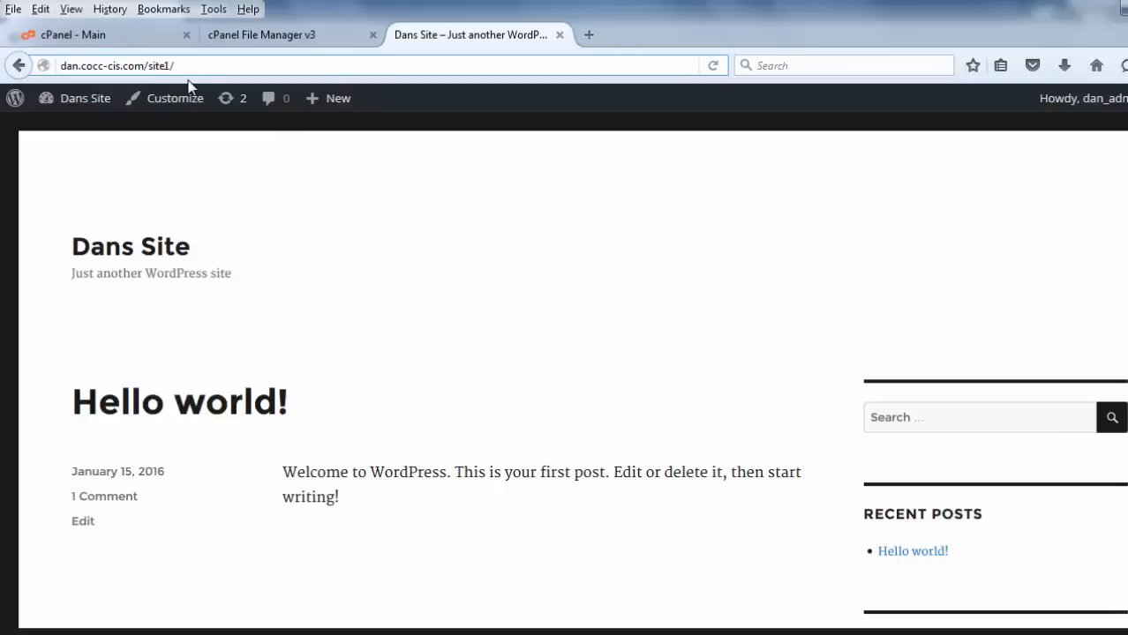
type("wp-admin/")
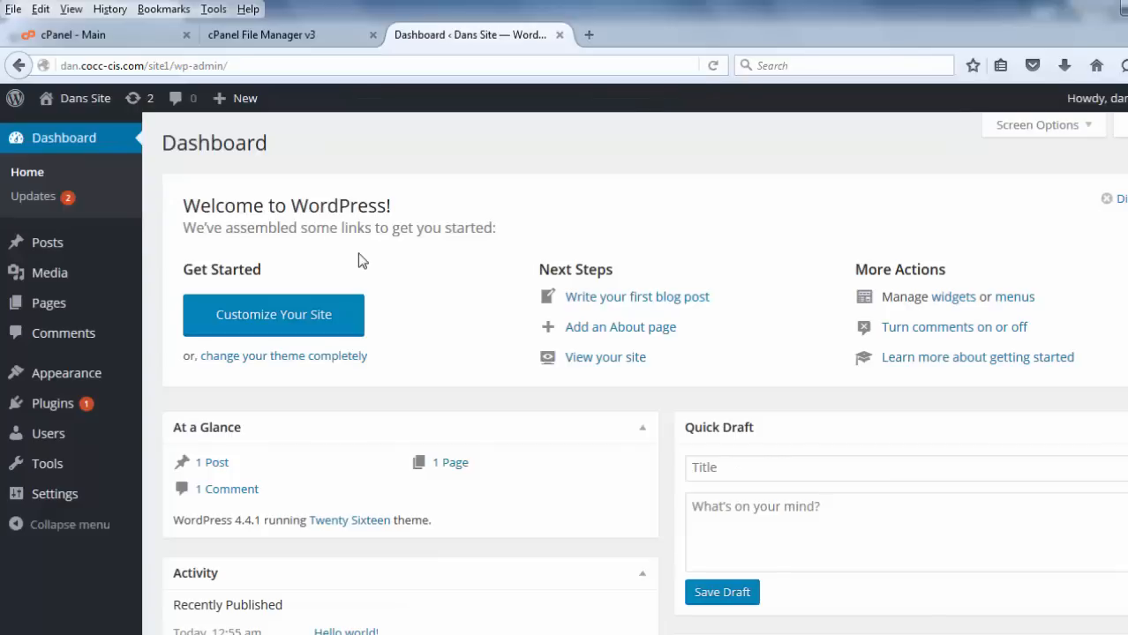
mouse_move(791, 429)
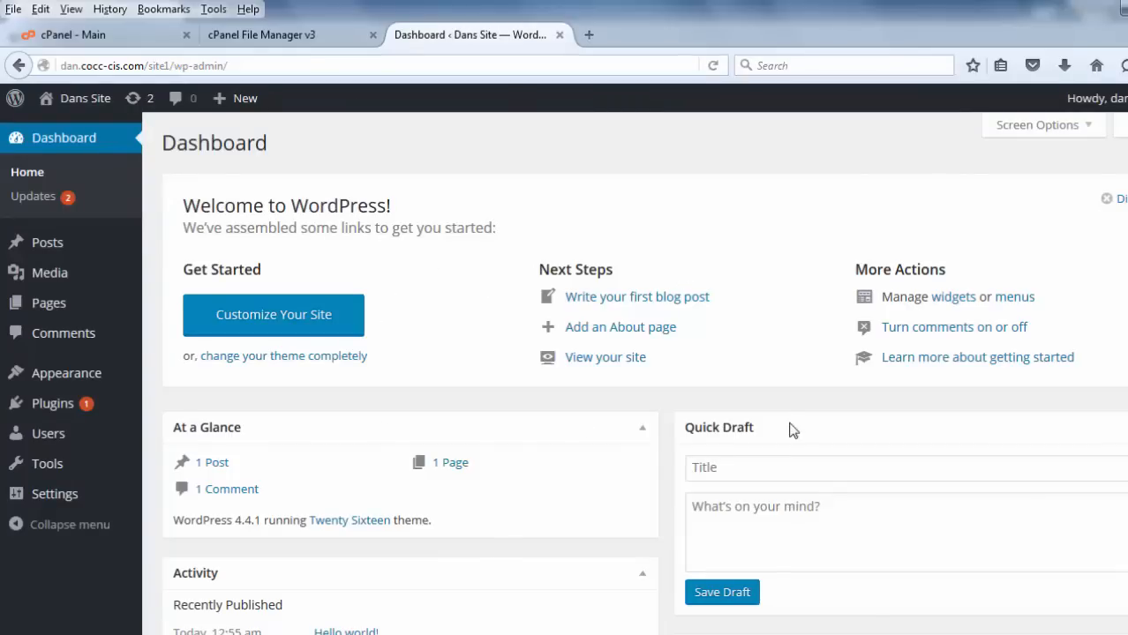
Step: Log out via the Howdy menu and enter dan.cocc-cis.com/site1/wp-login in the address bar
left_click(1094, 99)
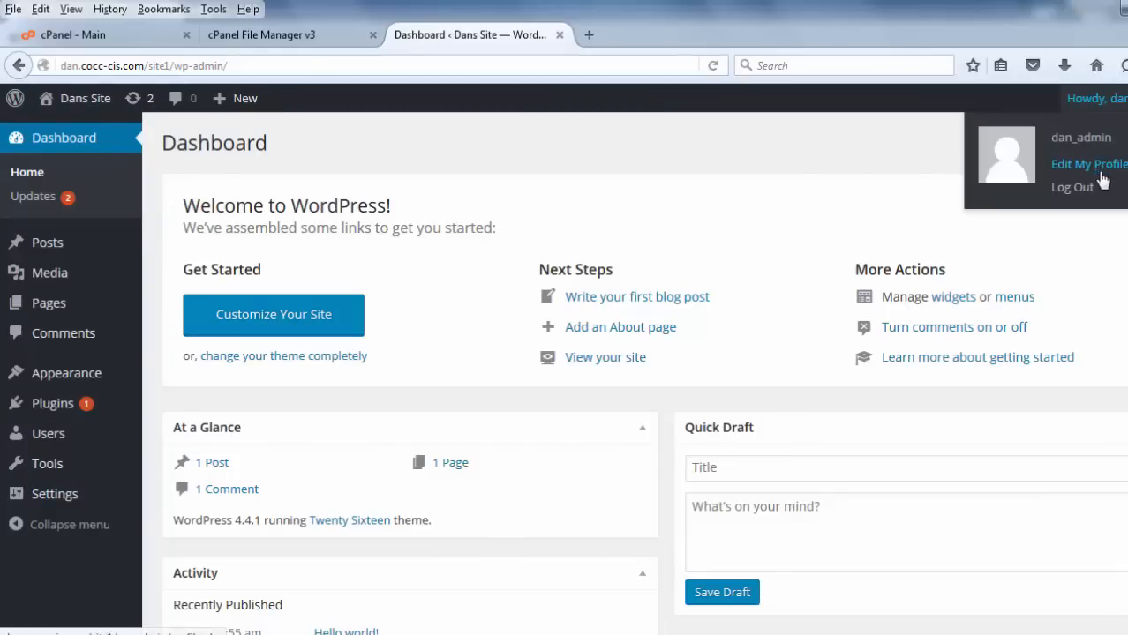
left_click(1072, 187)
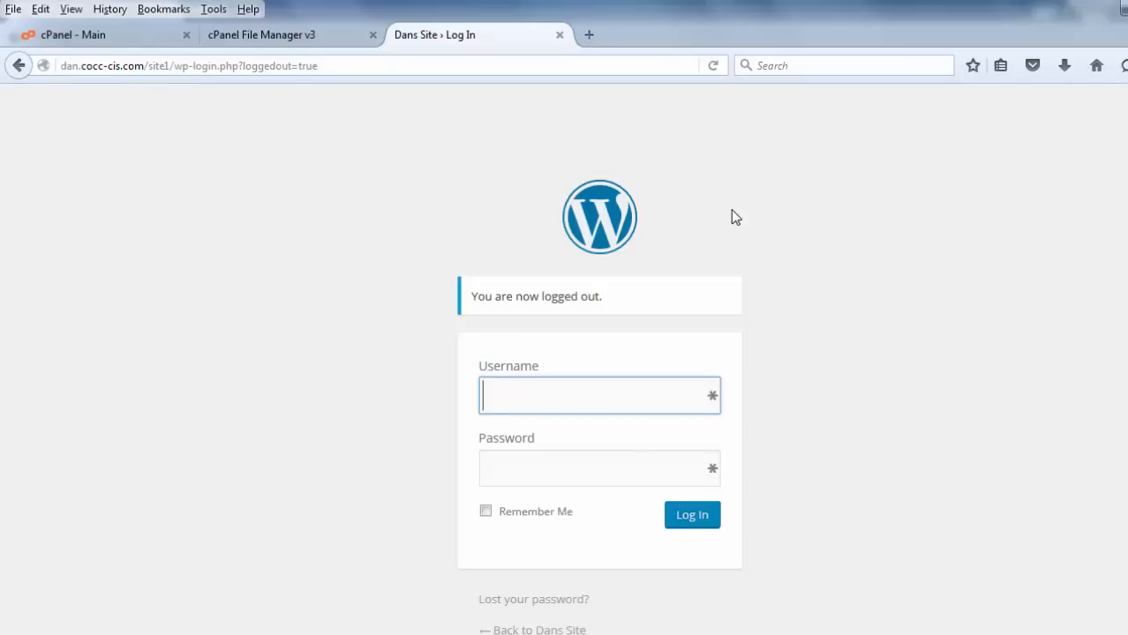
mouse_move(303, 339)
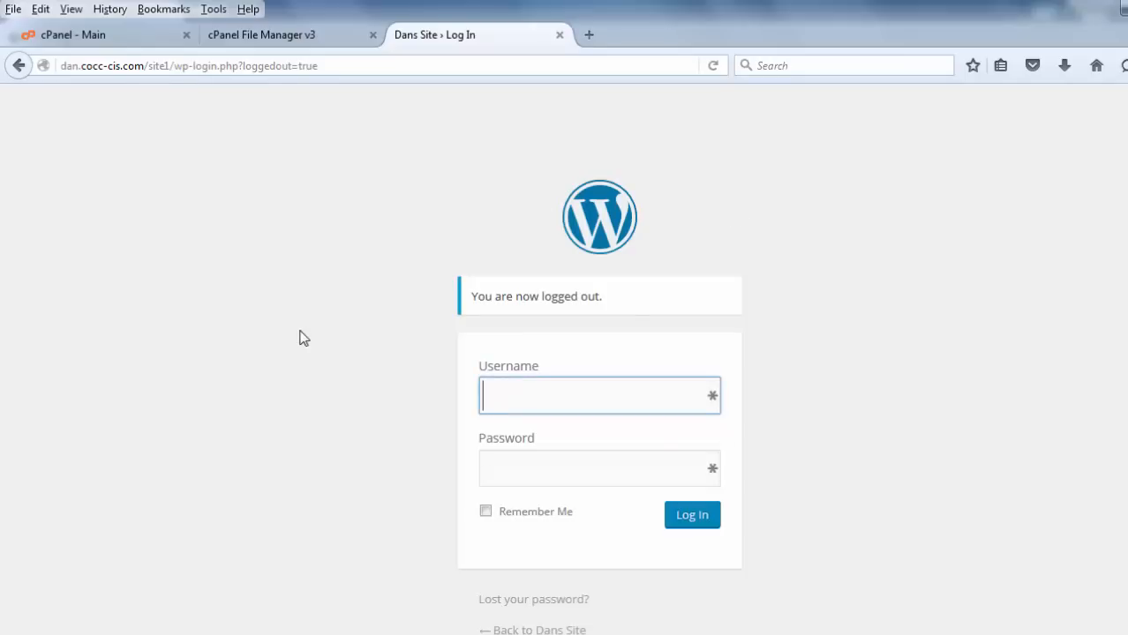
left_click(351, 65)
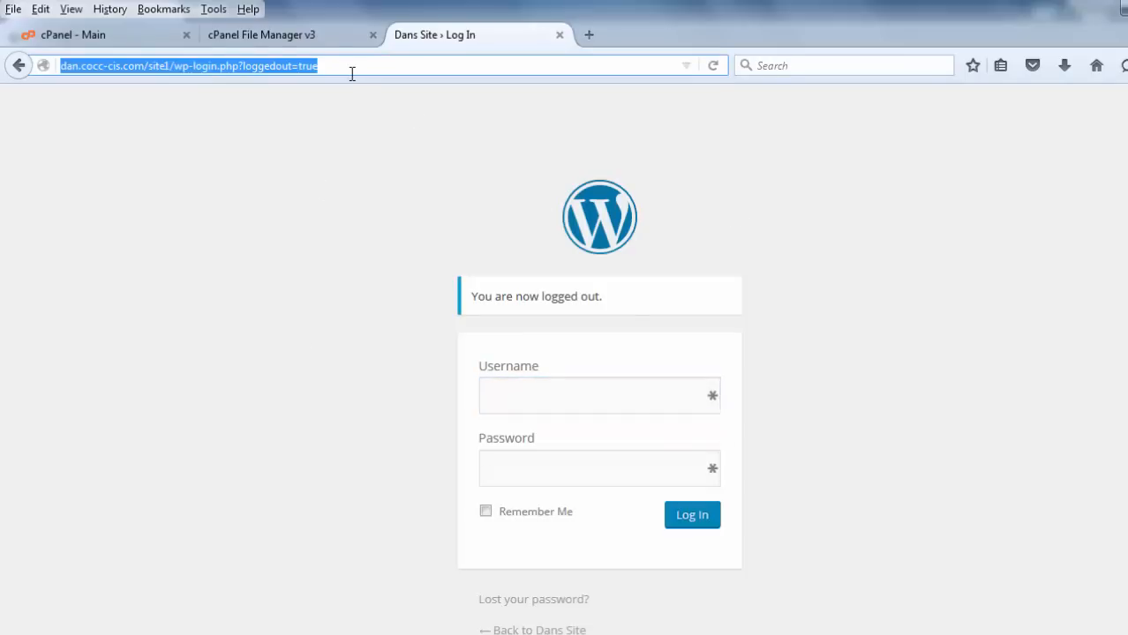
type("dan.cocc-cis.com/site1/wp-log")
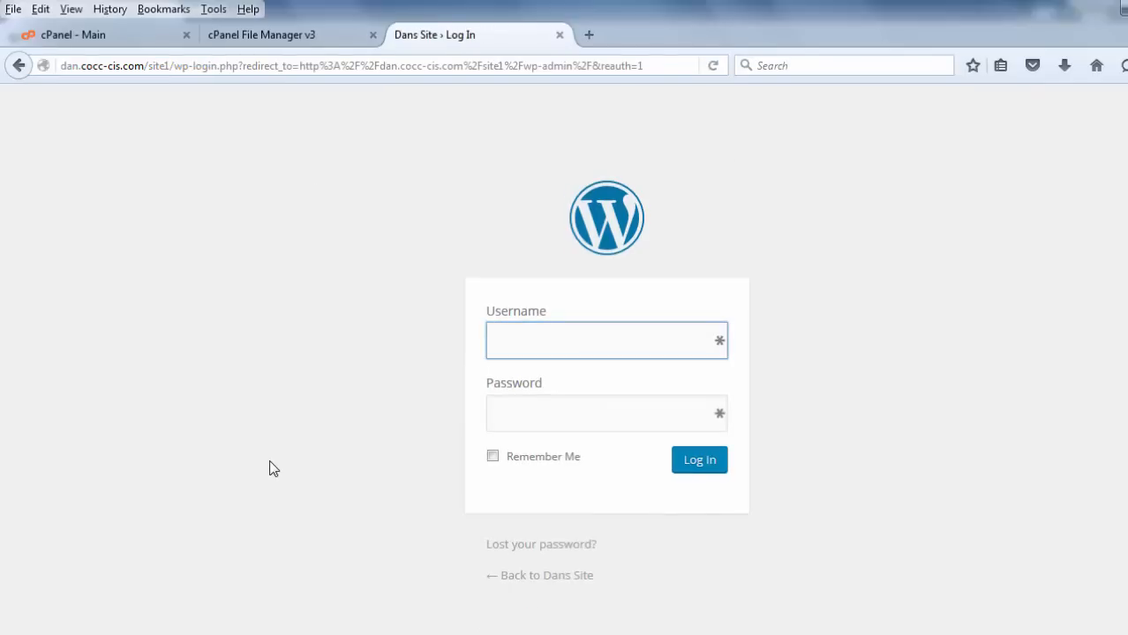
Step: Focus the Username and Password fields on the login form, then return to the File Manager tab
left_click(607, 340)
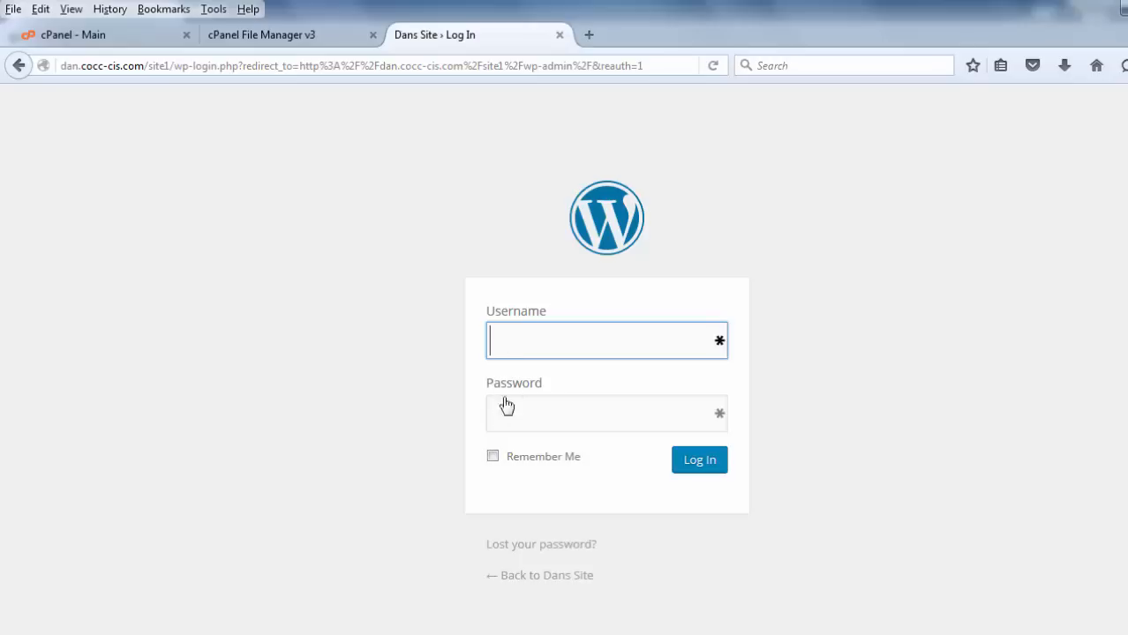
left_click(608, 413)
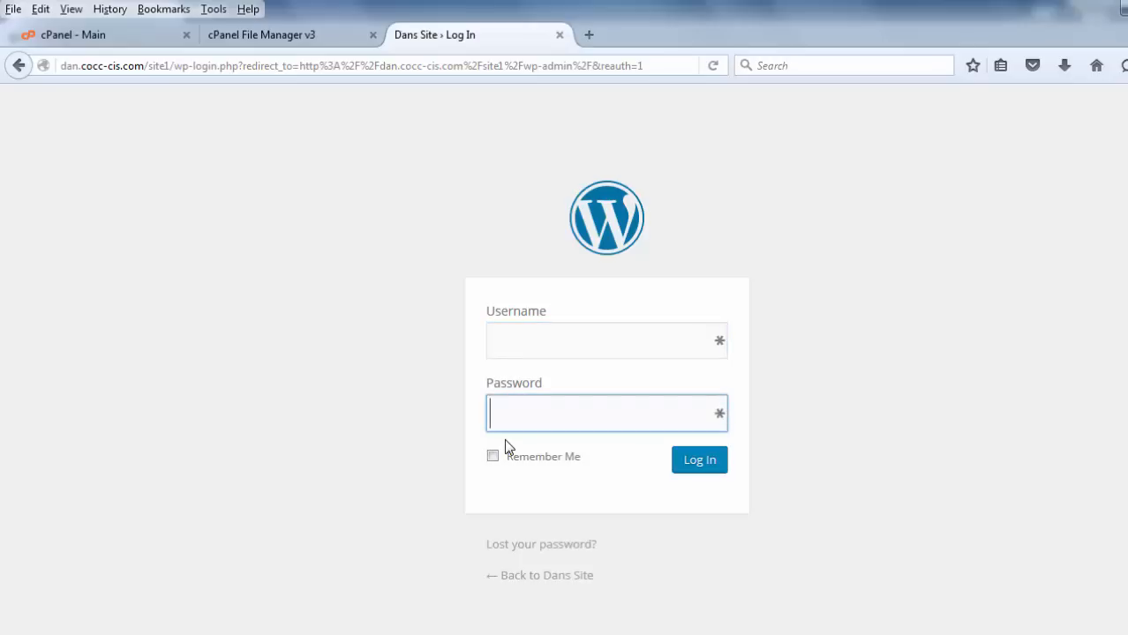
left_click(261, 36)
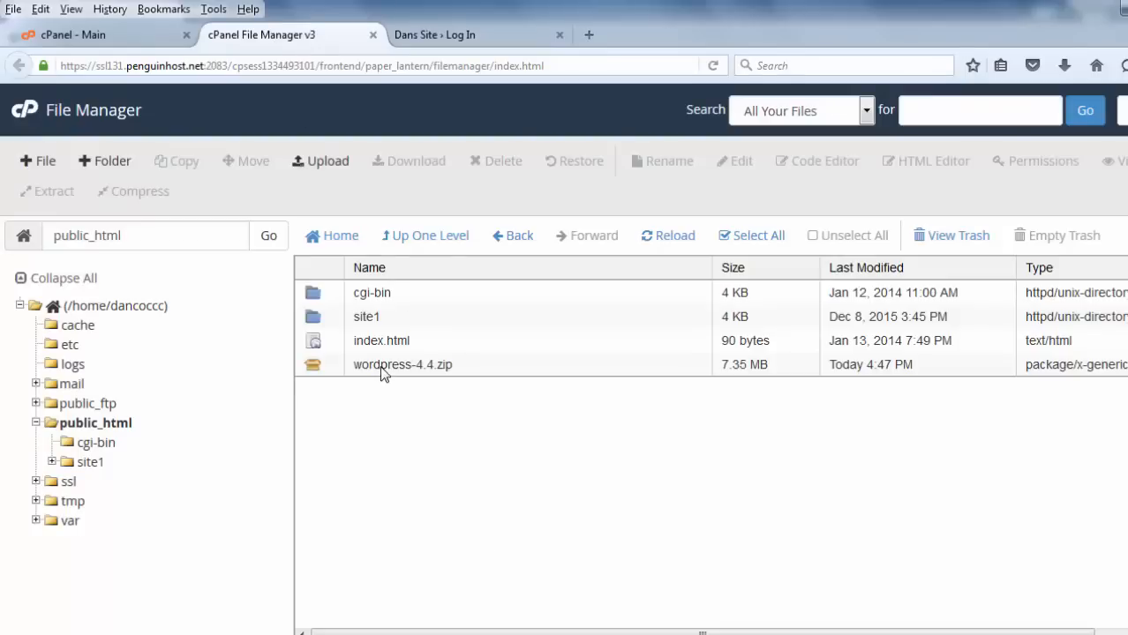
Step: Point out wordpress-4.4.zip in the public_html listing alongside site1
left_click(403, 364)
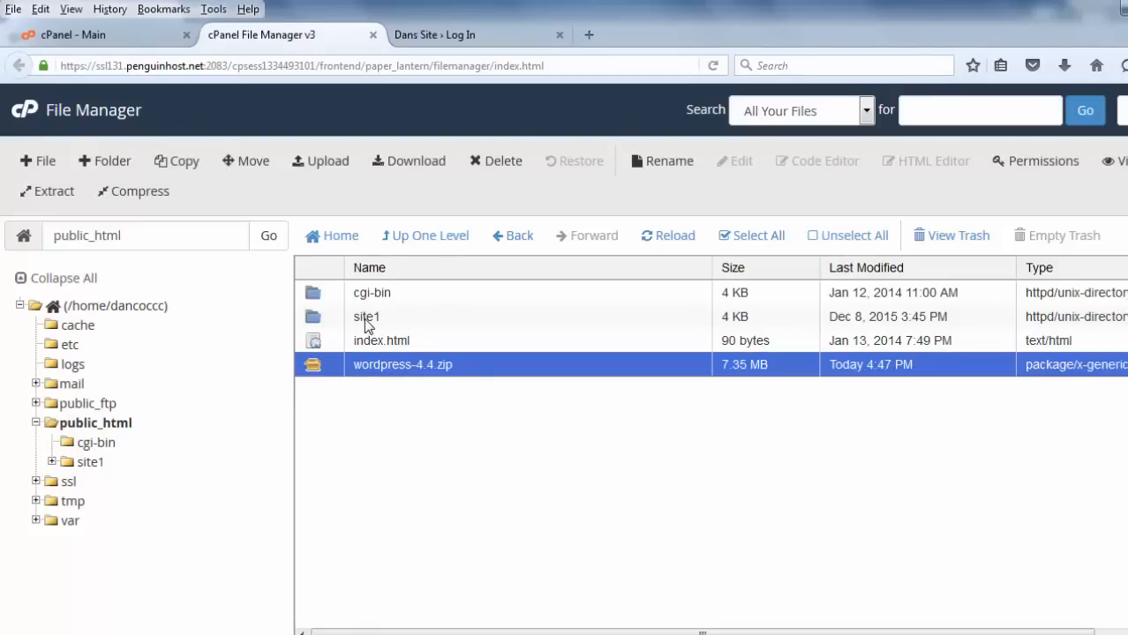
mouse_move(367, 318)
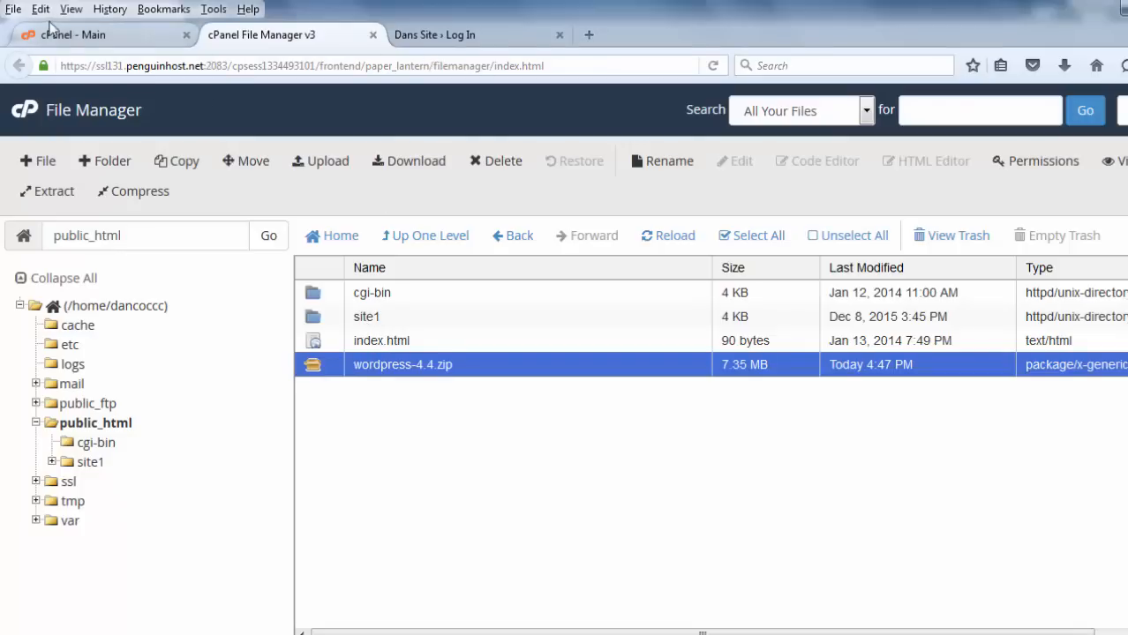
Step: From cPanel main, review MySQL Databases: dancoccc_db1, Add User To Database, and user dancoccc_user1
left_click(72, 36)
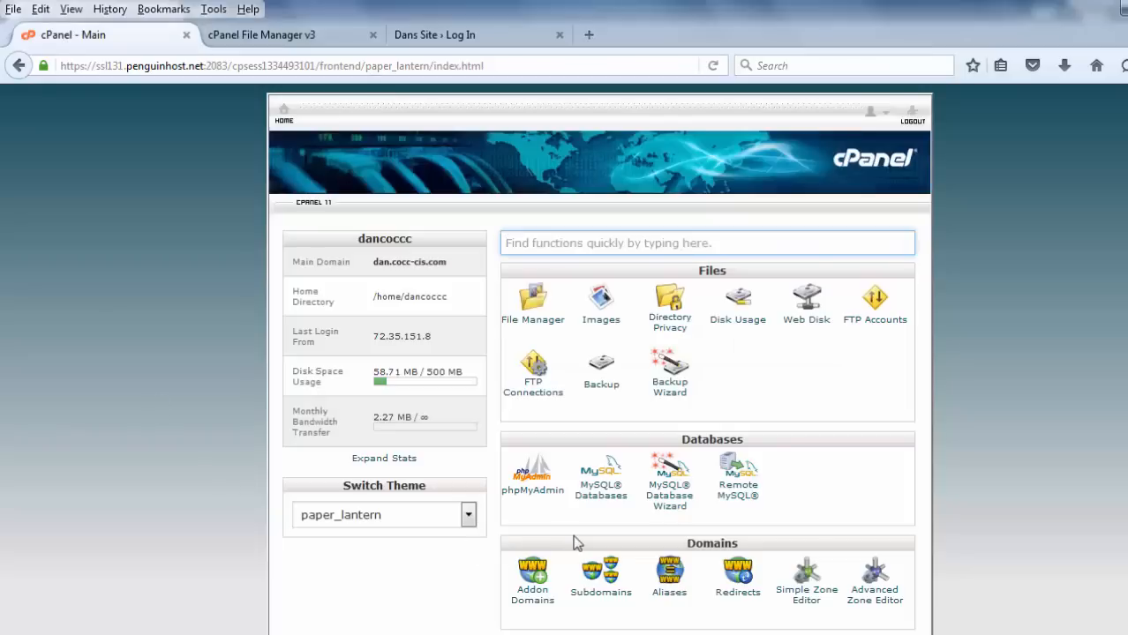
left_click(600, 491)
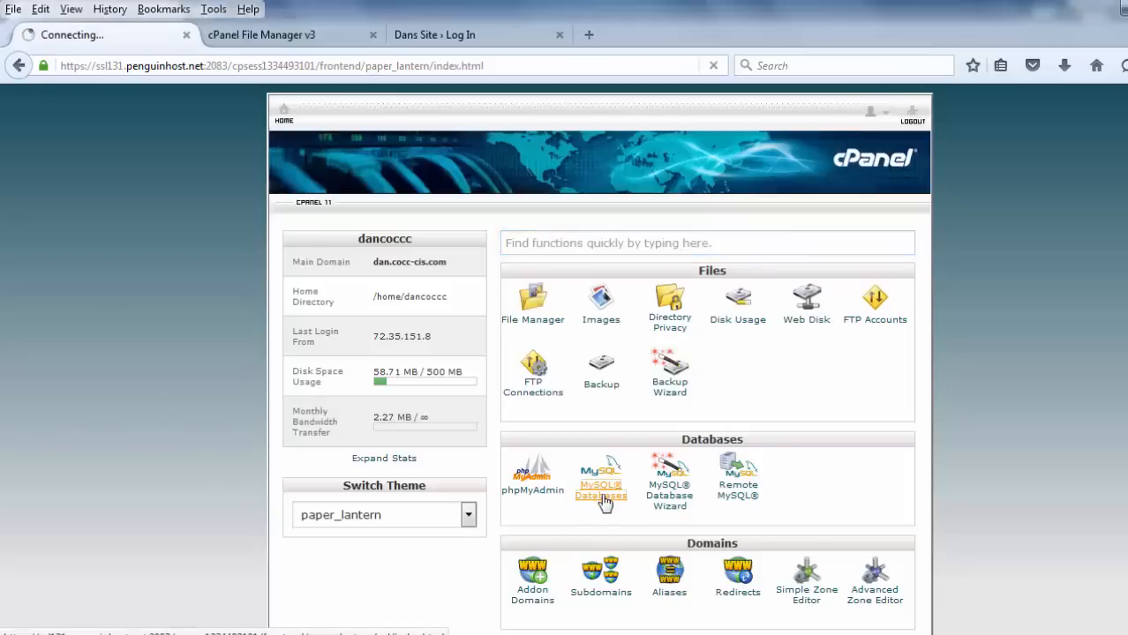
left_click(600, 490)
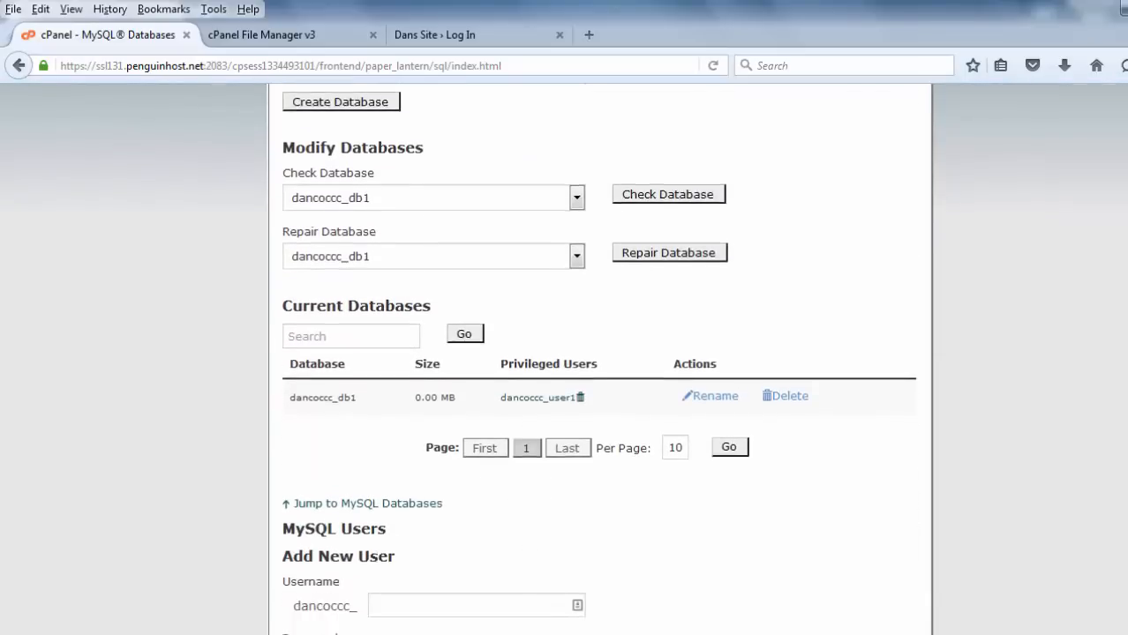
scroll("down", 3)
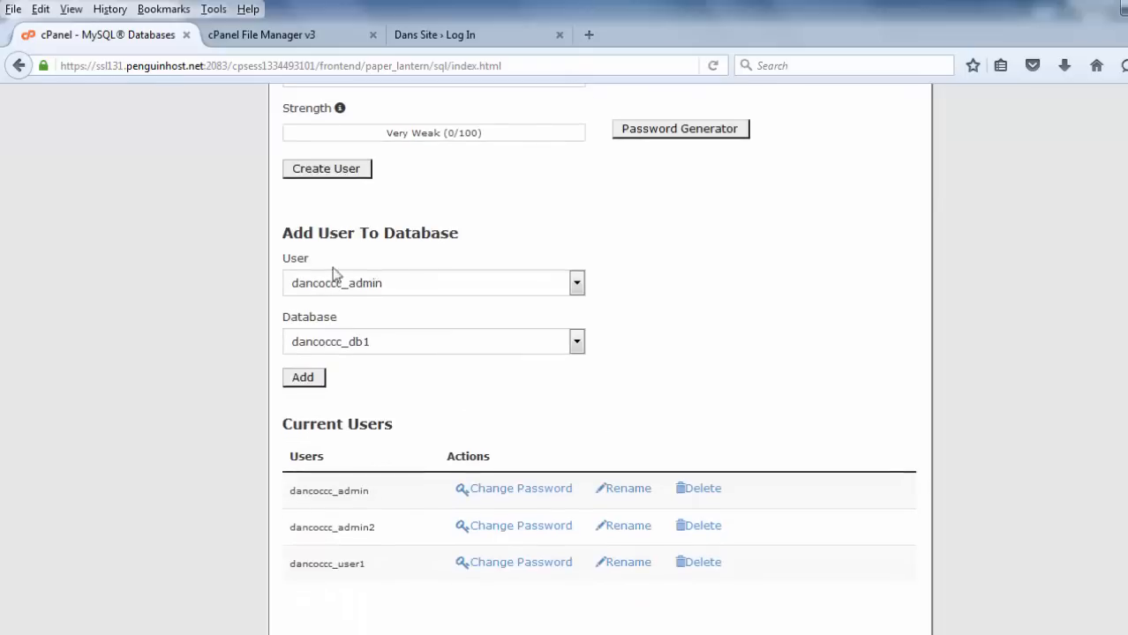
mouse_move(427, 324)
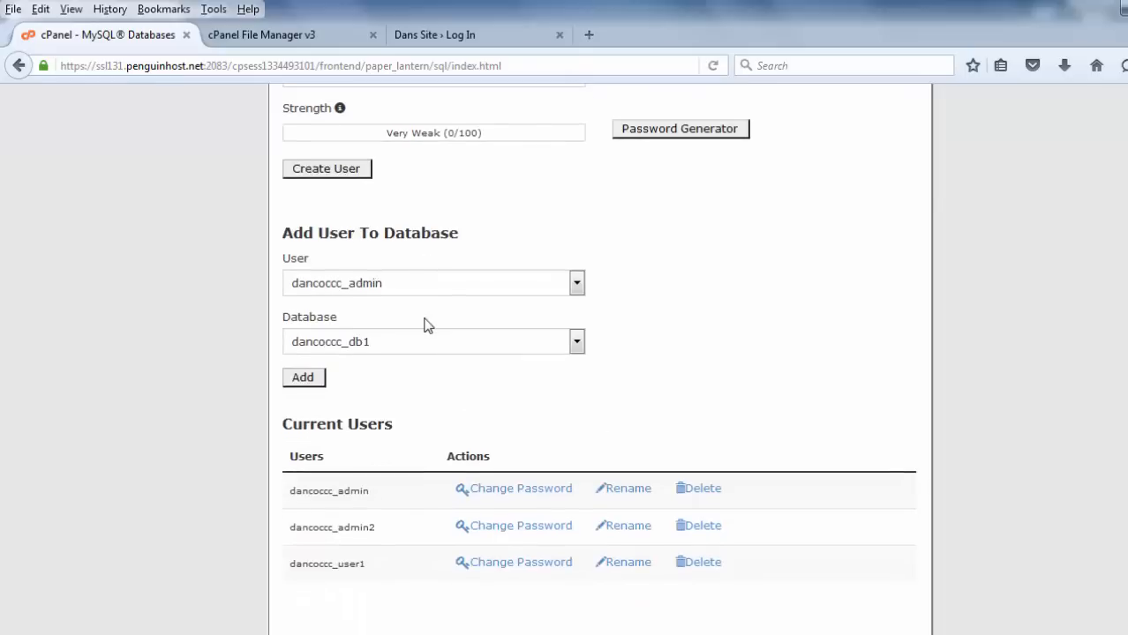
mouse_move(394, 317)
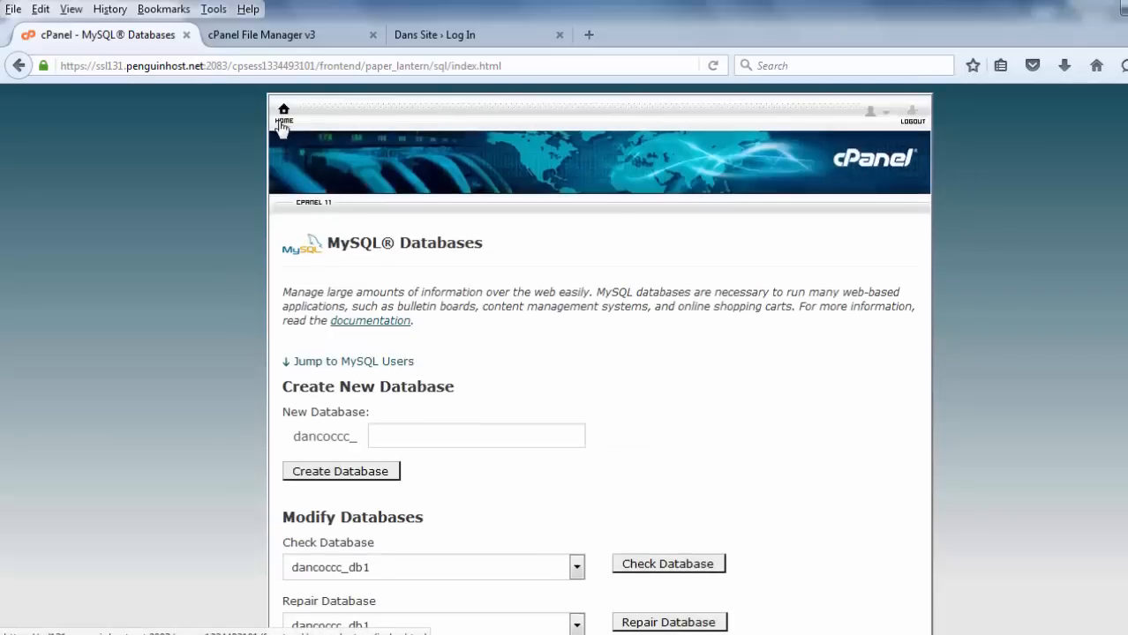
Step: From cPanel Home show MySQL Database Wizard Step 1, then return to the File Manager tab
left_click(282, 115)
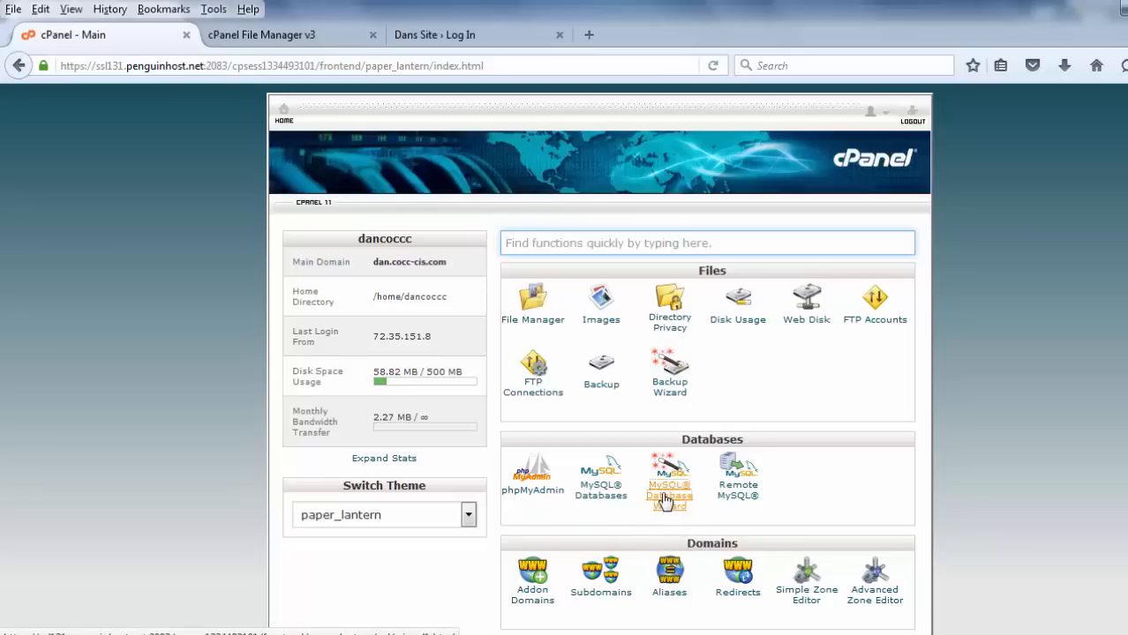
left_click(669, 491)
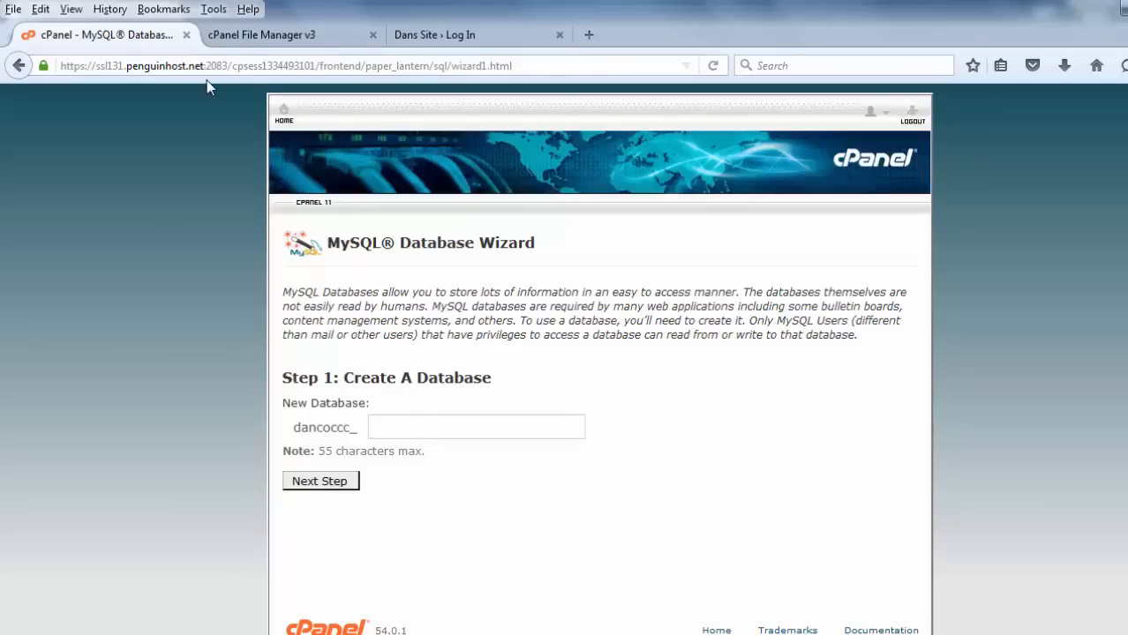
mouse_move(228, 46)
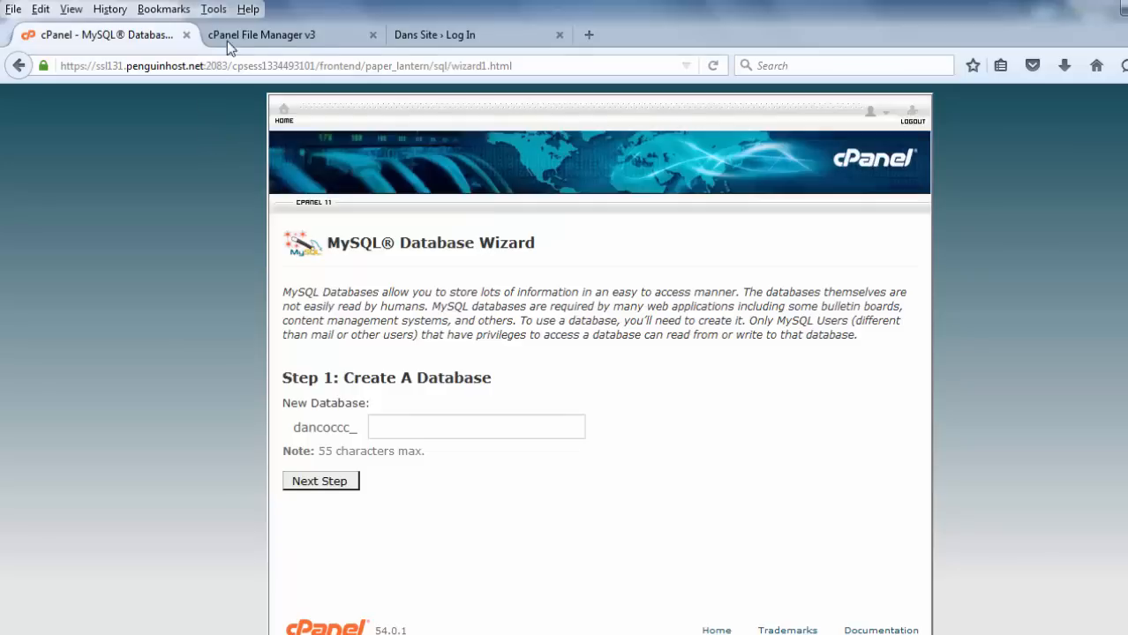
left_click(261, 35)
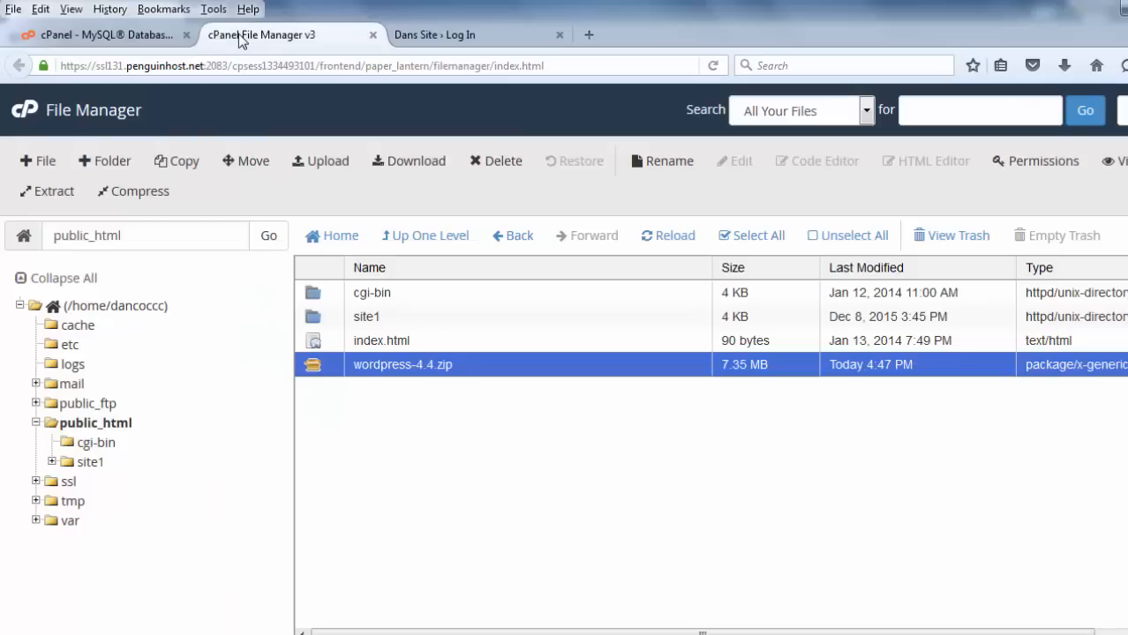